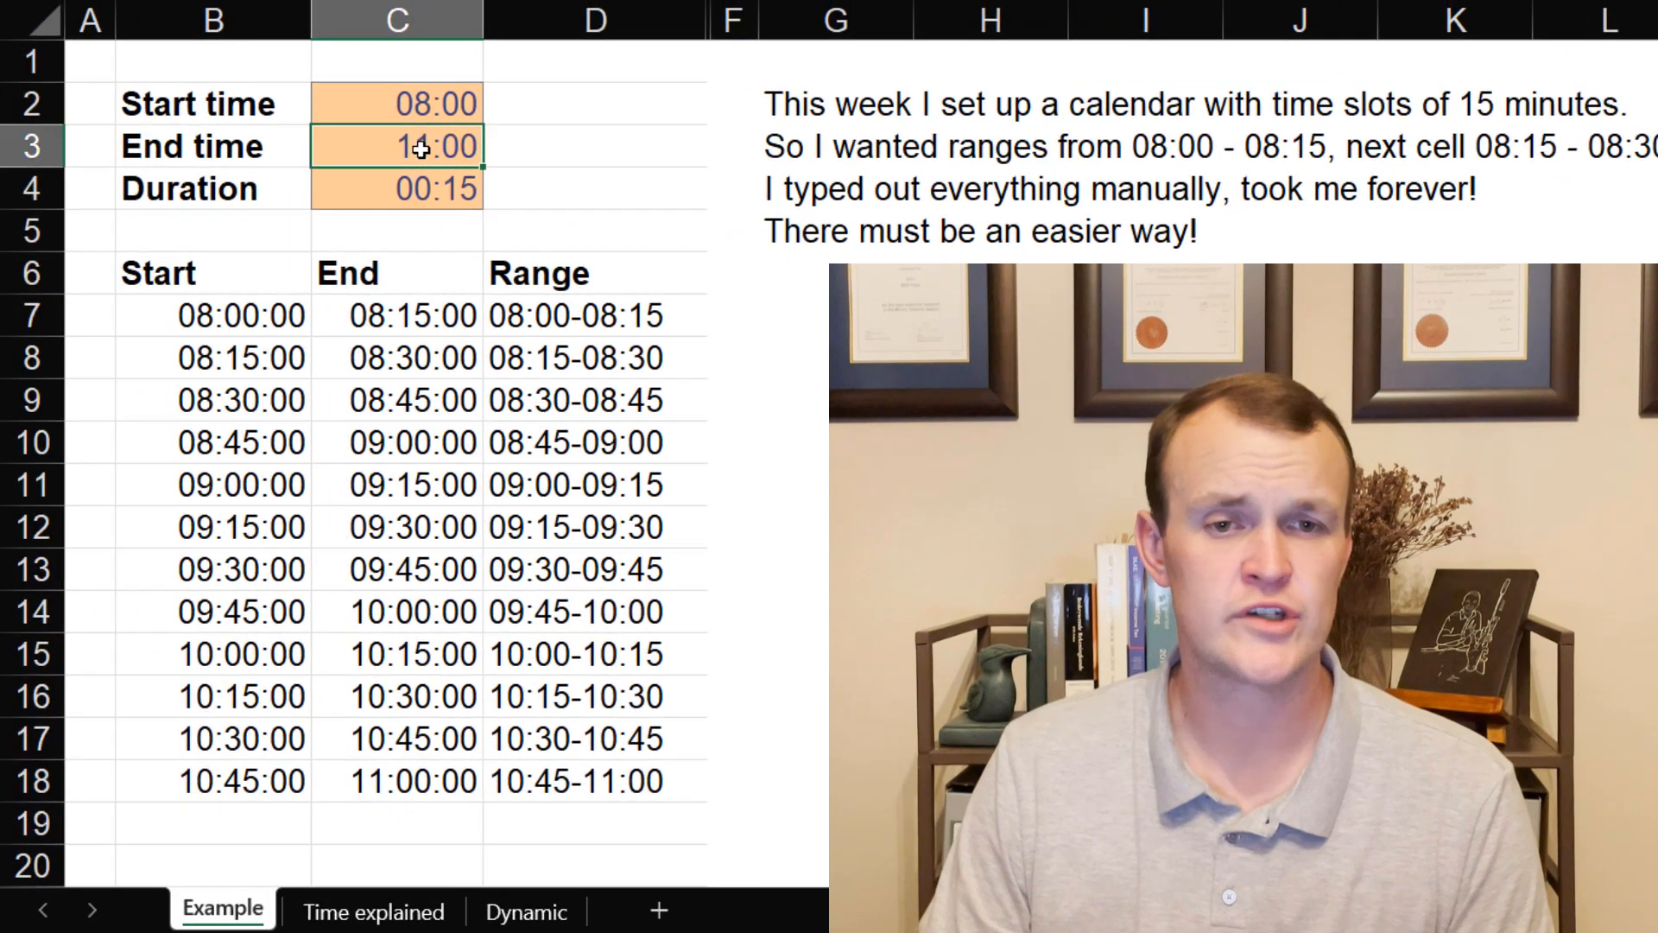
Step: Set the end time to 15:00 with a 00:30 duration, giving half-hour slots from 08:00
type("11:00:00")
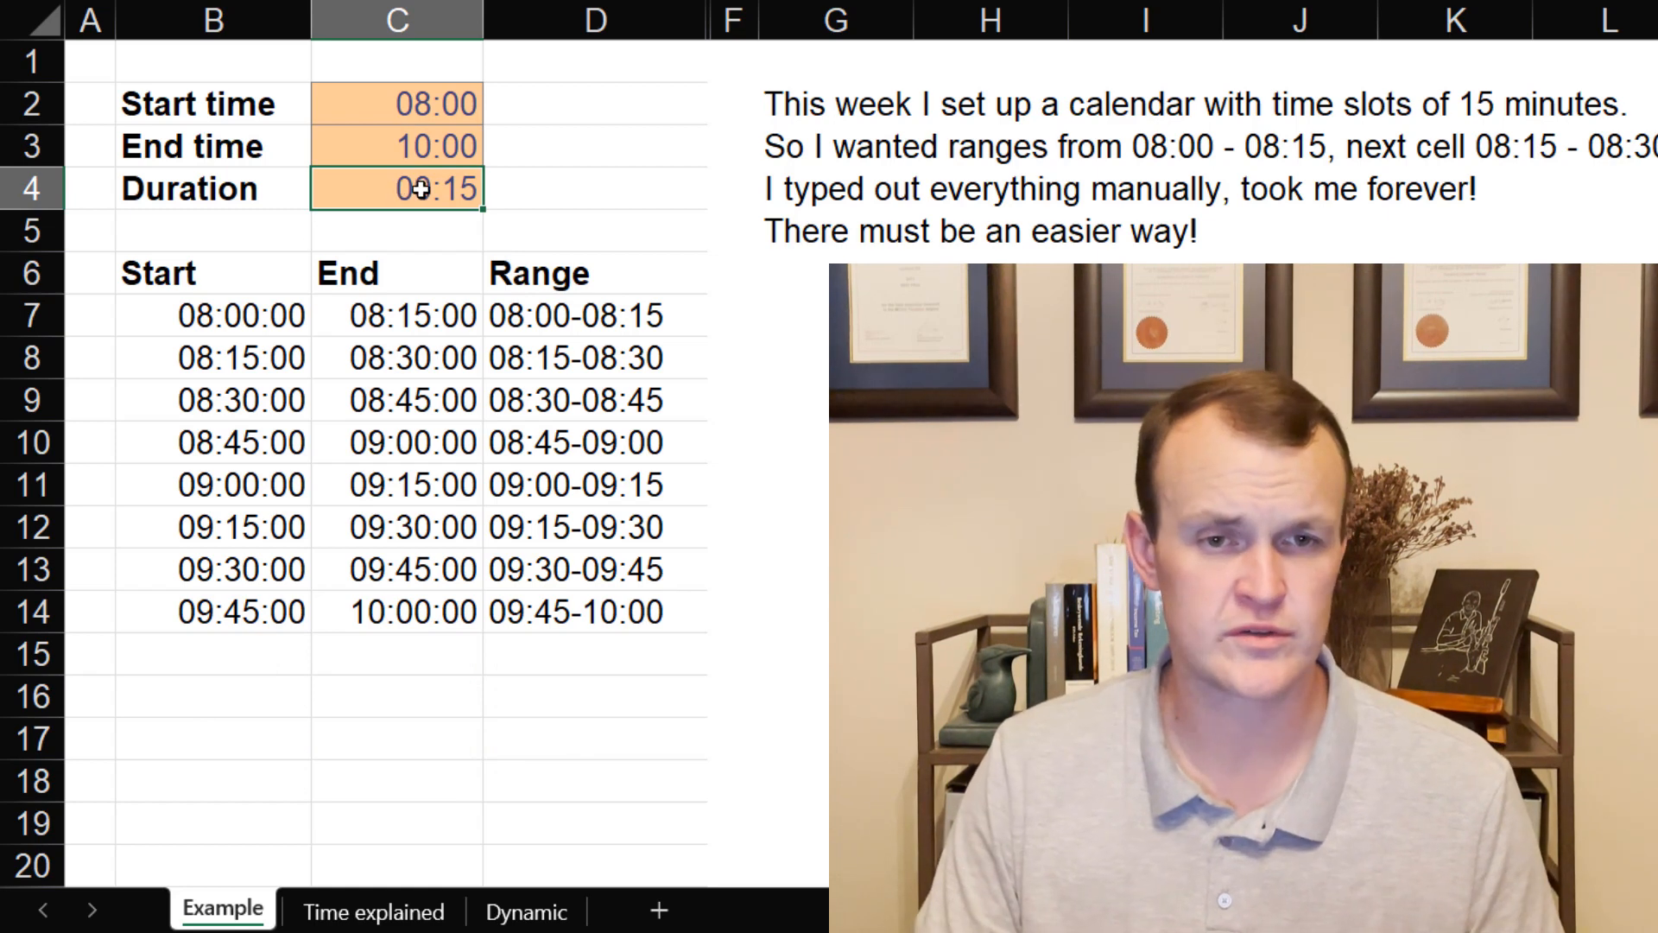
double_click(421, 189)
type("30")
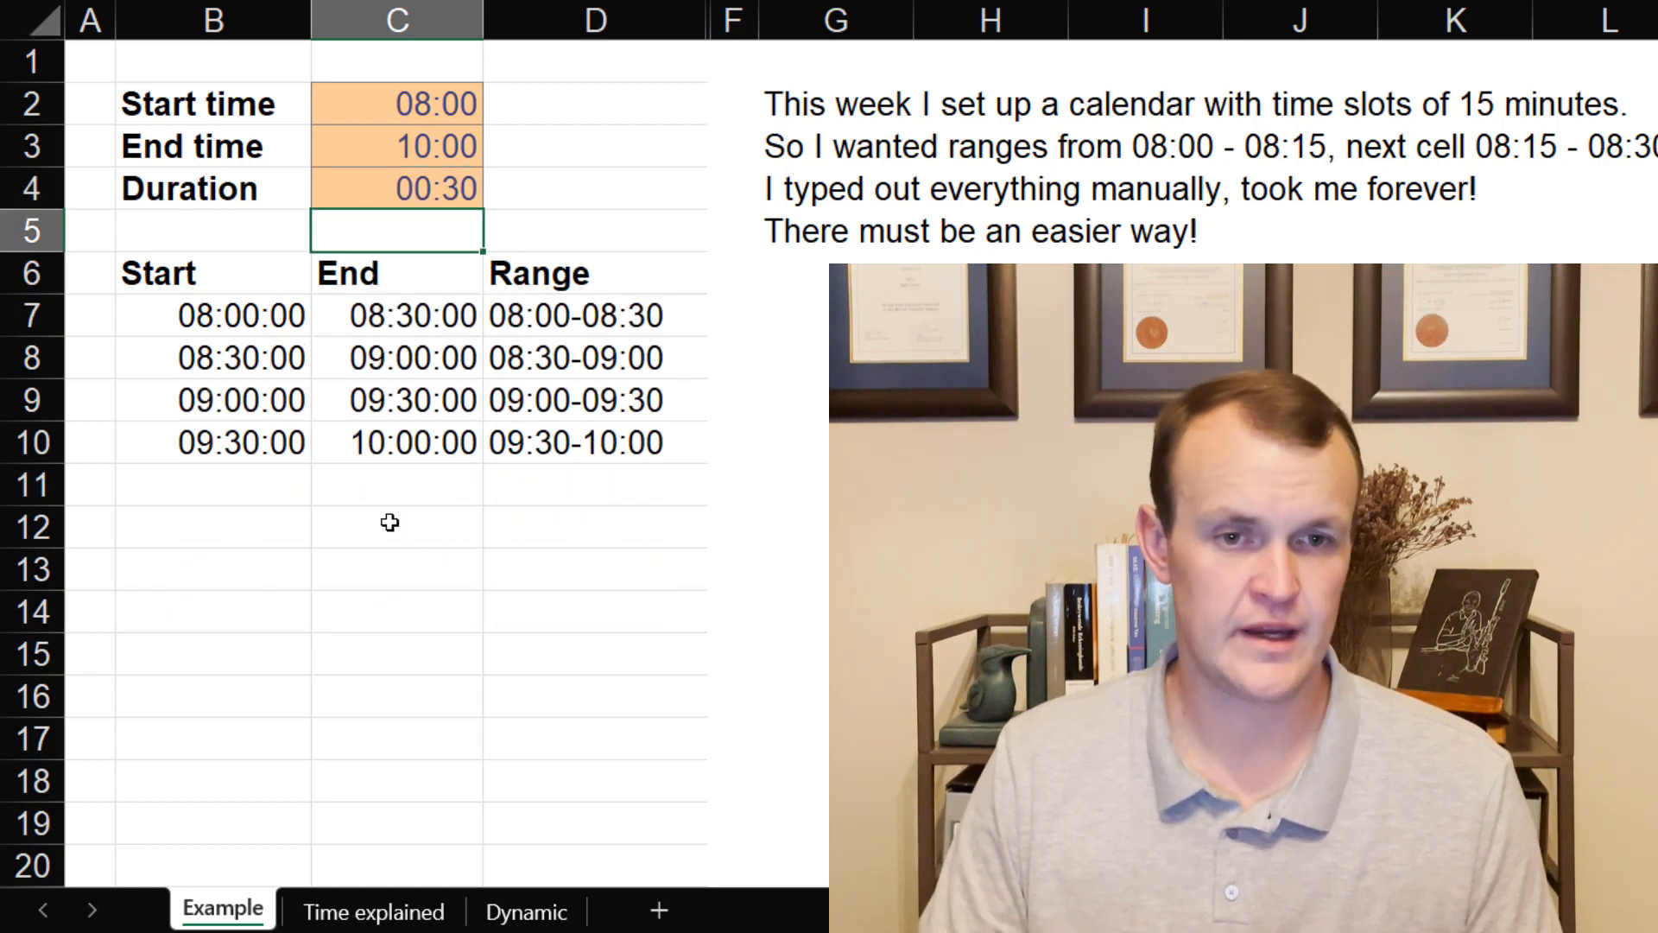
left_click(413, 145)
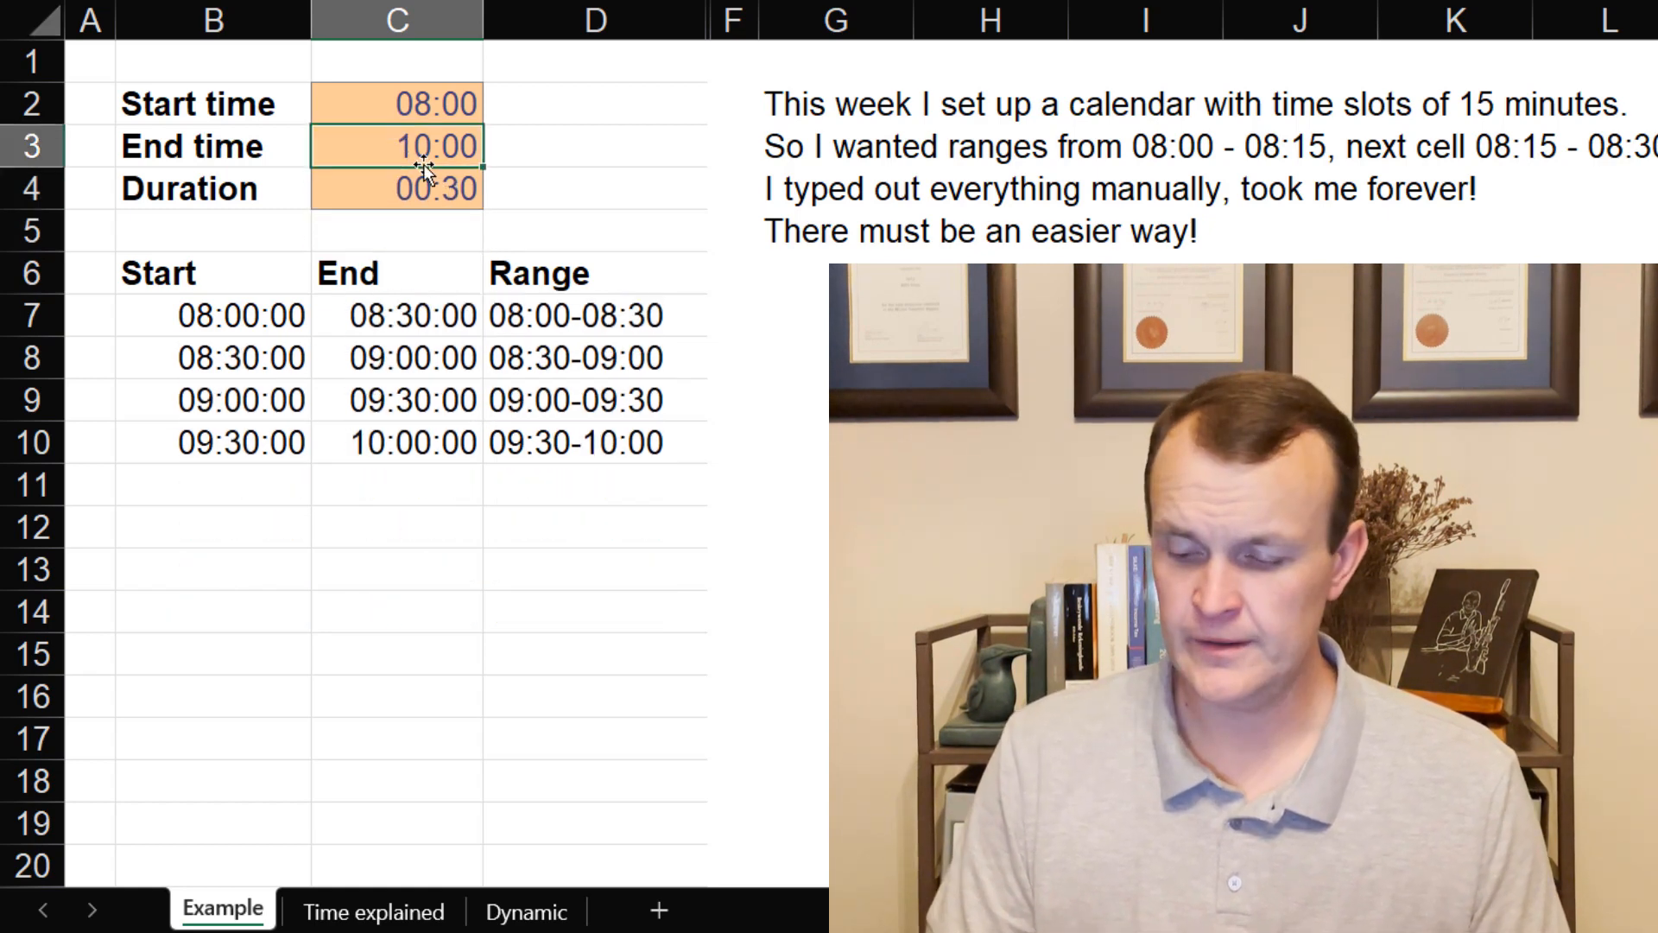
type("15:")
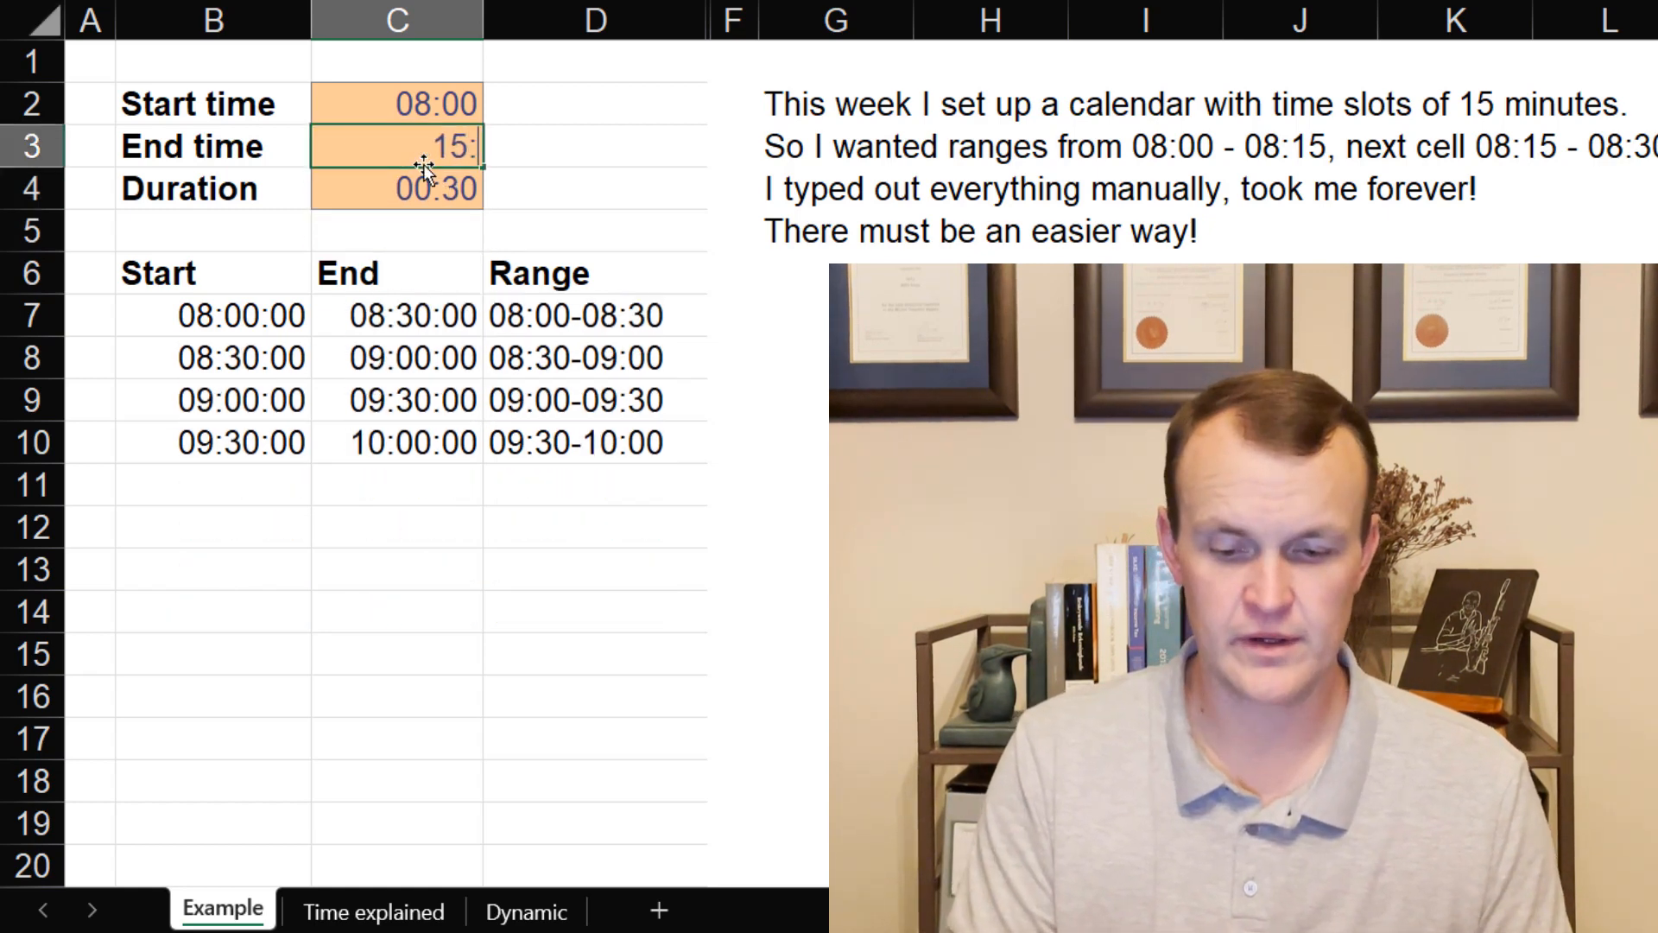
key("Enter")
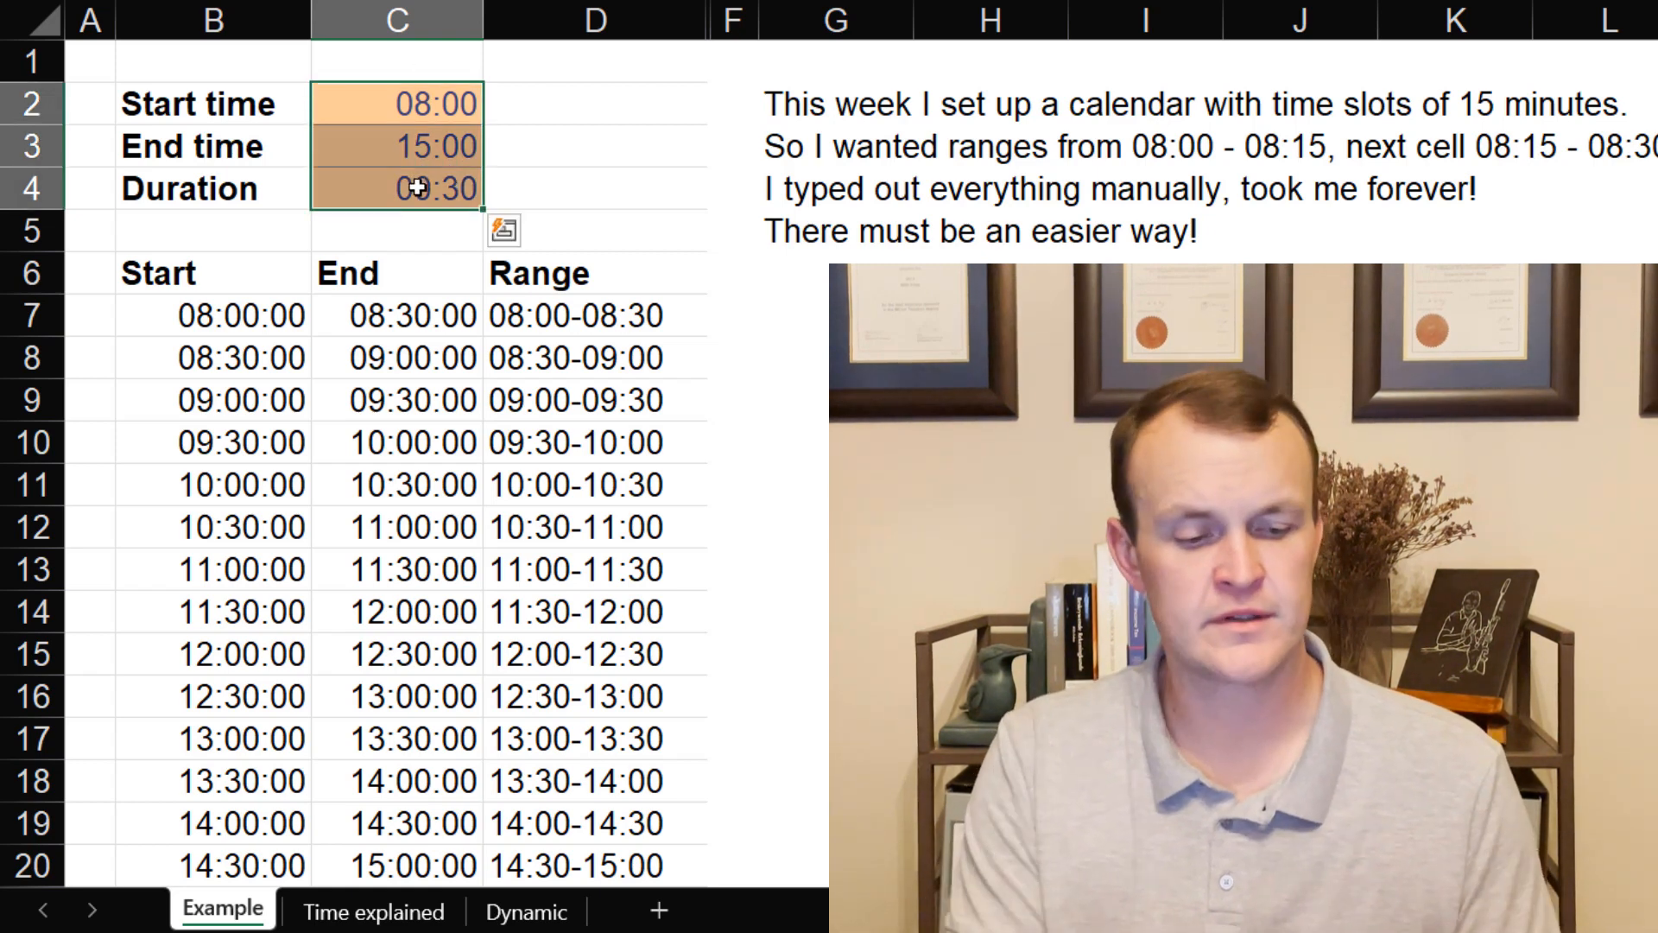
key("Ctrl+Shift+`")
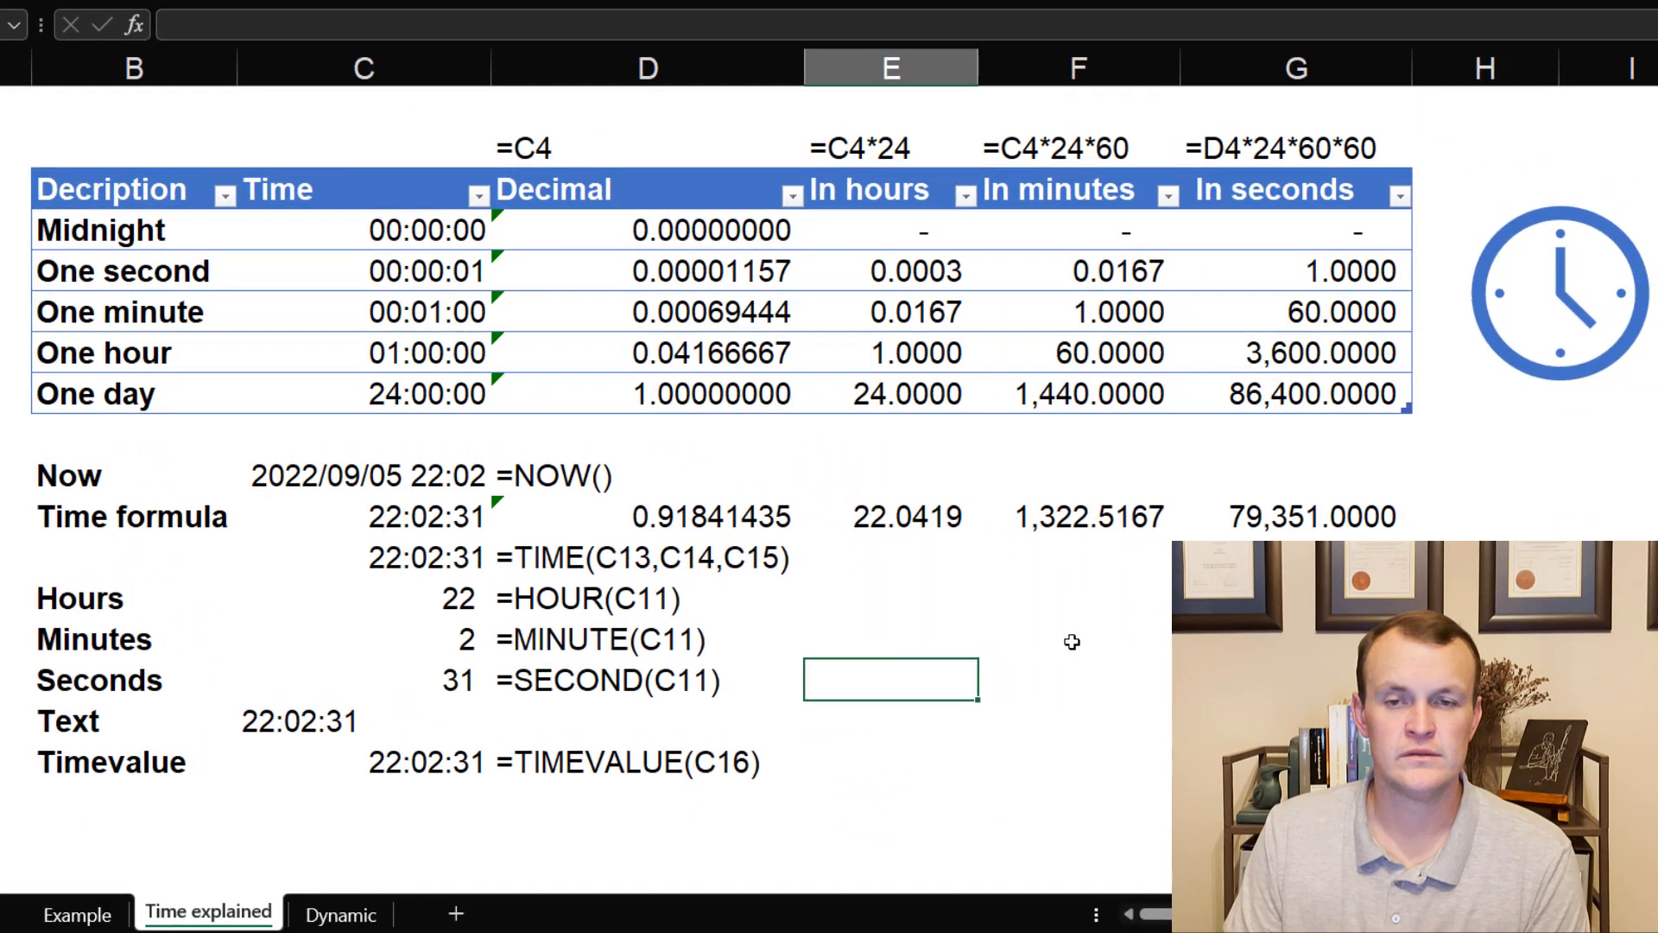
scroll("down", 3)
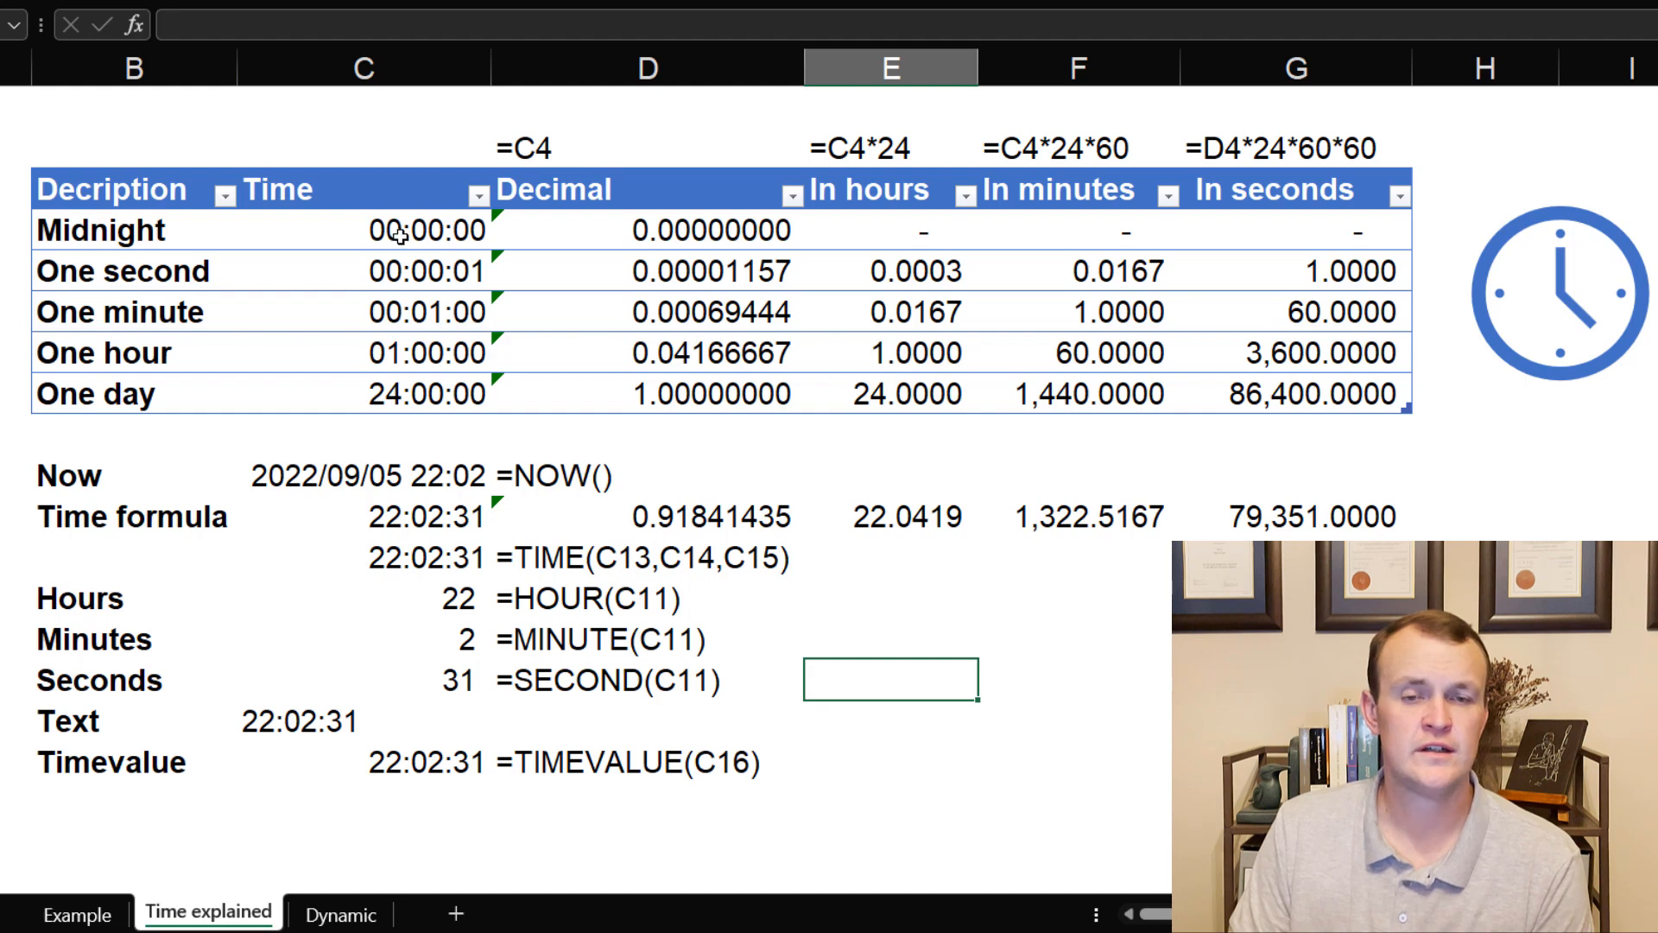
left_click(405, 229)
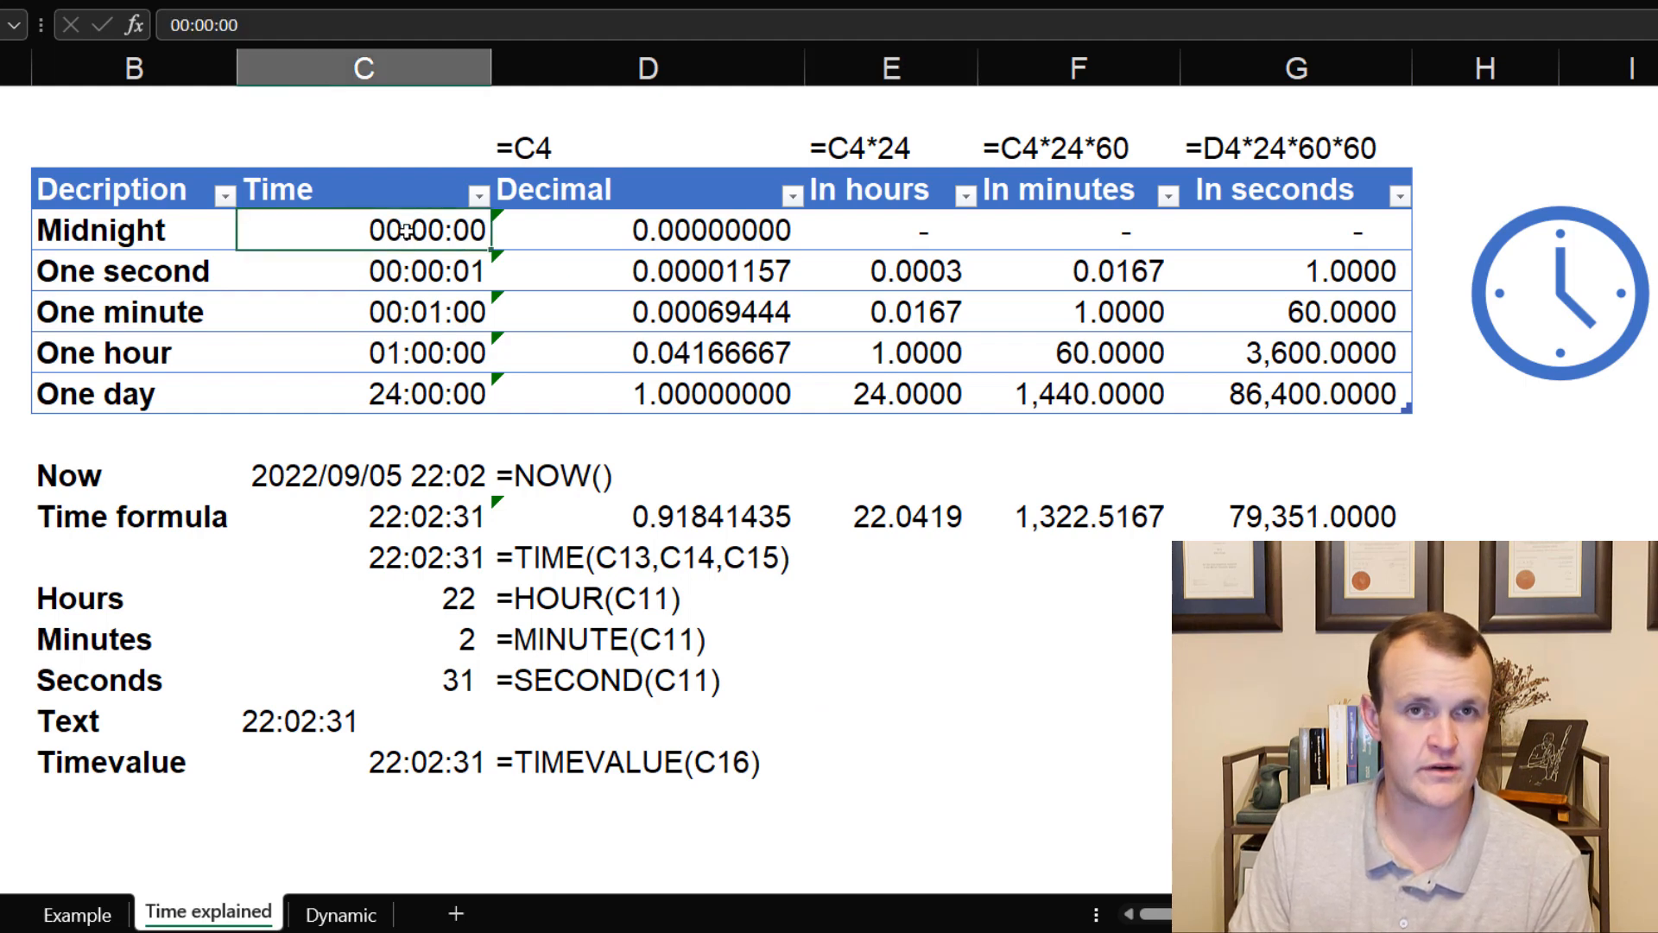
left_click(711, 231)
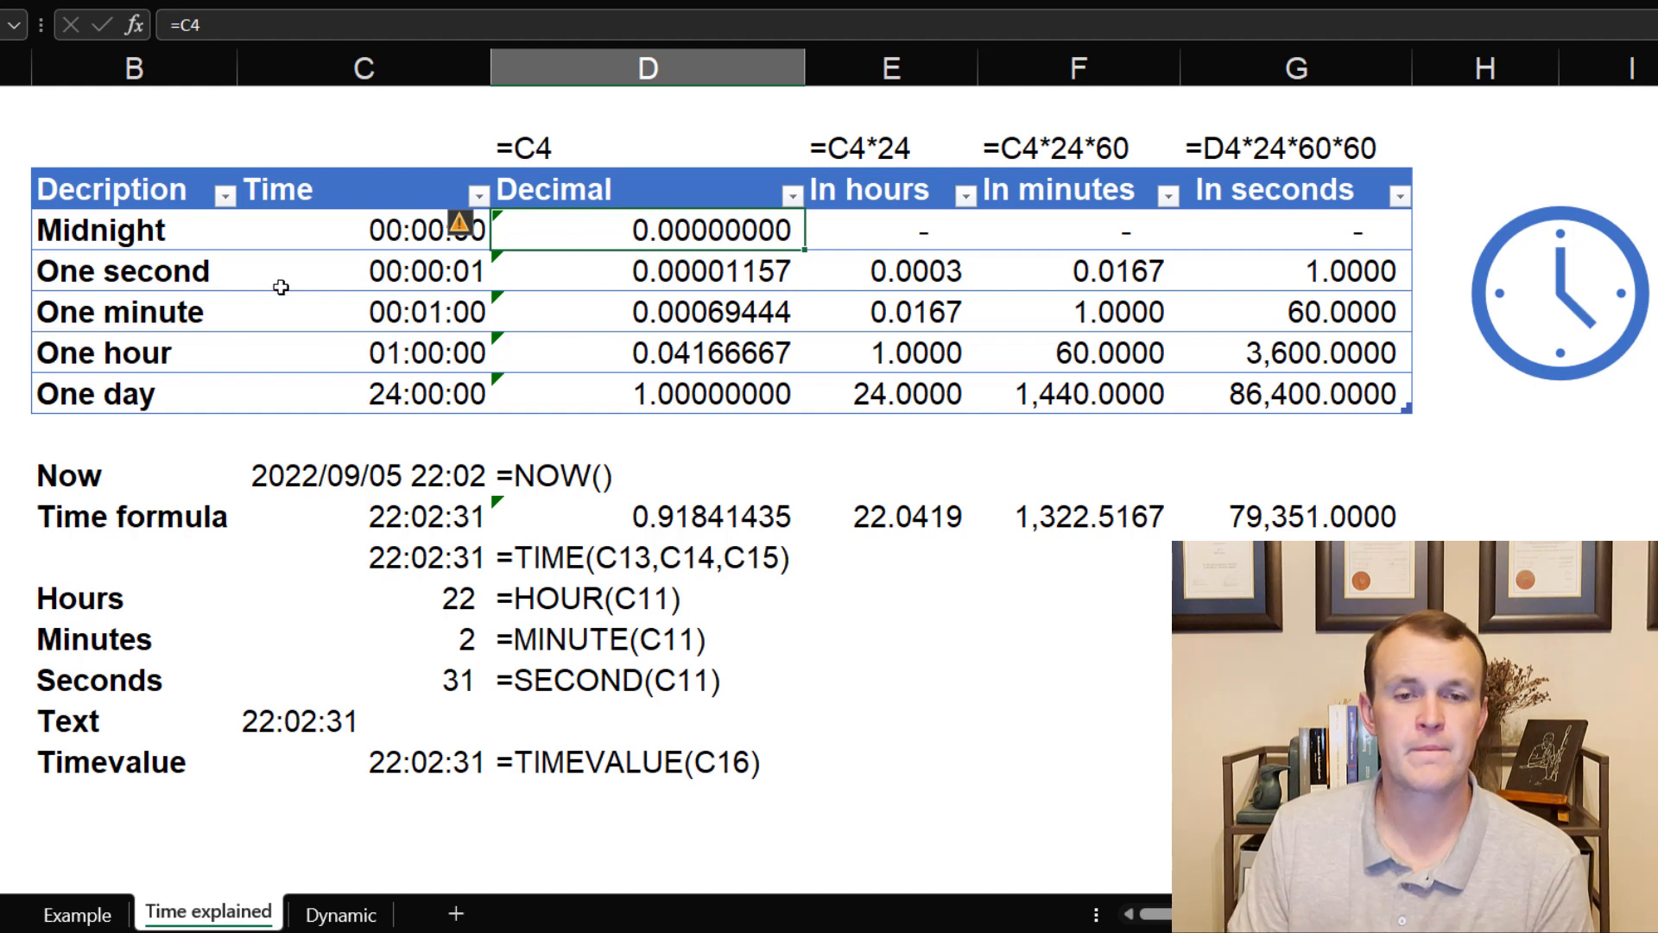
mouse_move(394, 240)
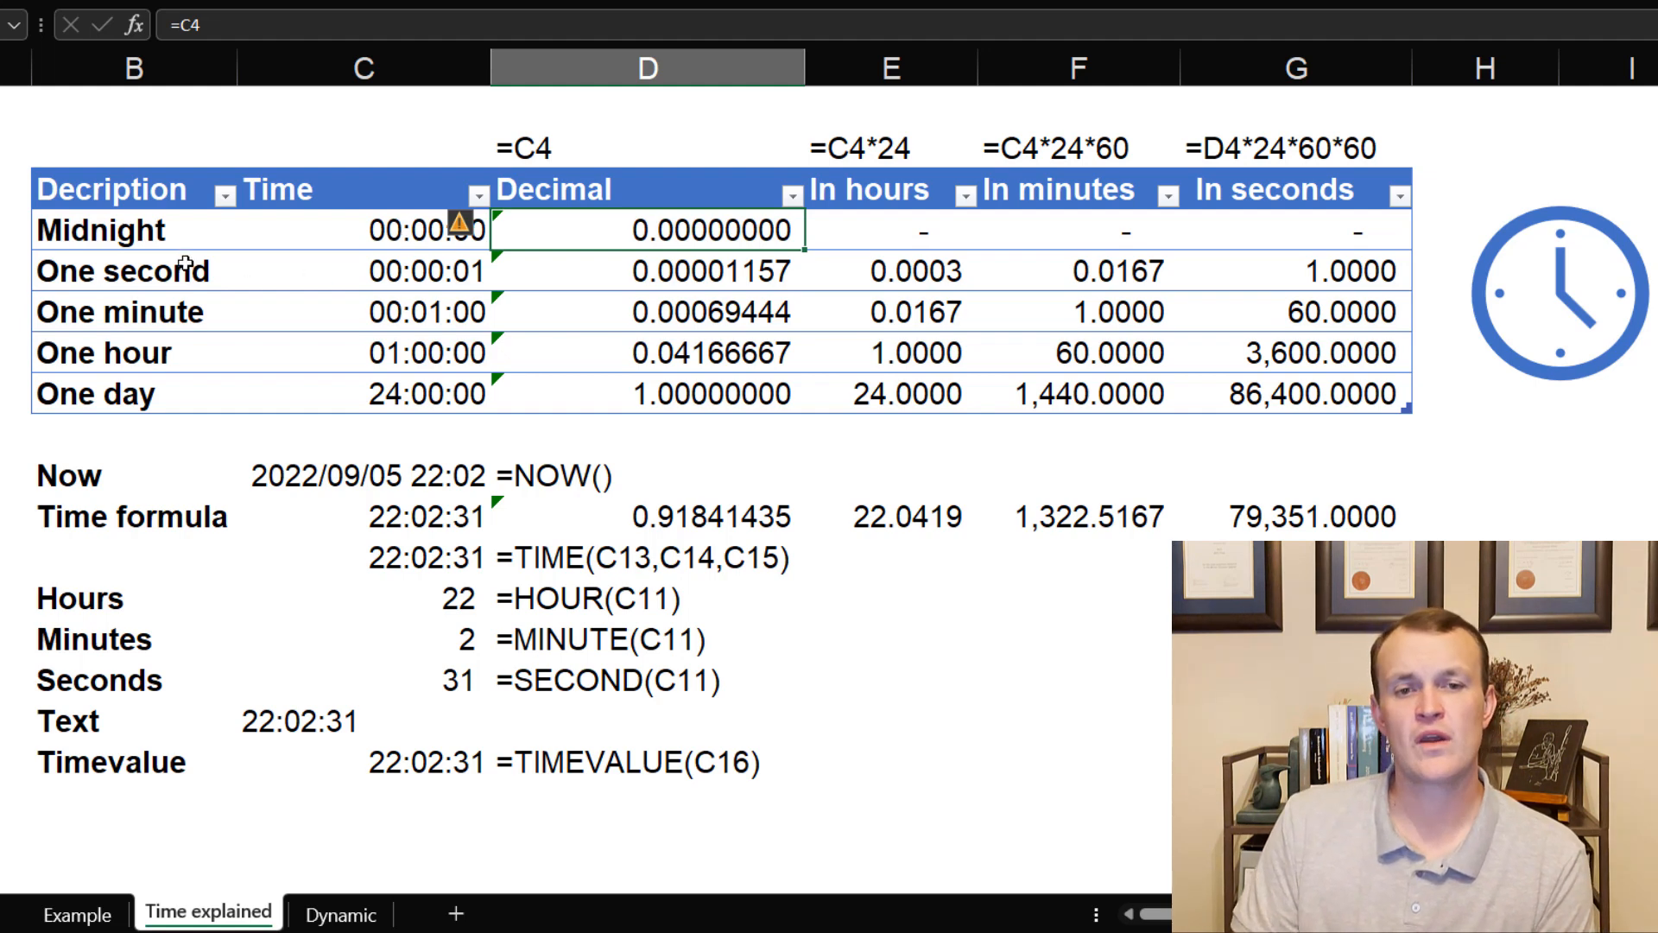
left_click(401, 271)
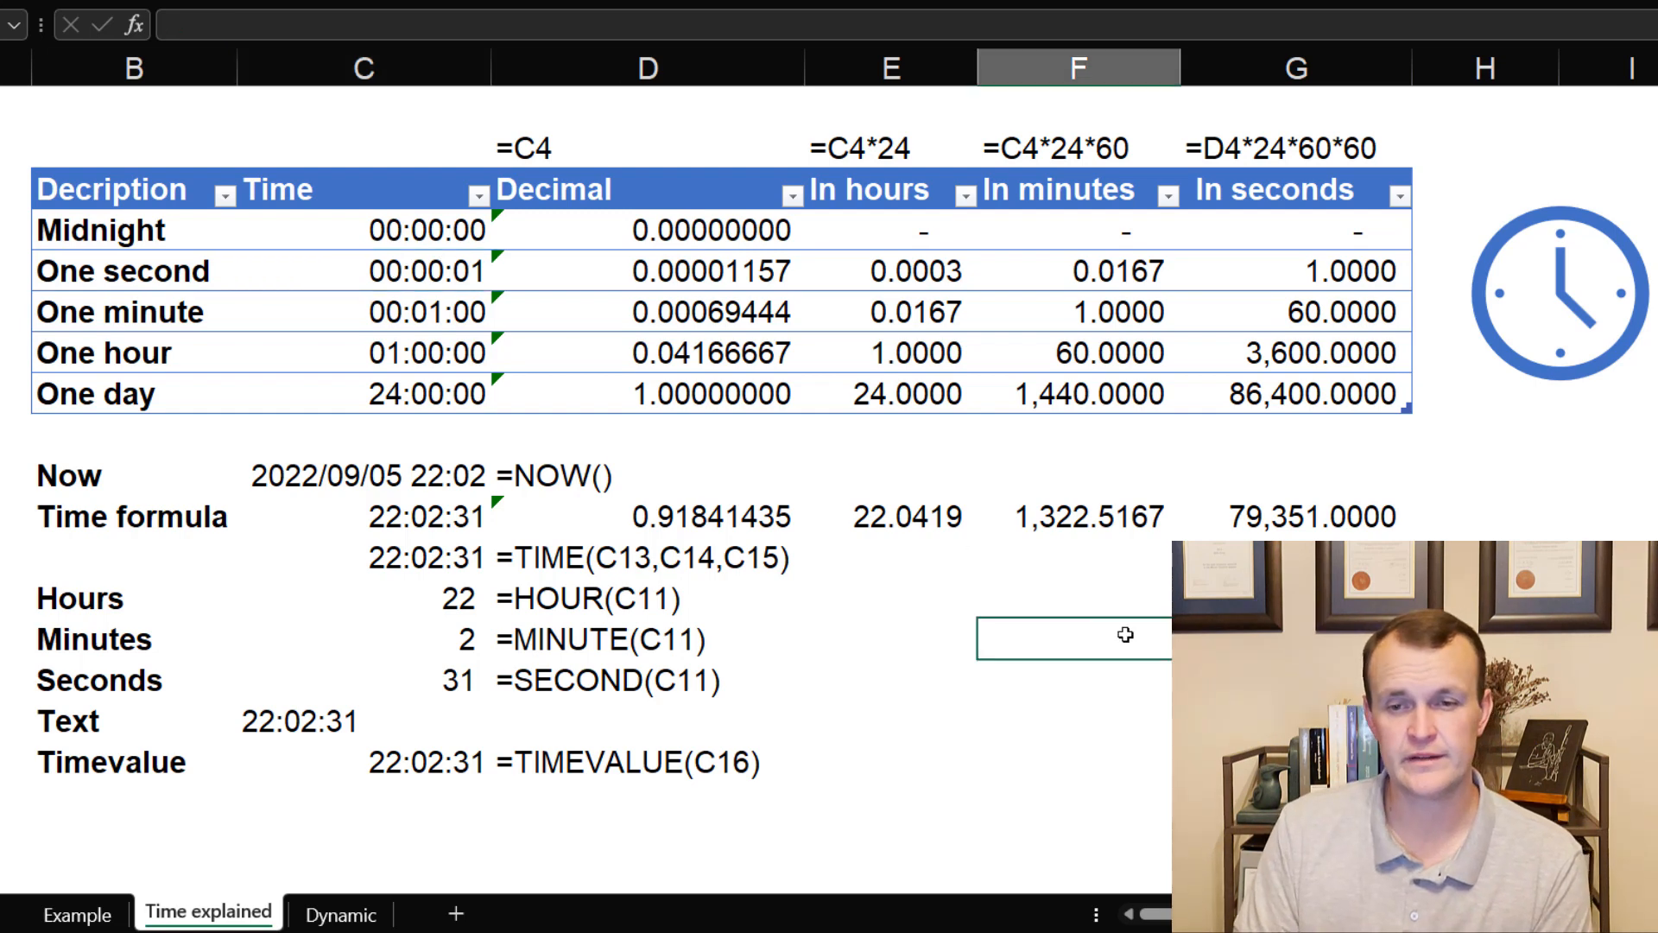
type("00:00:")
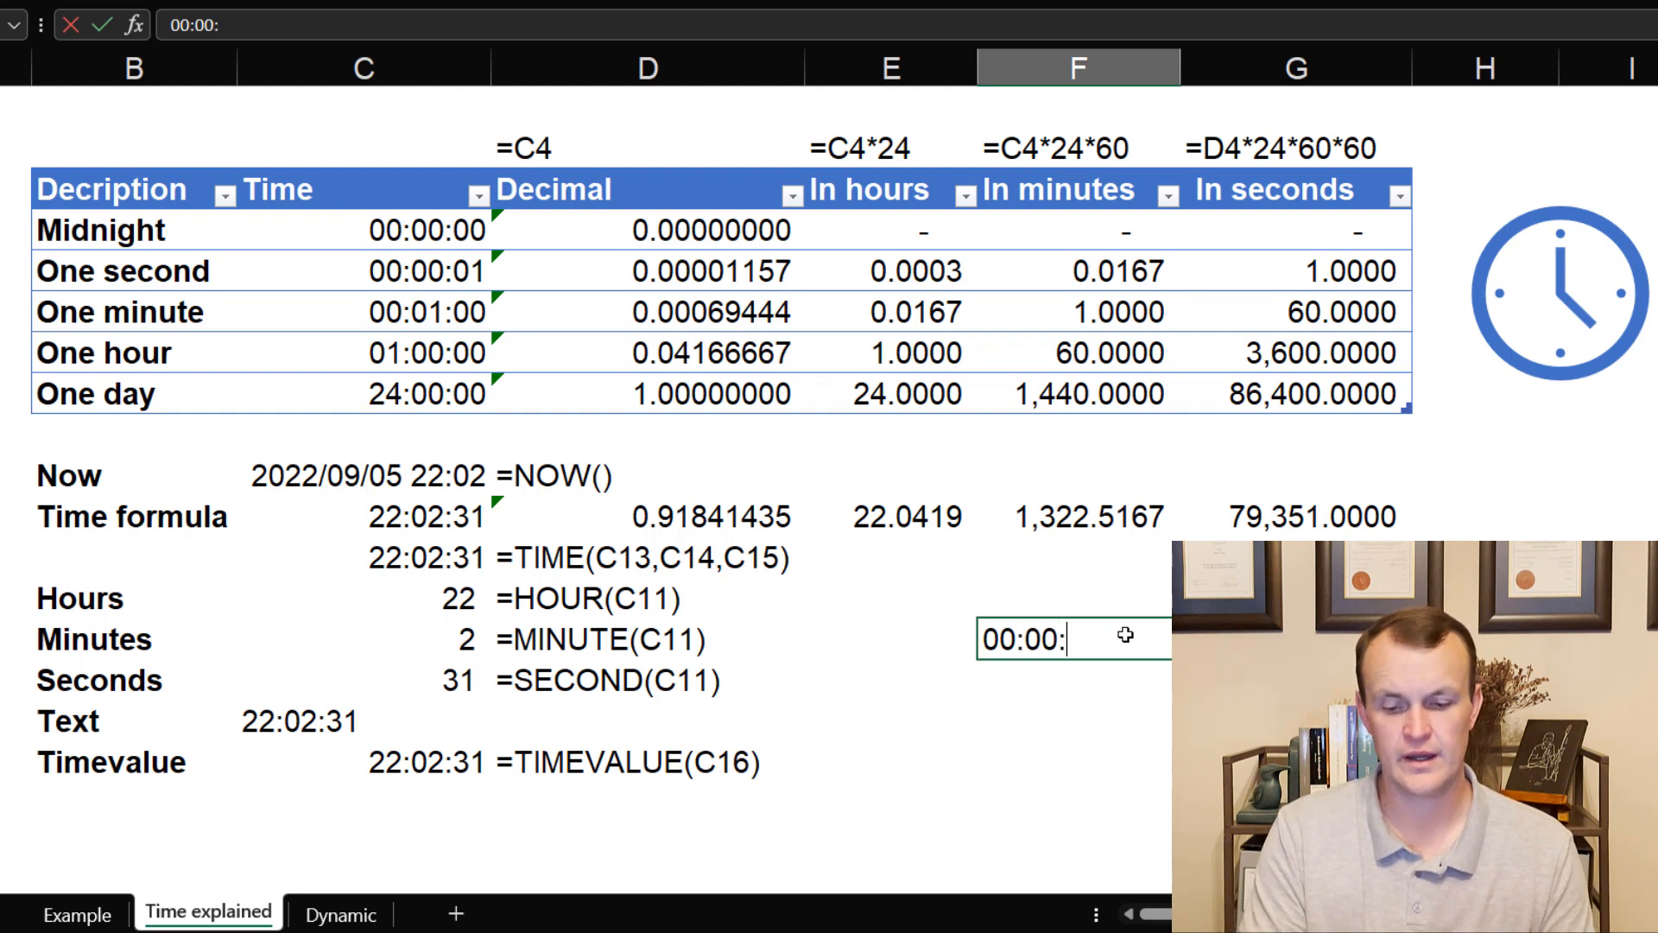
key("Enter")
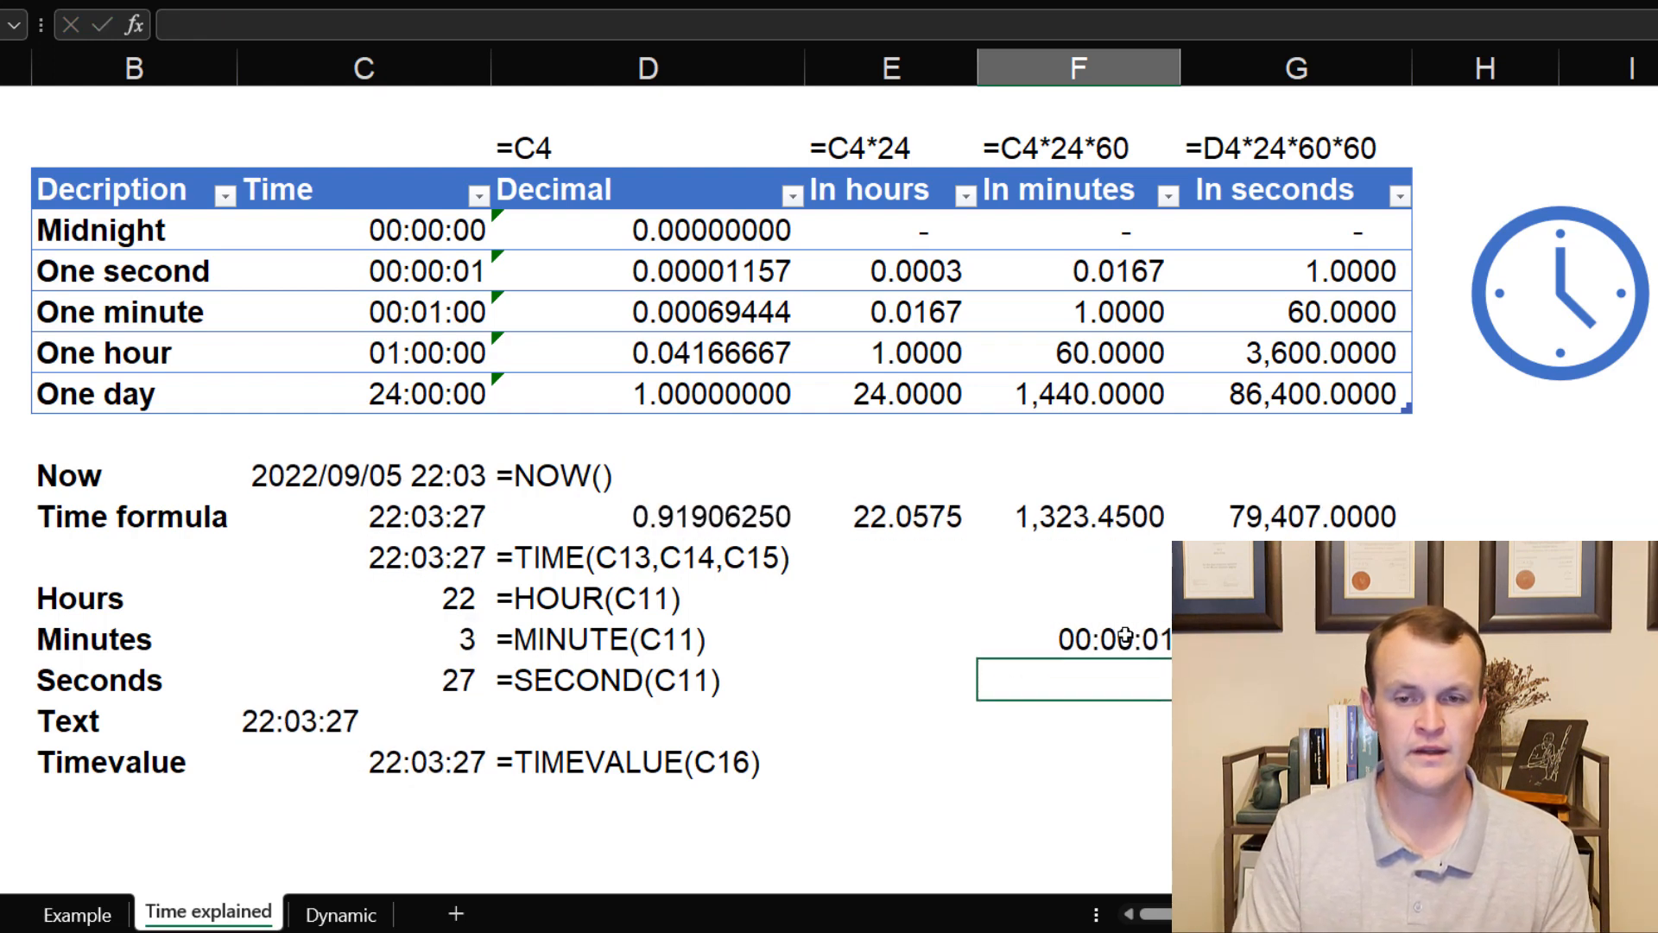
left_click(1070, 641)
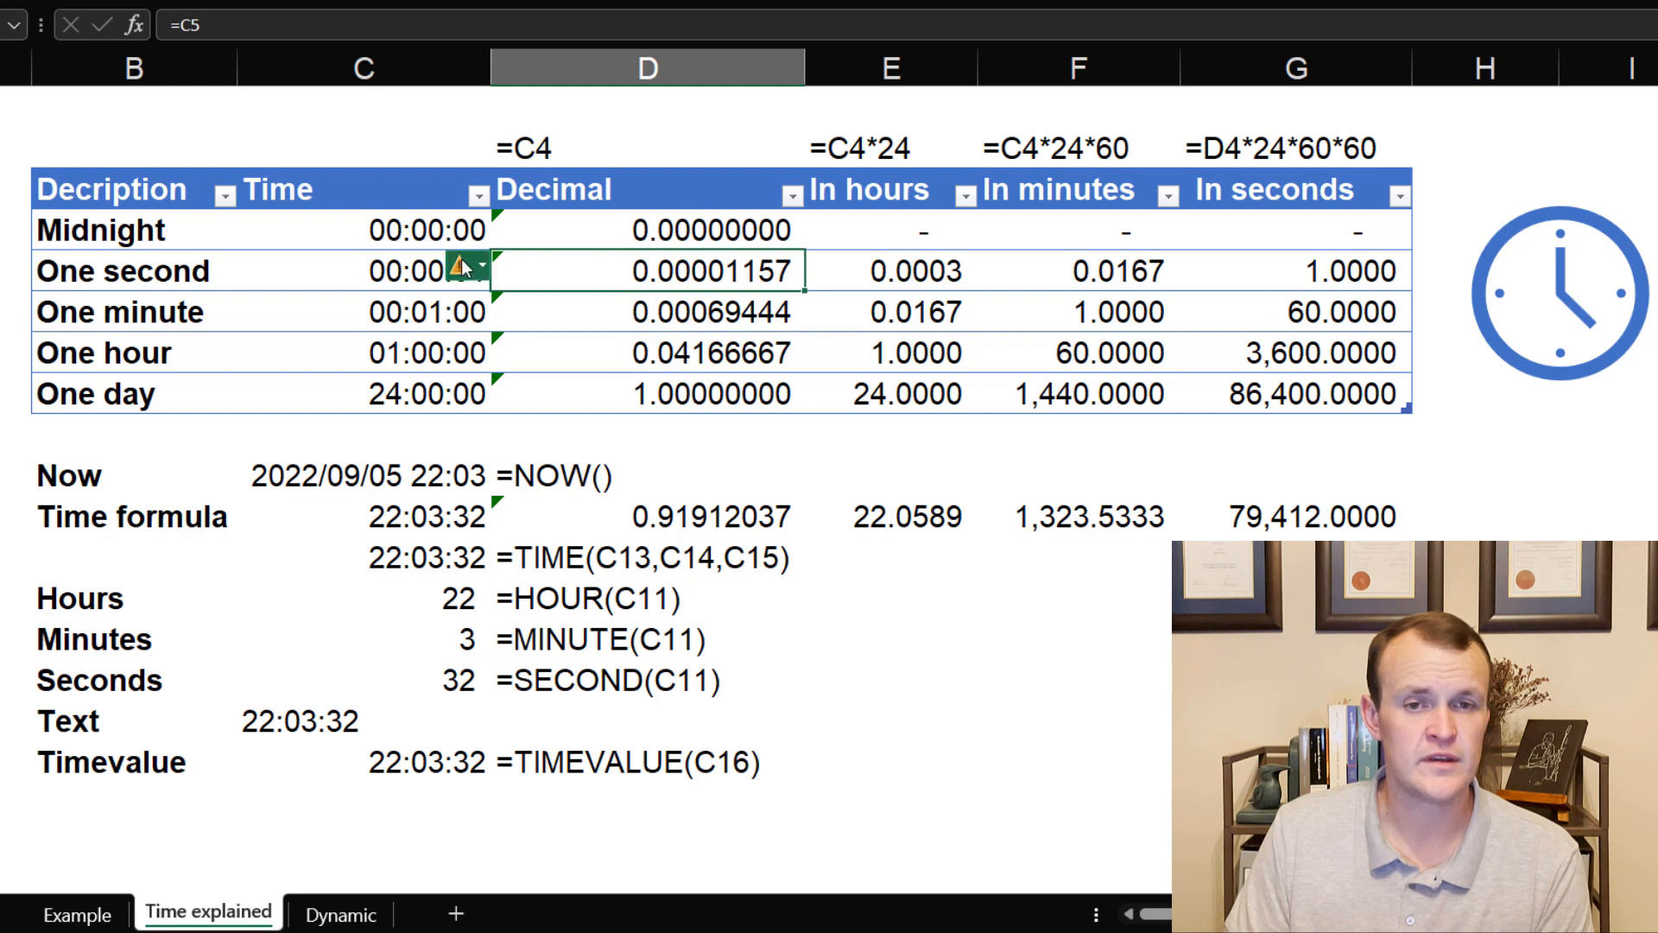
left_click(480, 269)
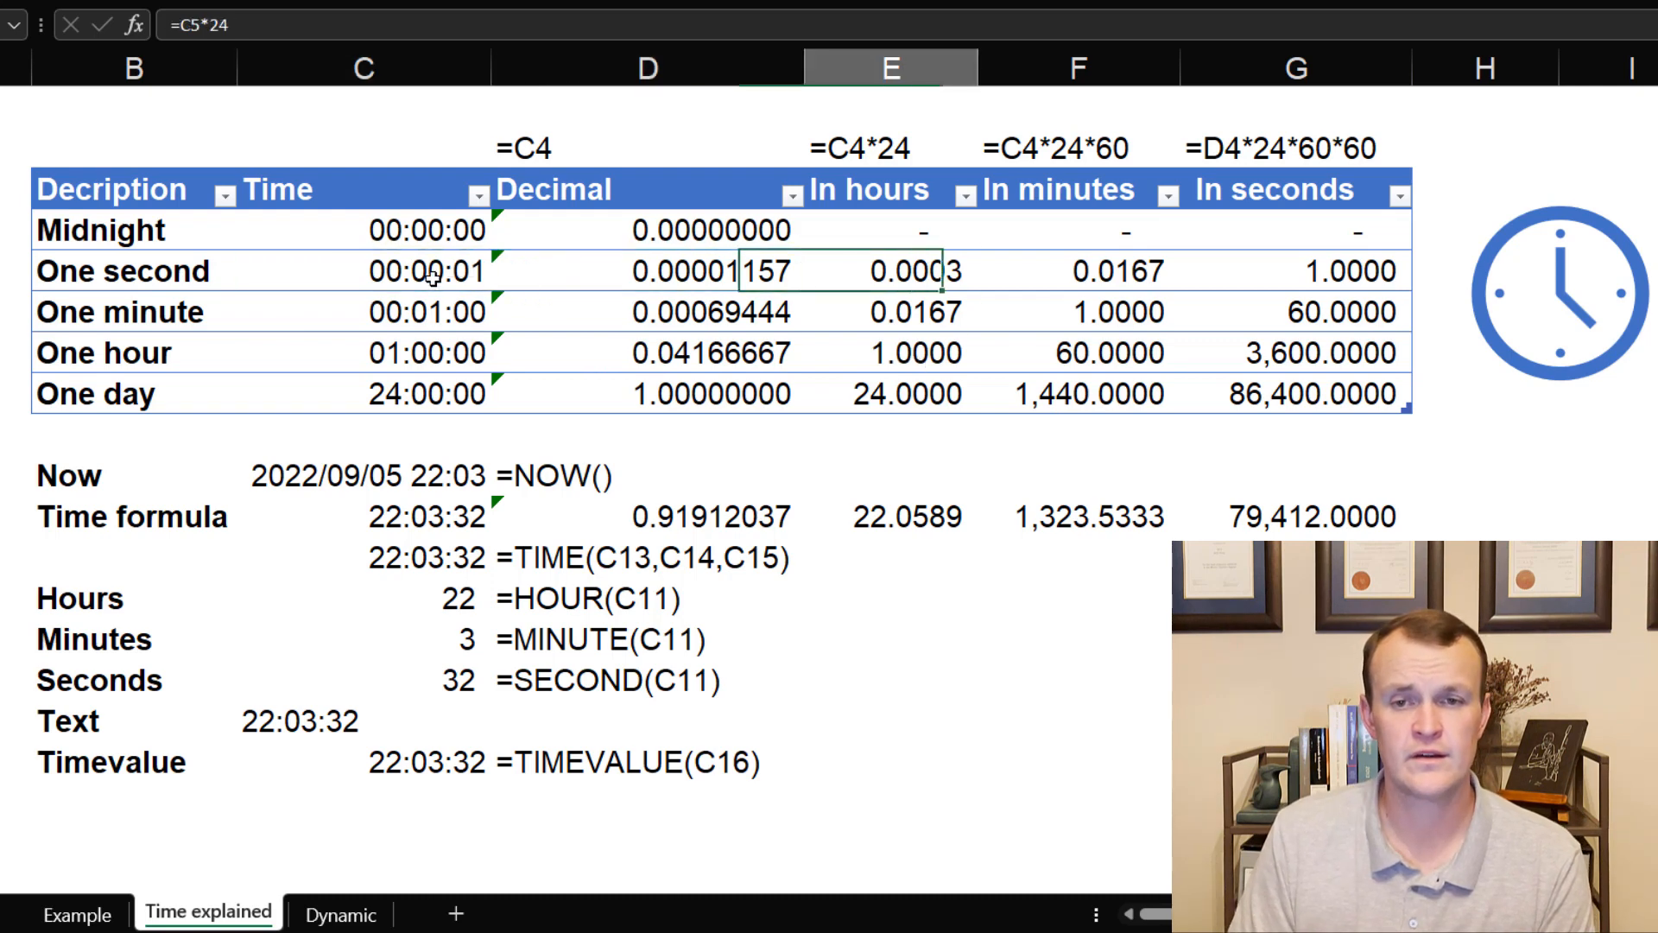
left_click(1294, 270)
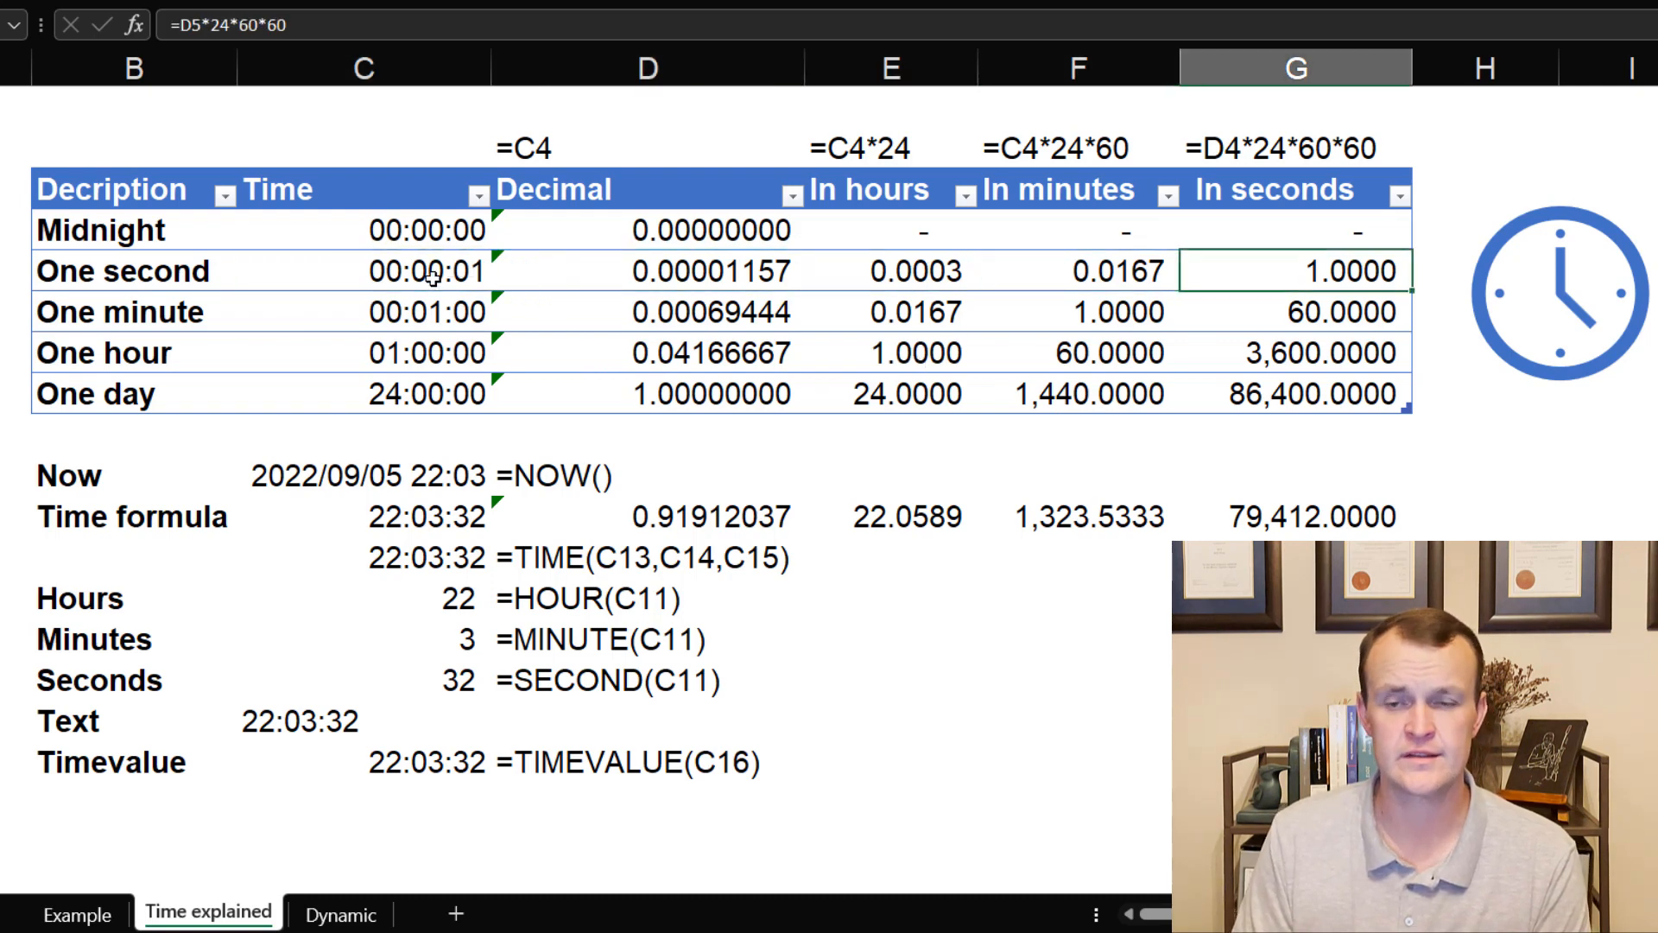
mouse_move(1337, 298)
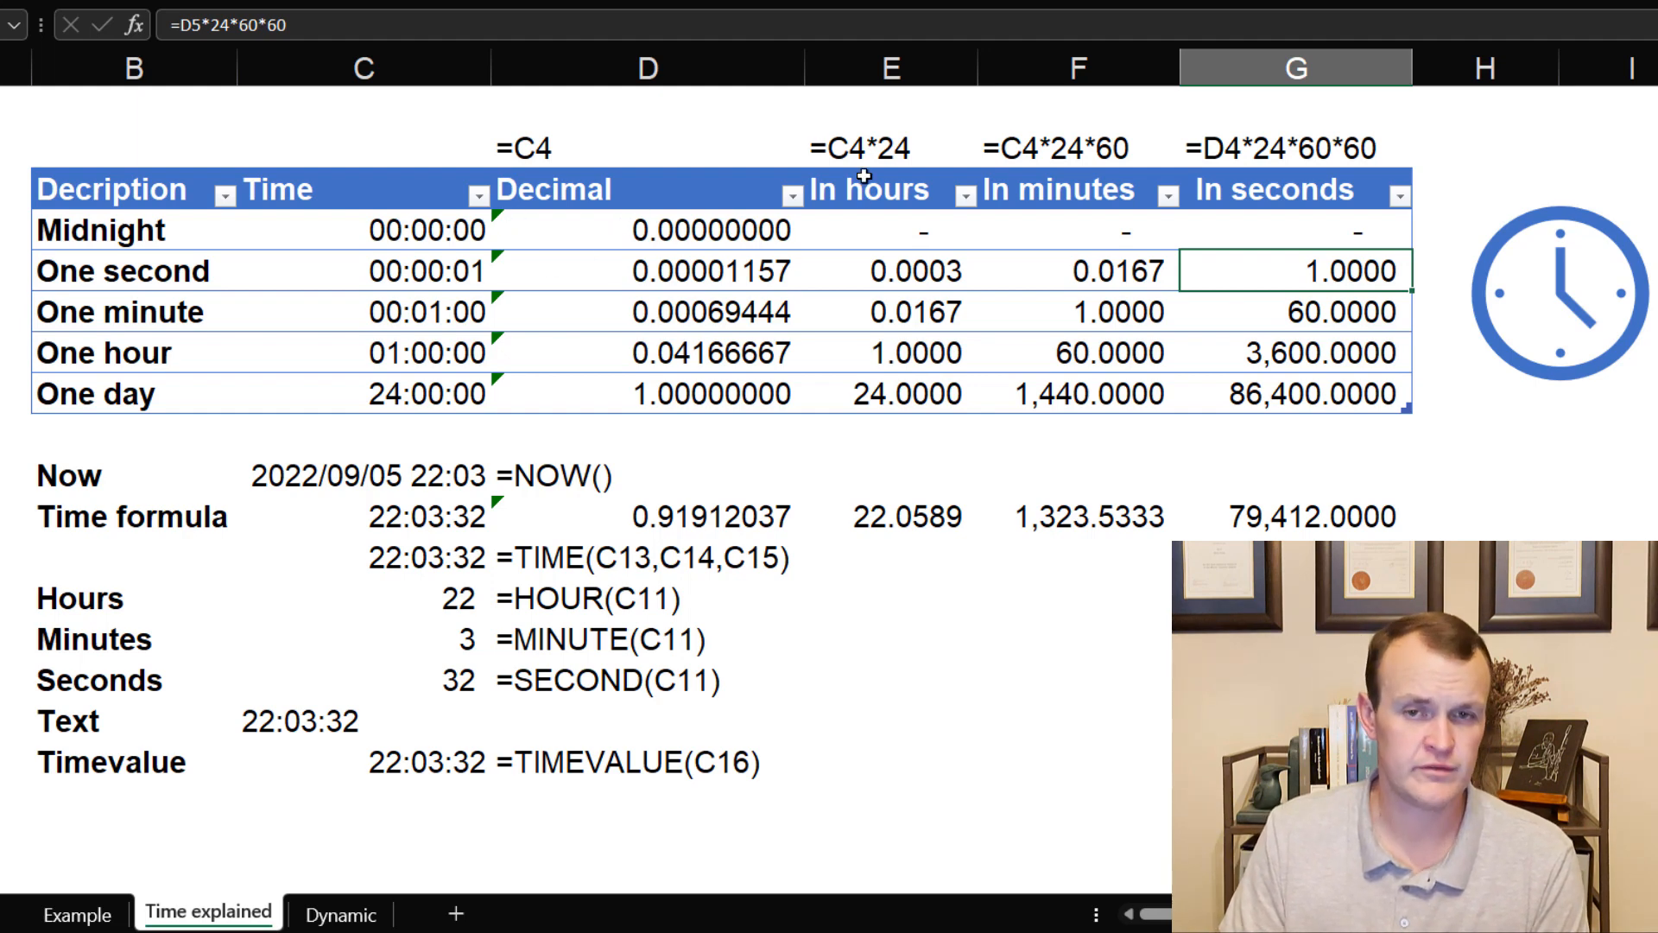
mouse_move(939, 322)
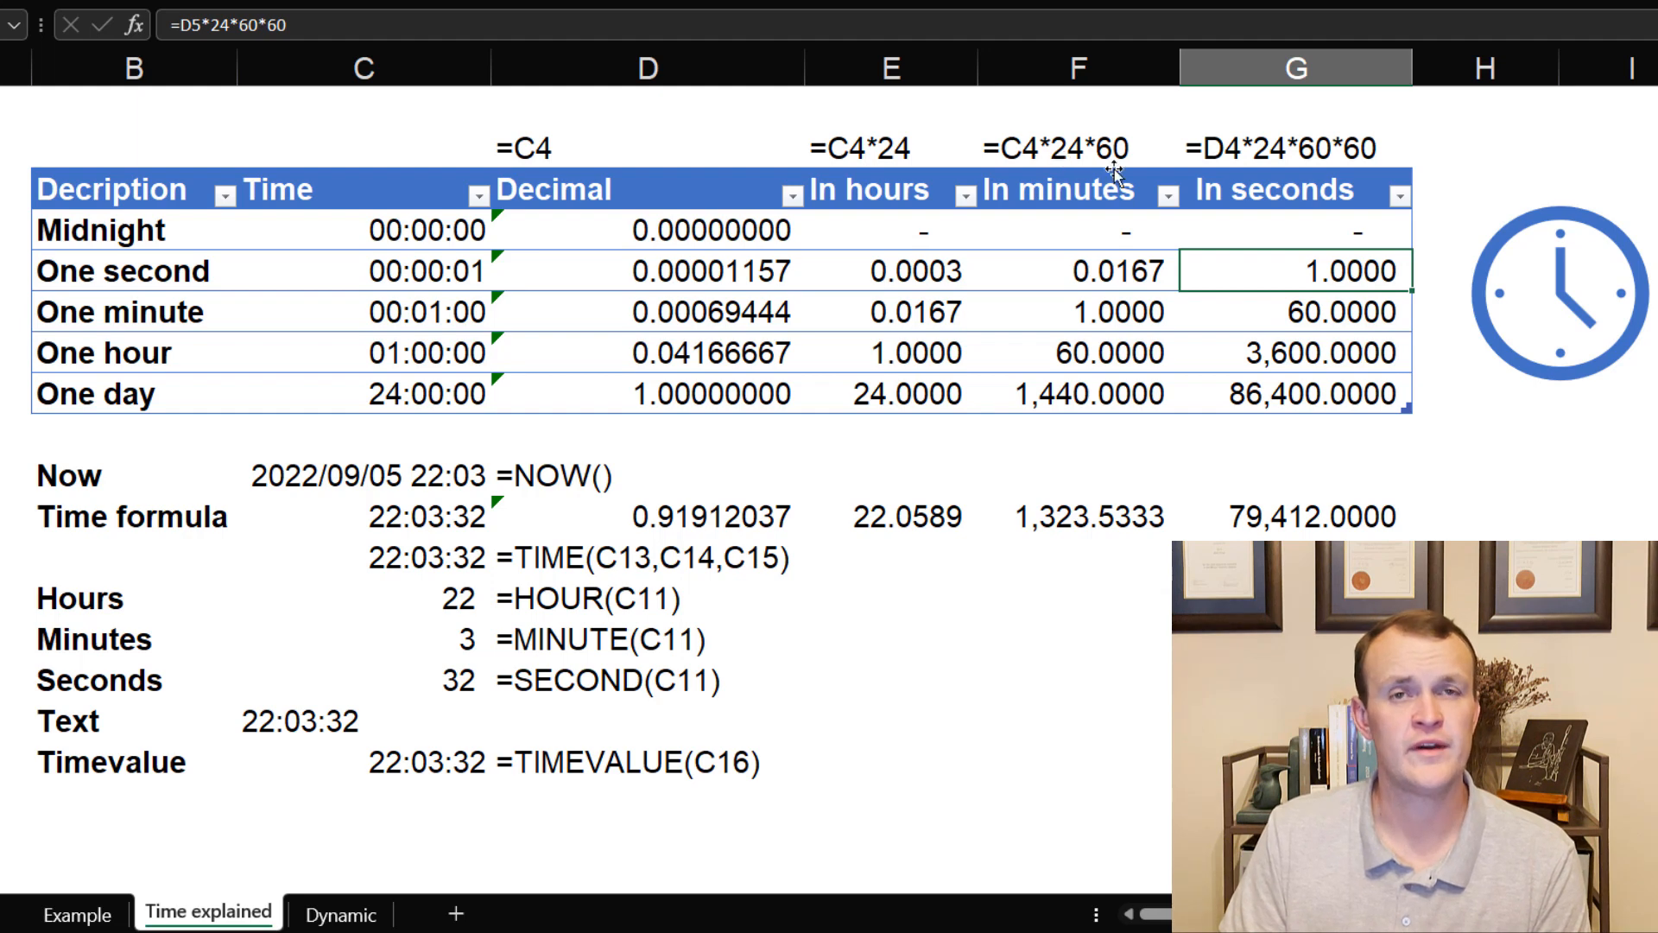
mouse_move(1205, 263)
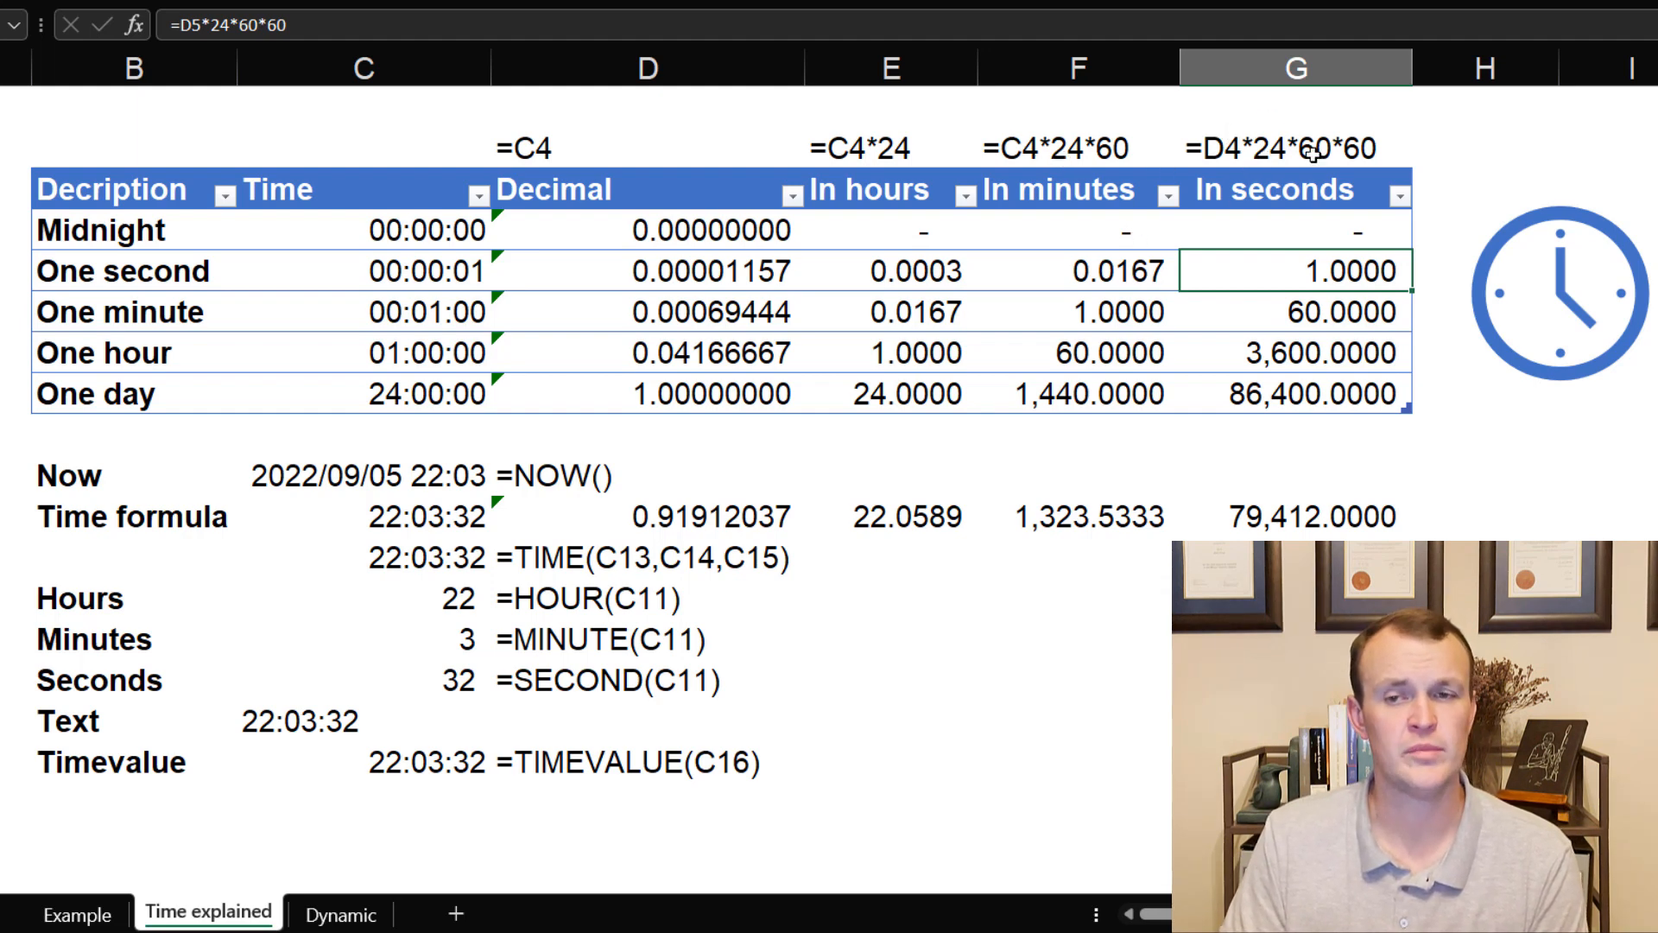
mouse_move(1284, 335)
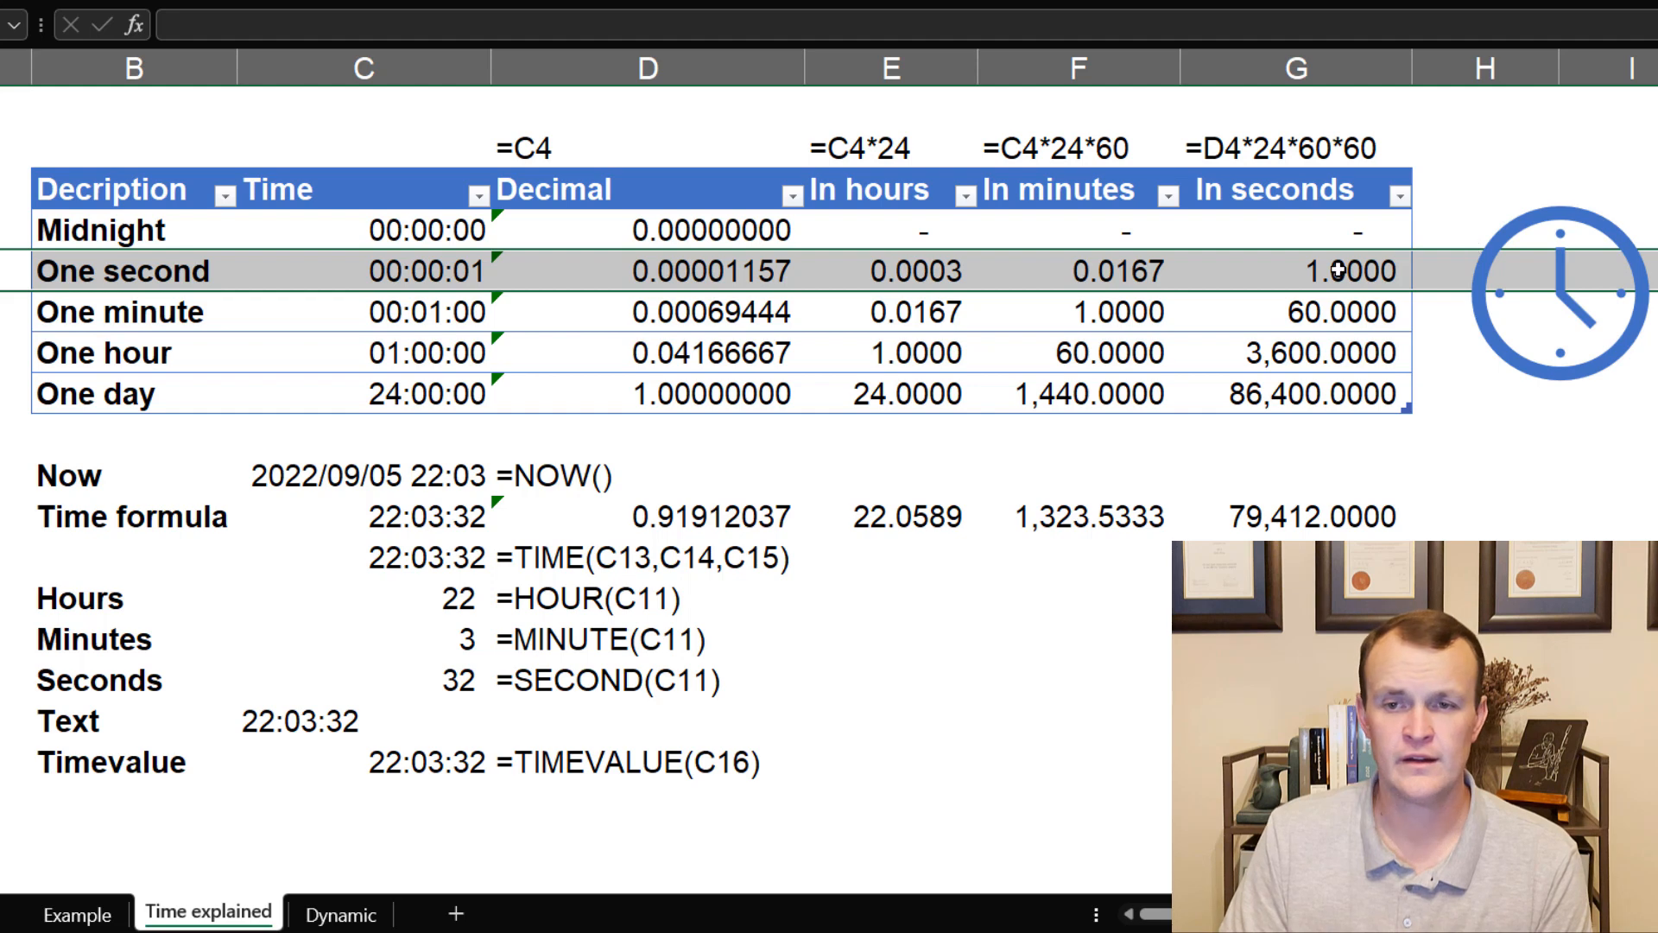
left_click(1334, 270)
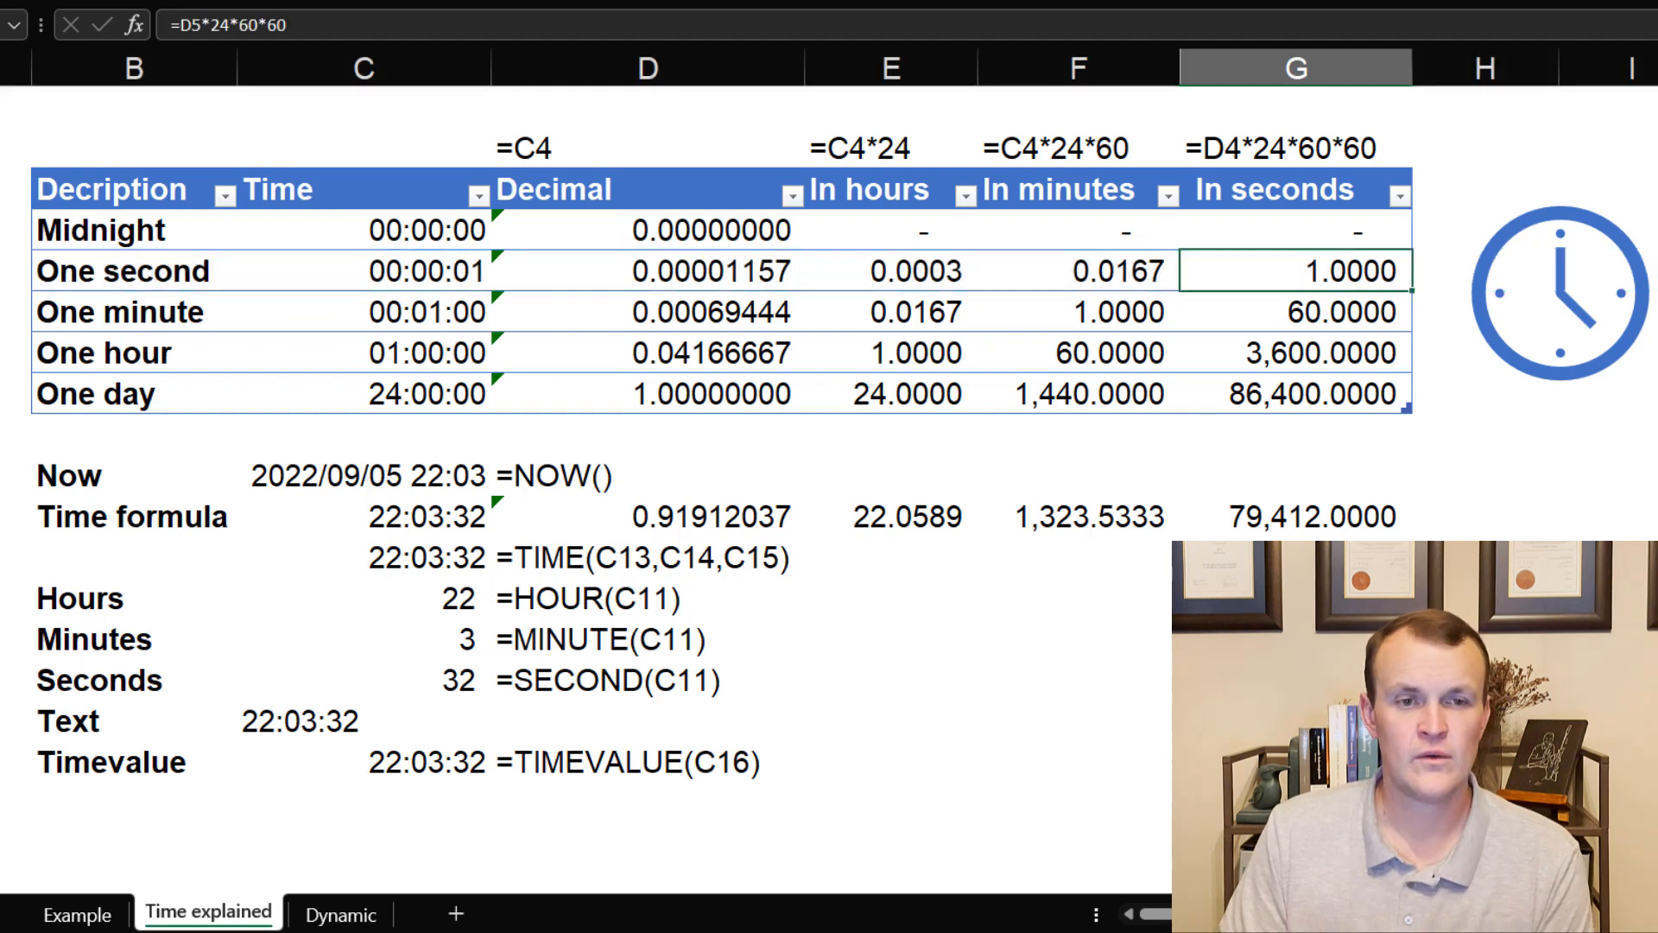
left_click(1294, 312)
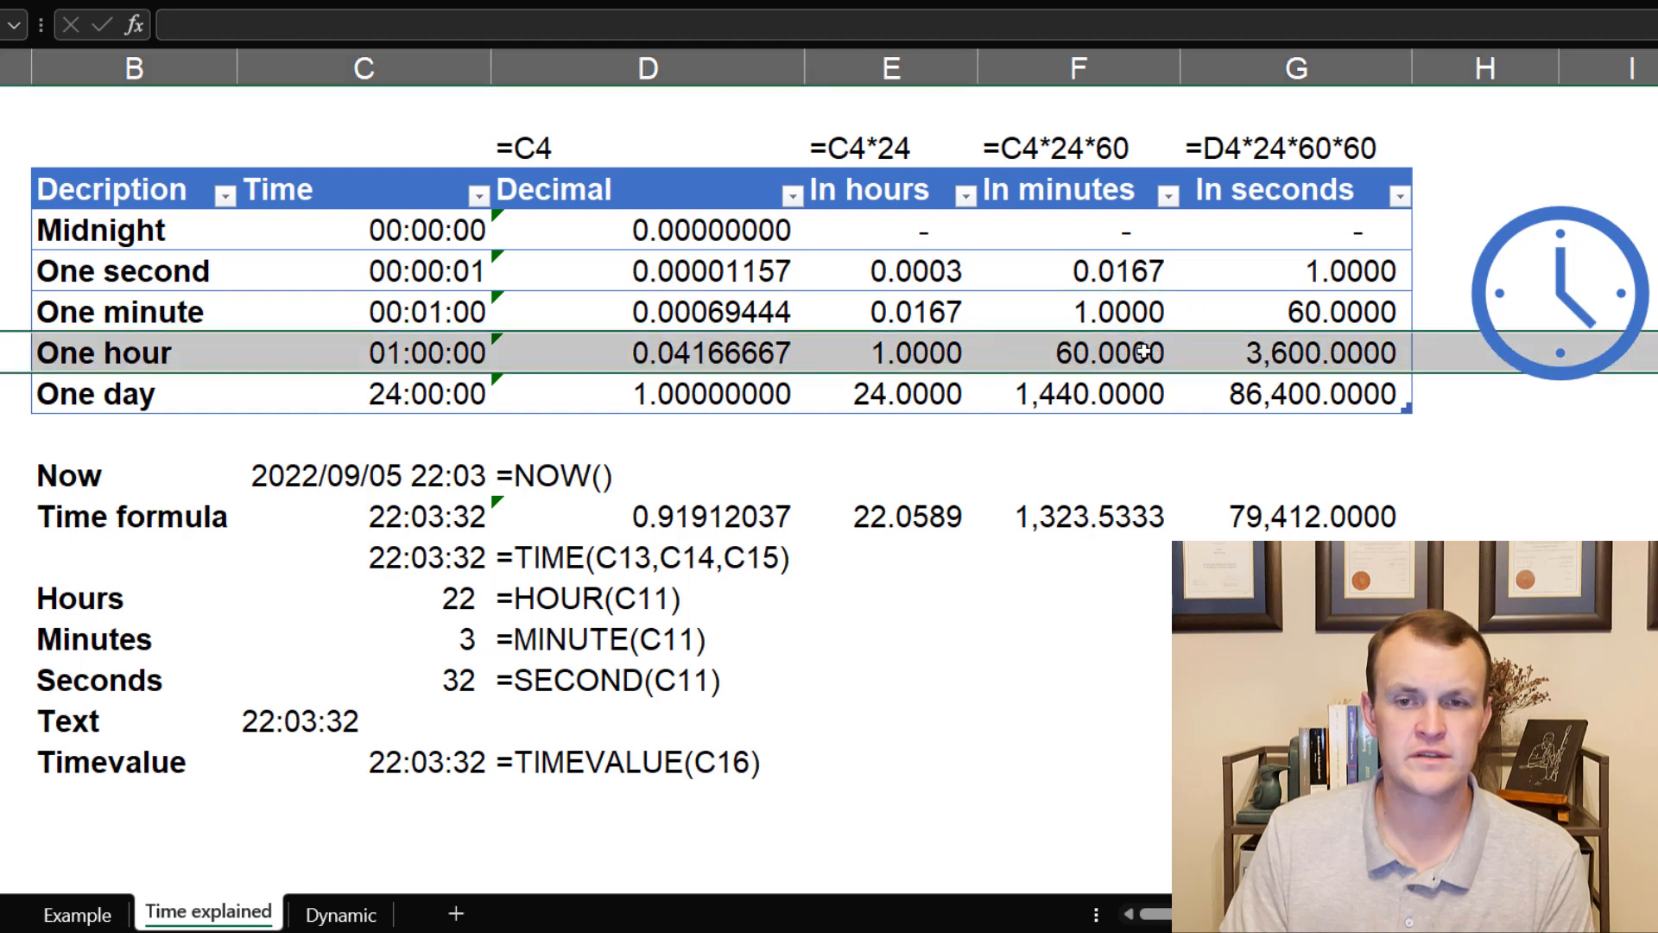
left_click(891, 353)
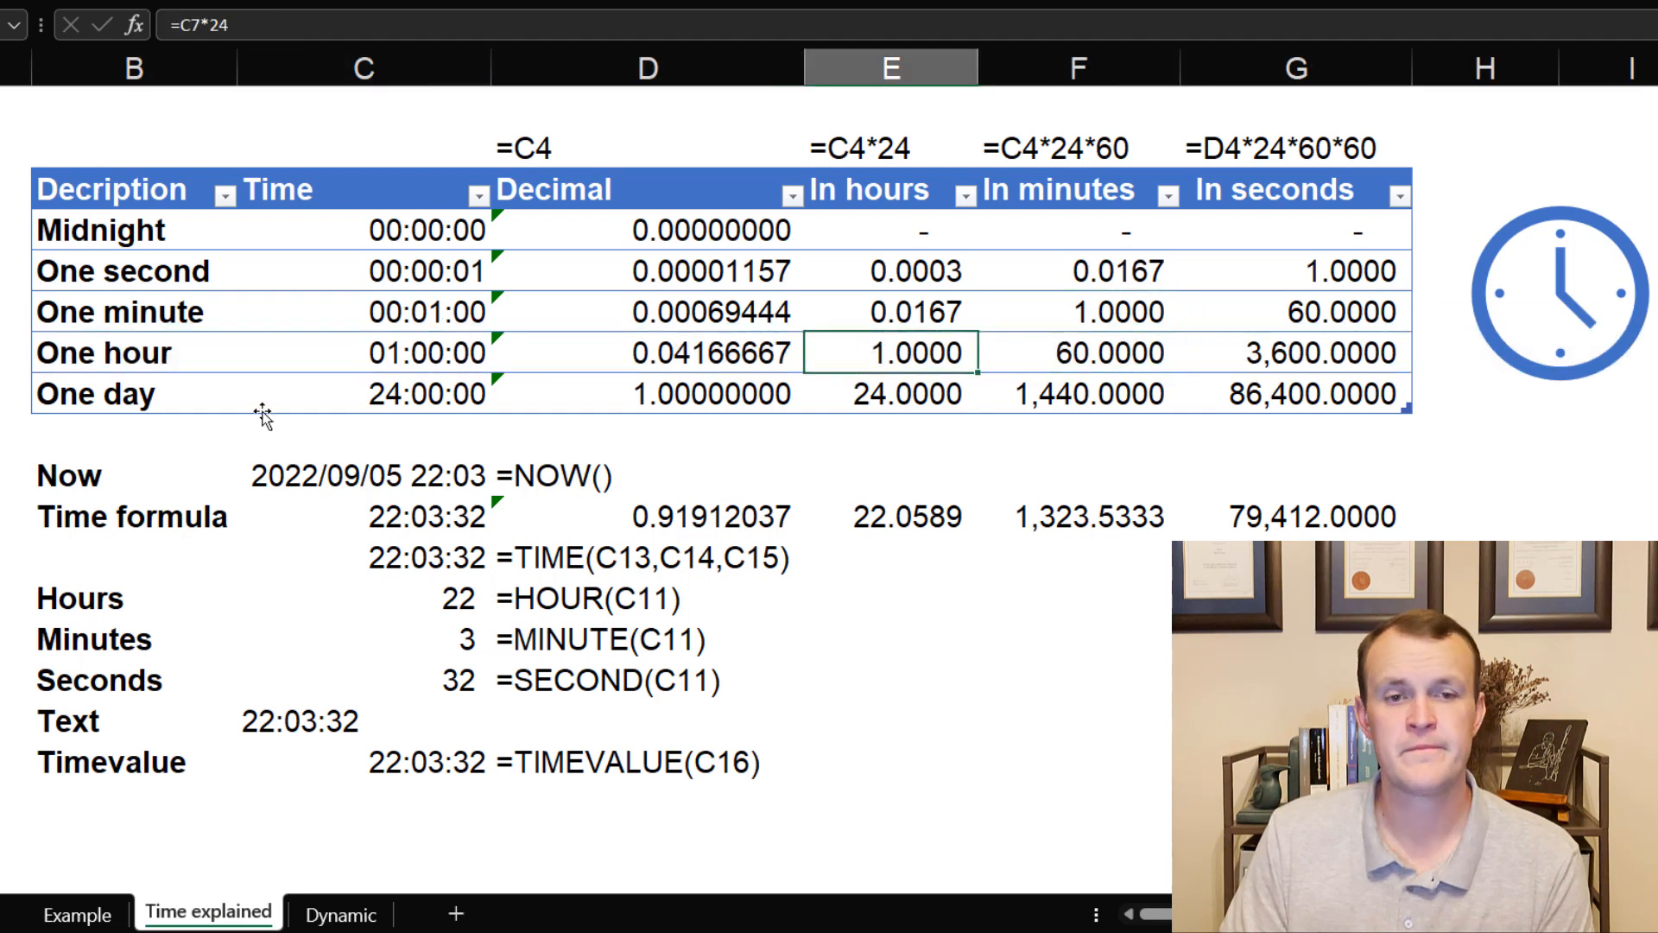
left_click(891, 393)
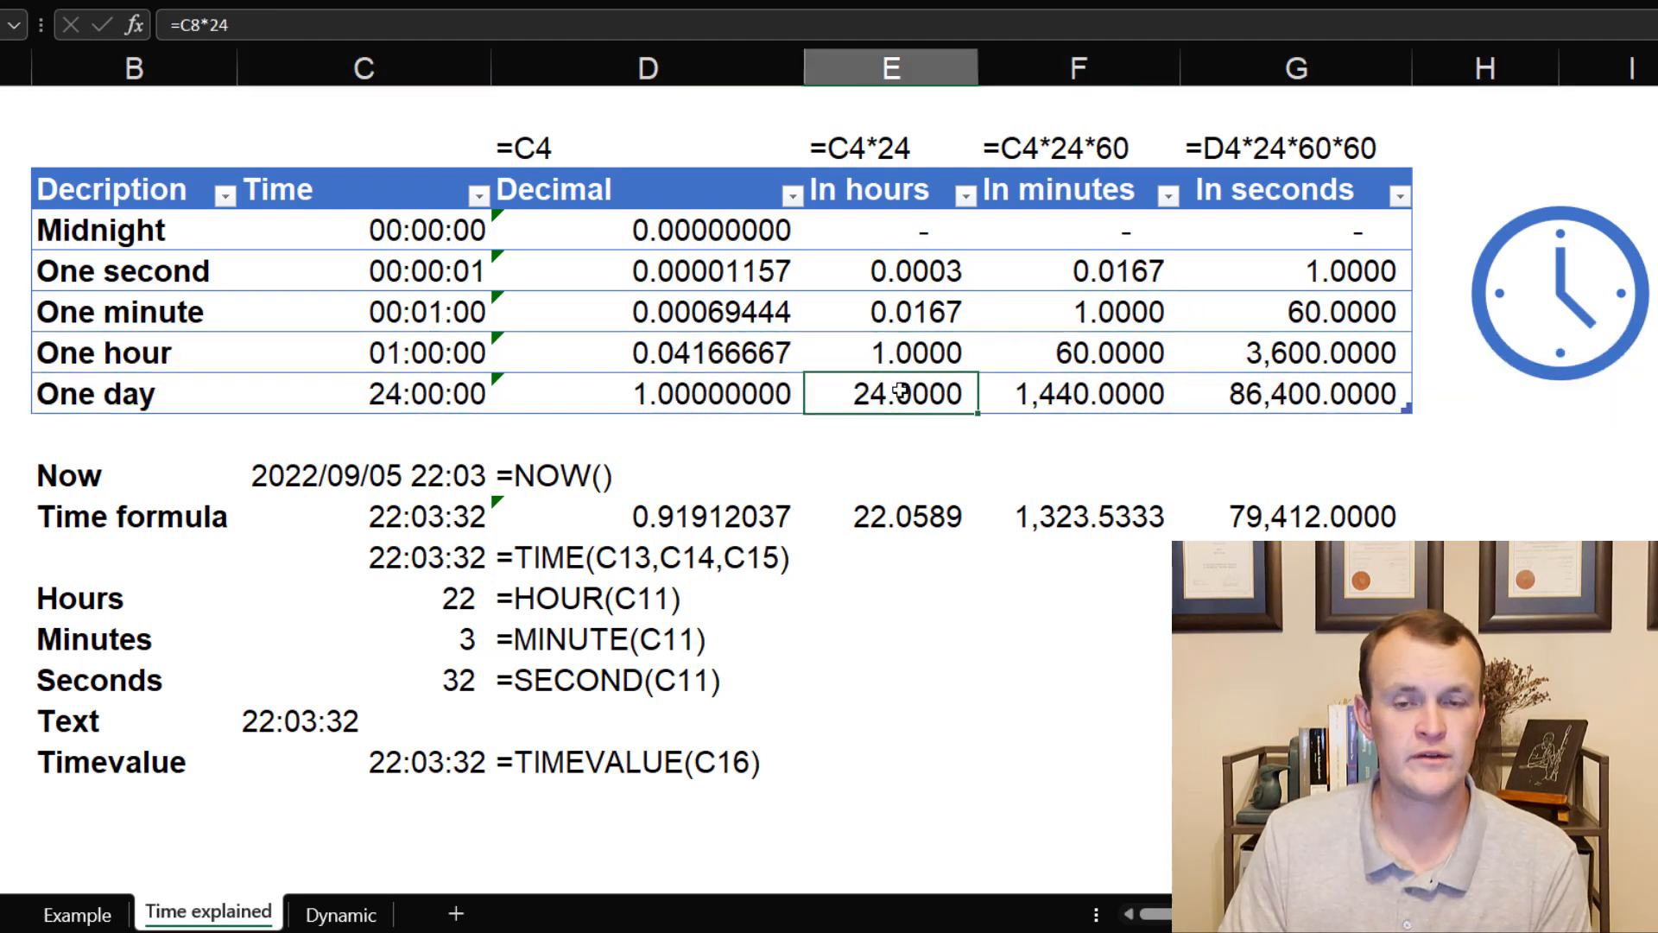
mouse_move(748, 419)
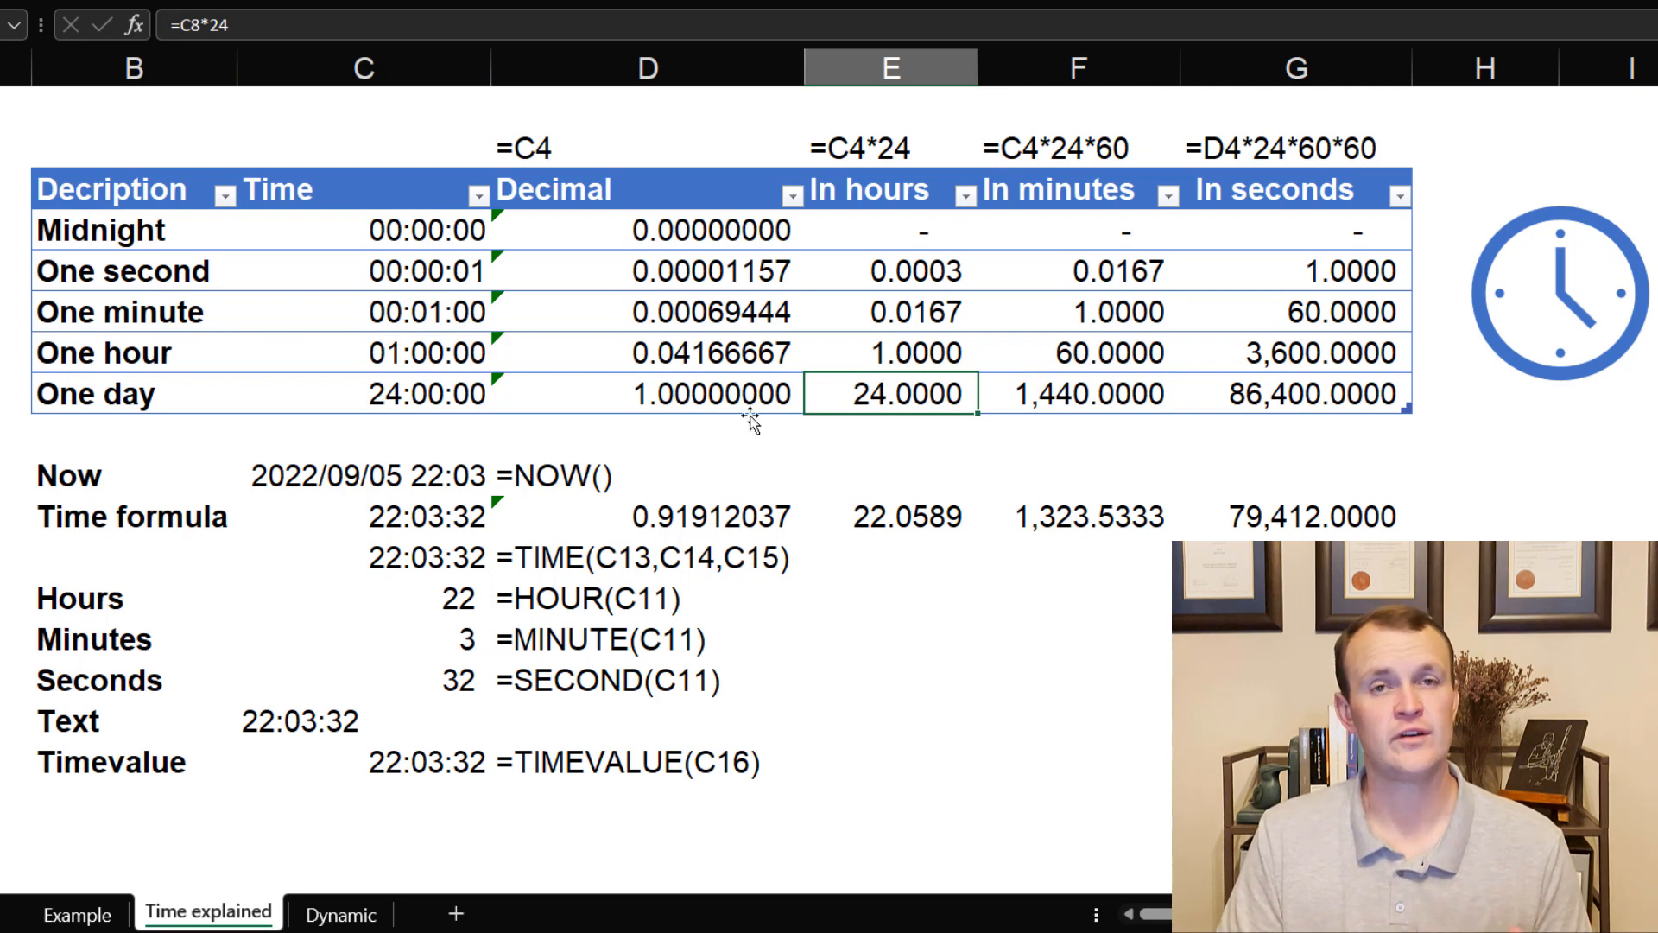
left_click(646, 370)
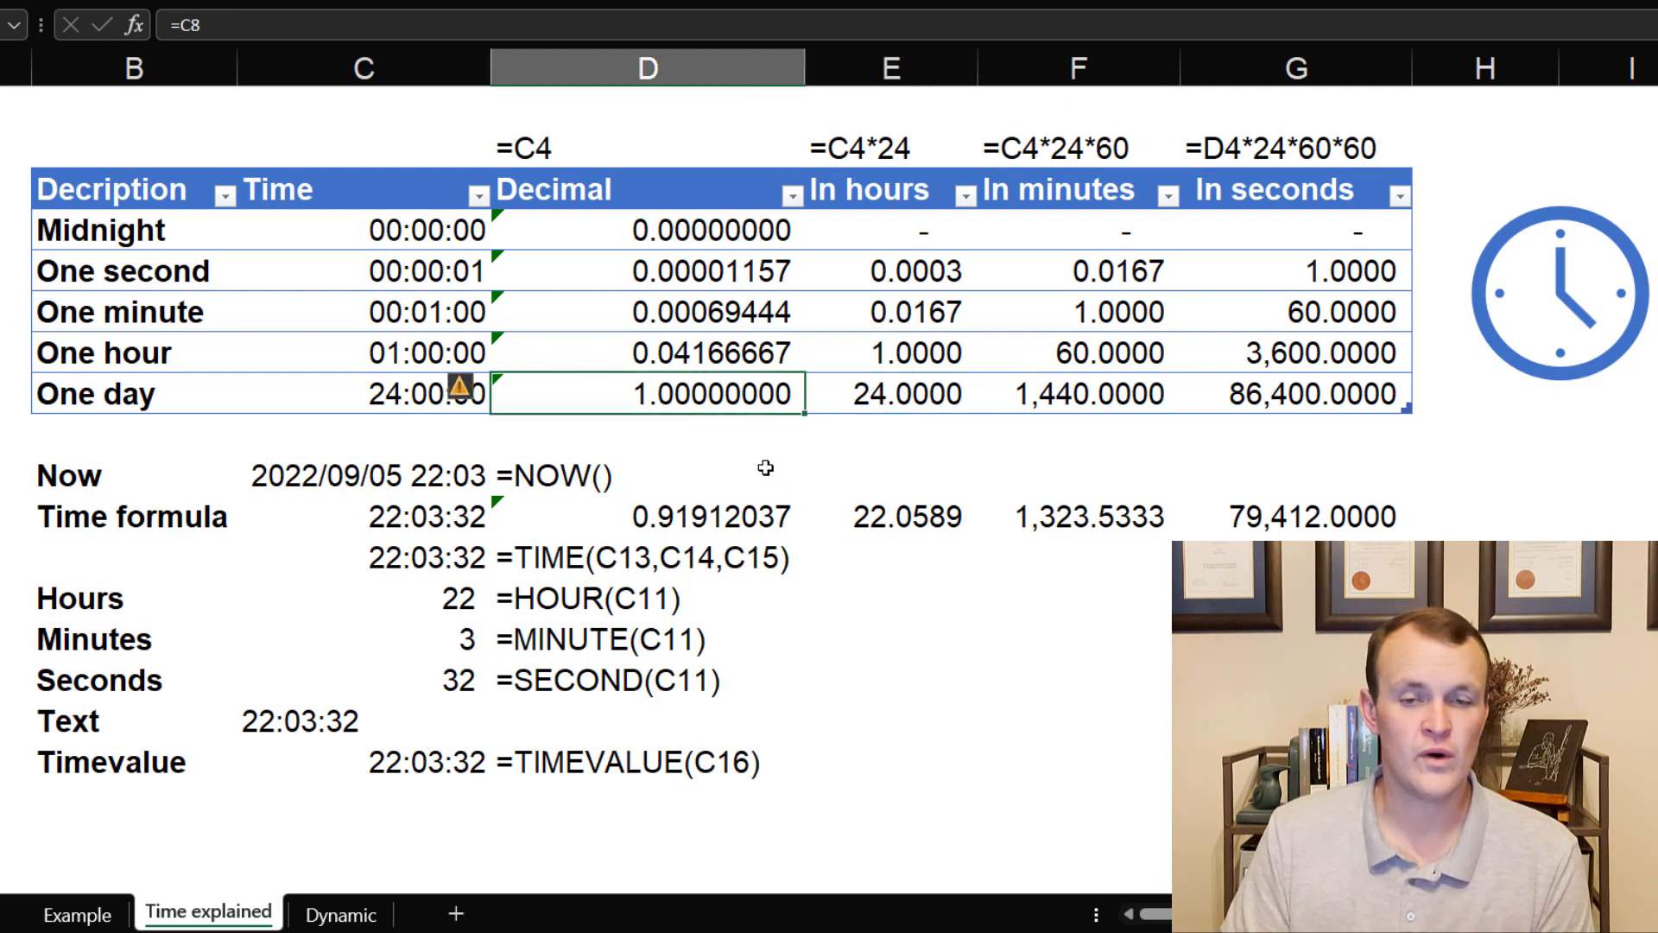
mouse_move(178, 465)
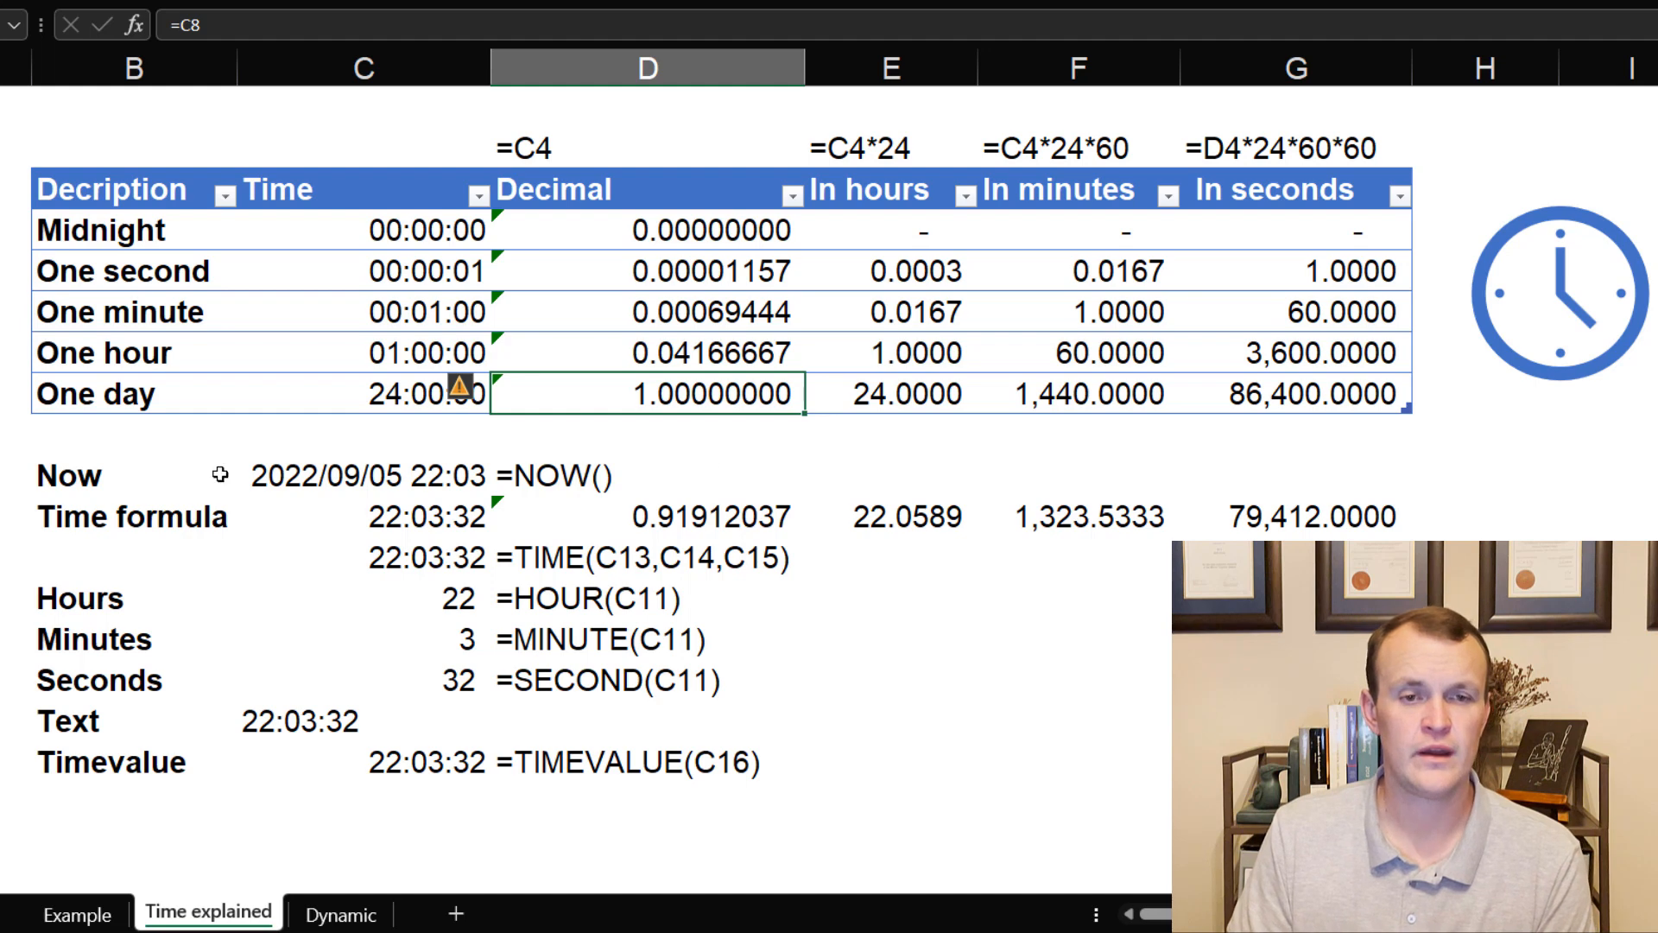
left_click(407, 395)
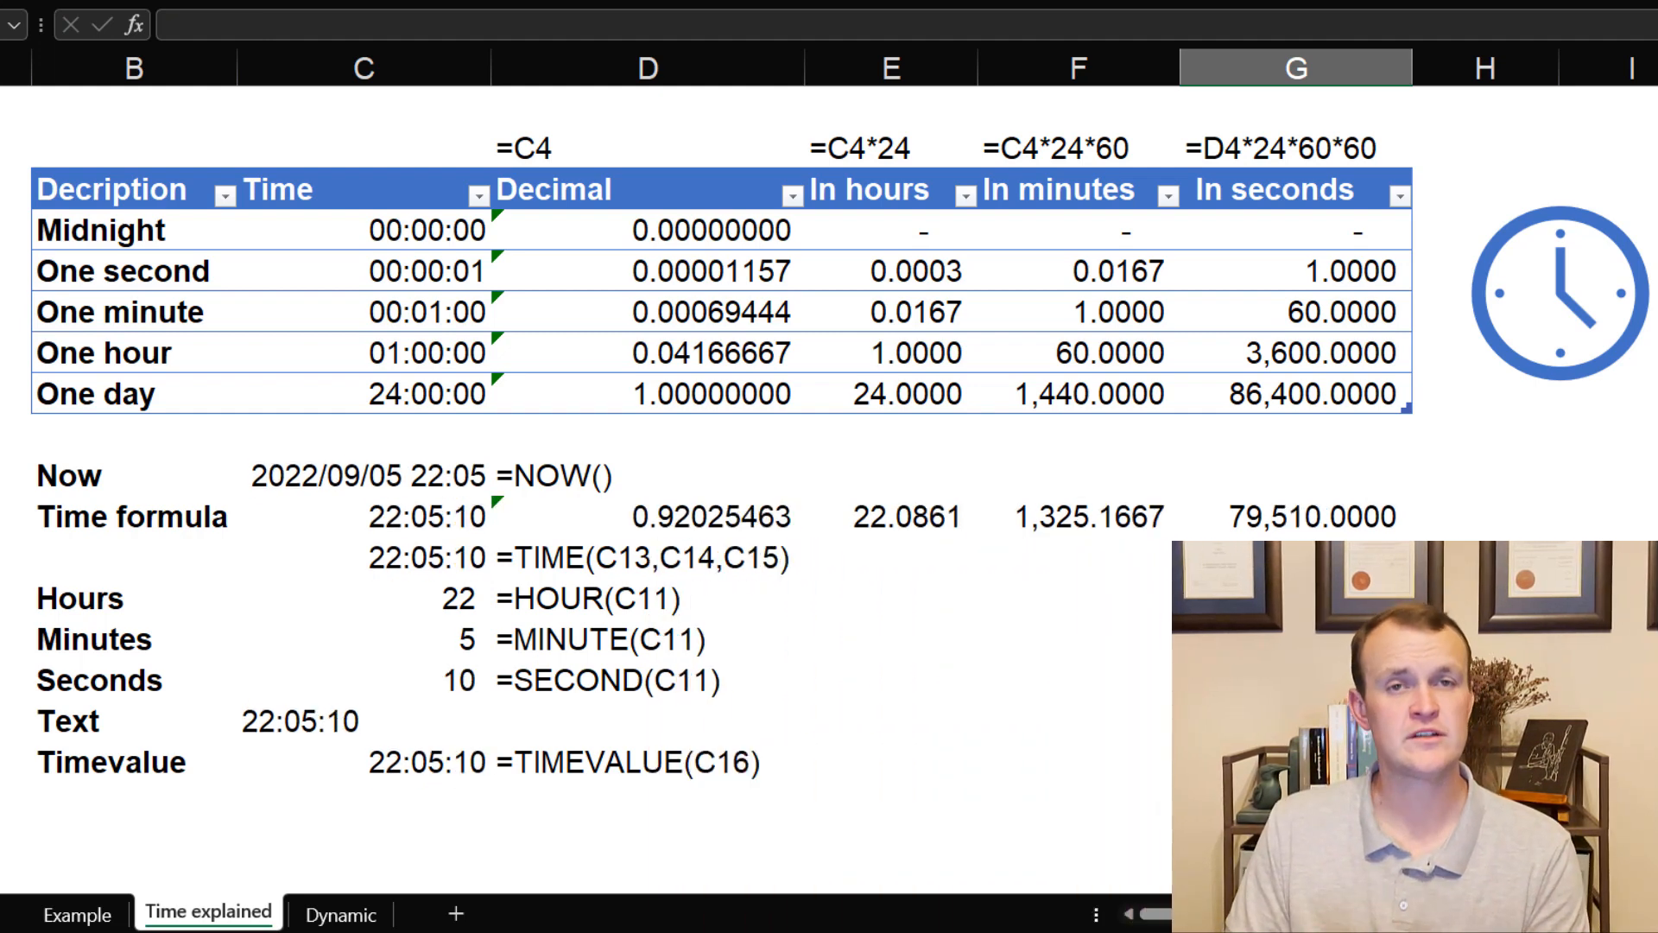
mouse_move(978, 638)
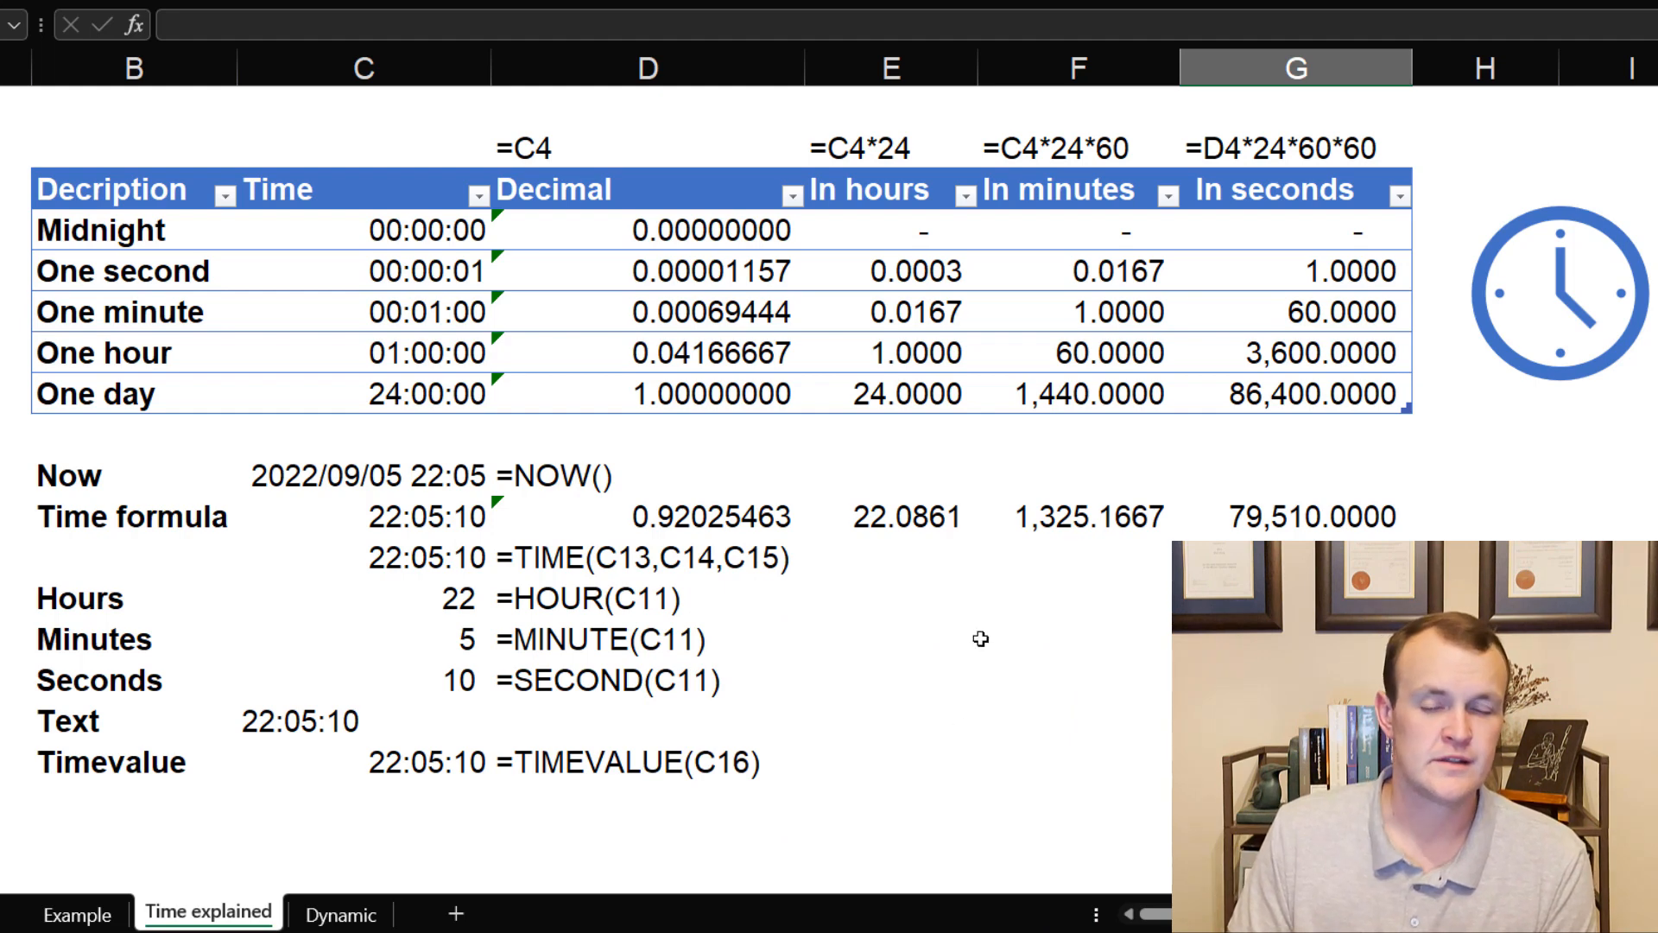
mouse_move(1253, 466)
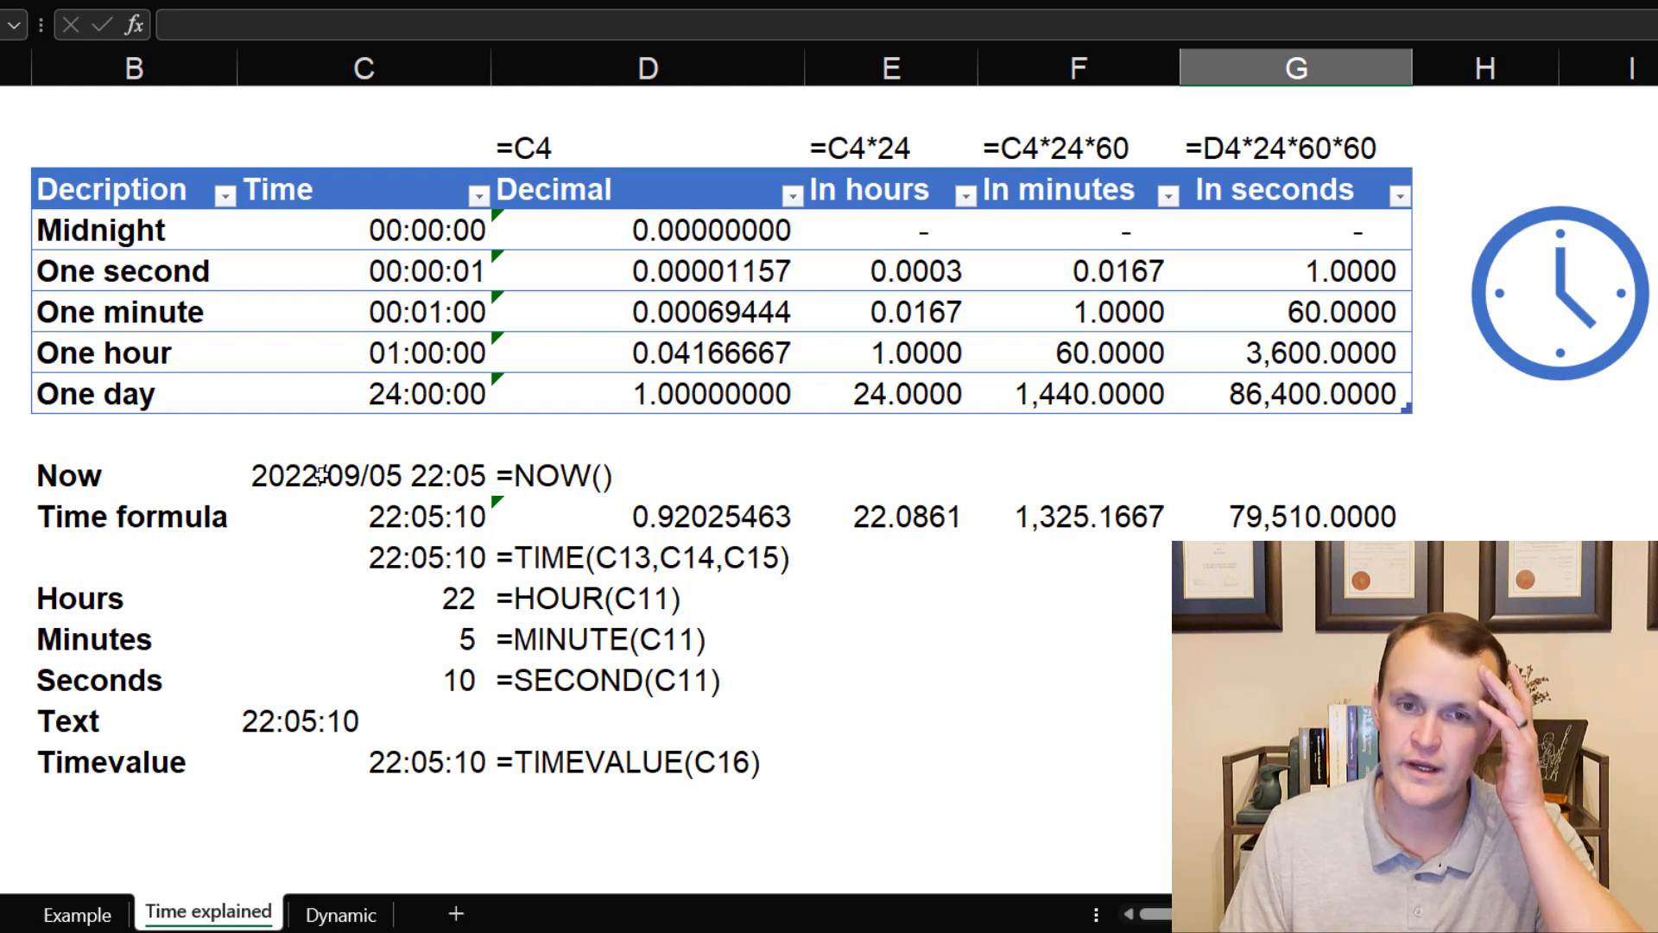
left_click(646, 475)
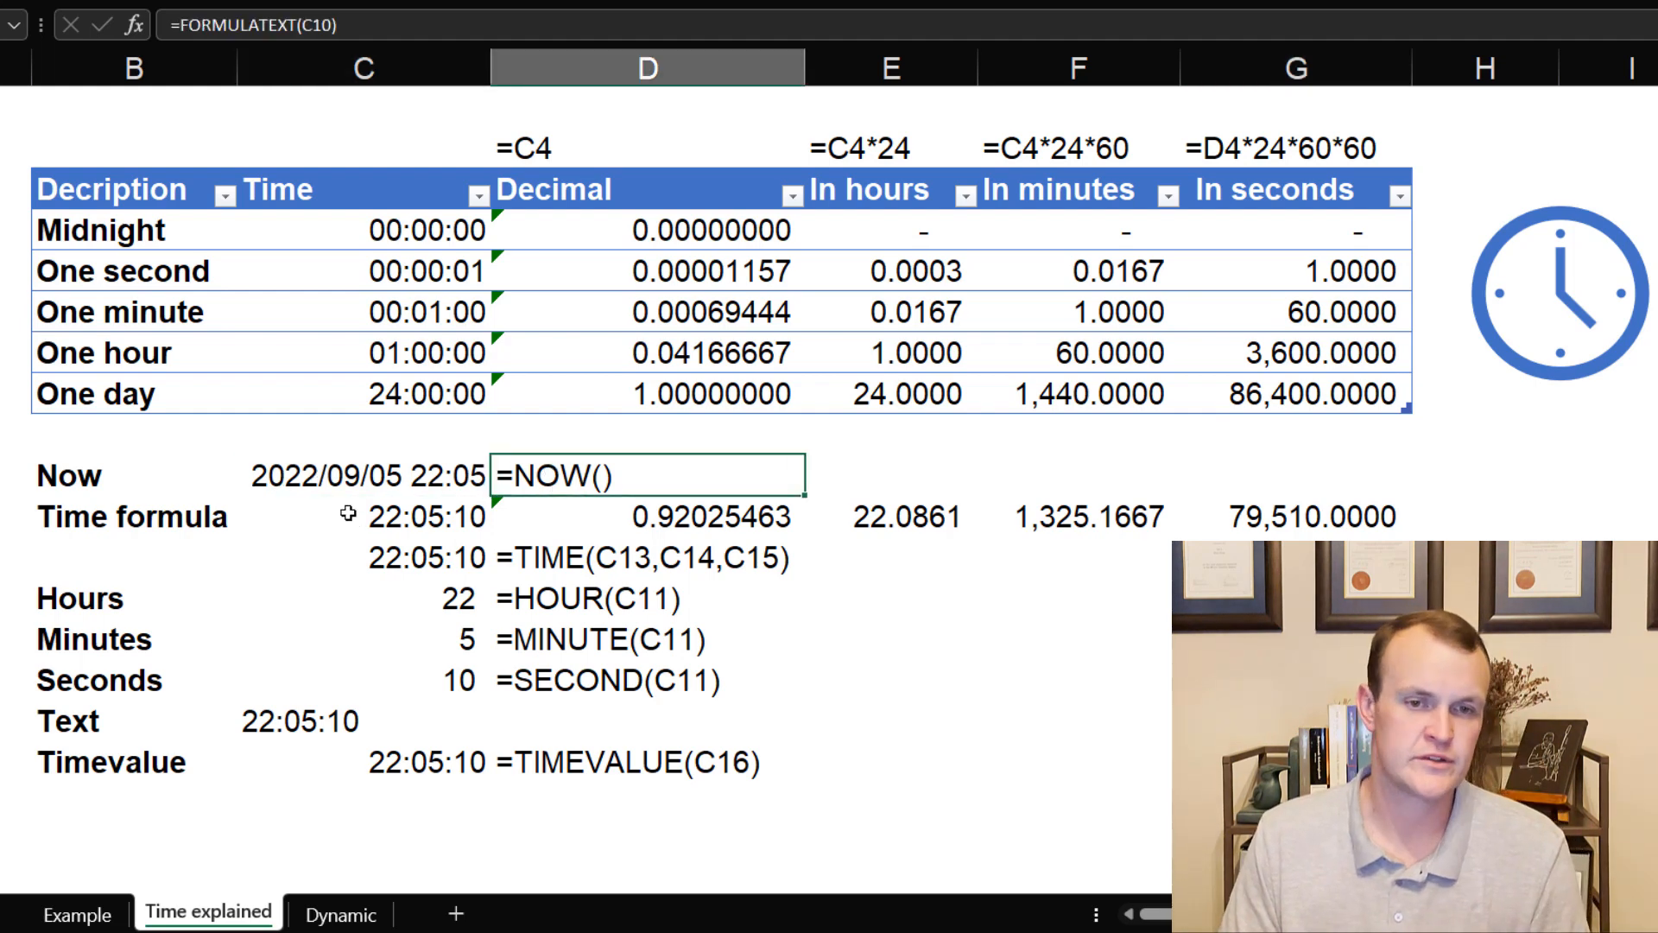
left_click(359, 476)
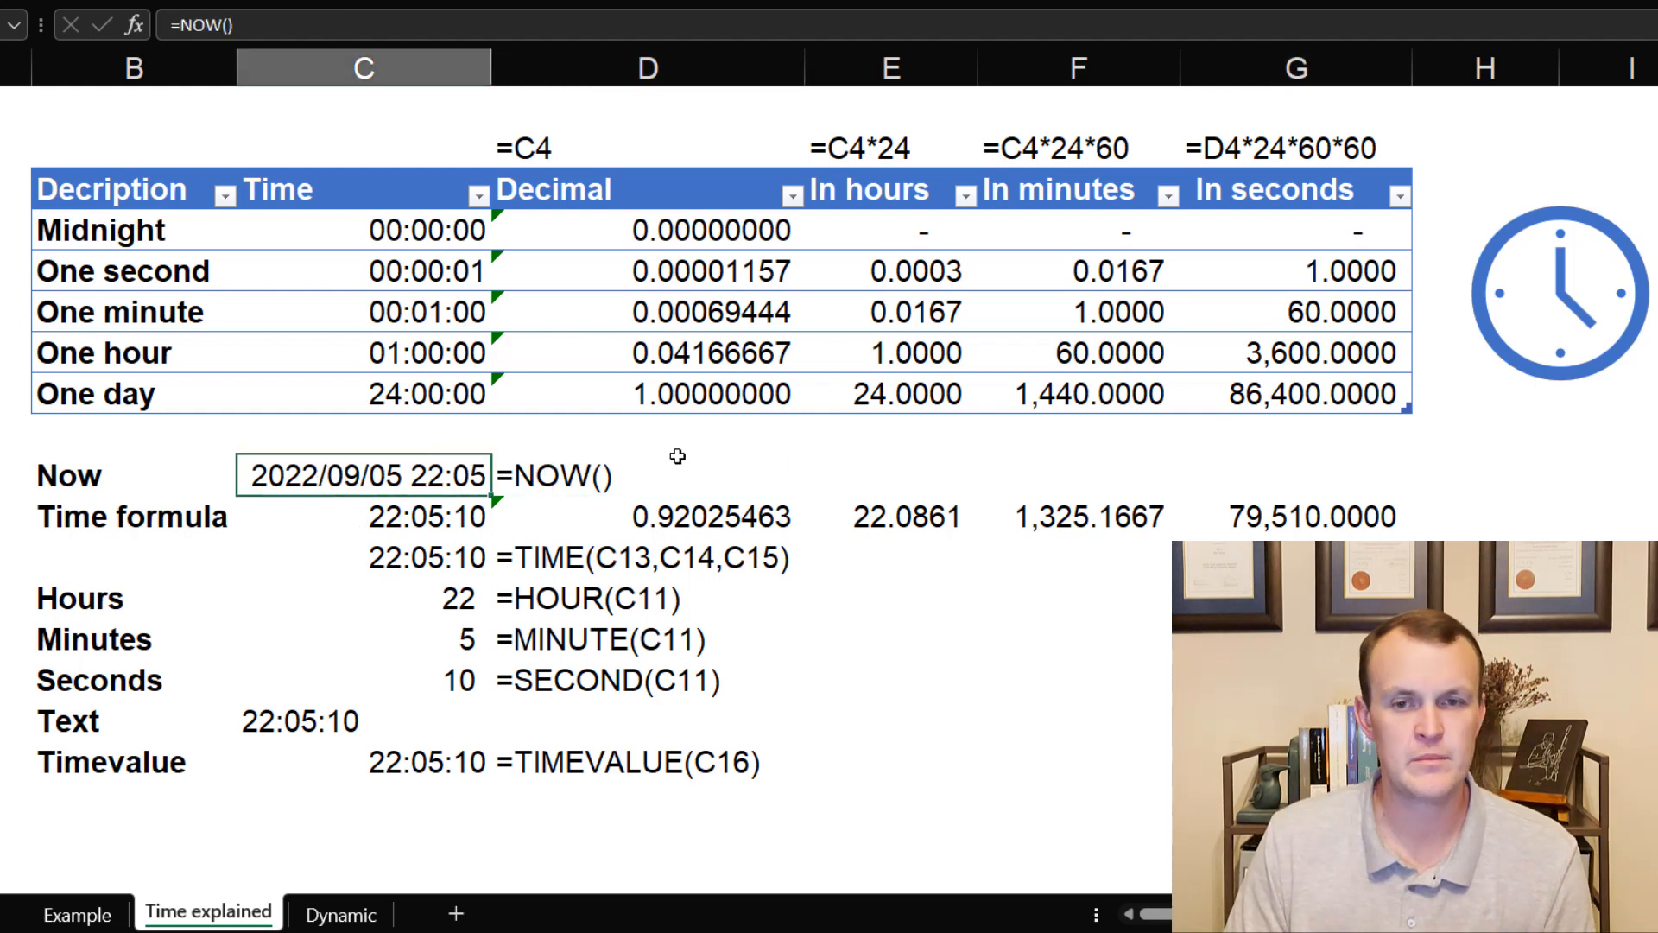
left_click(865, 472)
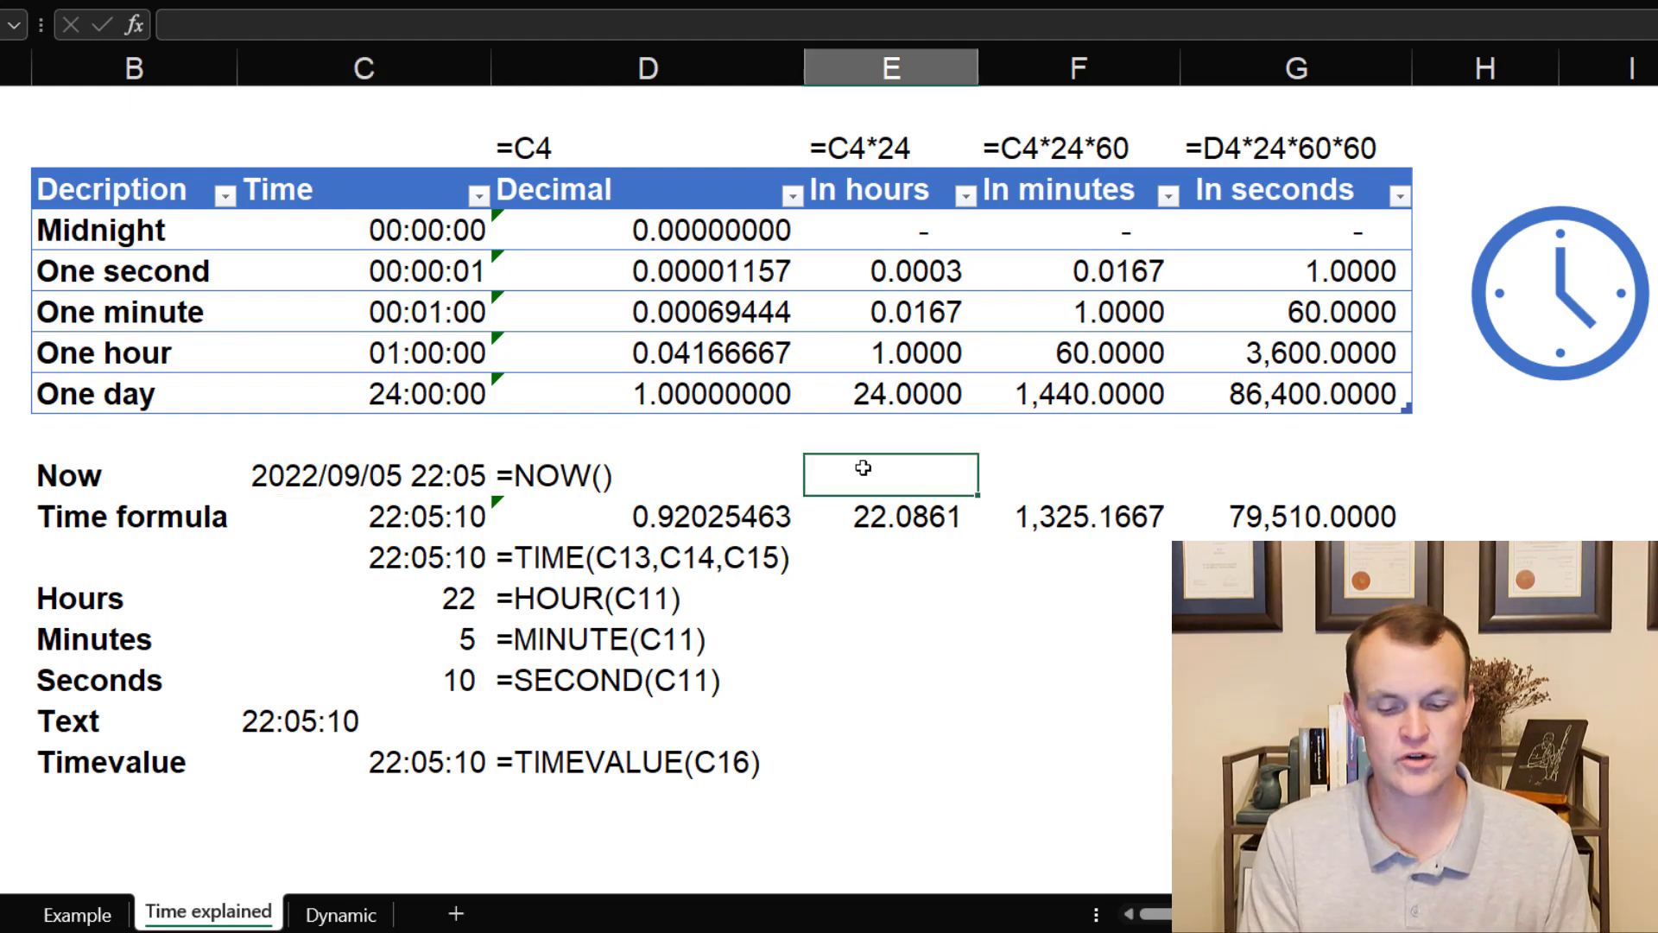
key("Ctrl+;")
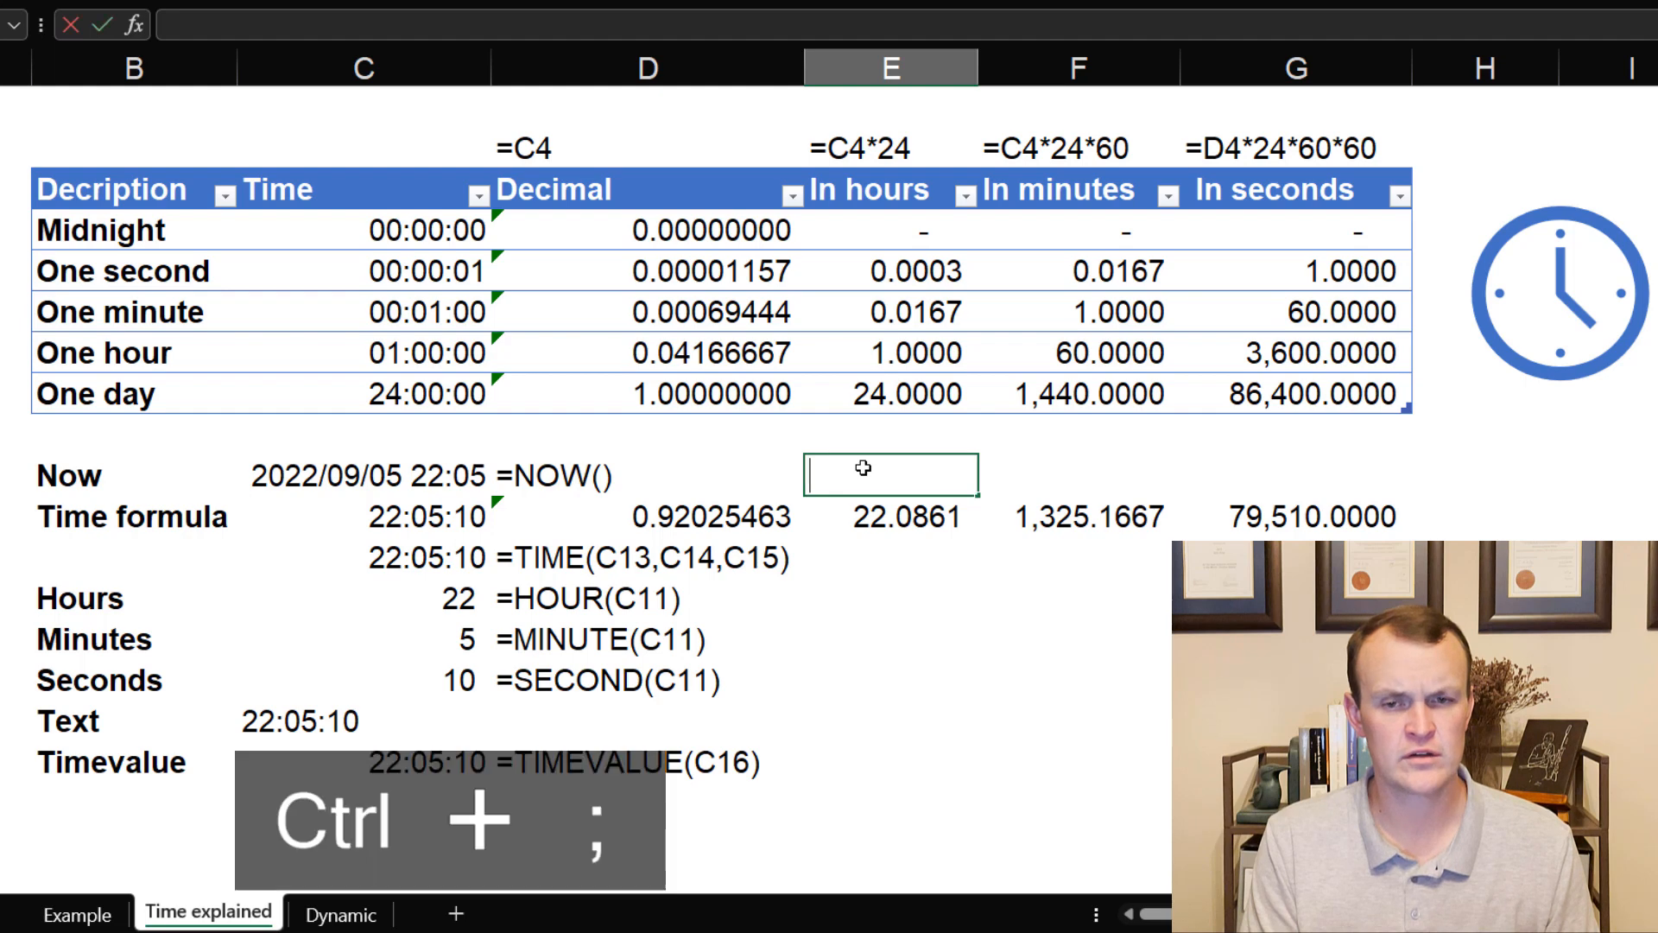
key("Ctrl+;")
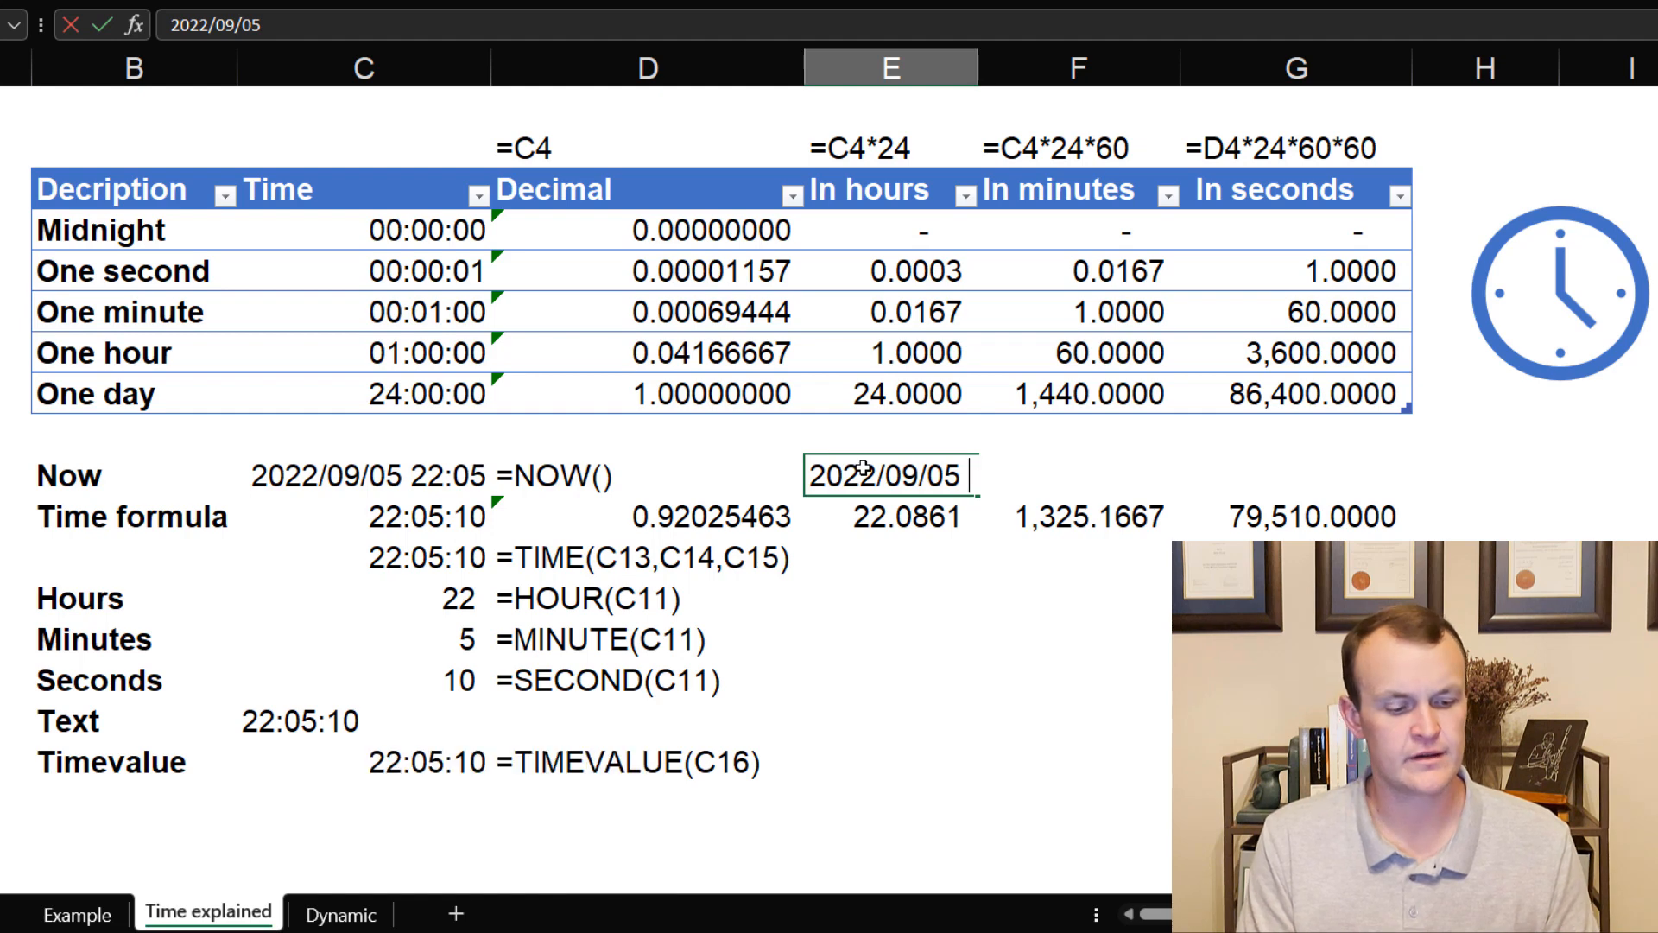
key("Ctrl+Shift+;")
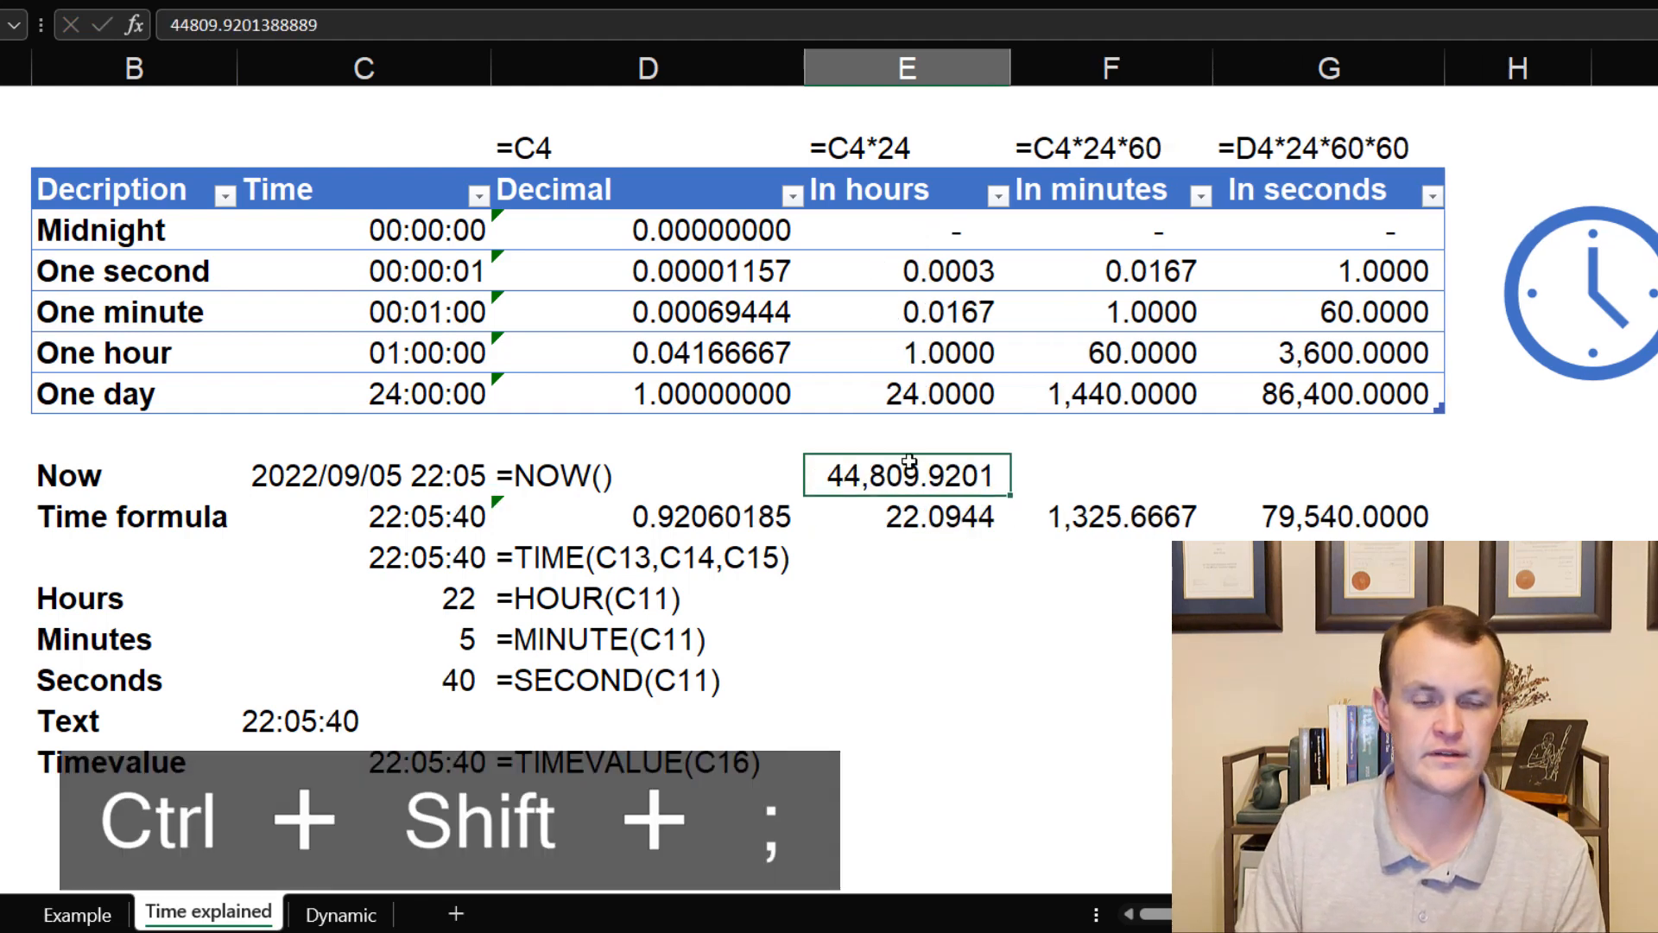
left_click(363, 475)
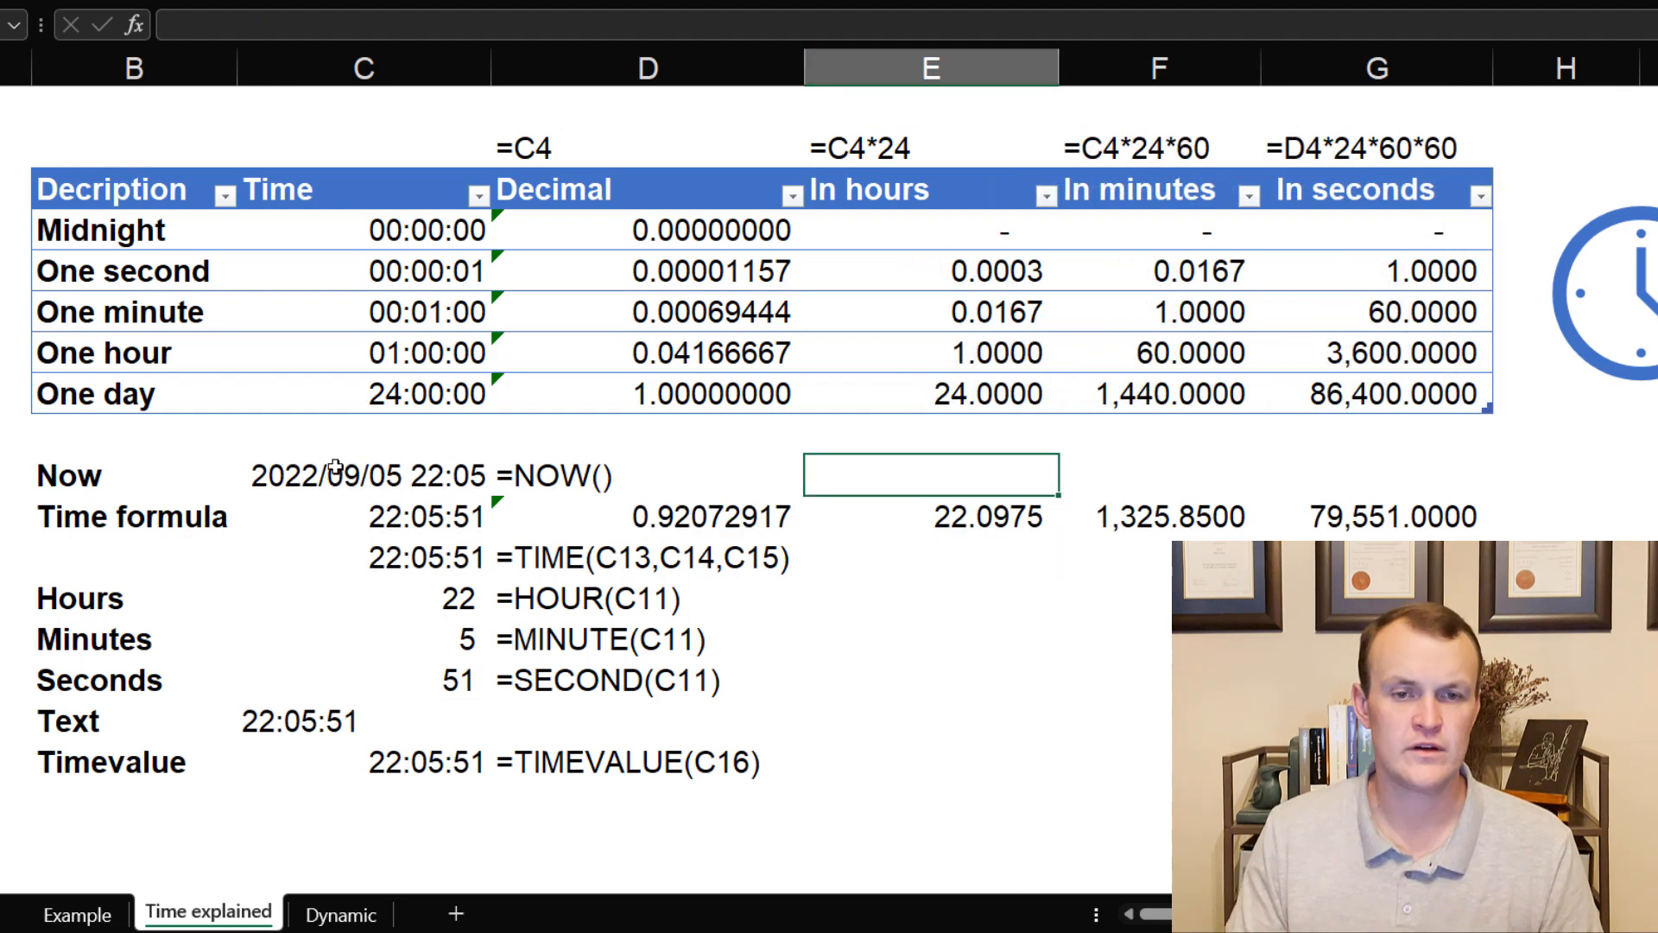
left_click(364, 476)
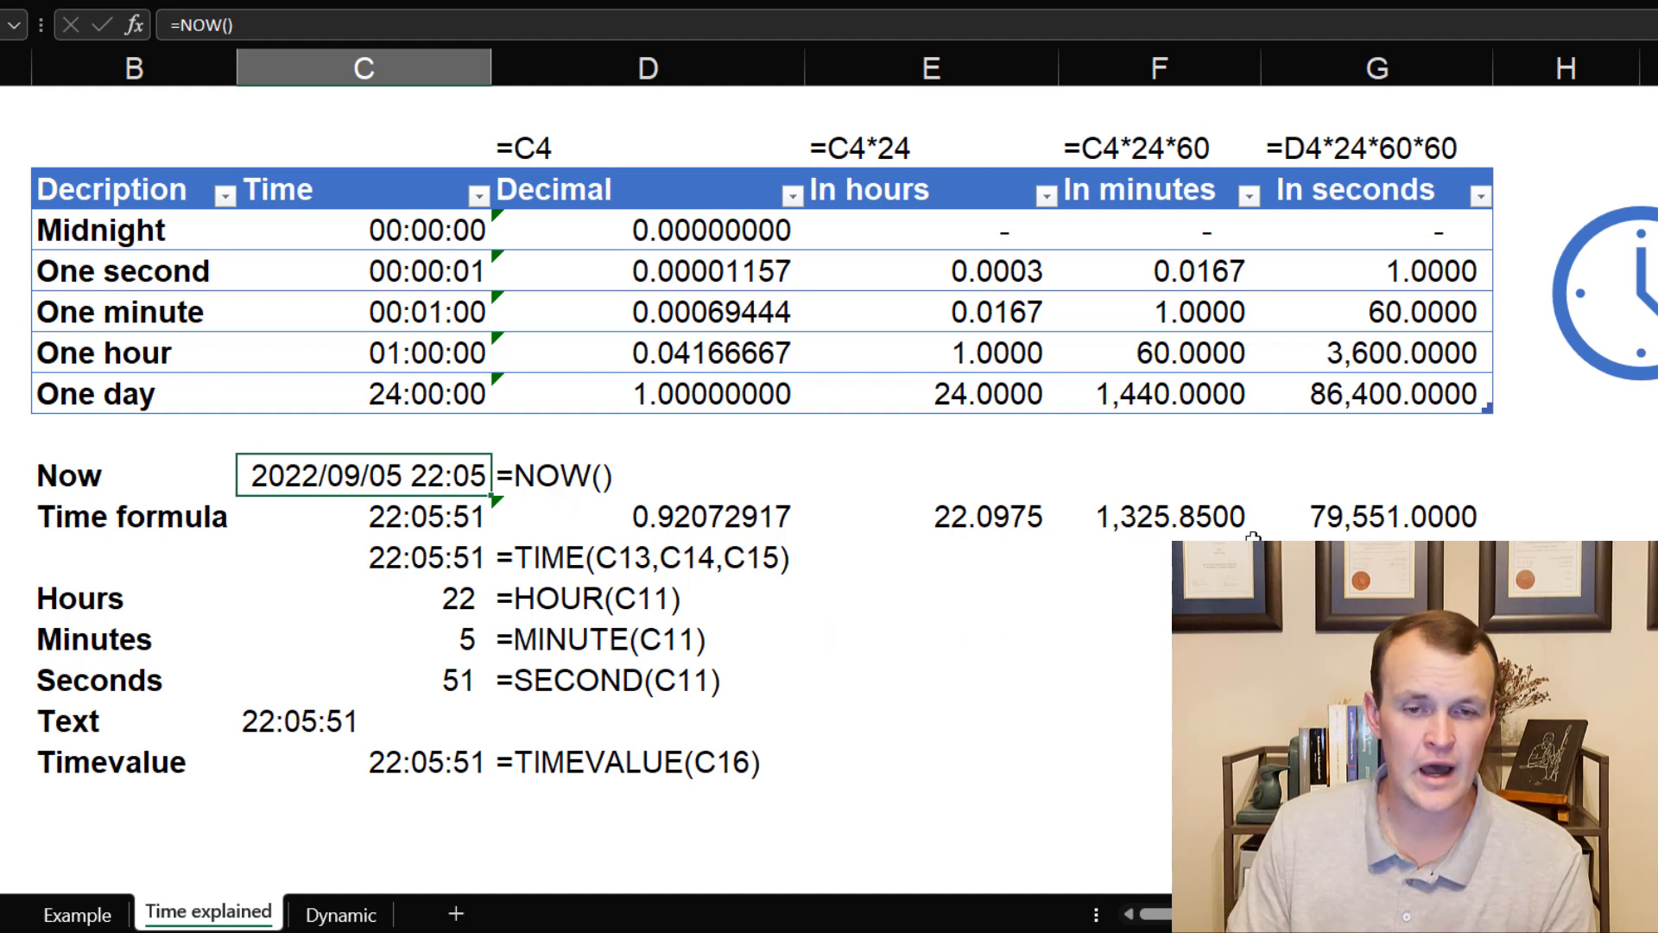
left_click(405, 517)
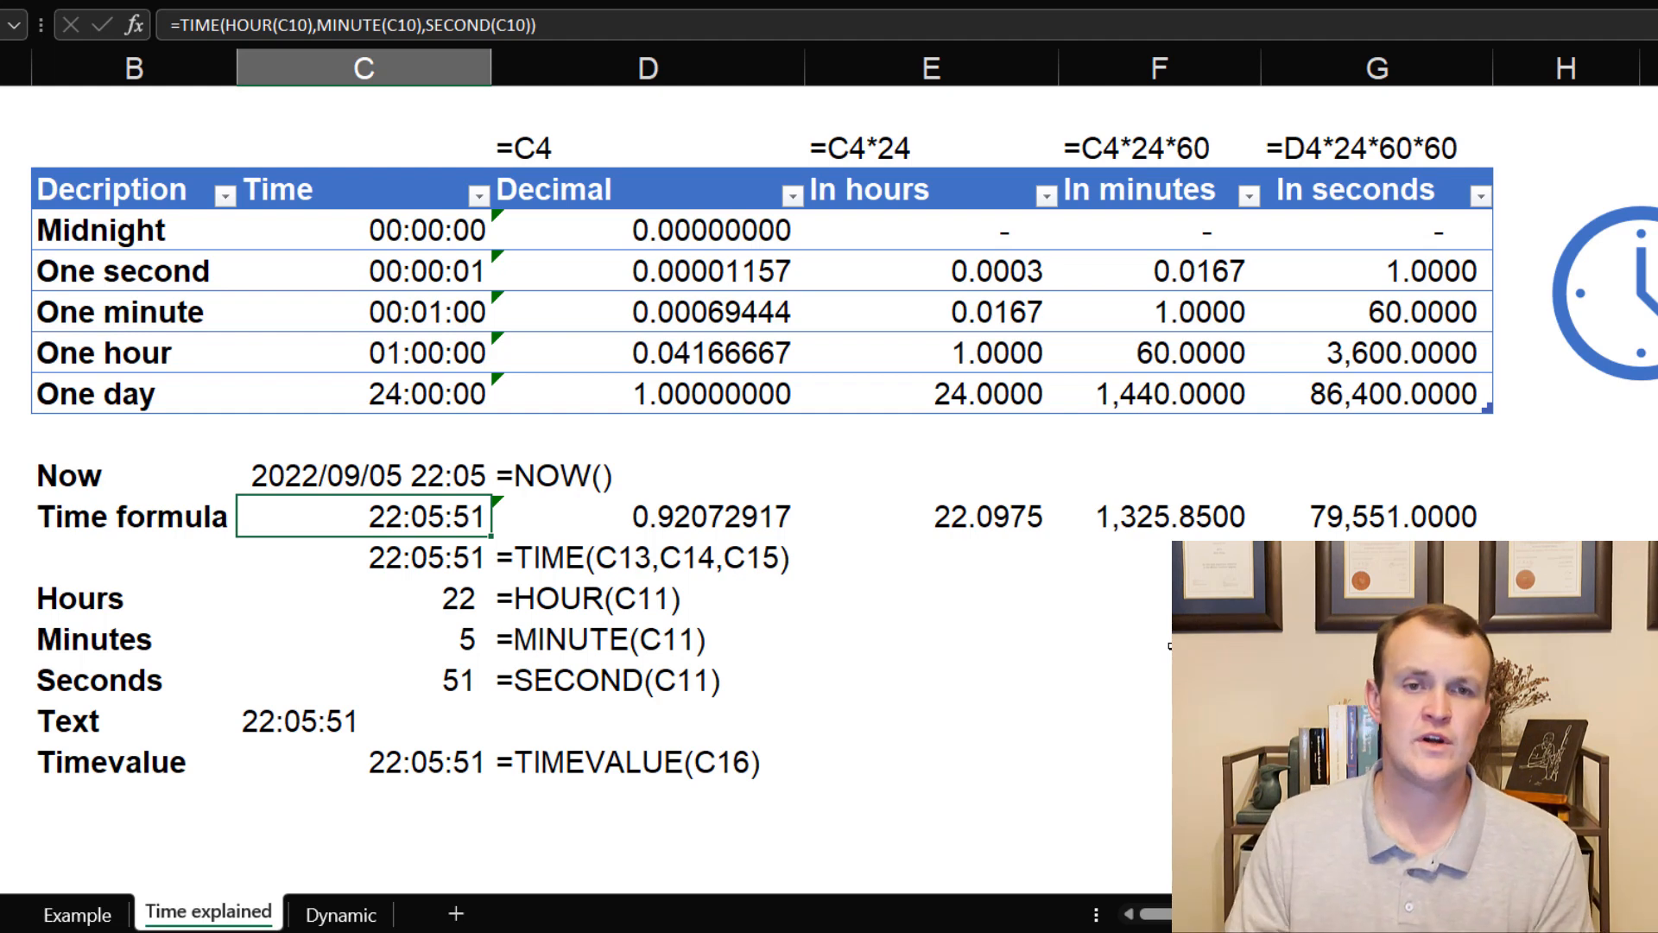
mouse_move(363, 73)
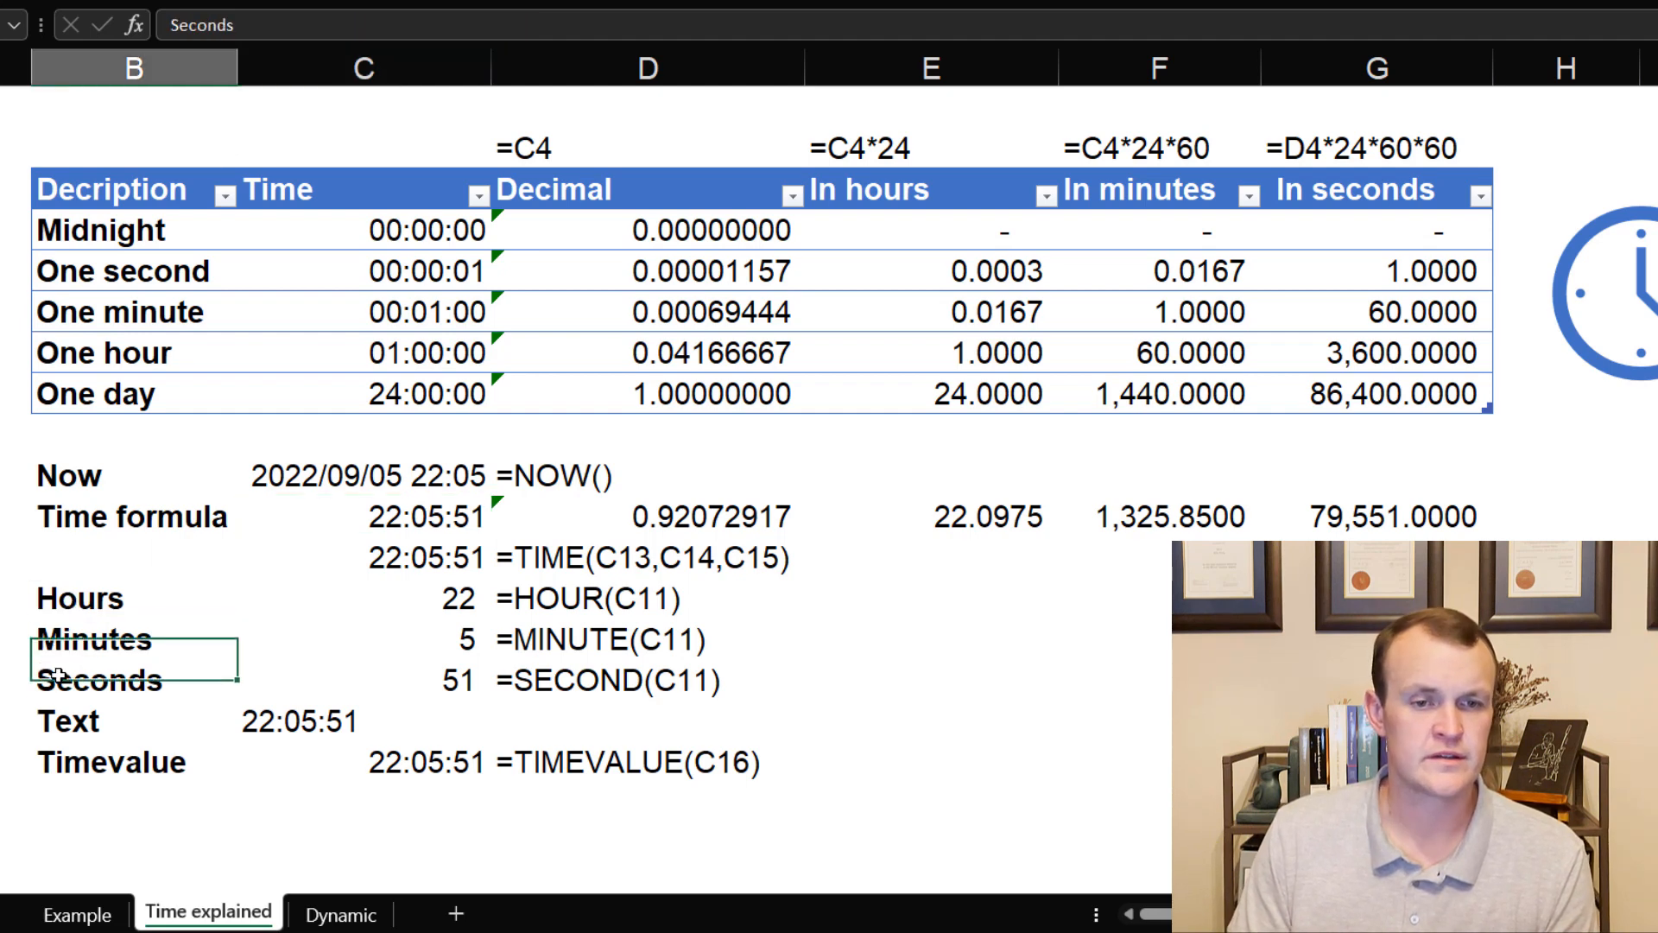
left_click(638, 681)
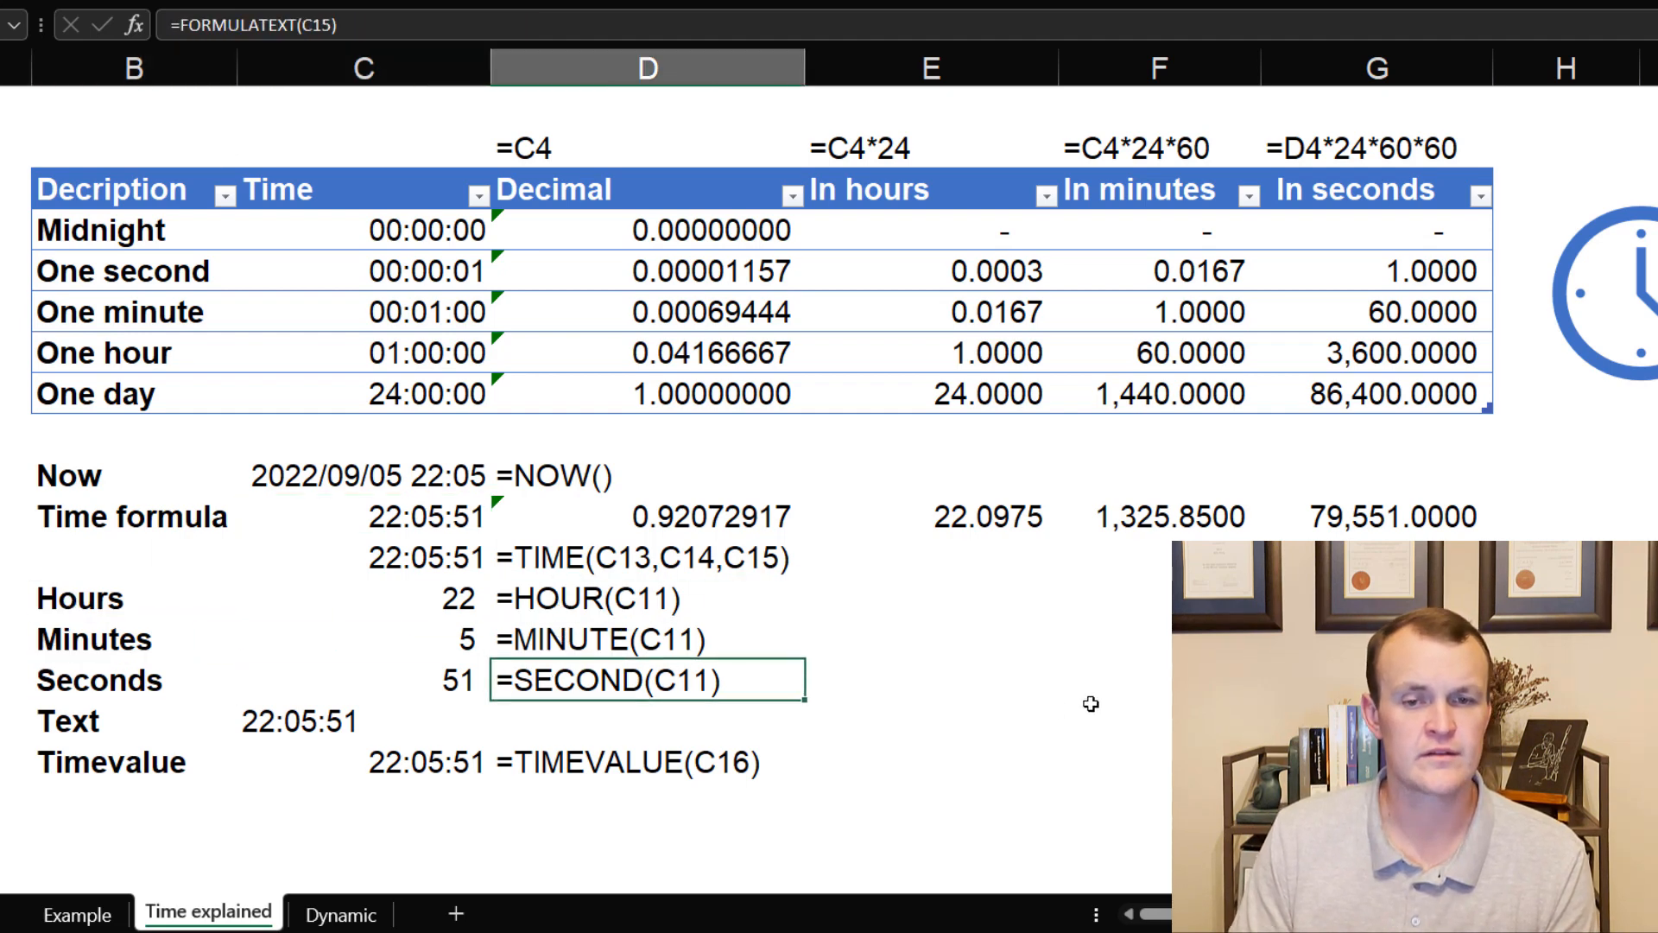
mouse_move(852, 774)
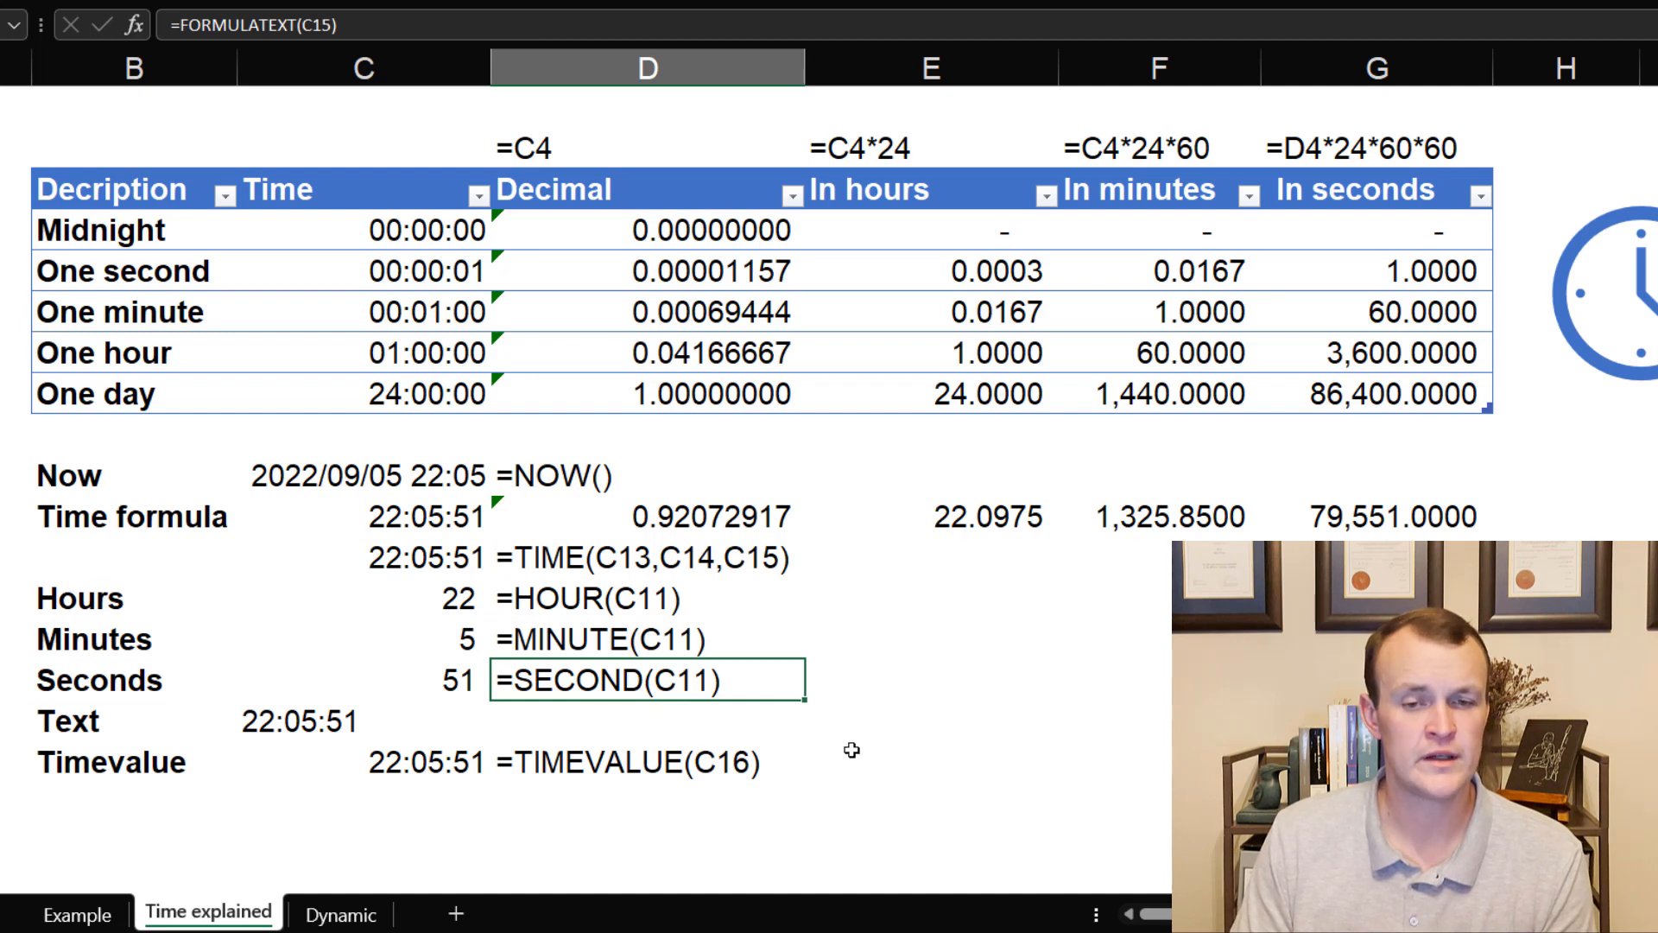
left_click(399, 599)
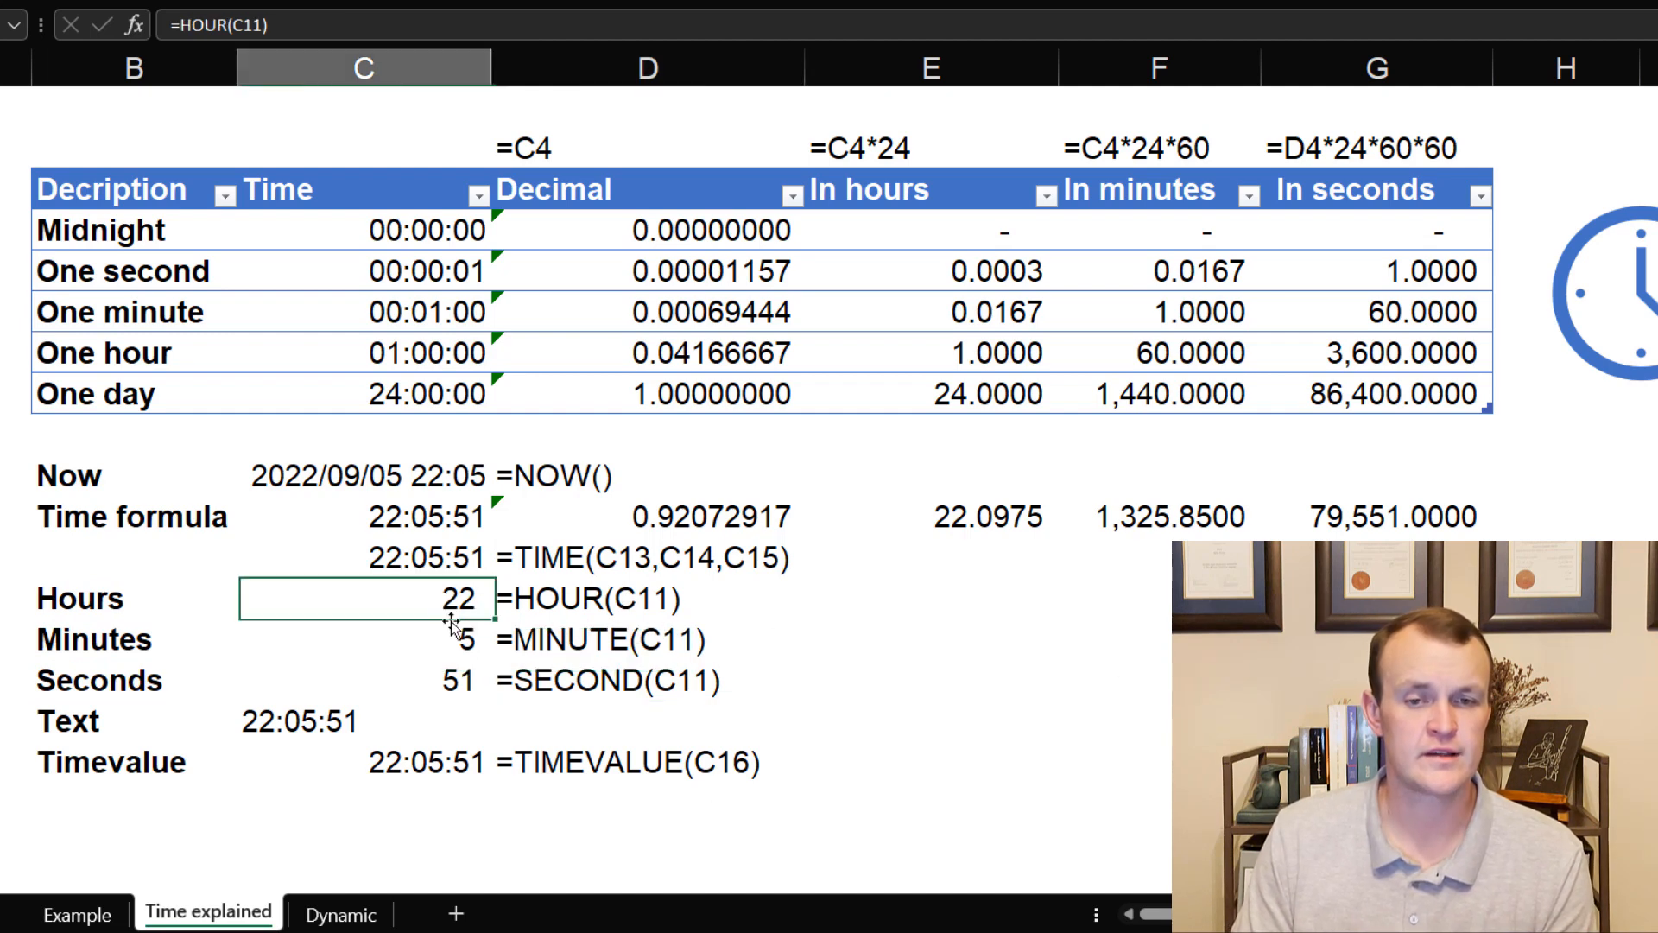
left_click(407, 680)
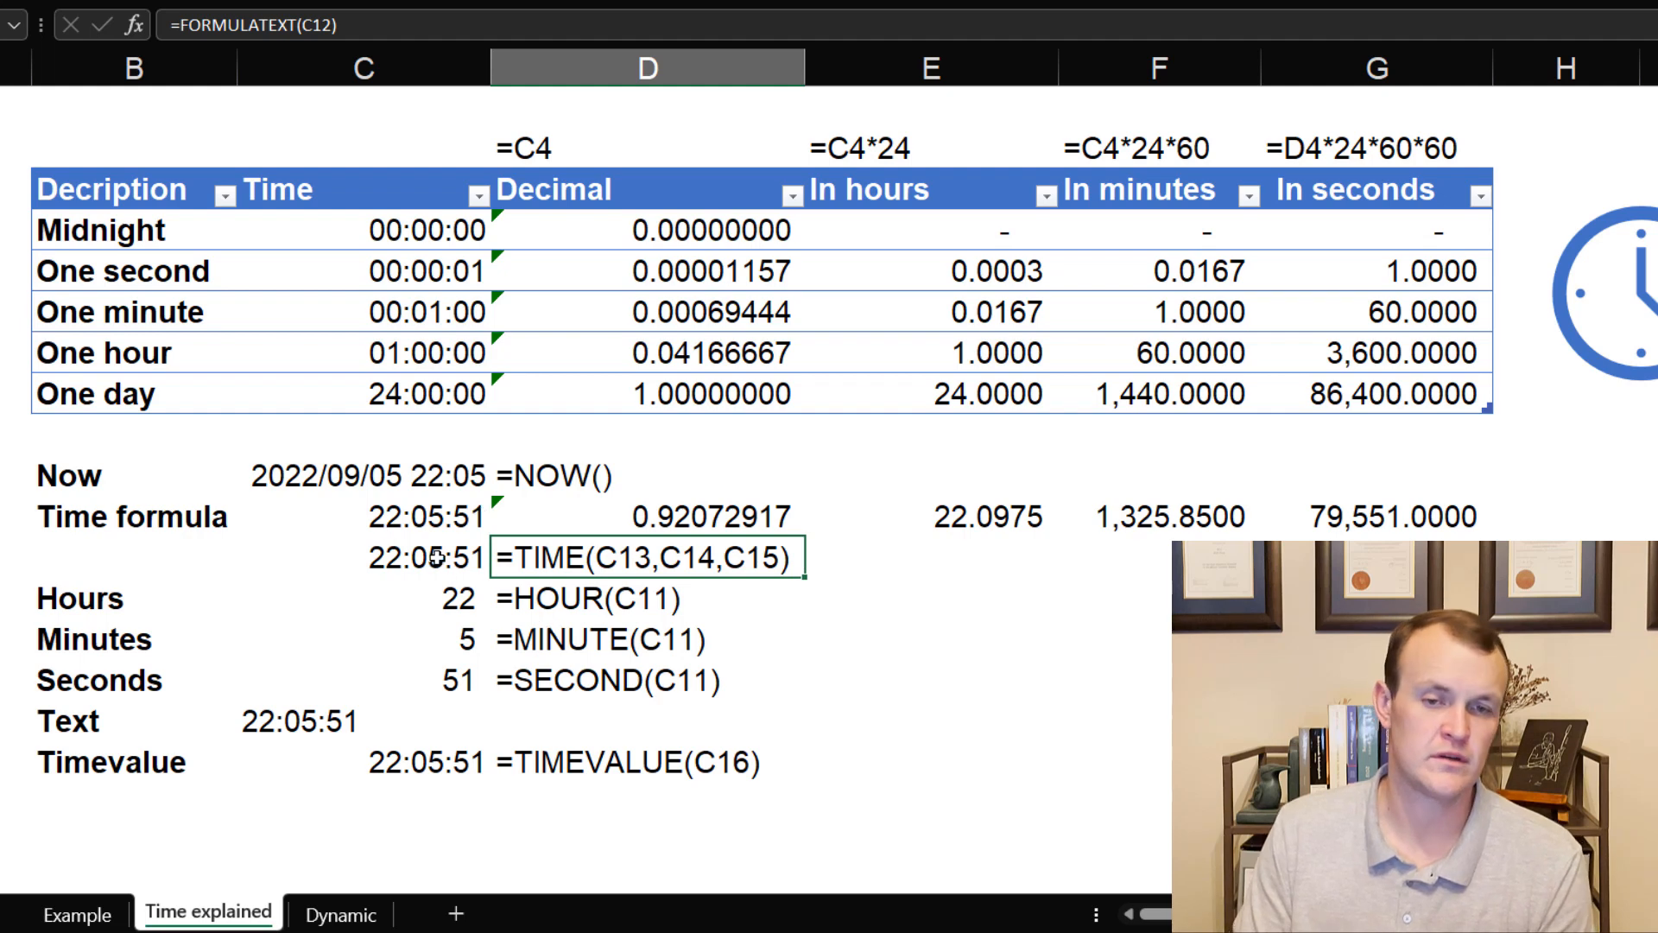
left_click(380, 556)
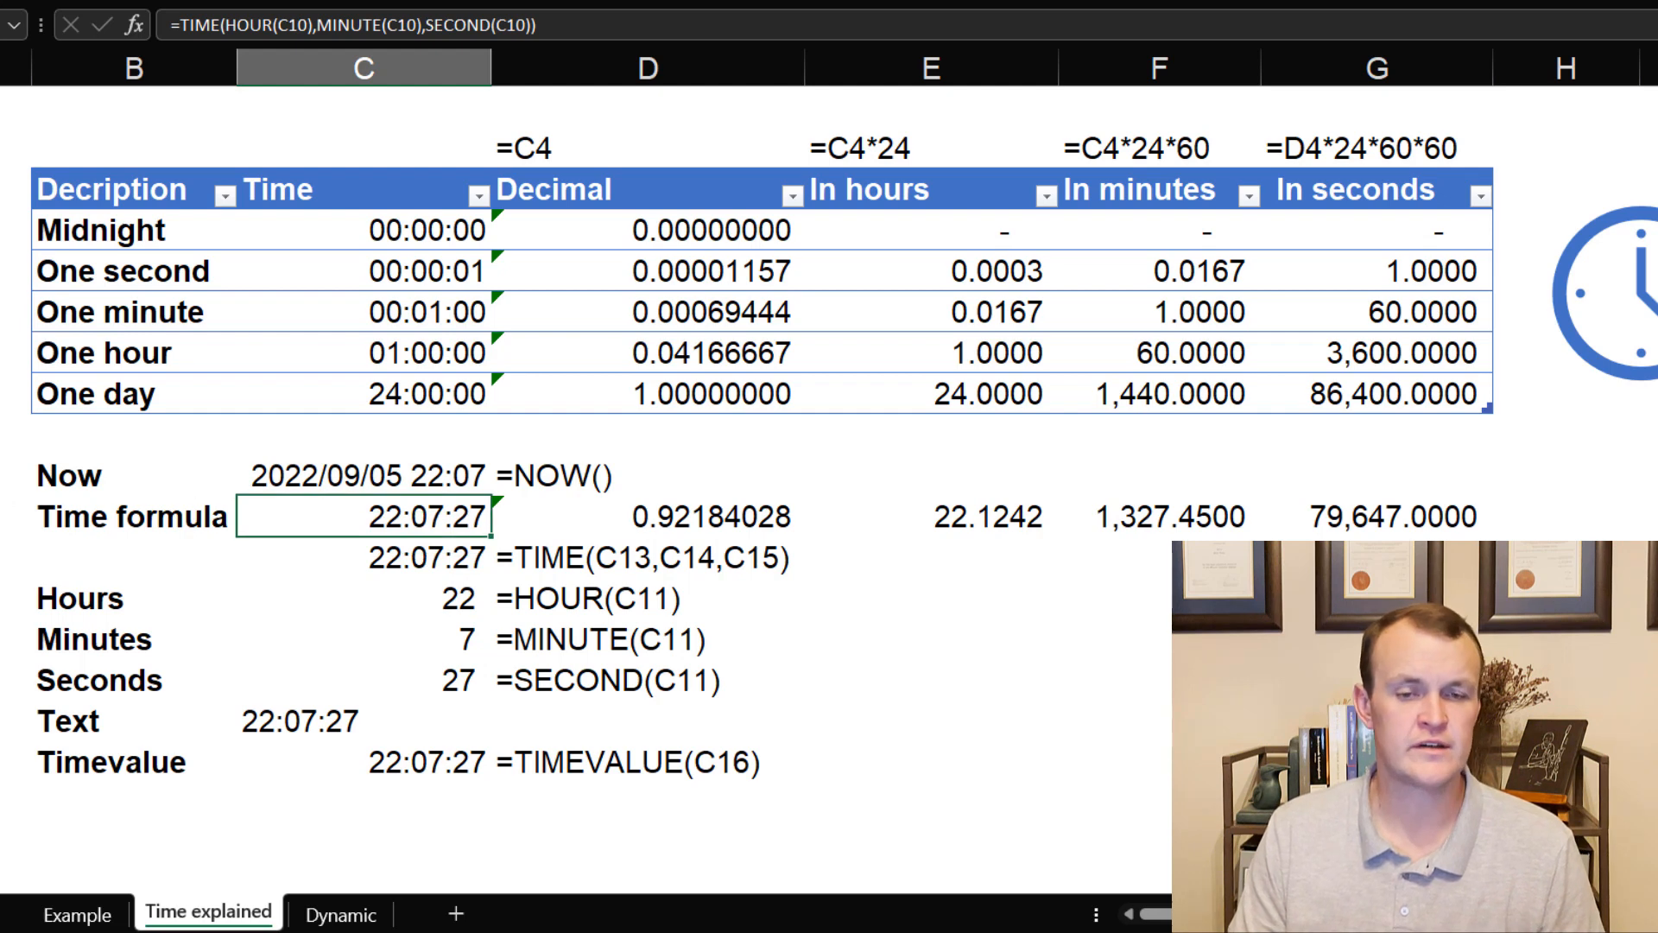
key("Ctrl+Shift+`")
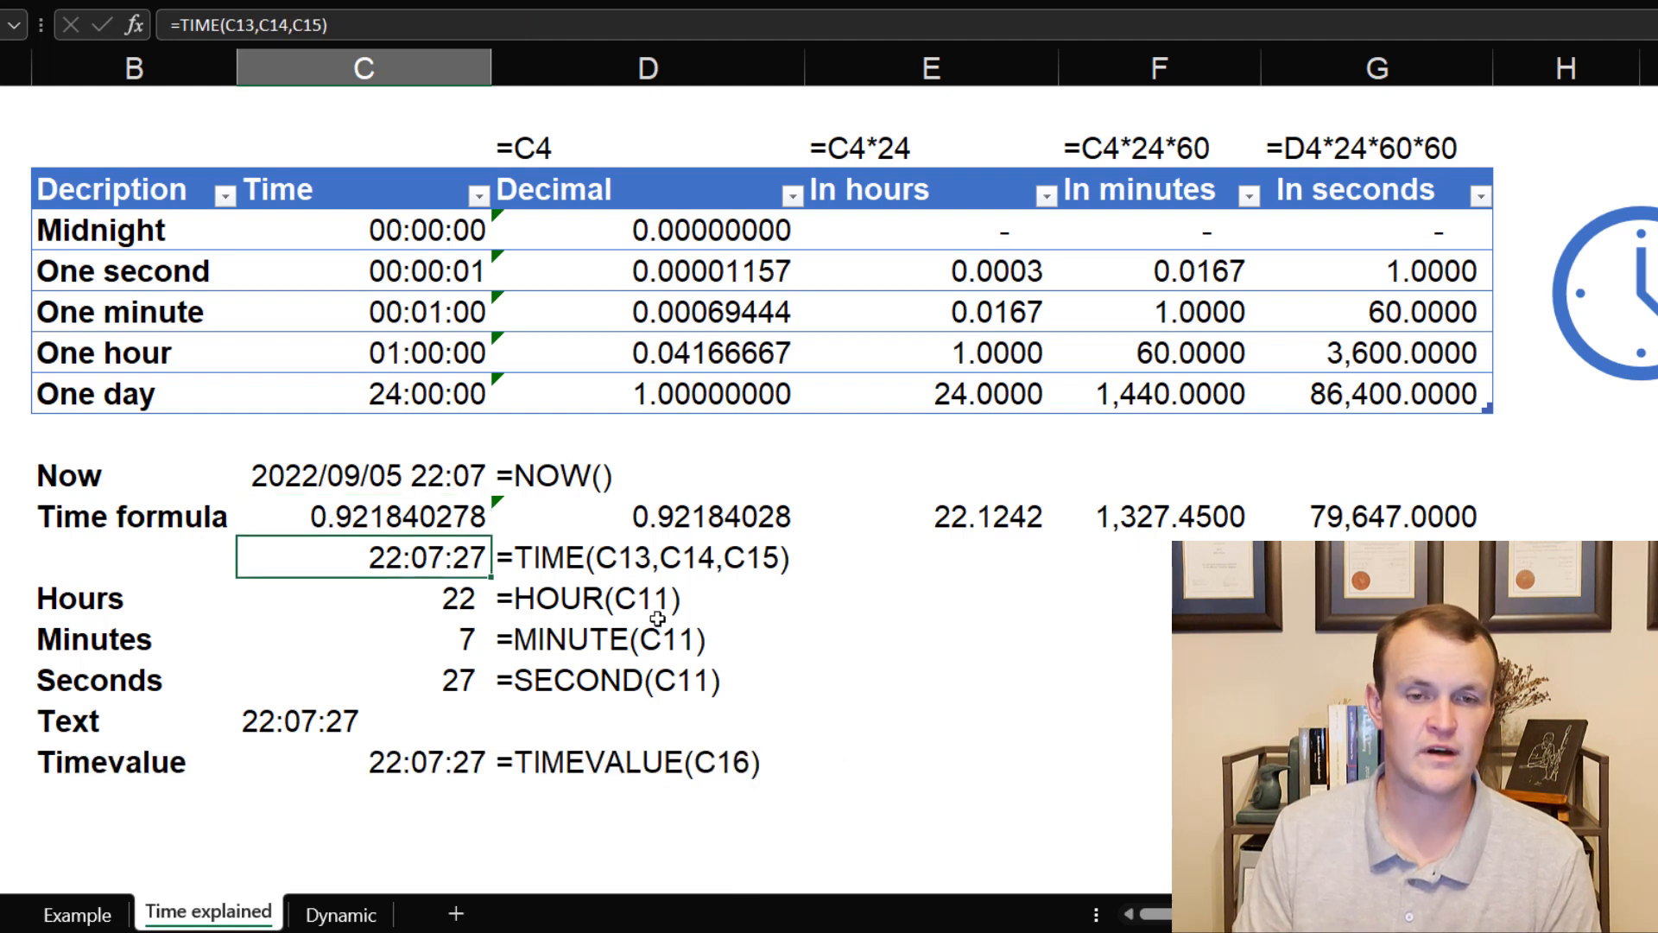
left_click(381, 517)
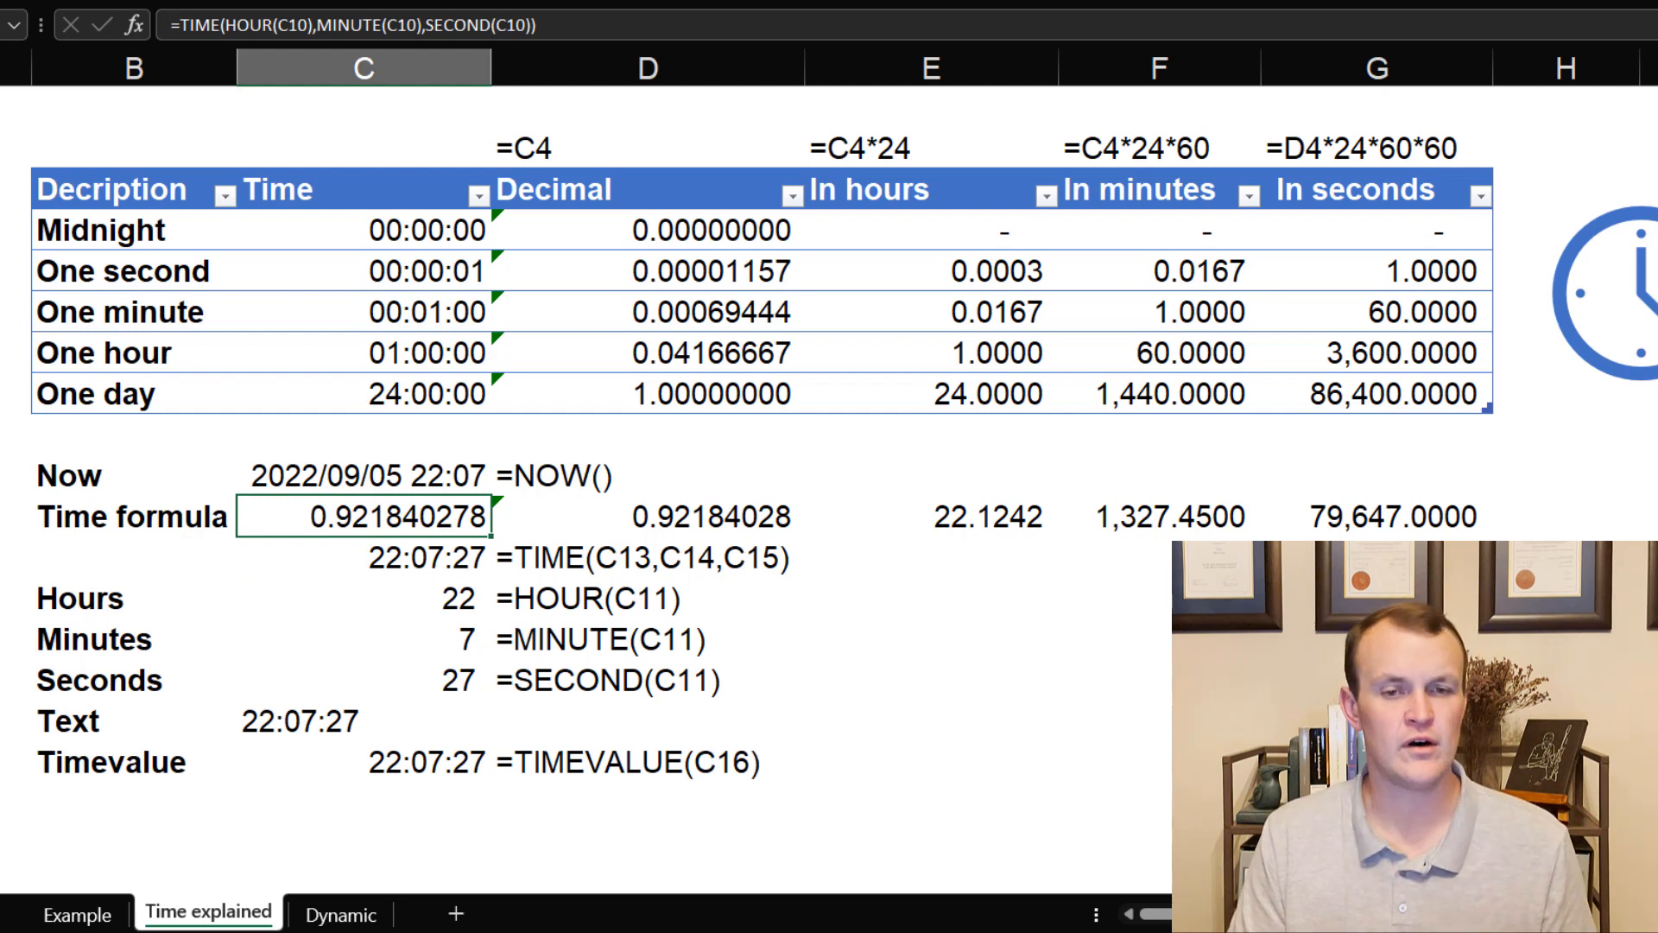
key("Ctrl+z")
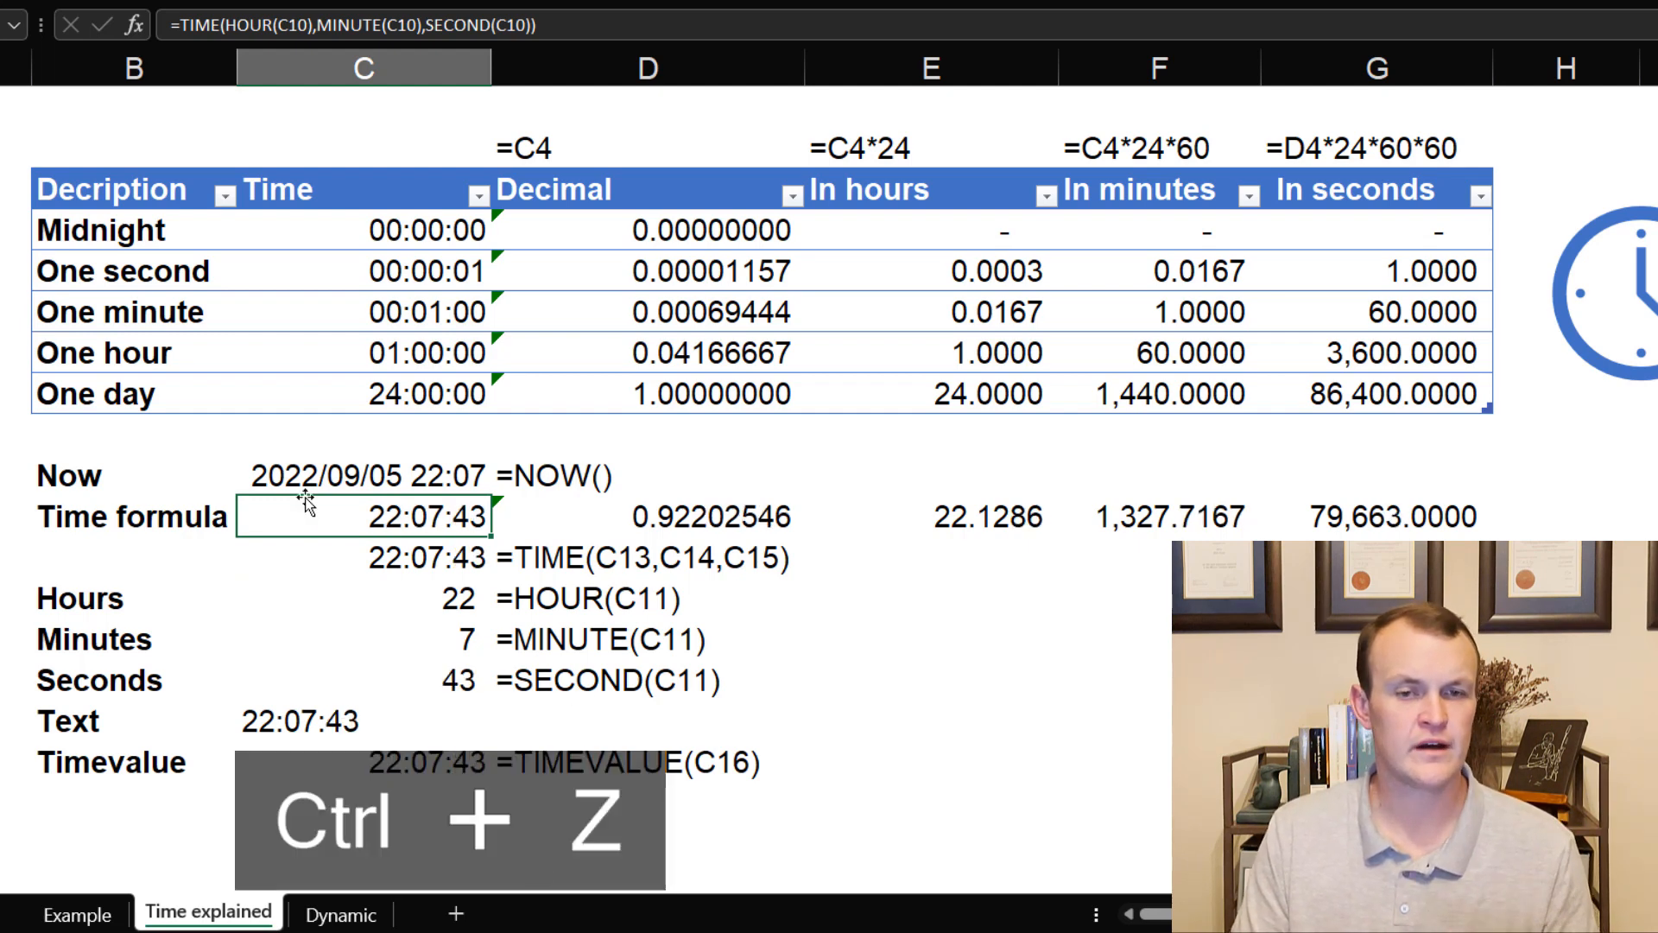
left_click(361, 476)
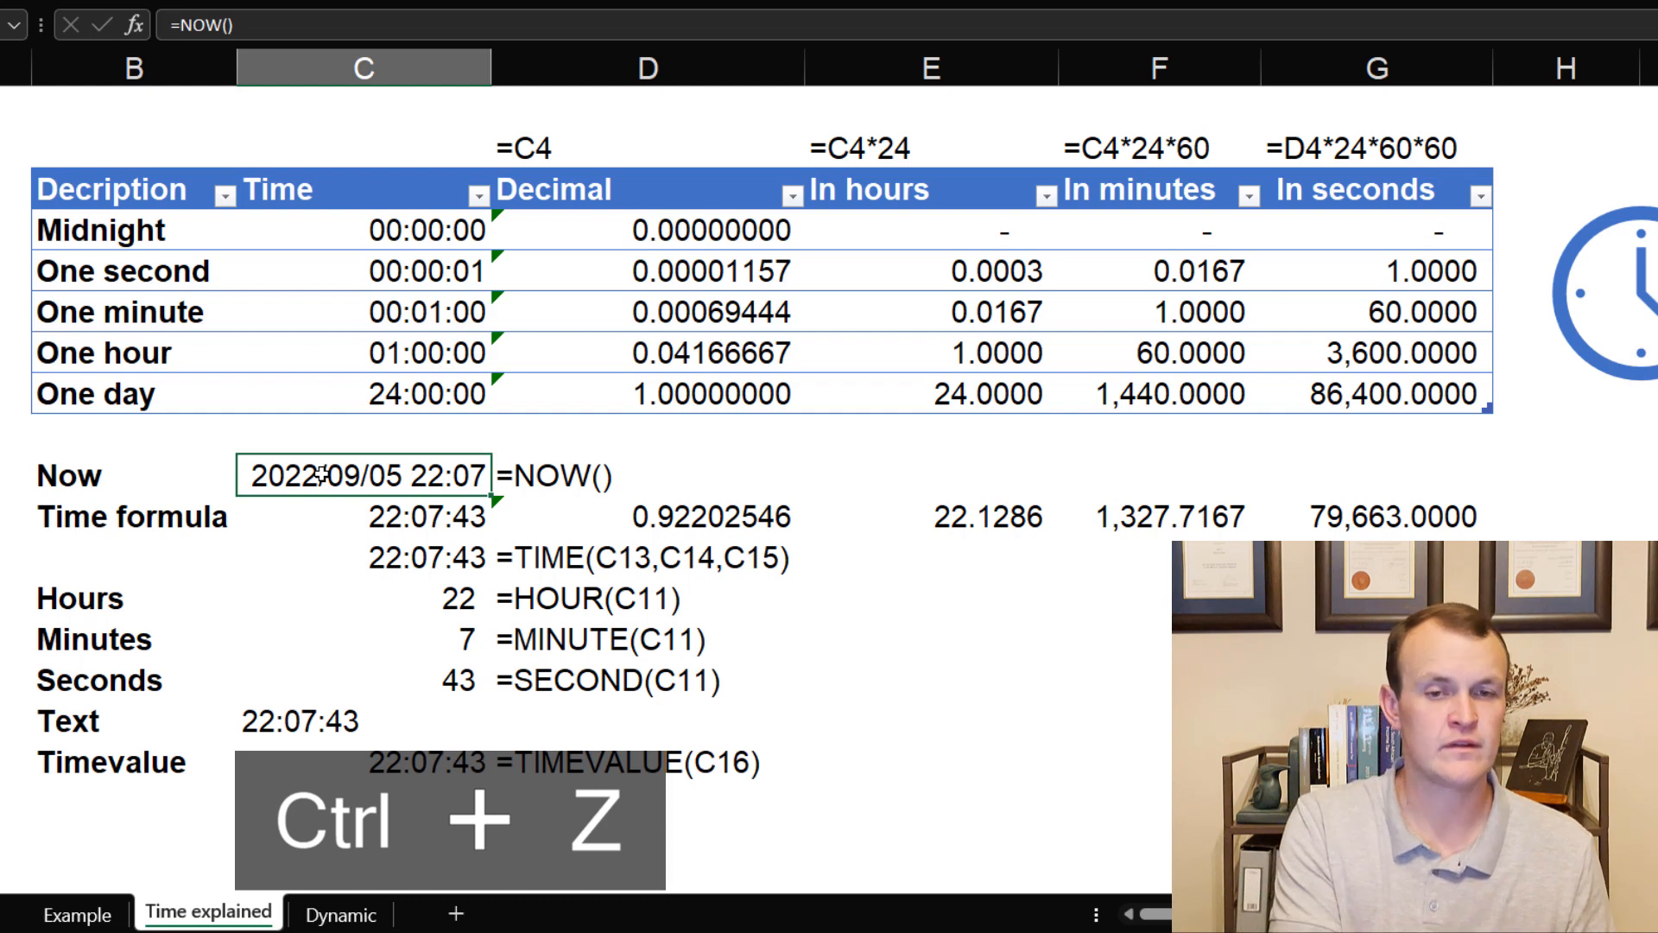
key("Ctrl+Shift+`")
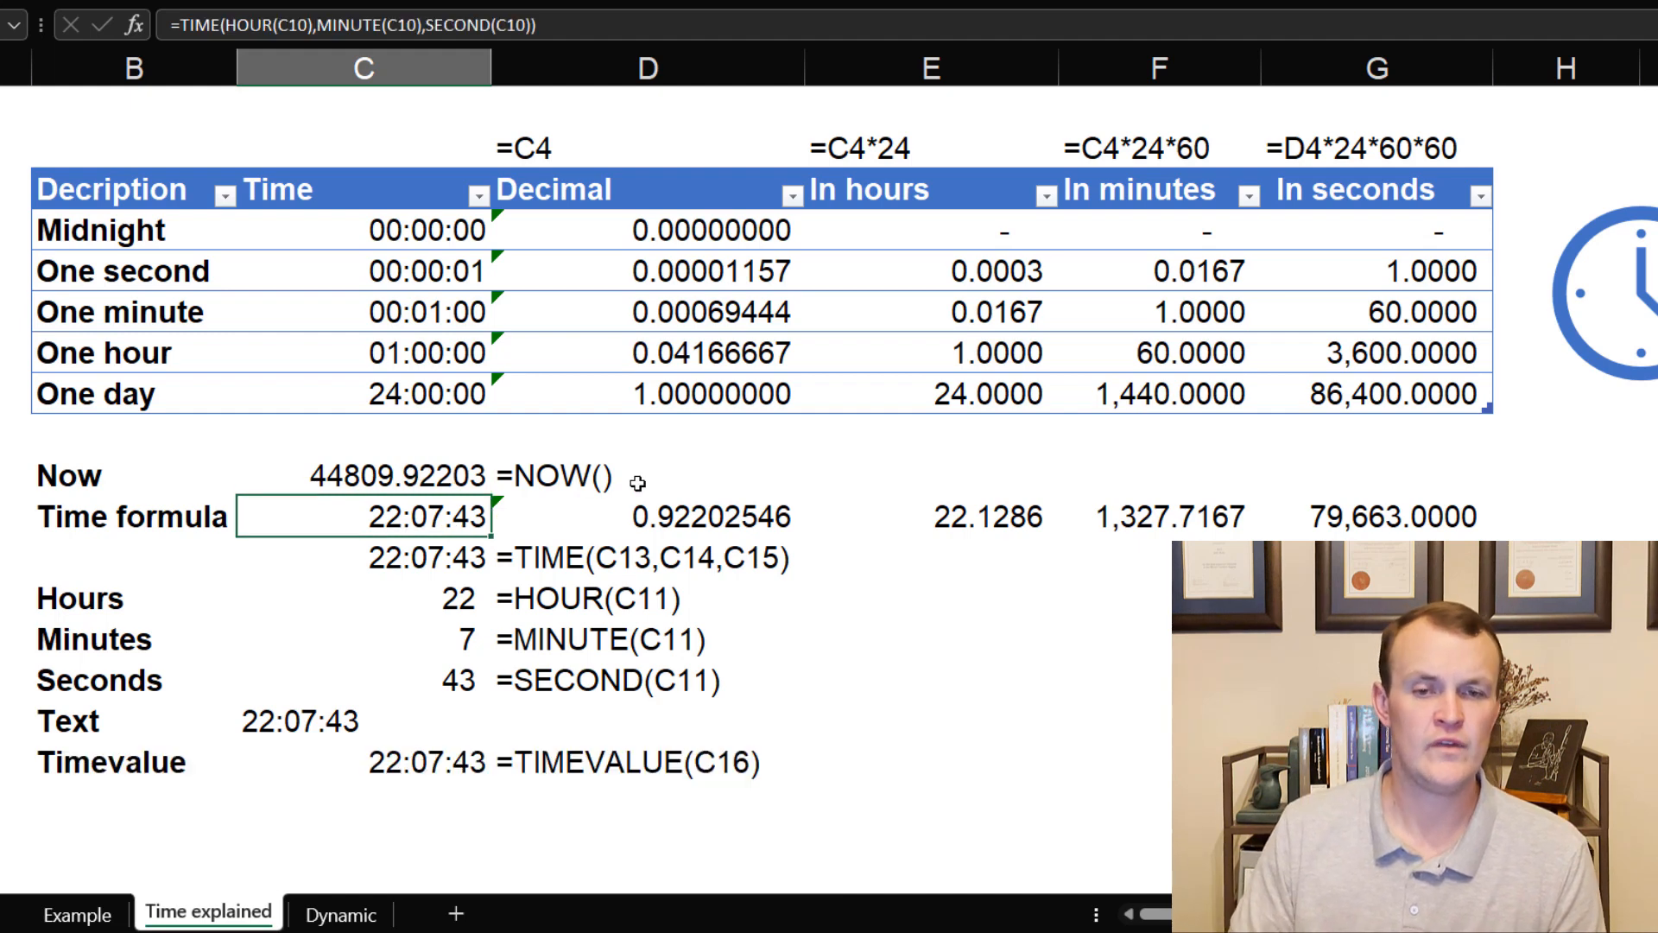
key("ctrl+z")
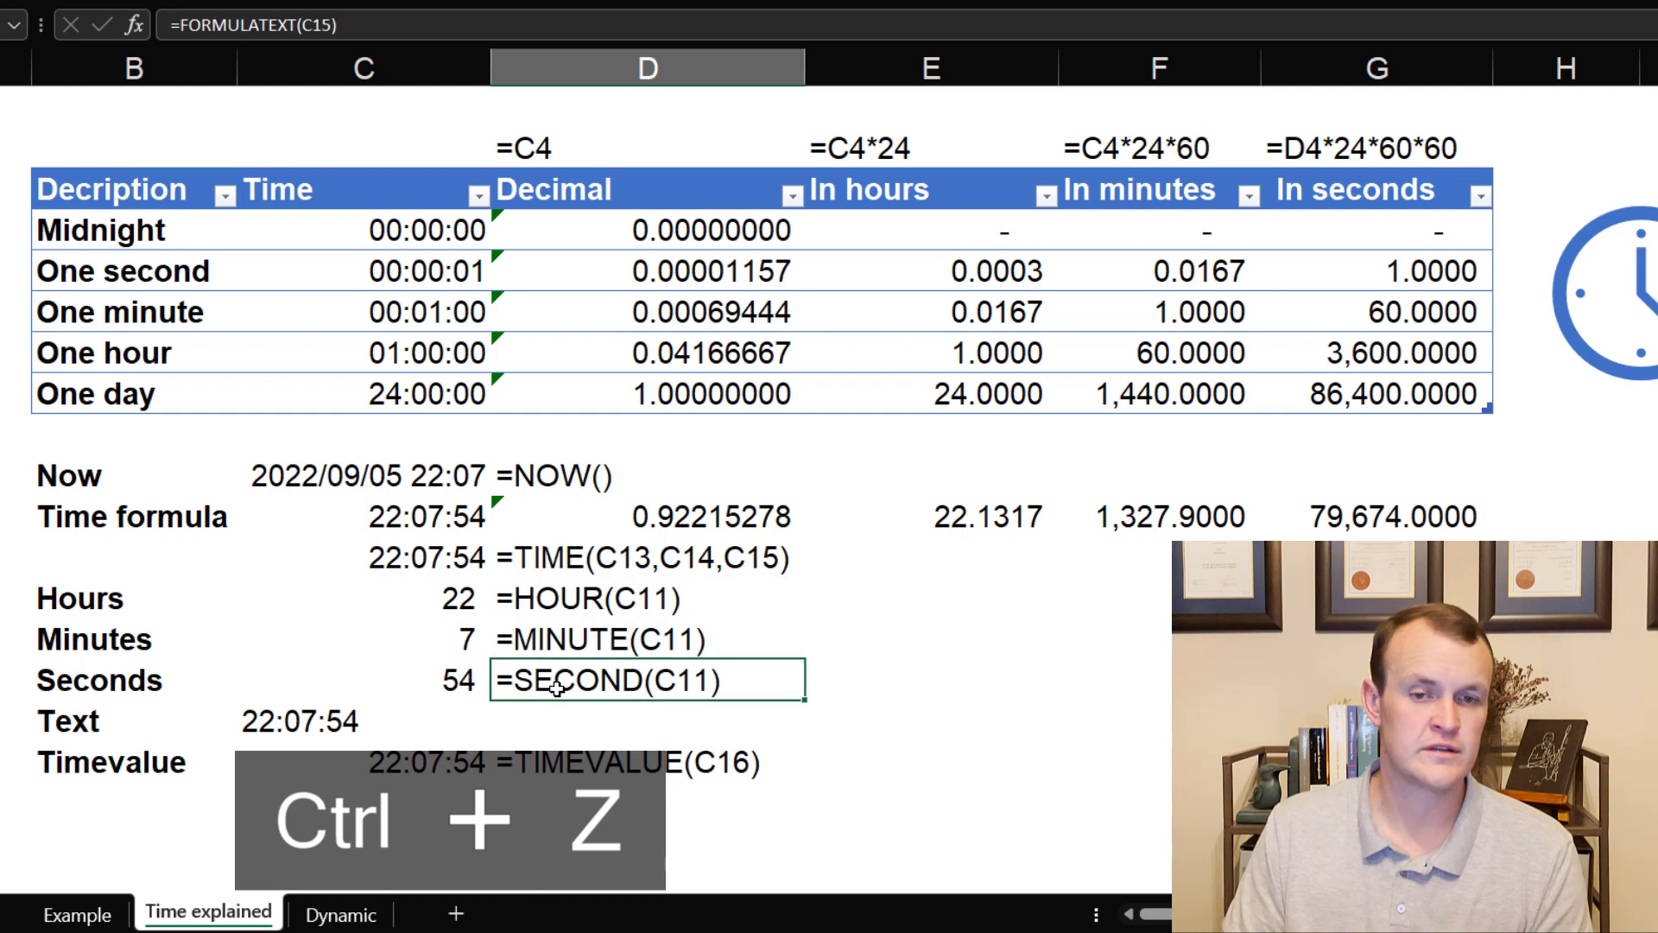
mouse_move(438, 739)
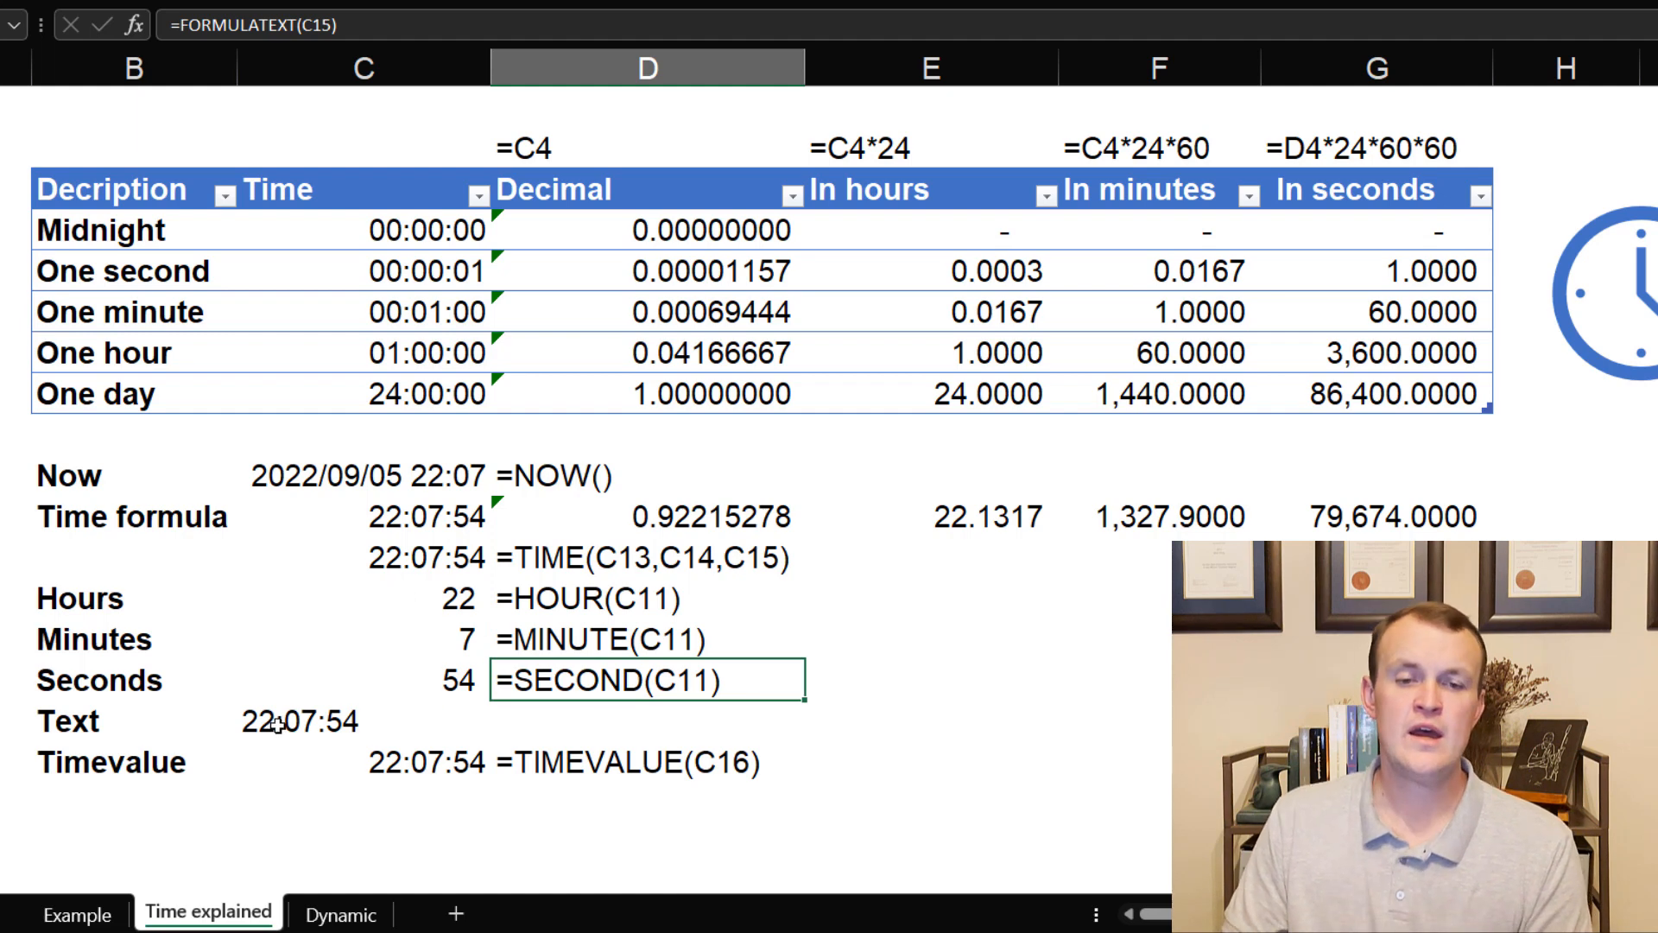
Step: Show the TEXT formula beside 22:08:52, testing an HH-MM format and undoing it
left_click(279, 725)
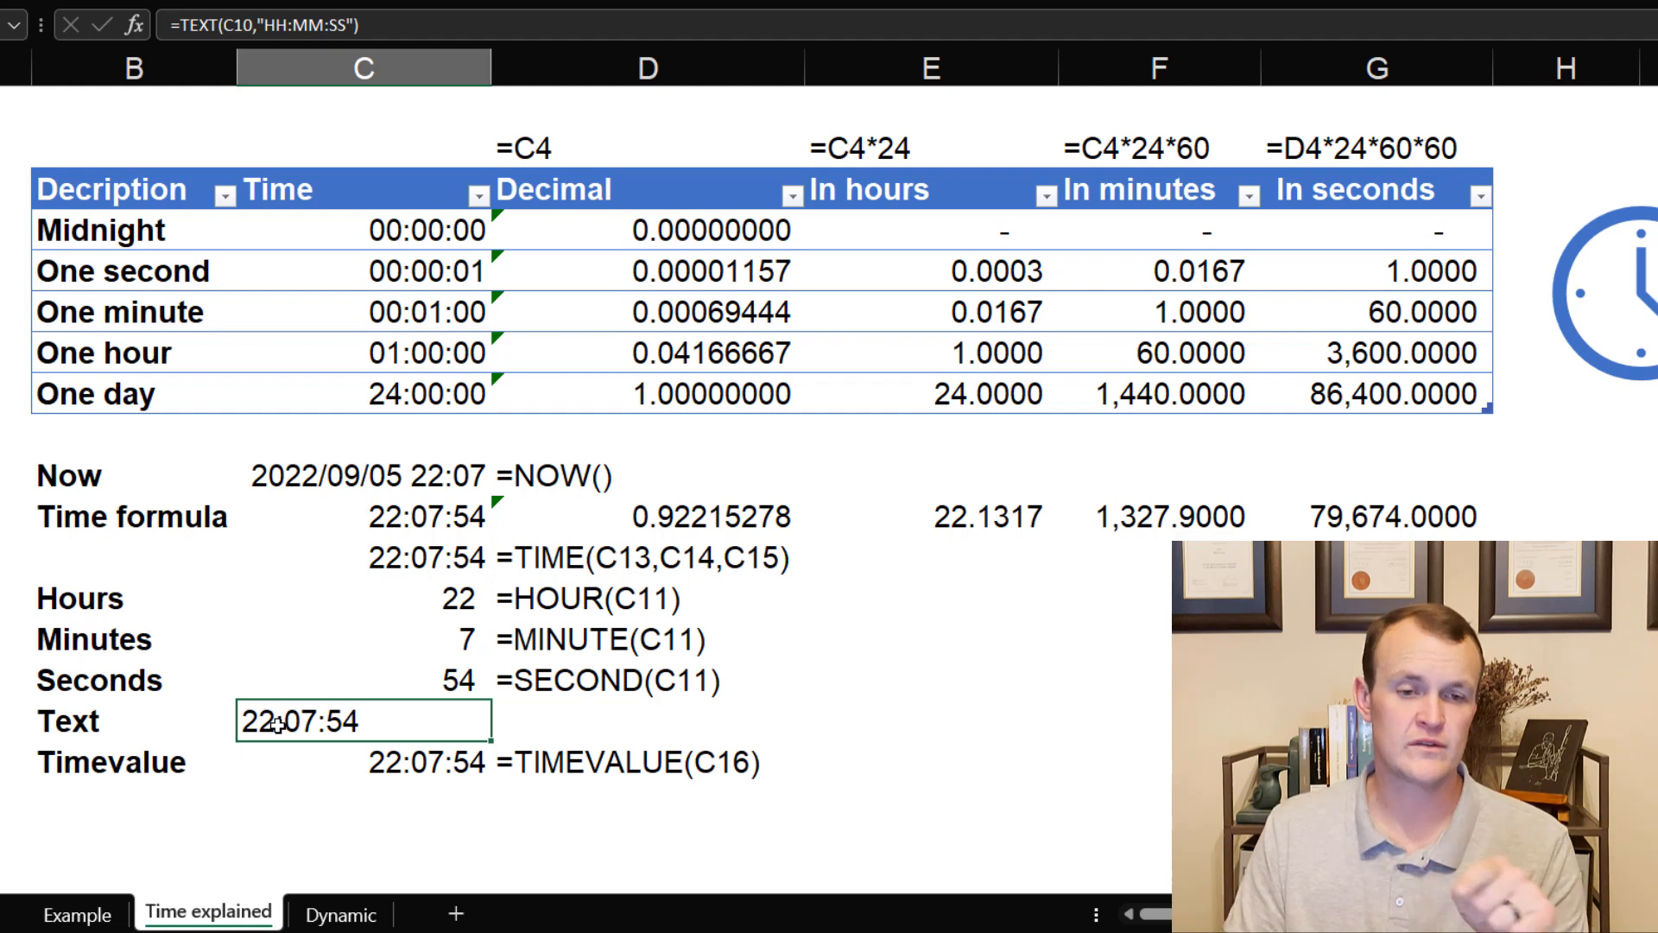
mouse_move(286, 761)
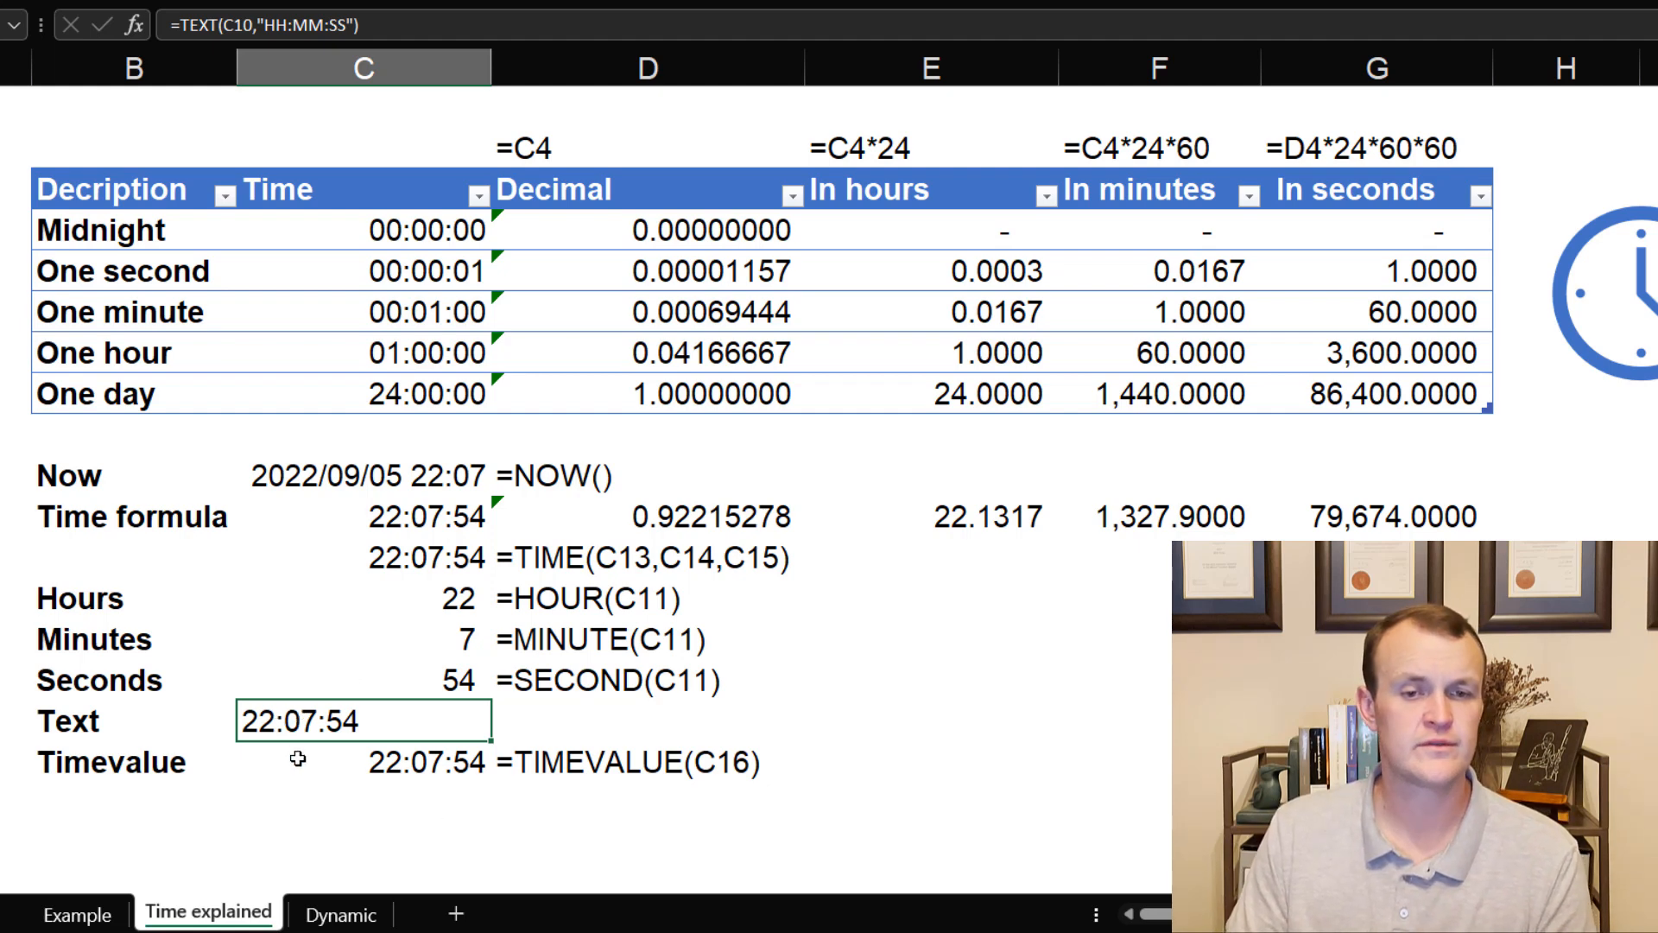
mouse_move(265, 653)
type("=FORMULATEXT(C16)")
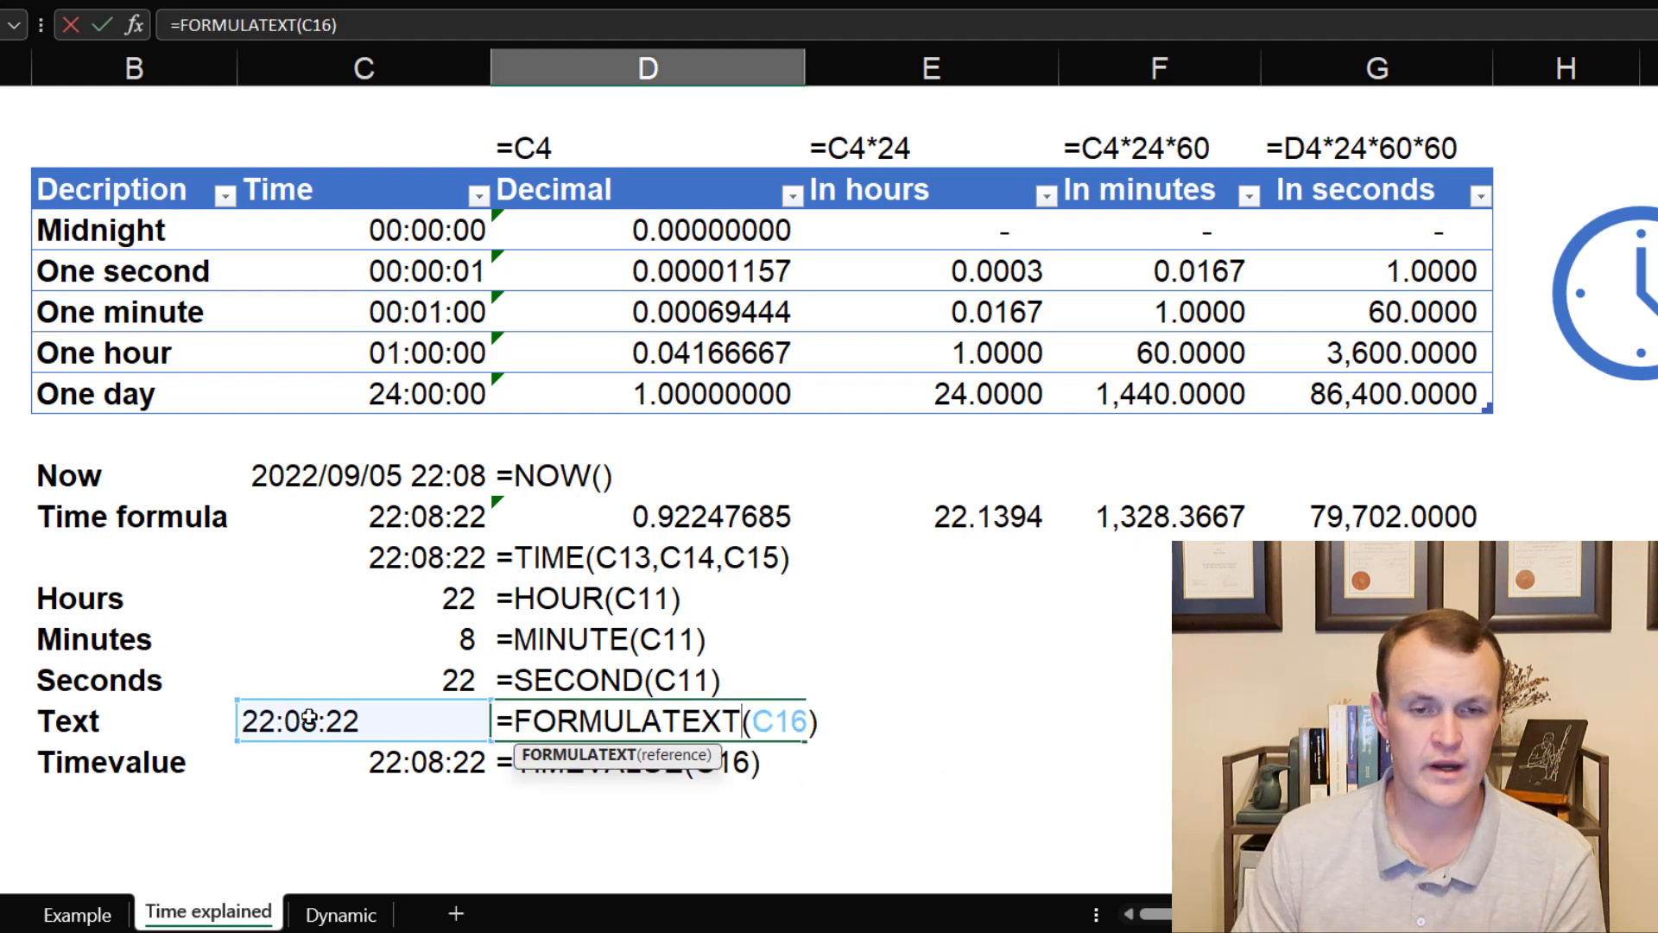
left_click(352, 715)
type("=TEXT(C10,\"HH-MM\")")
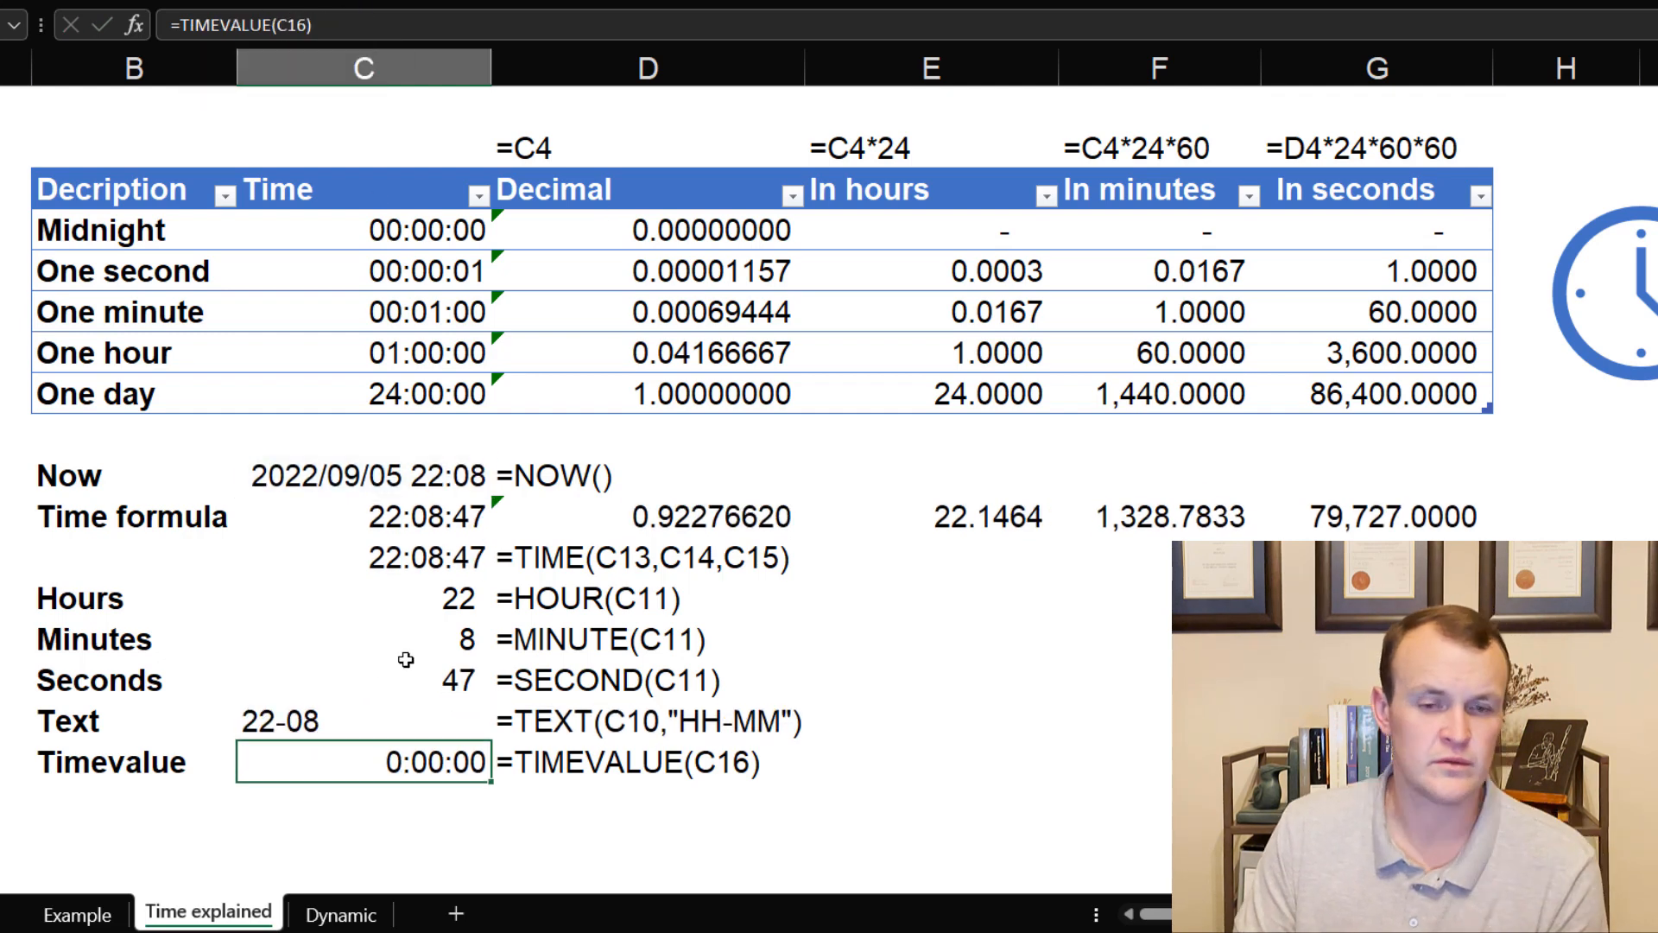
mouse_move(572, 828)
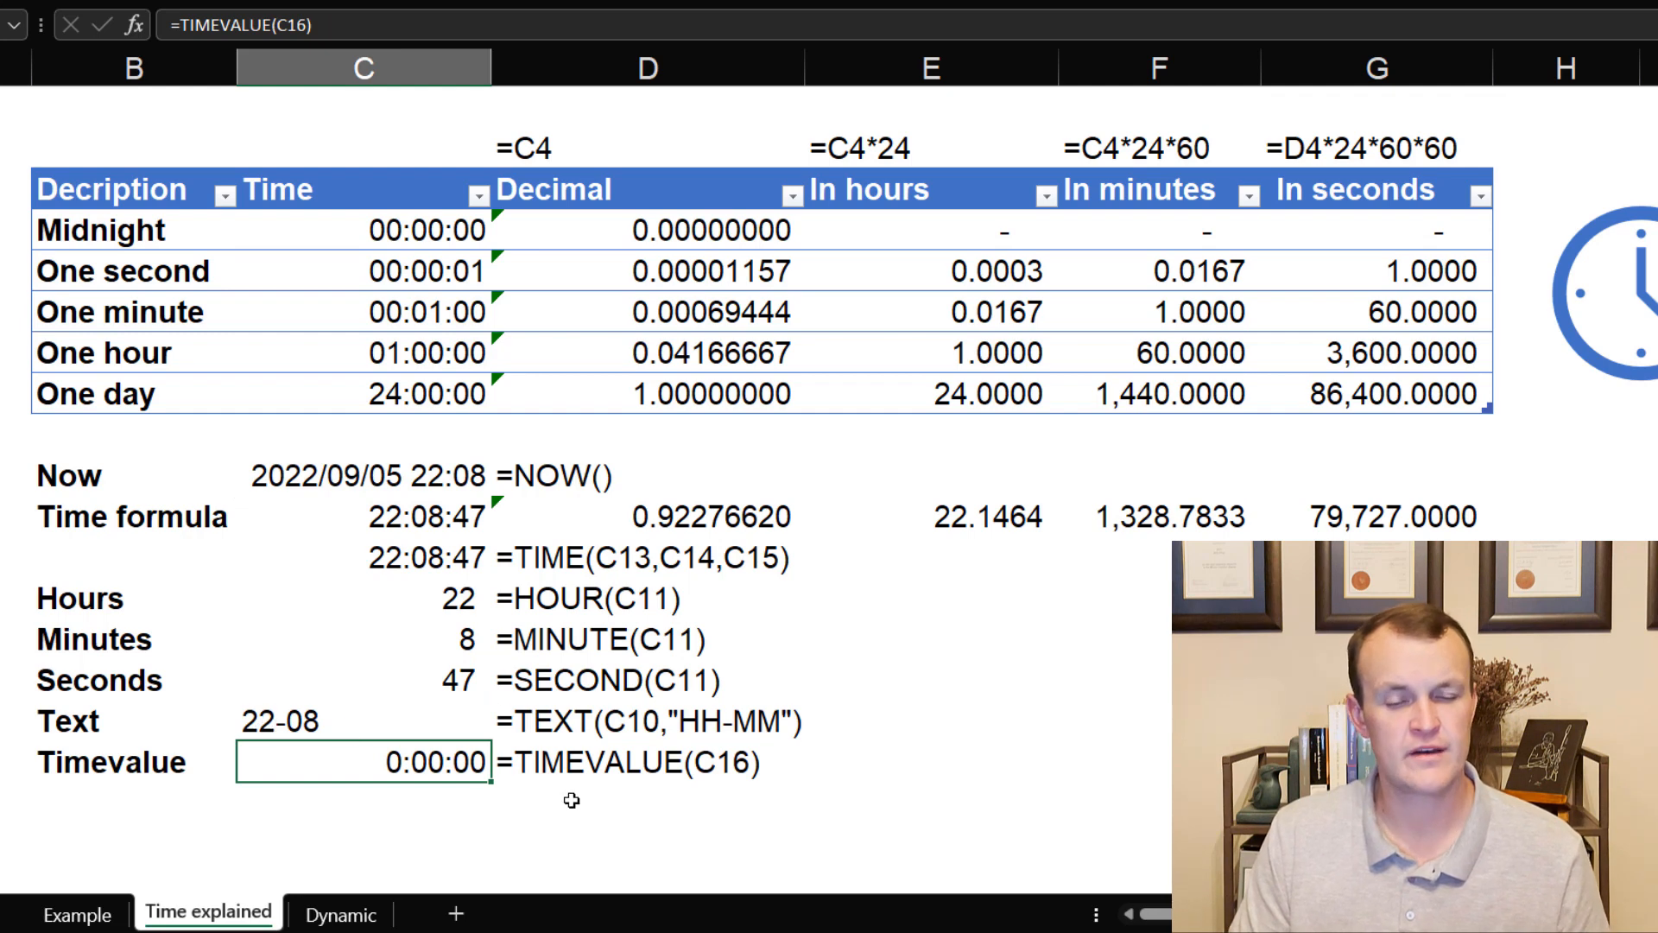
key("Ctrl+Z")
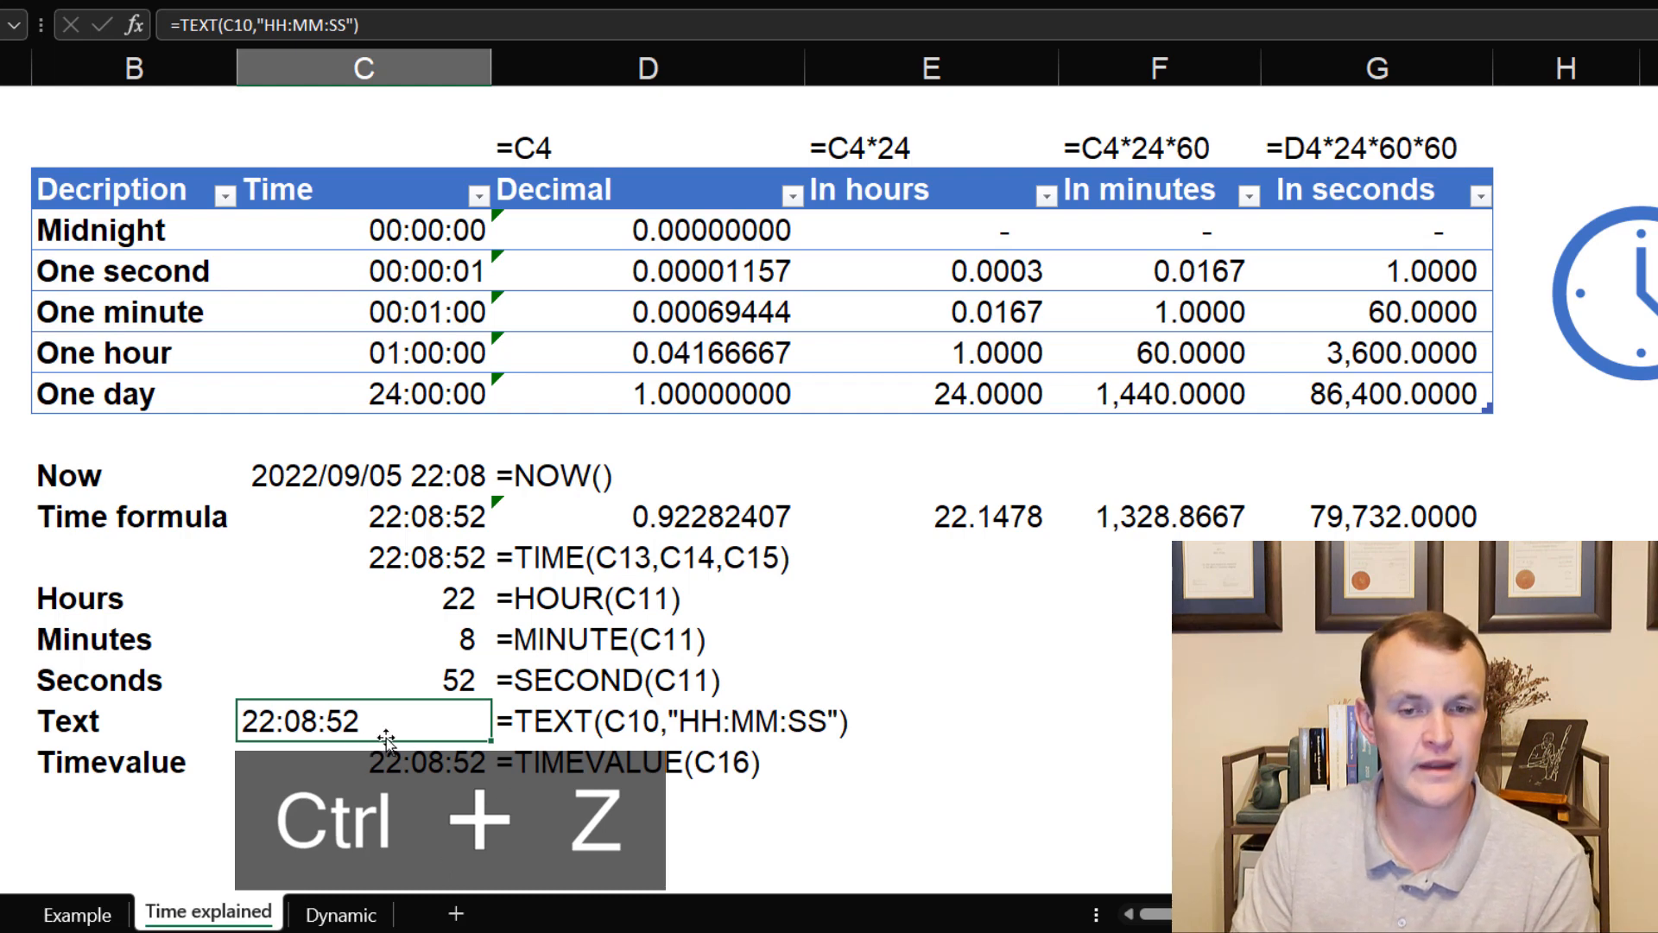
Step: Undo the last change and check the TIMEVALUE formula returning 22:08:52
key("ctrl+z")
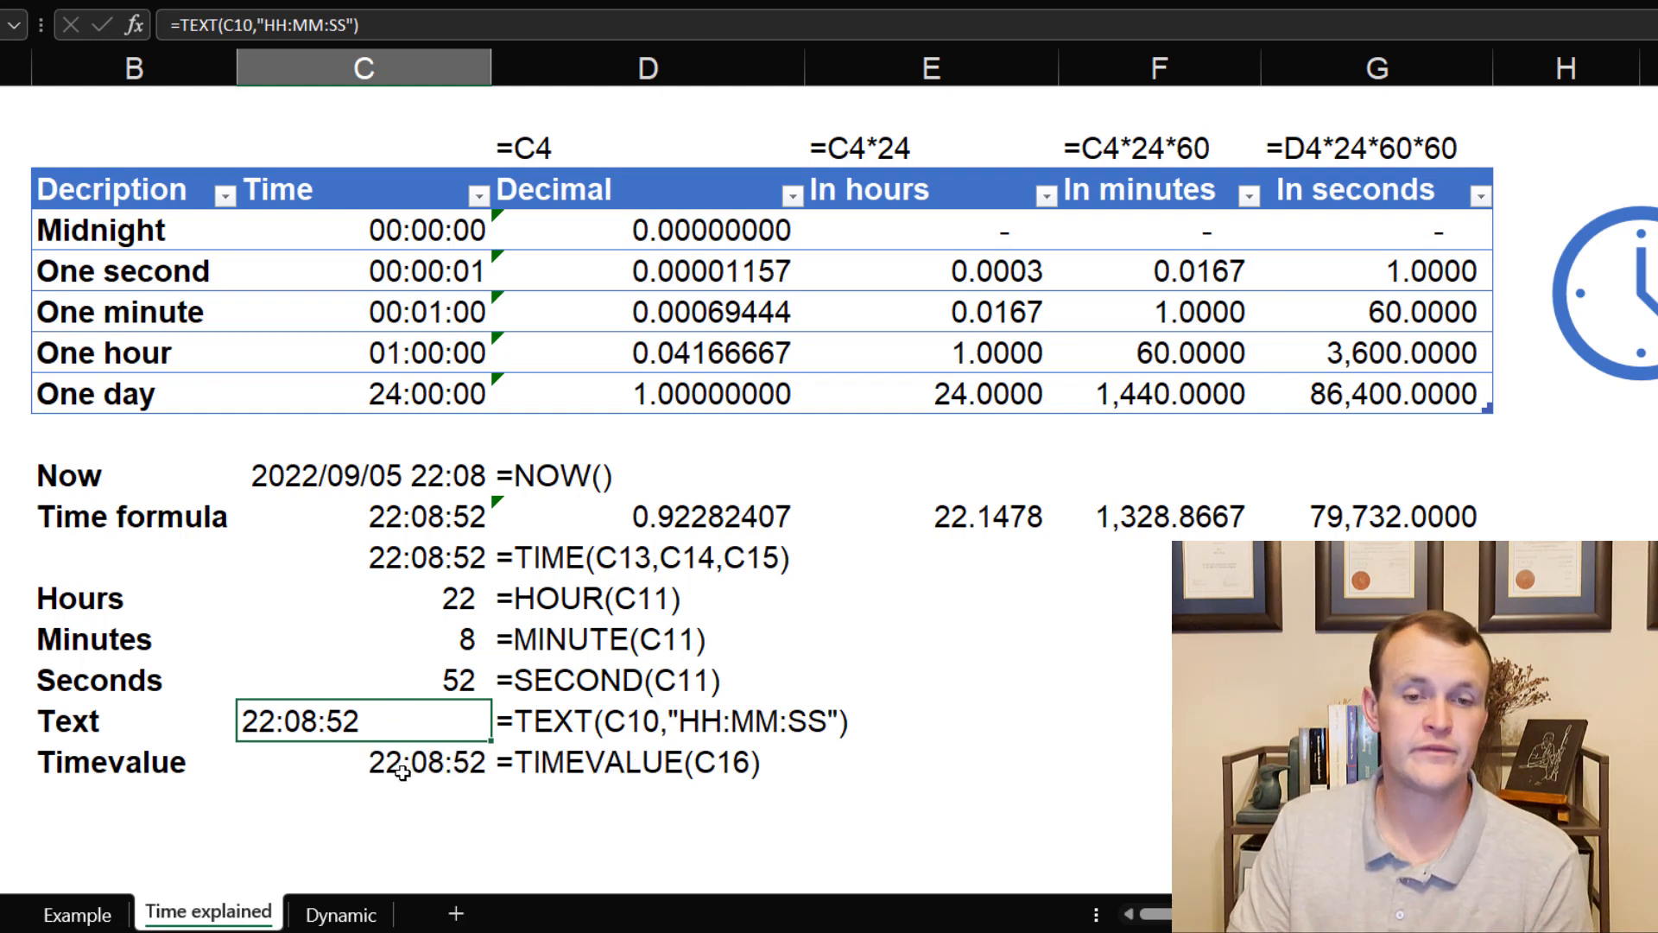
left_click(409, 762)
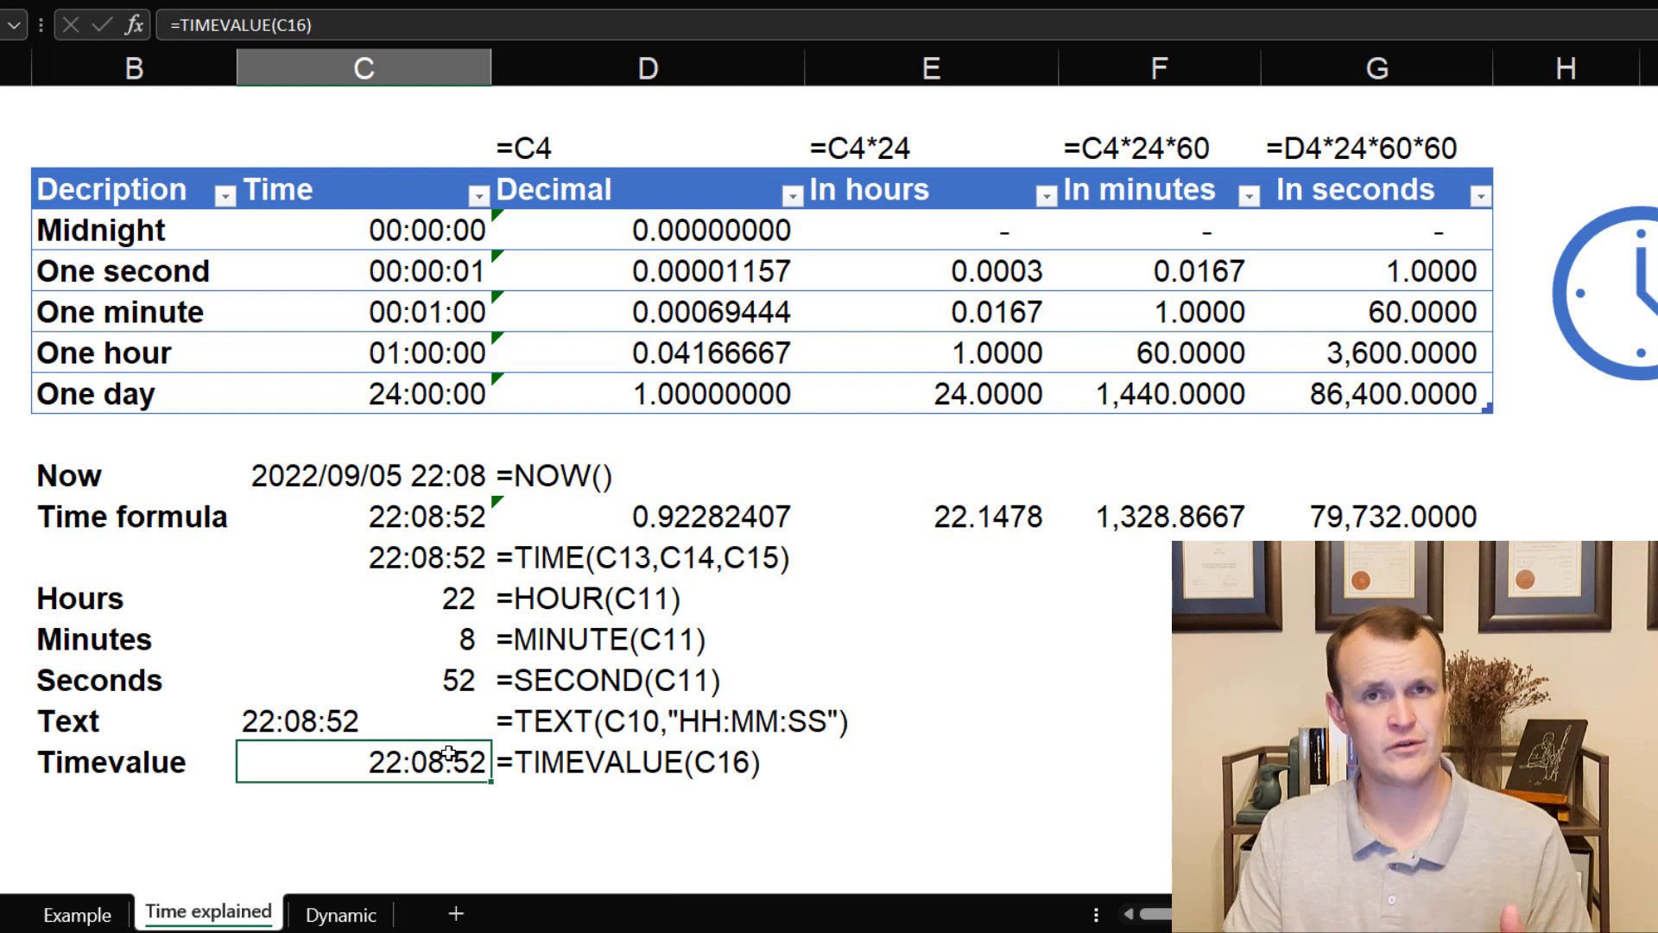
mouse_move(448, 829)
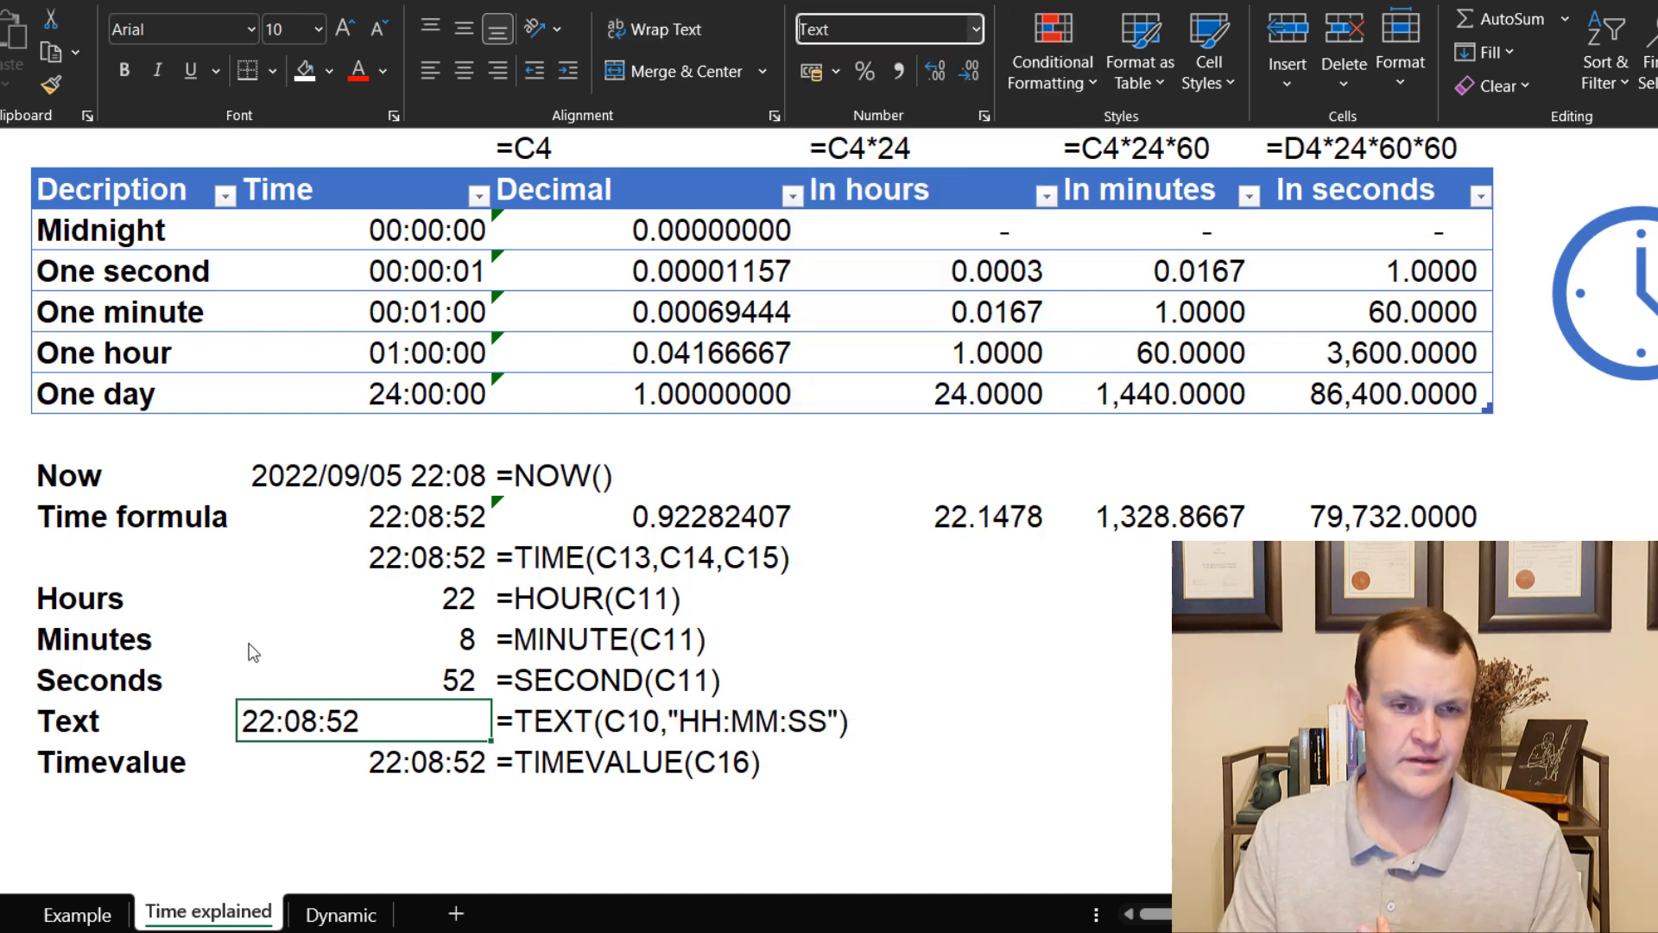
mouse_move(383, 806)
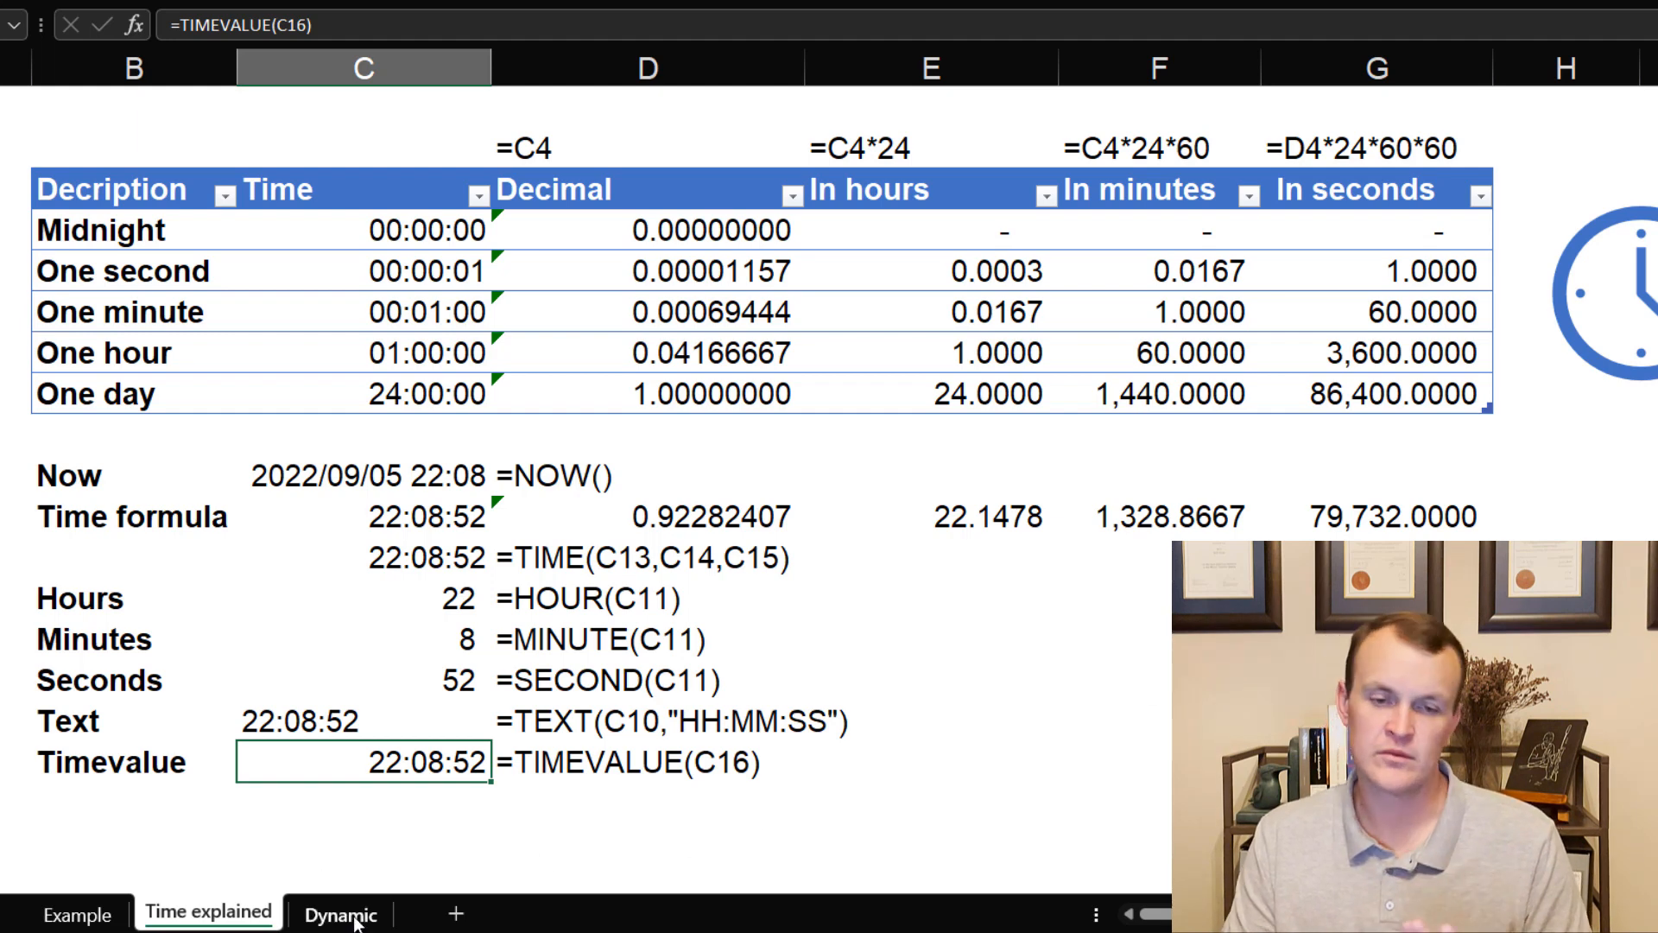
Step: Switch to the Dynamic sheet with start 08:00, end 23:00 and duration 00:15
left_click(330, 915)
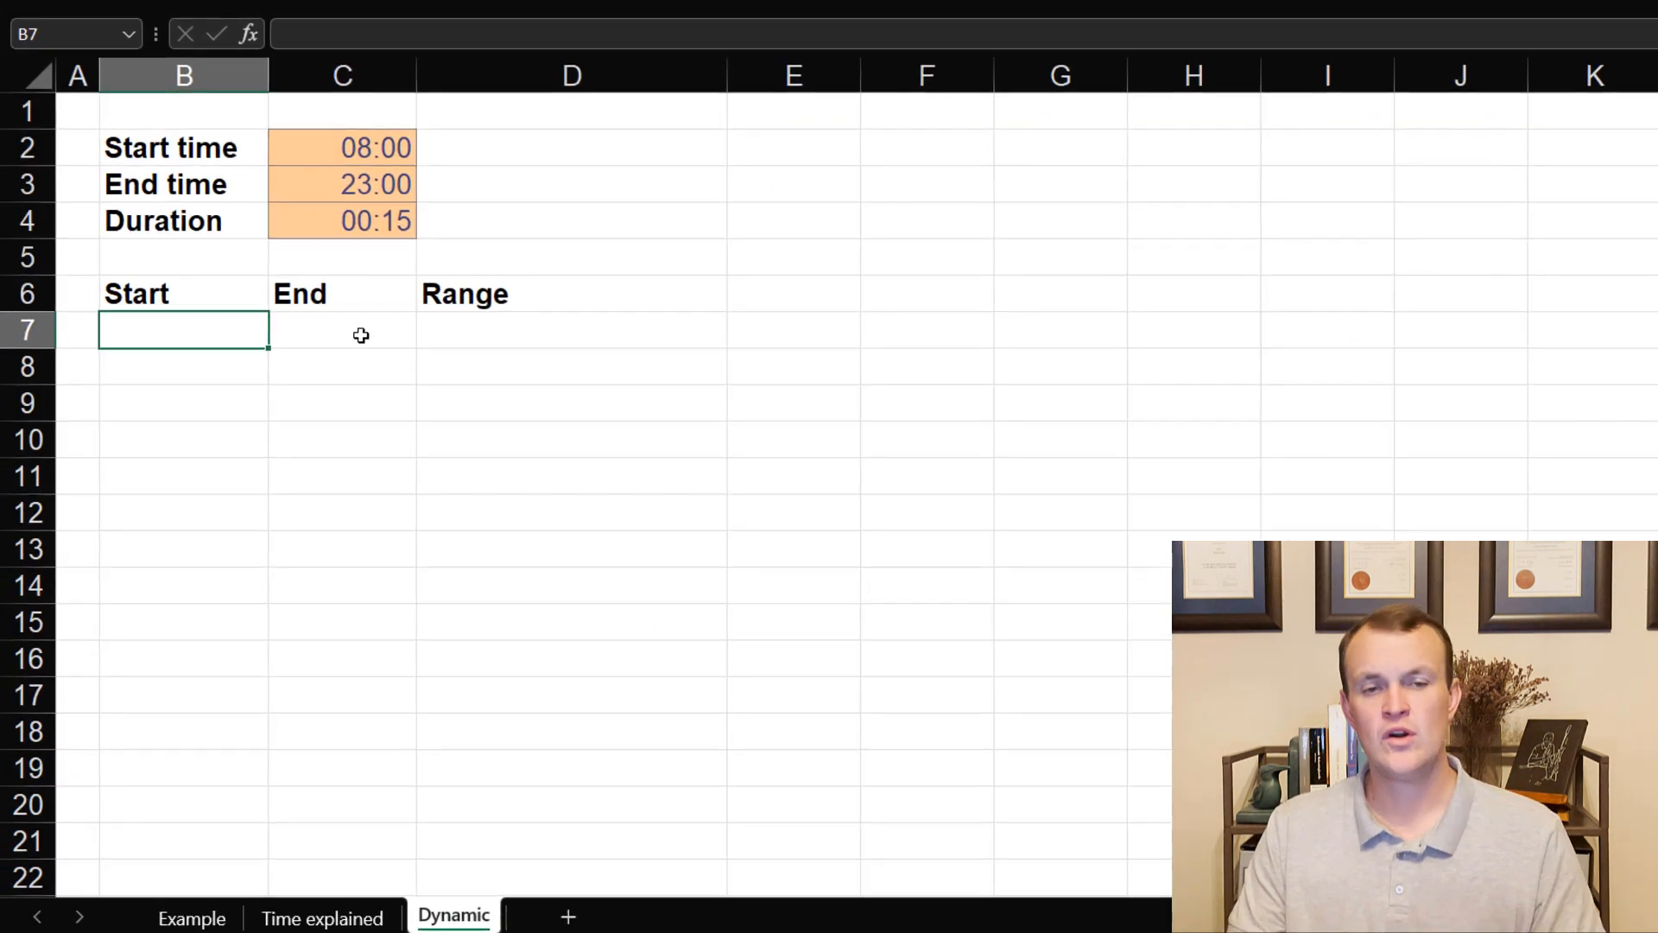
mouse_move(314, 369)
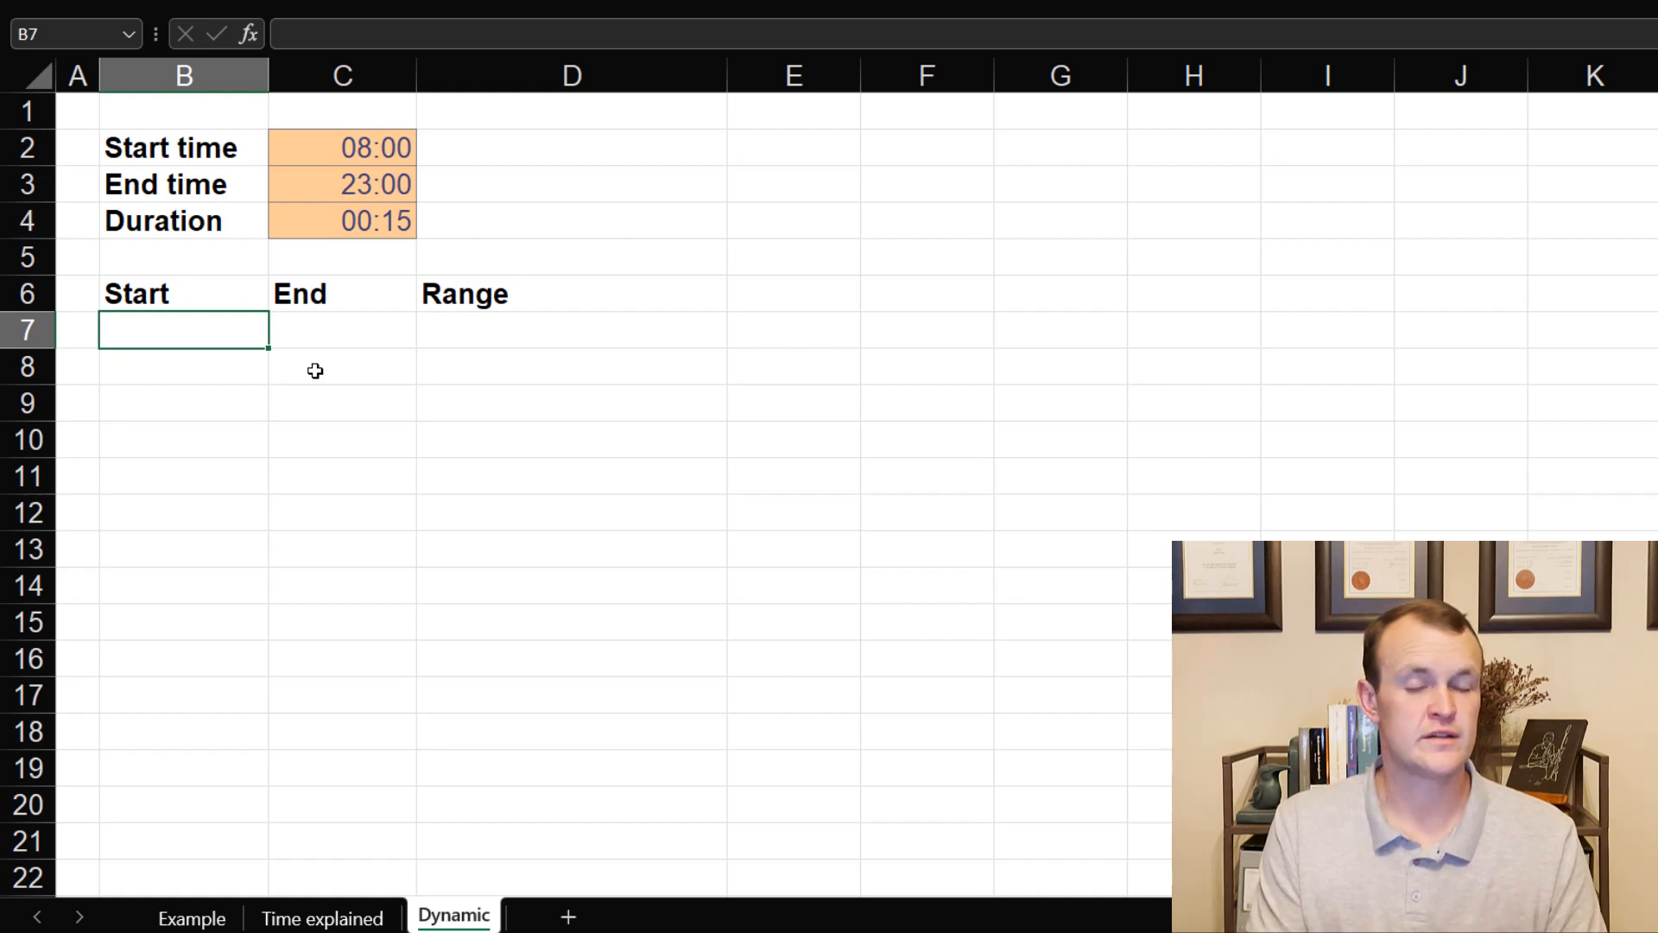
Step: Type =SEQUENCE((C3-C2)/C4,,C2,C4) in B7 under the Start heading
type("=se")
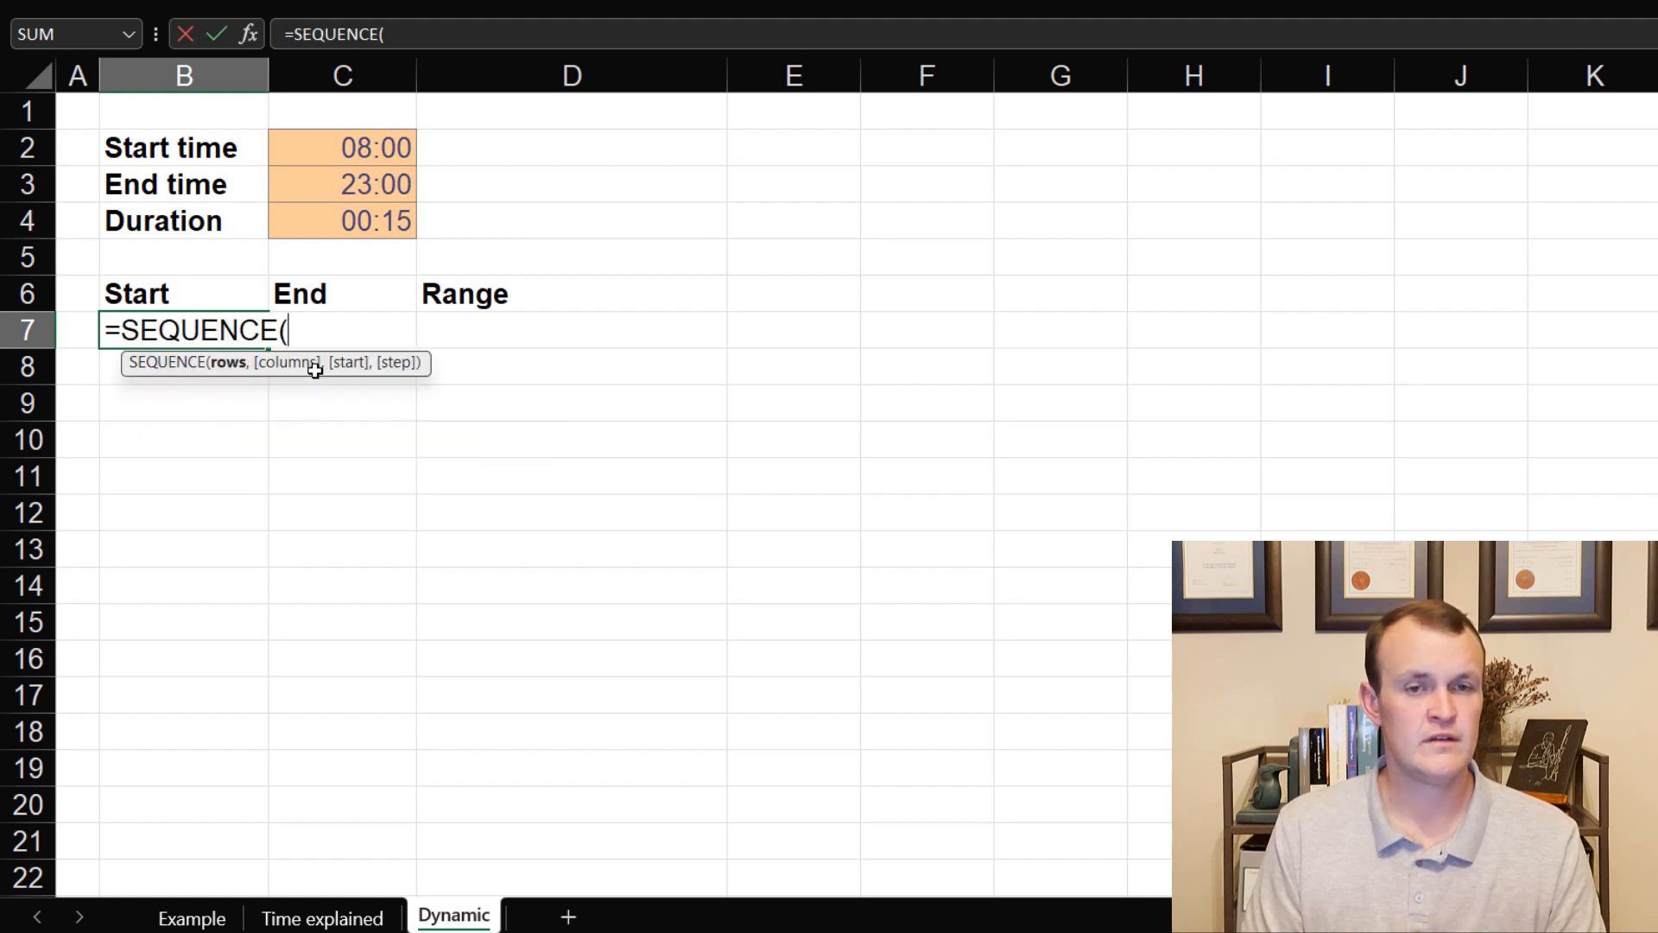
type("(")
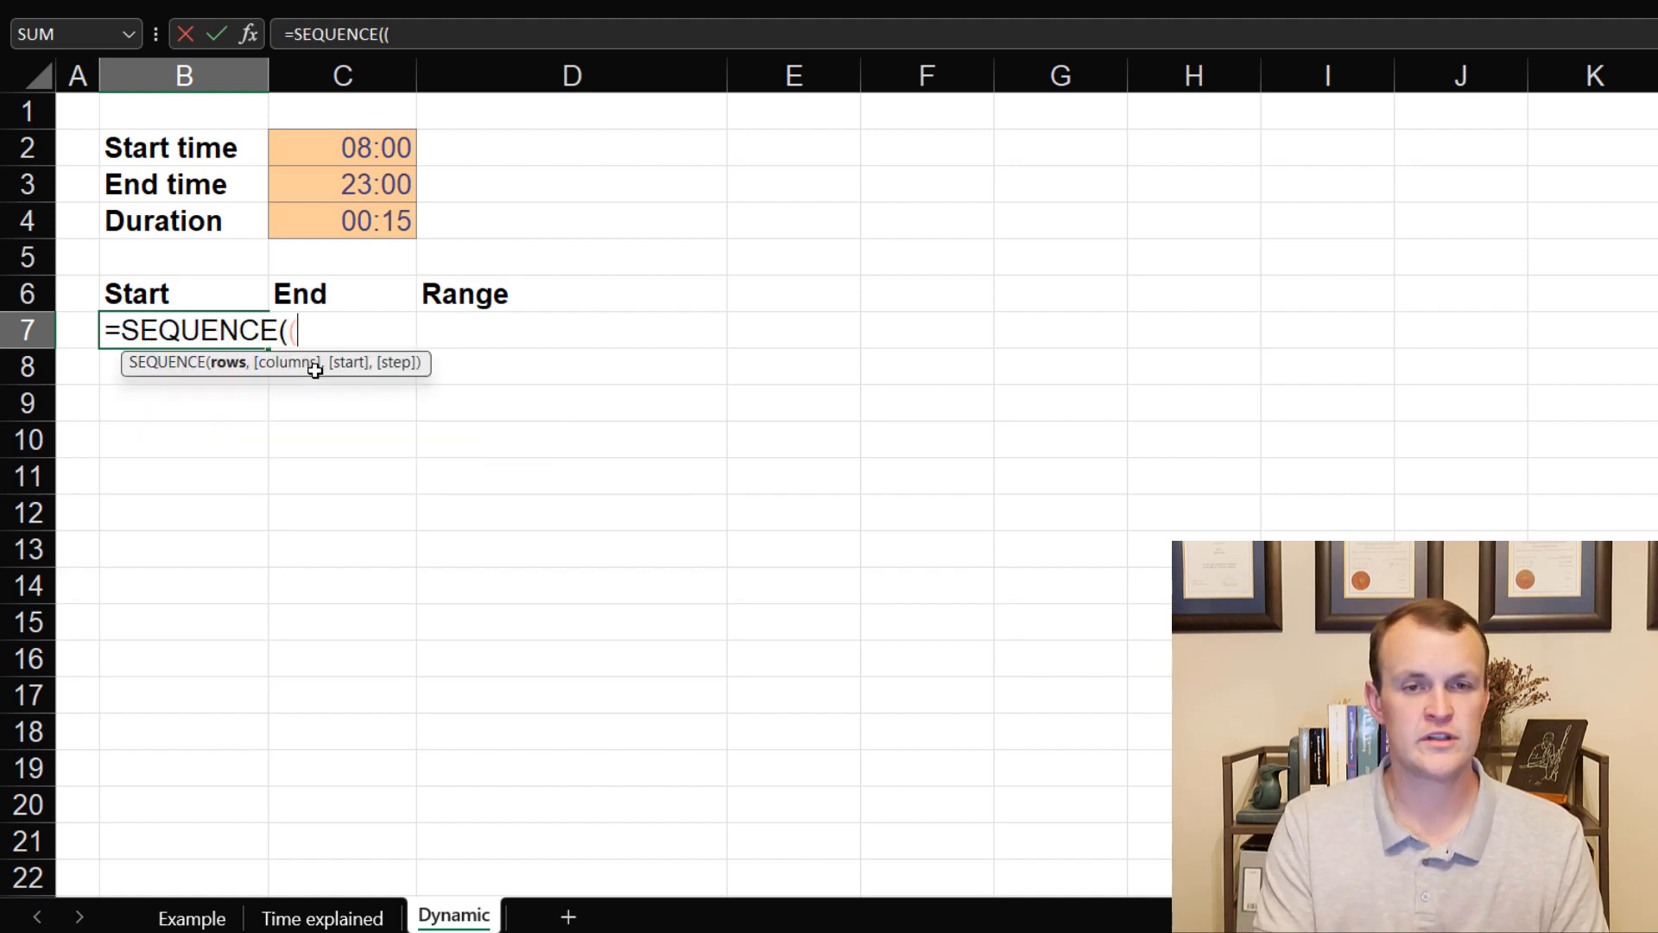
mouse_move(345, 181)
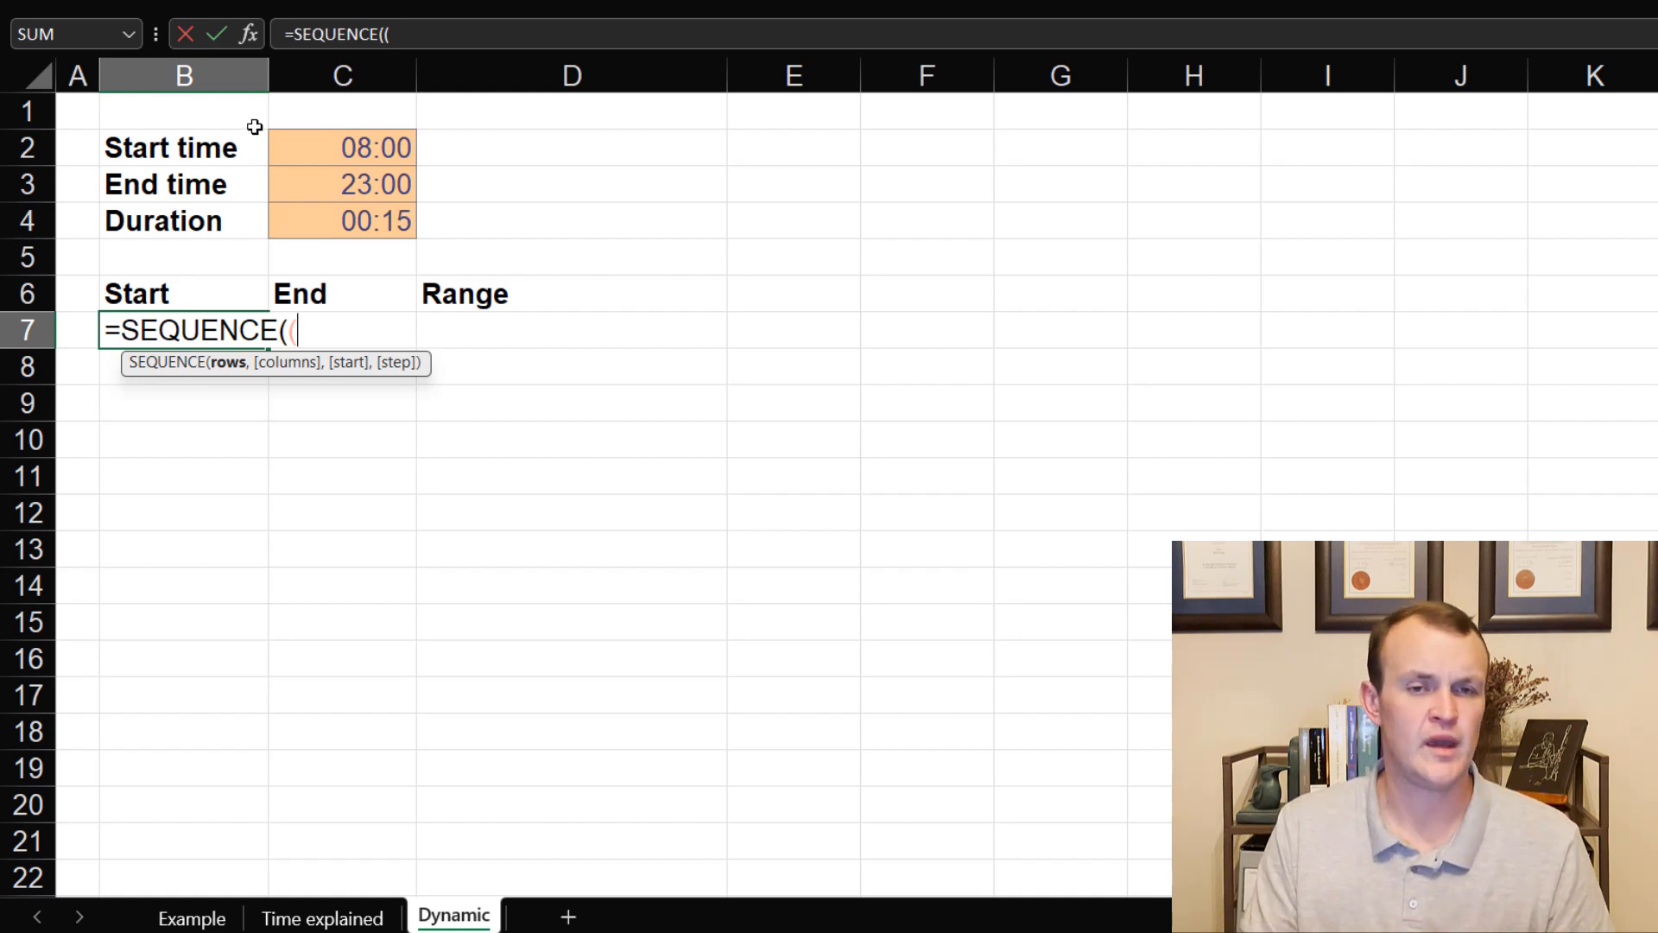
mouse_move(318, 865)
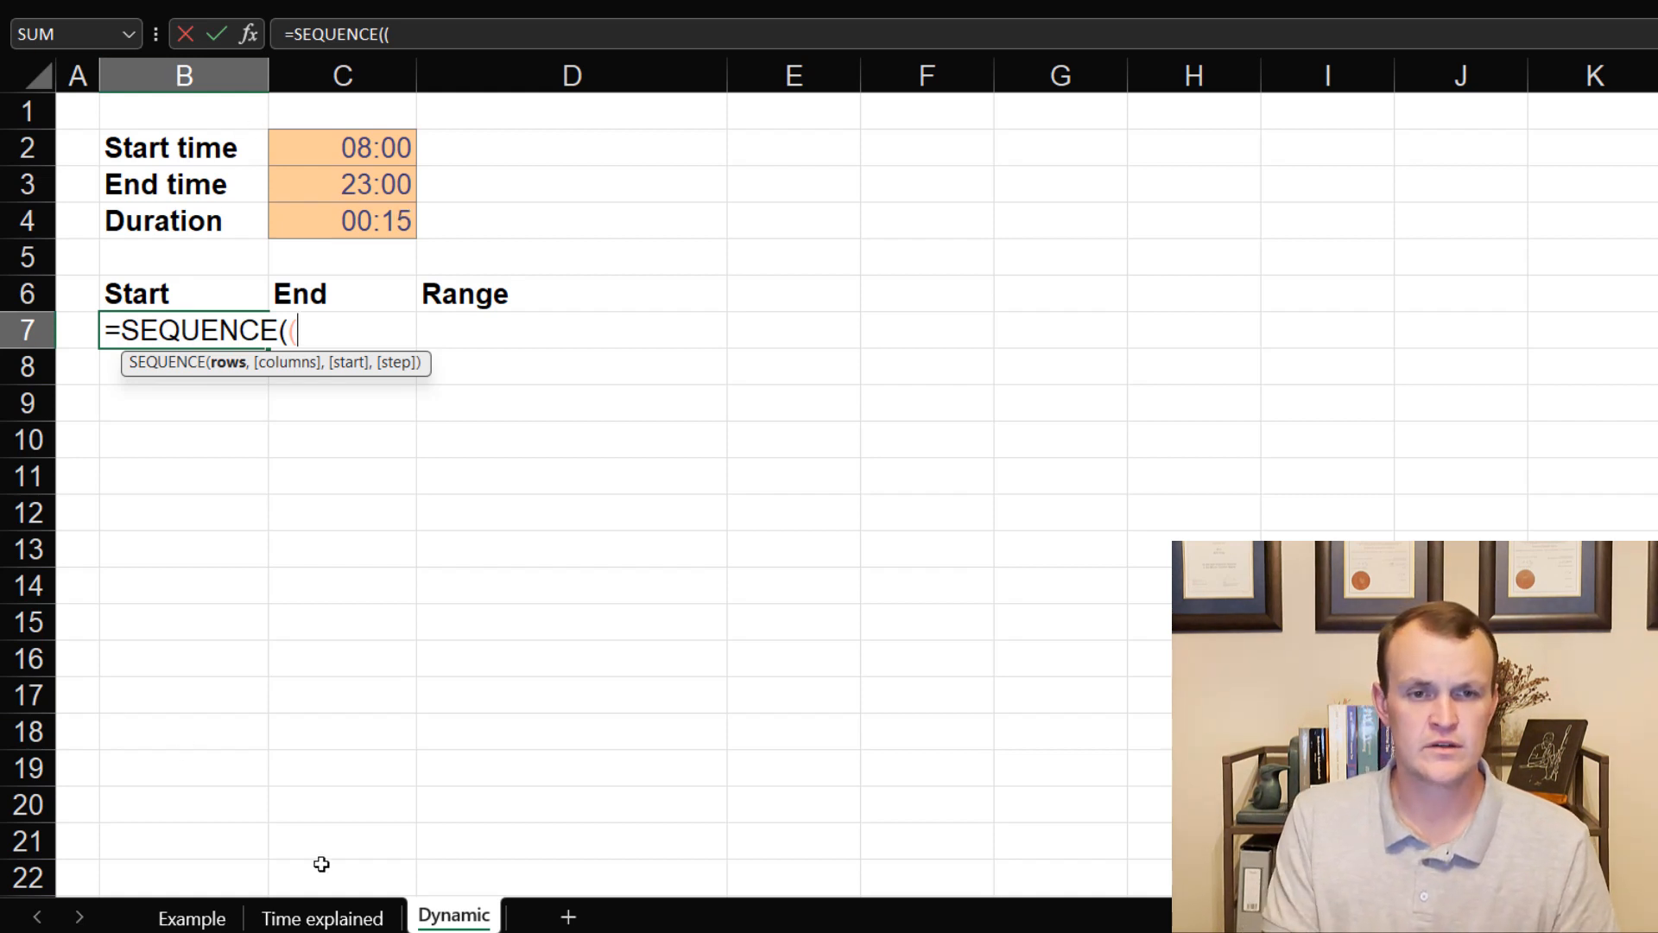
left_click(342, 183)
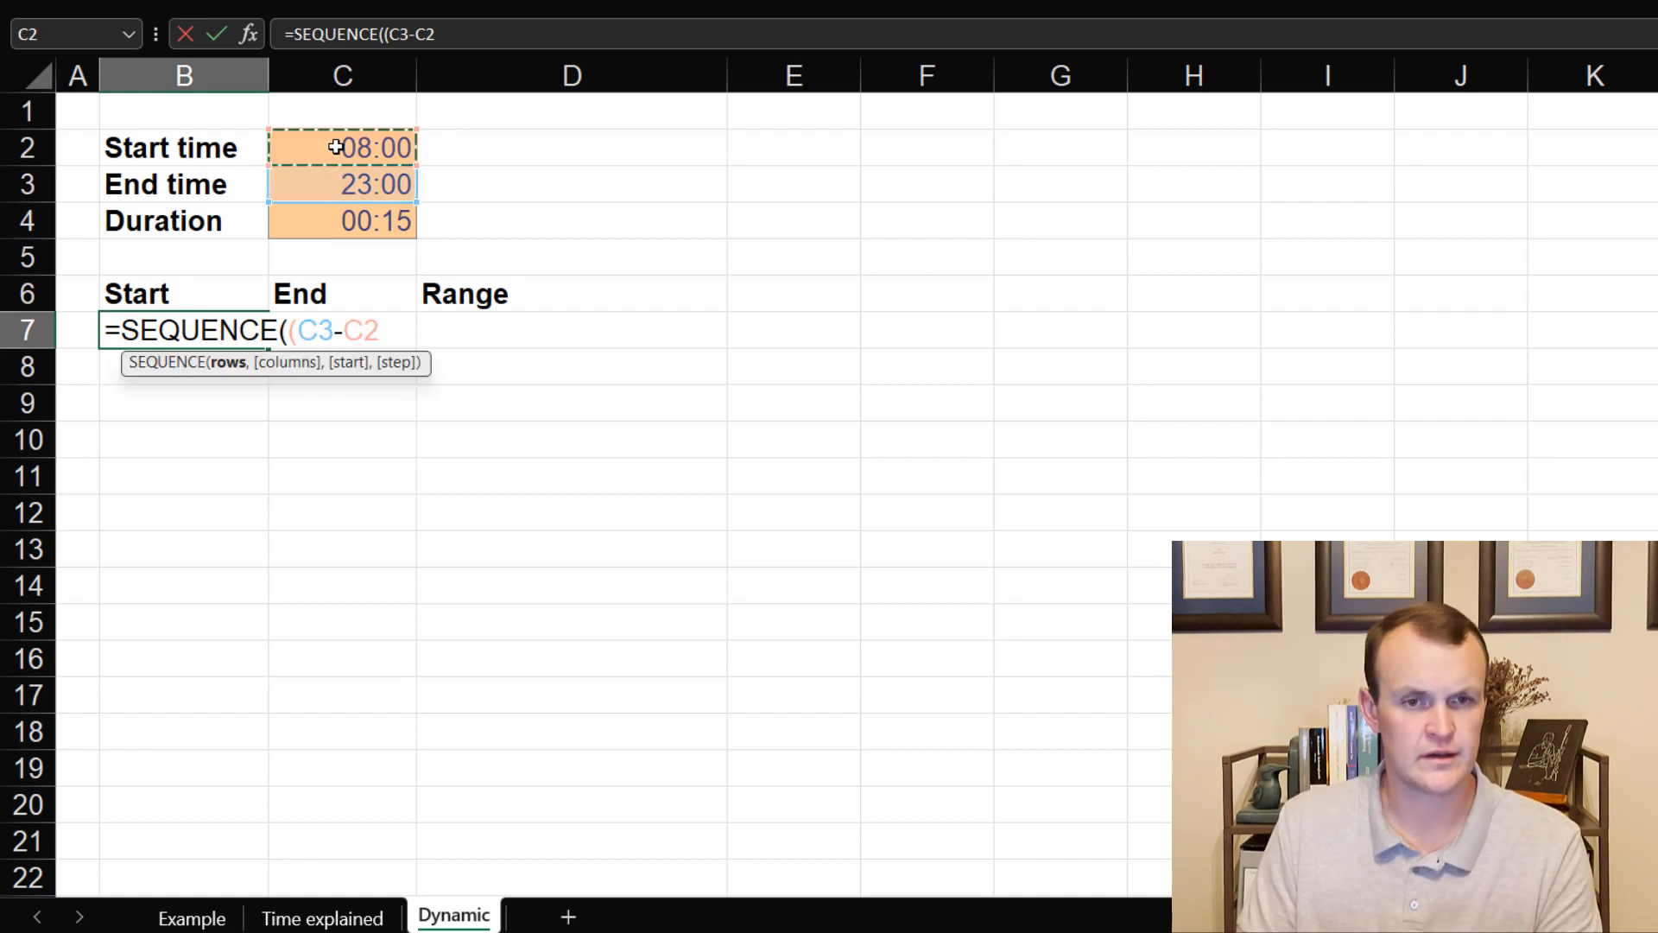
type(")/")
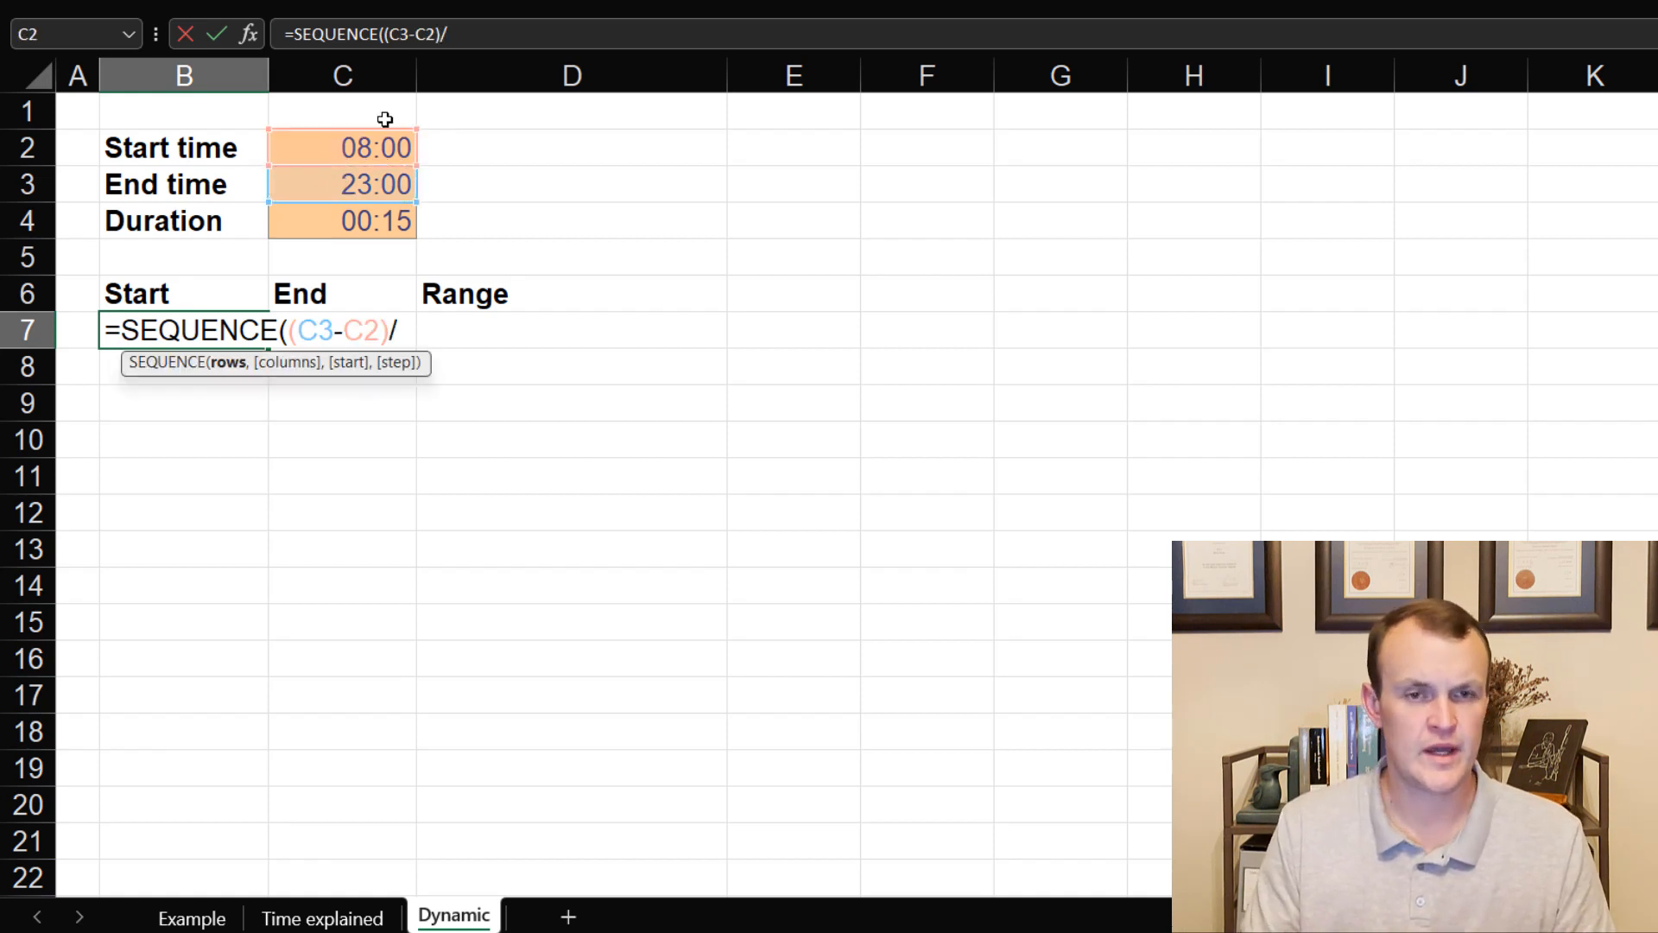
left_click(341, 221)
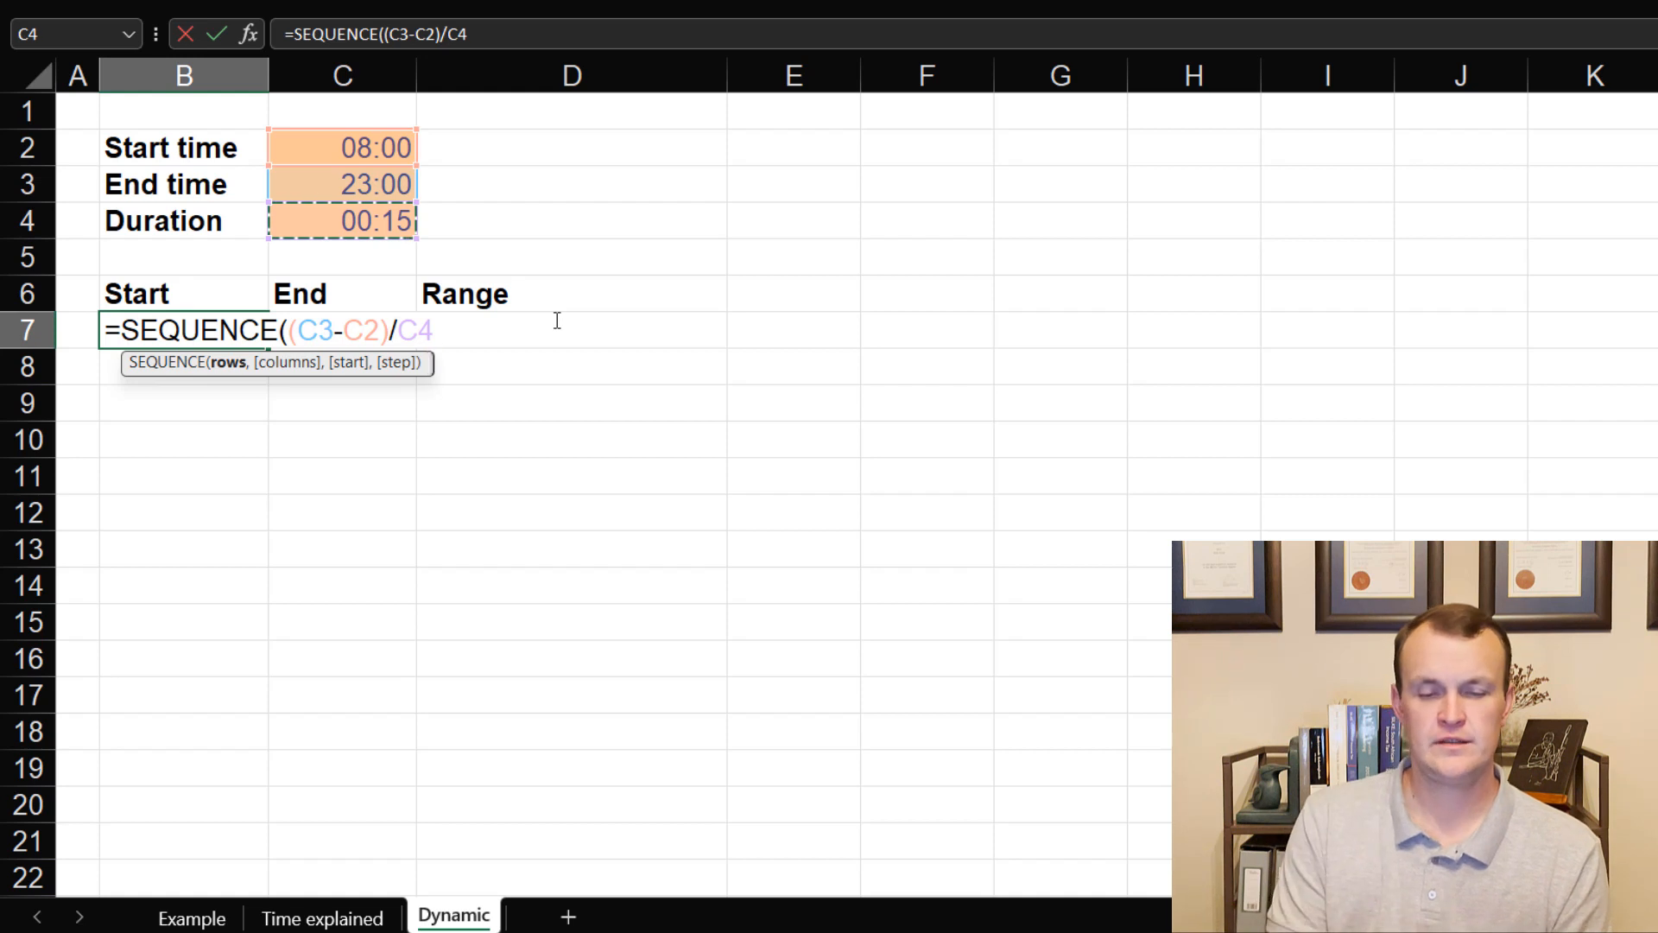
type(",")
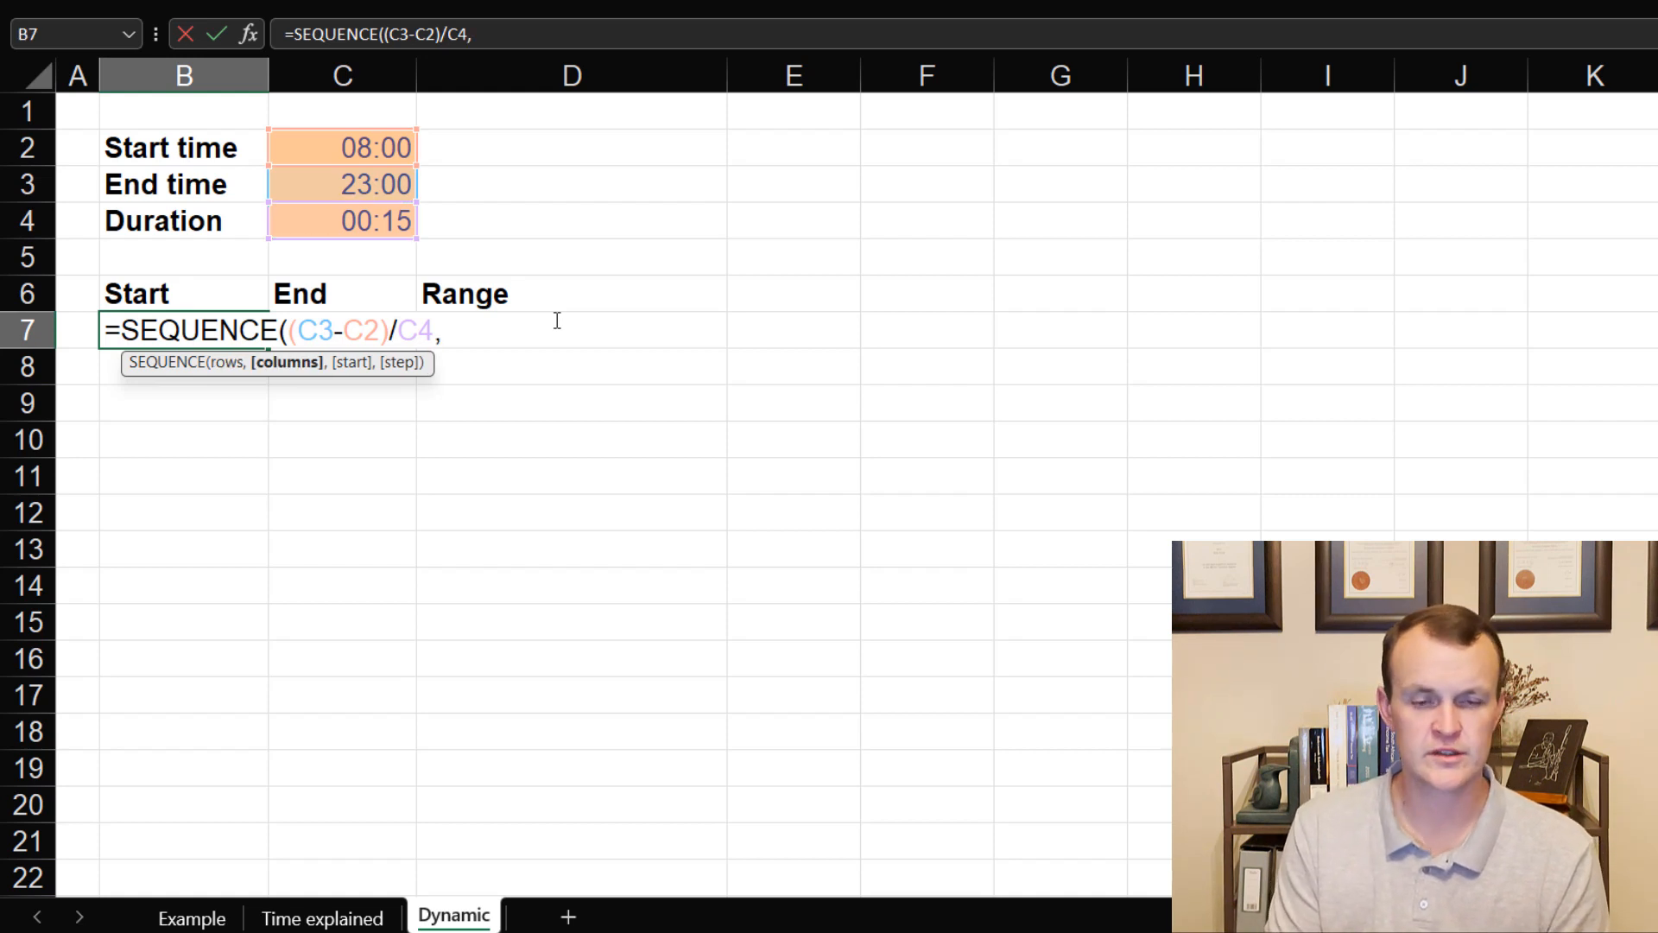
type(",")
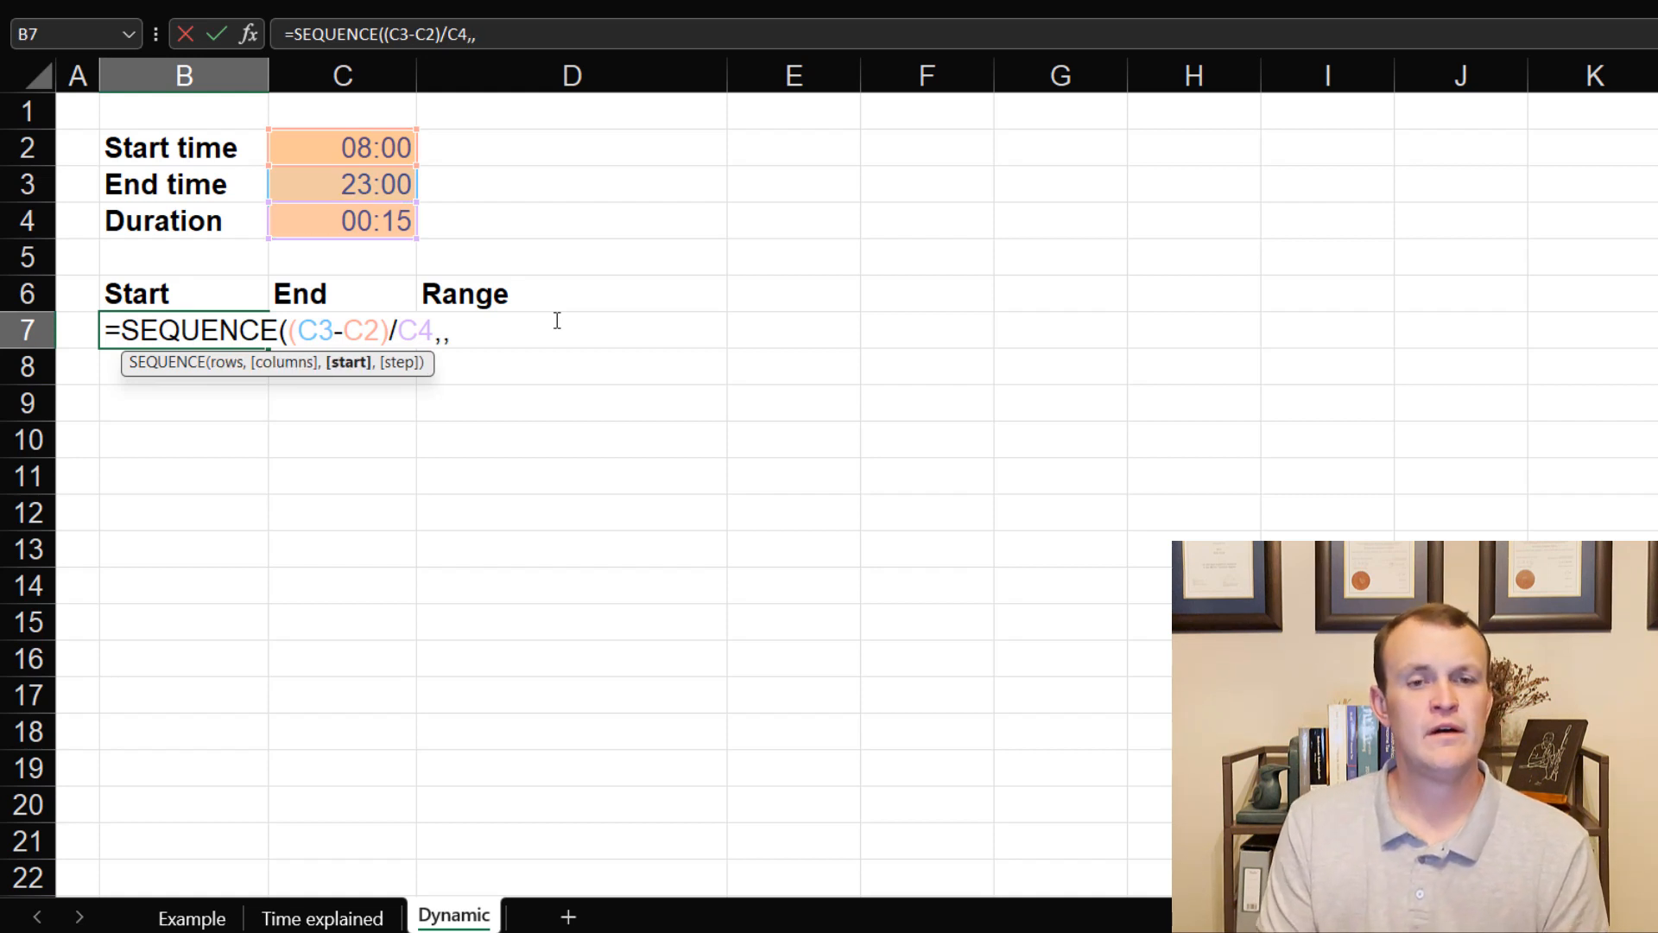
left_click(341, 147)
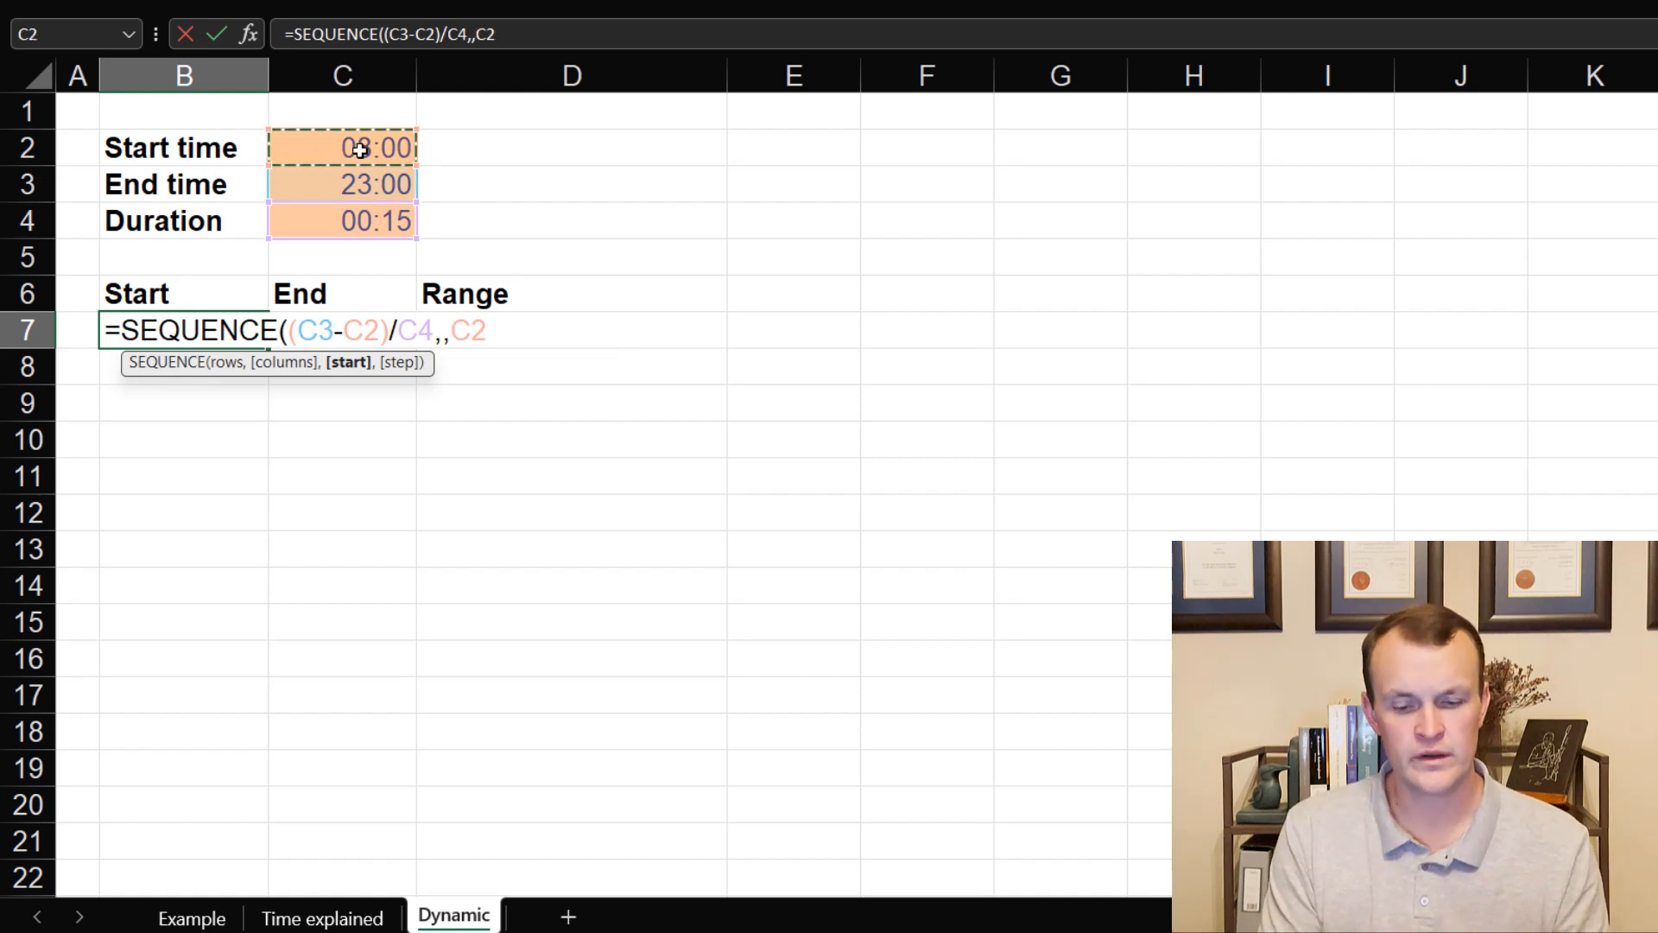
left_click(367, 220)
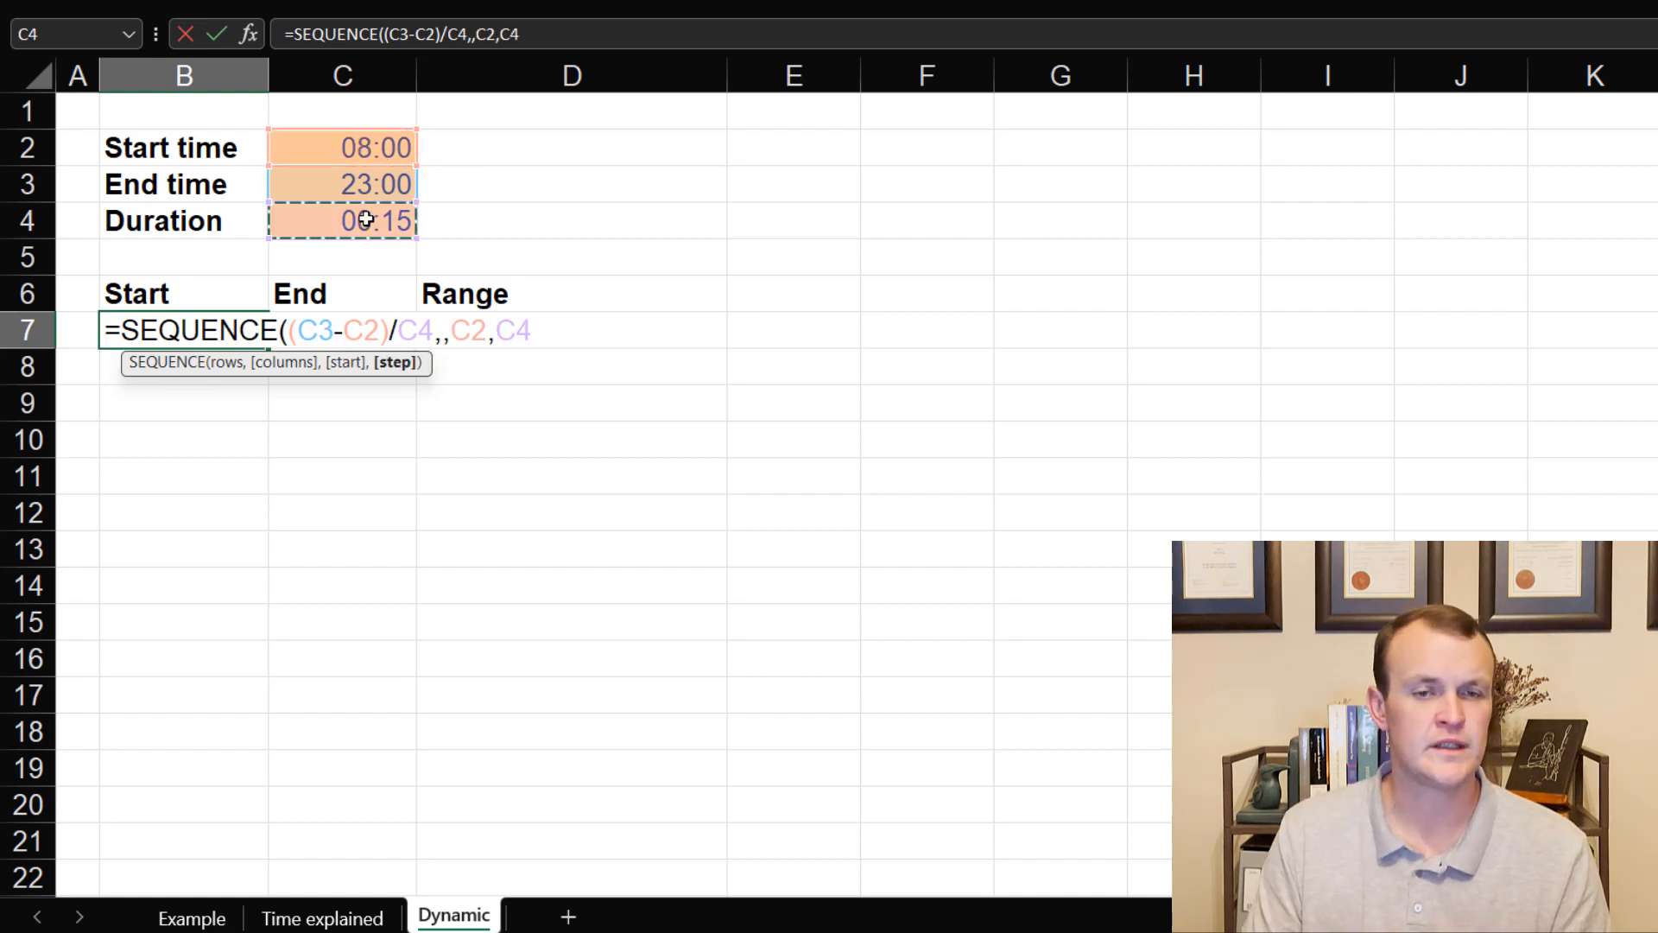
type(")")
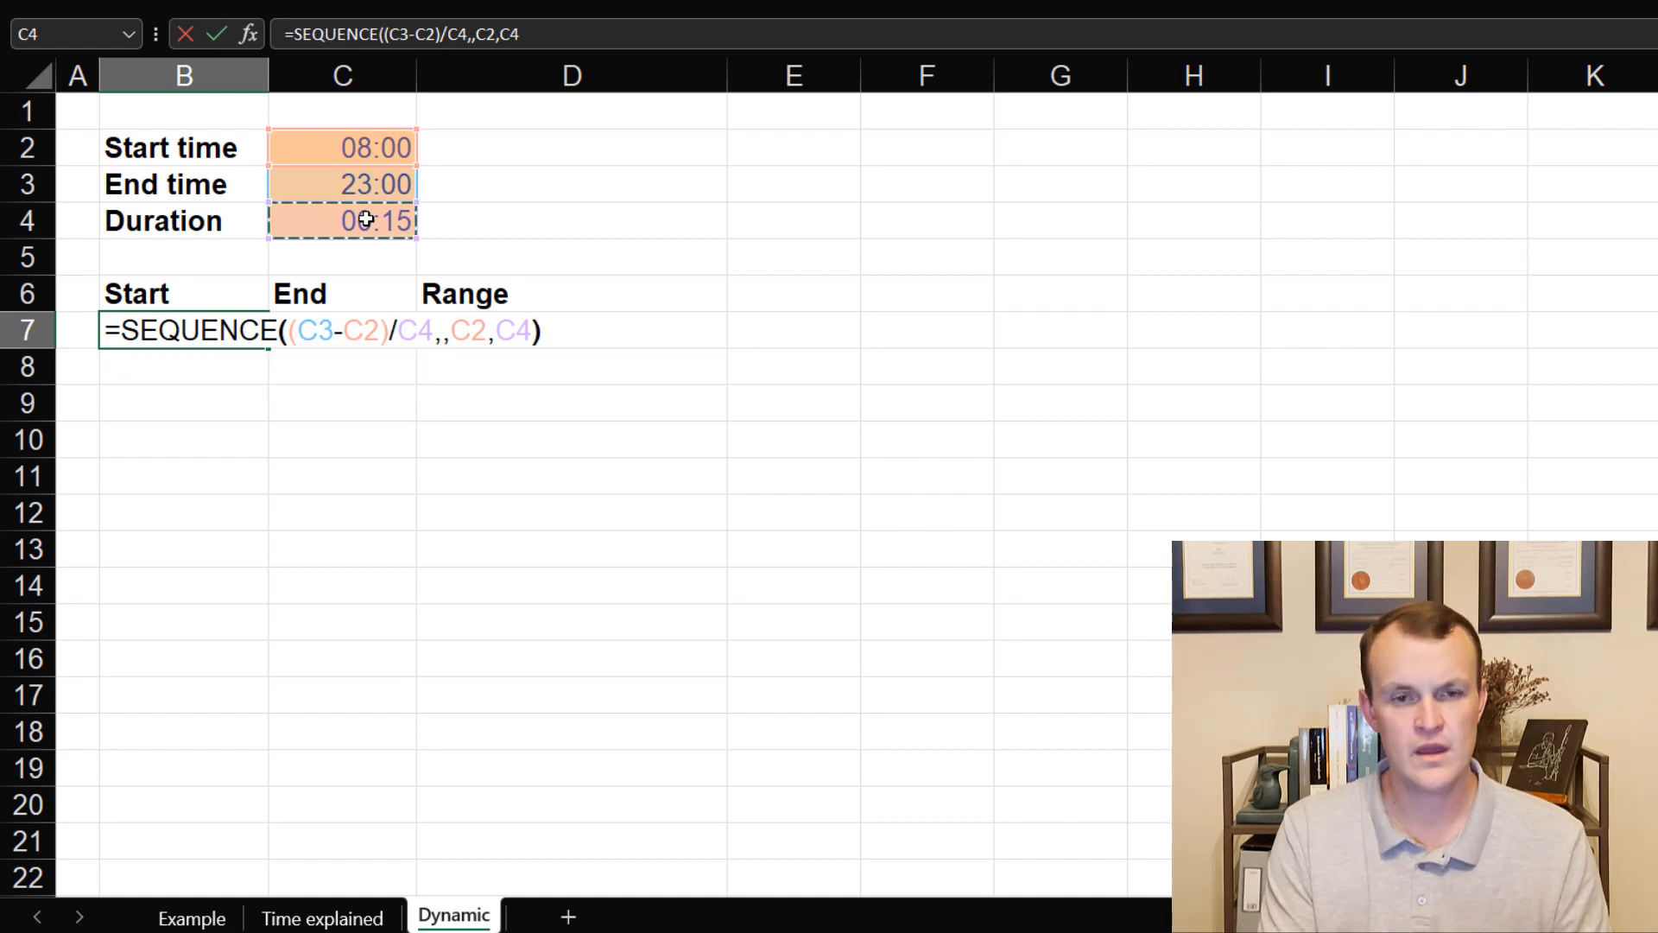
Step: Spill the 15-minute start times from 08:00:00 and check the start value in C2
key("Enter")
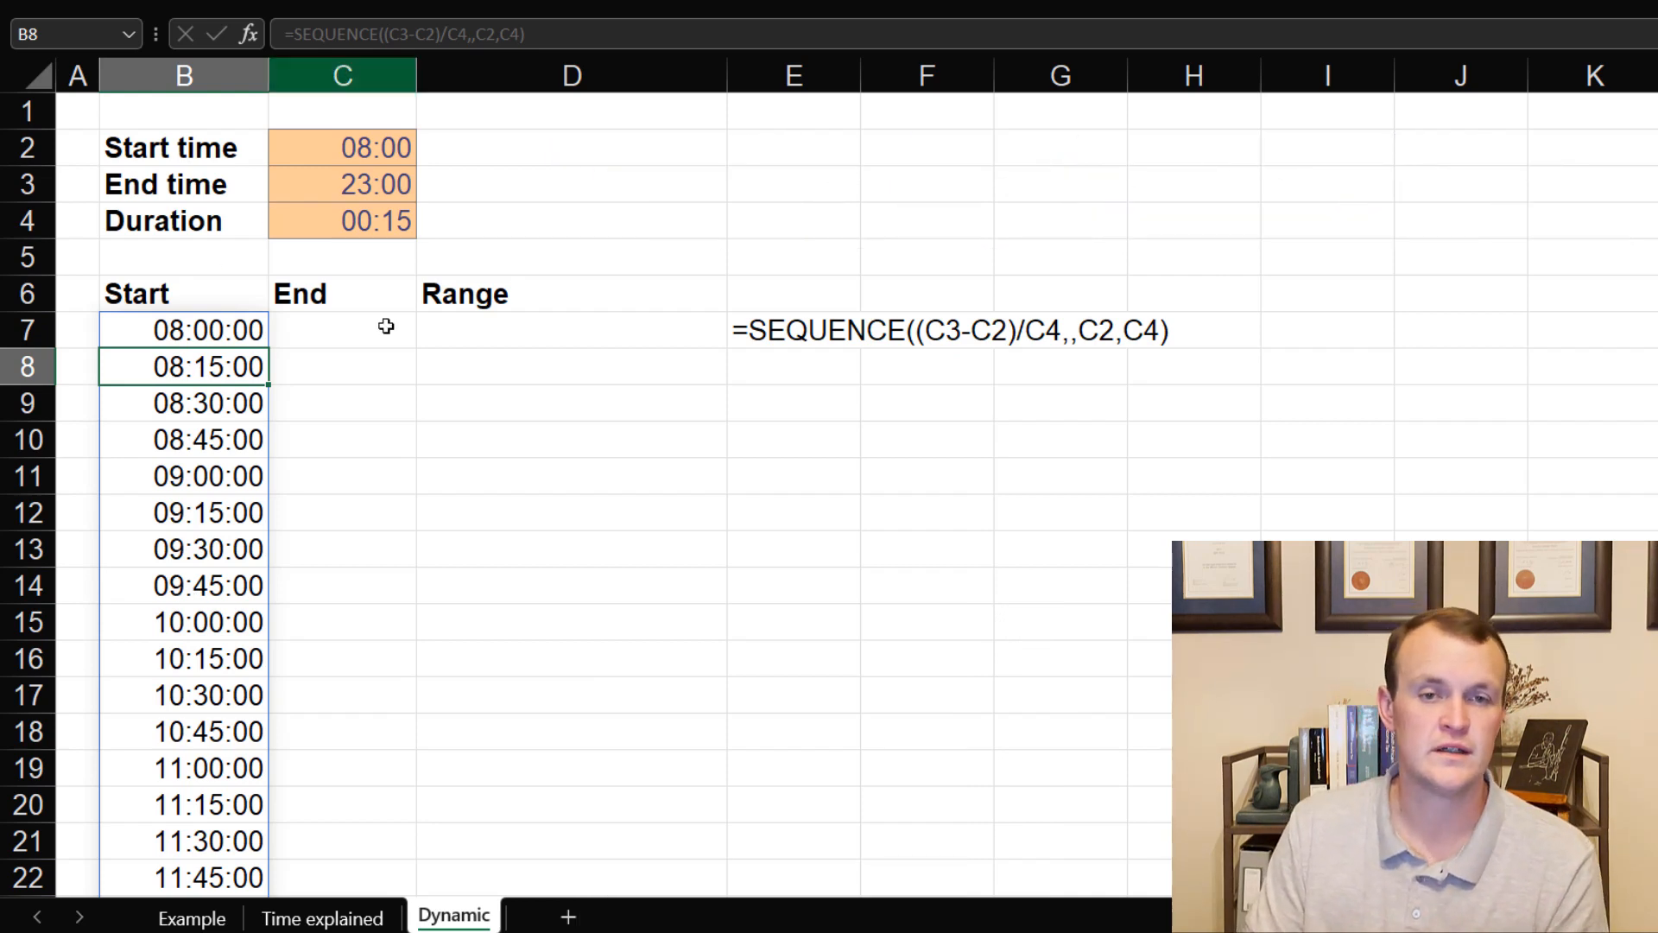
scroll("down", 3)
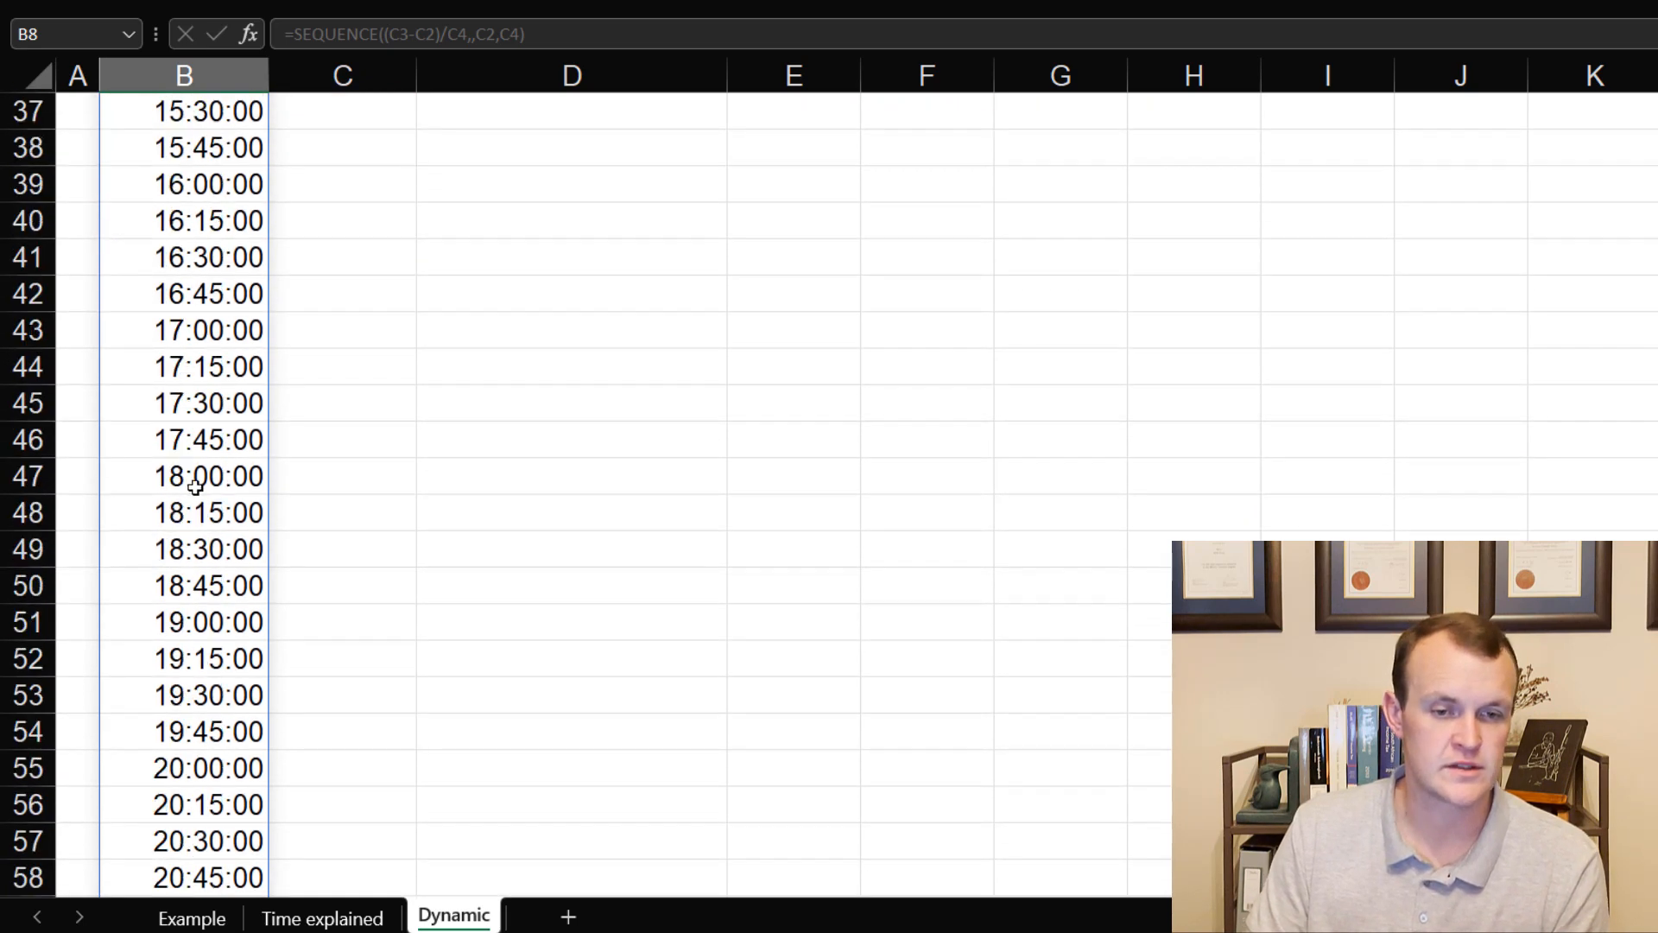
scroll("down", 3)
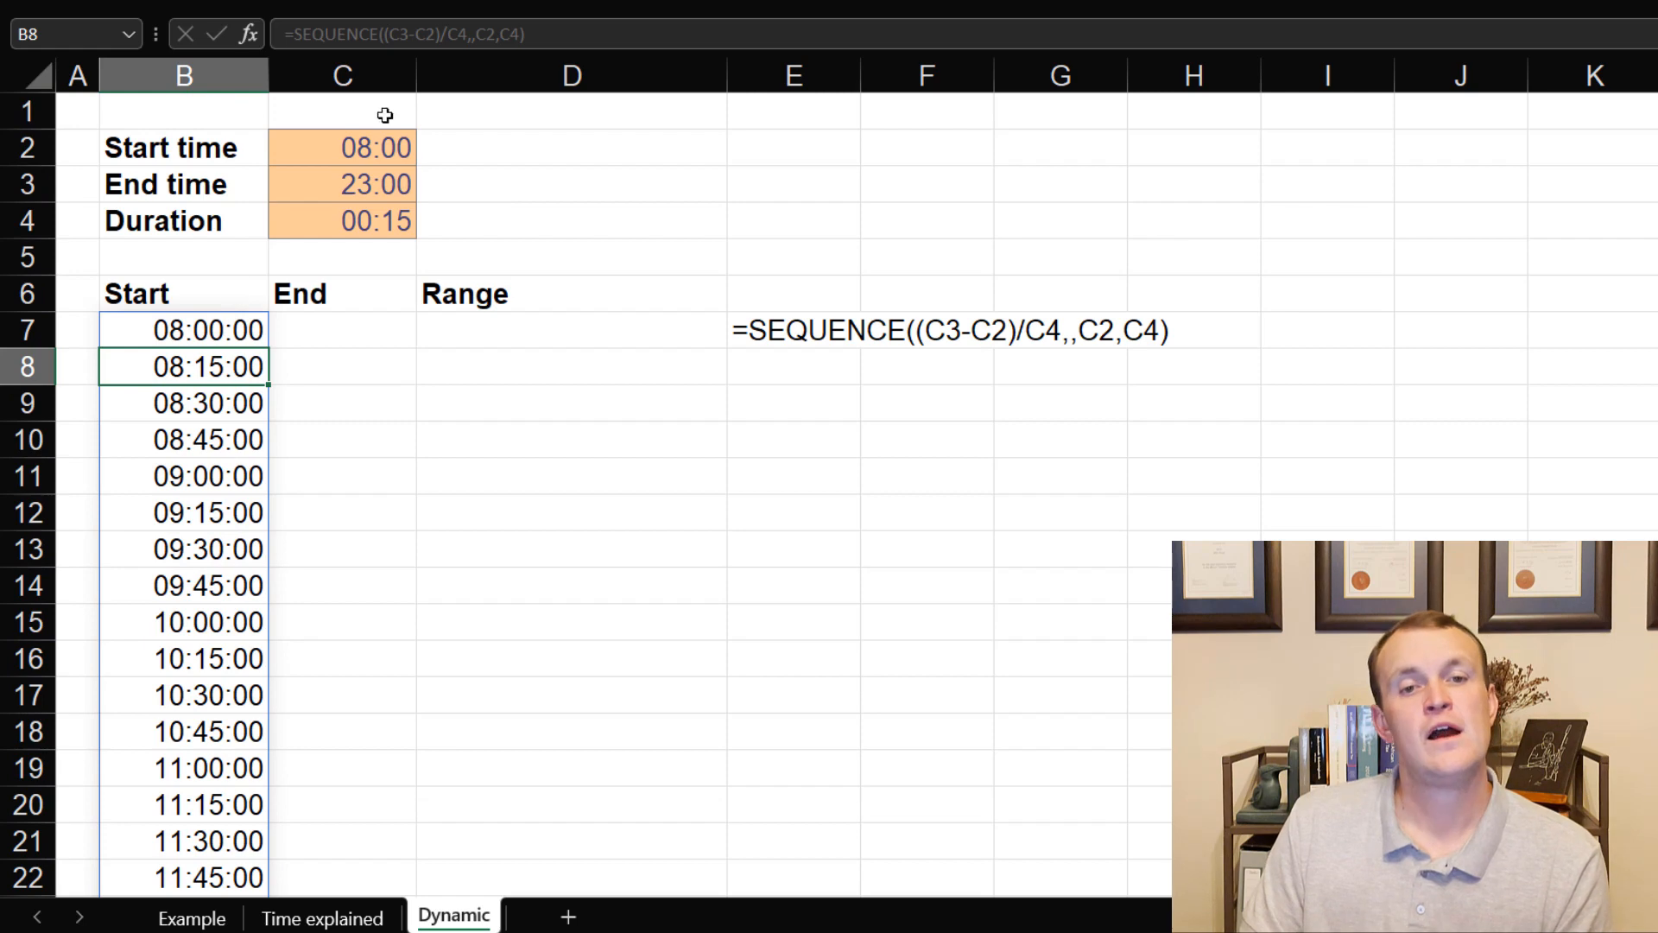
left_click(342, 147)
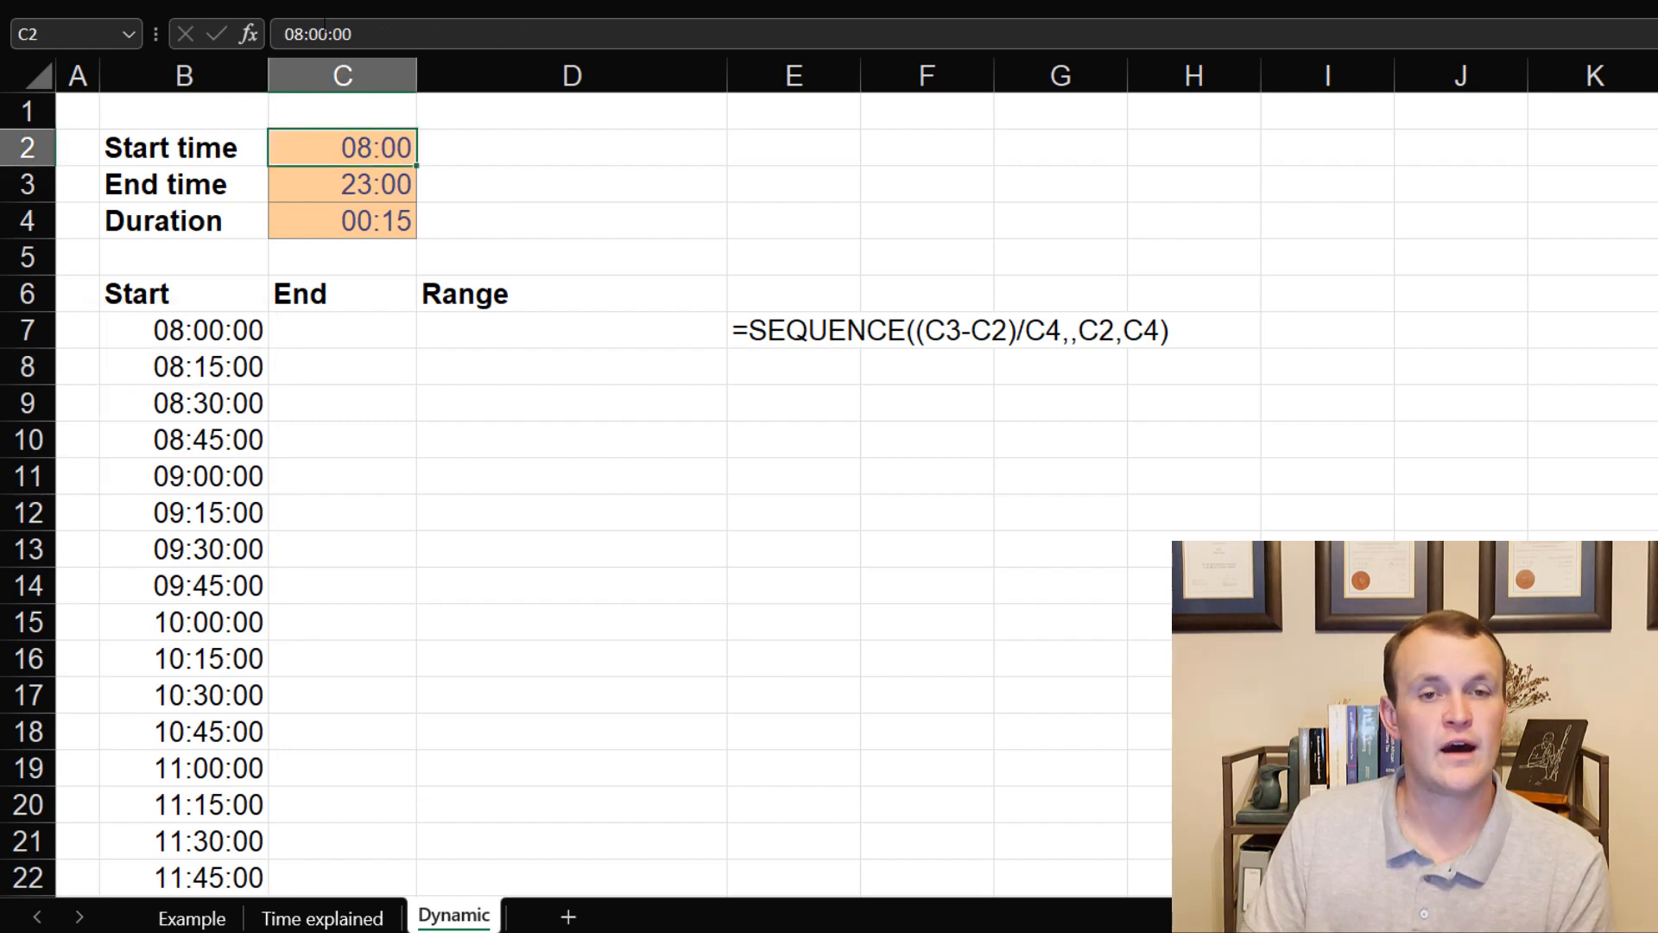
mouse_move(356, 162)
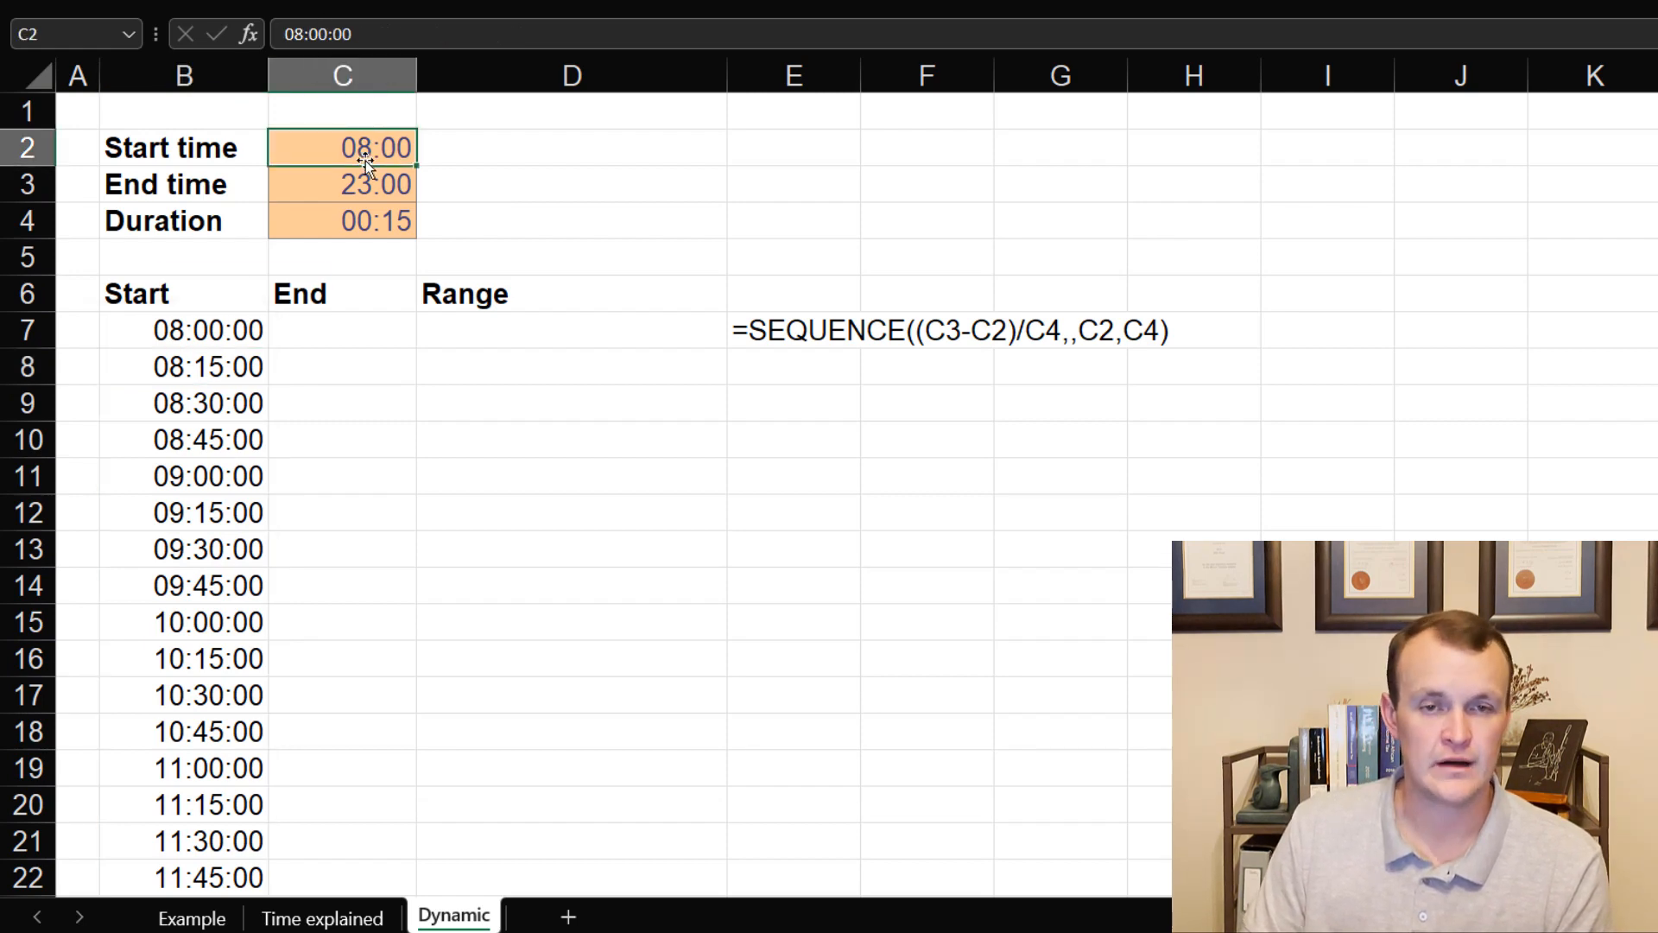
mouse_move(373, 213)
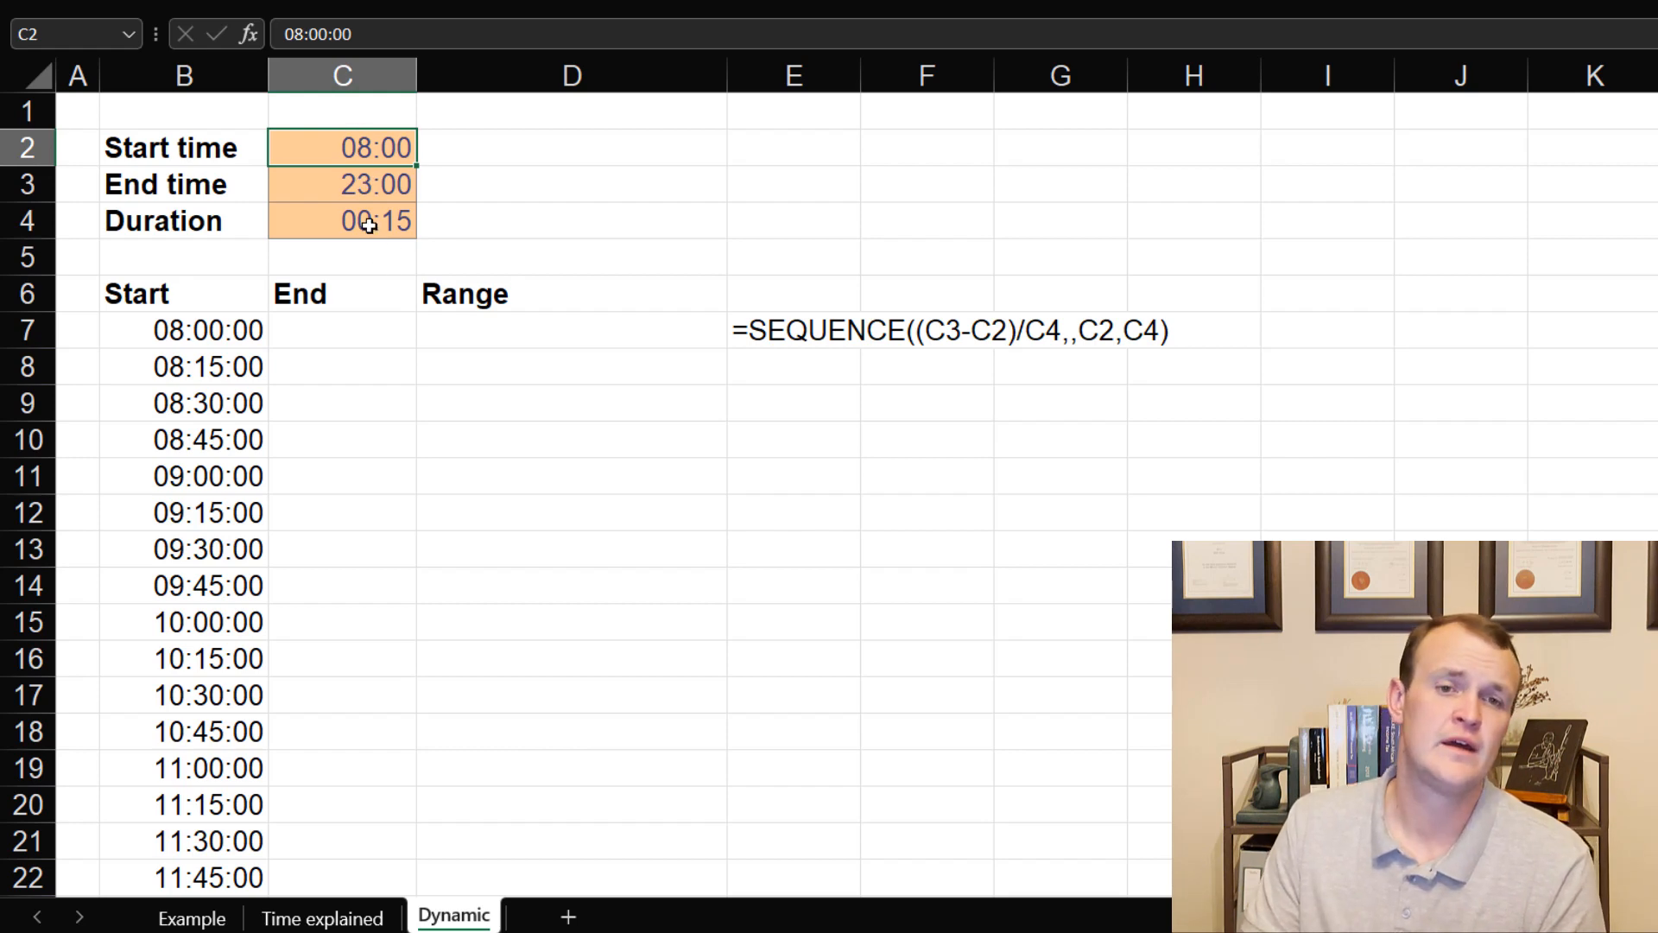
left_click(361, 221)
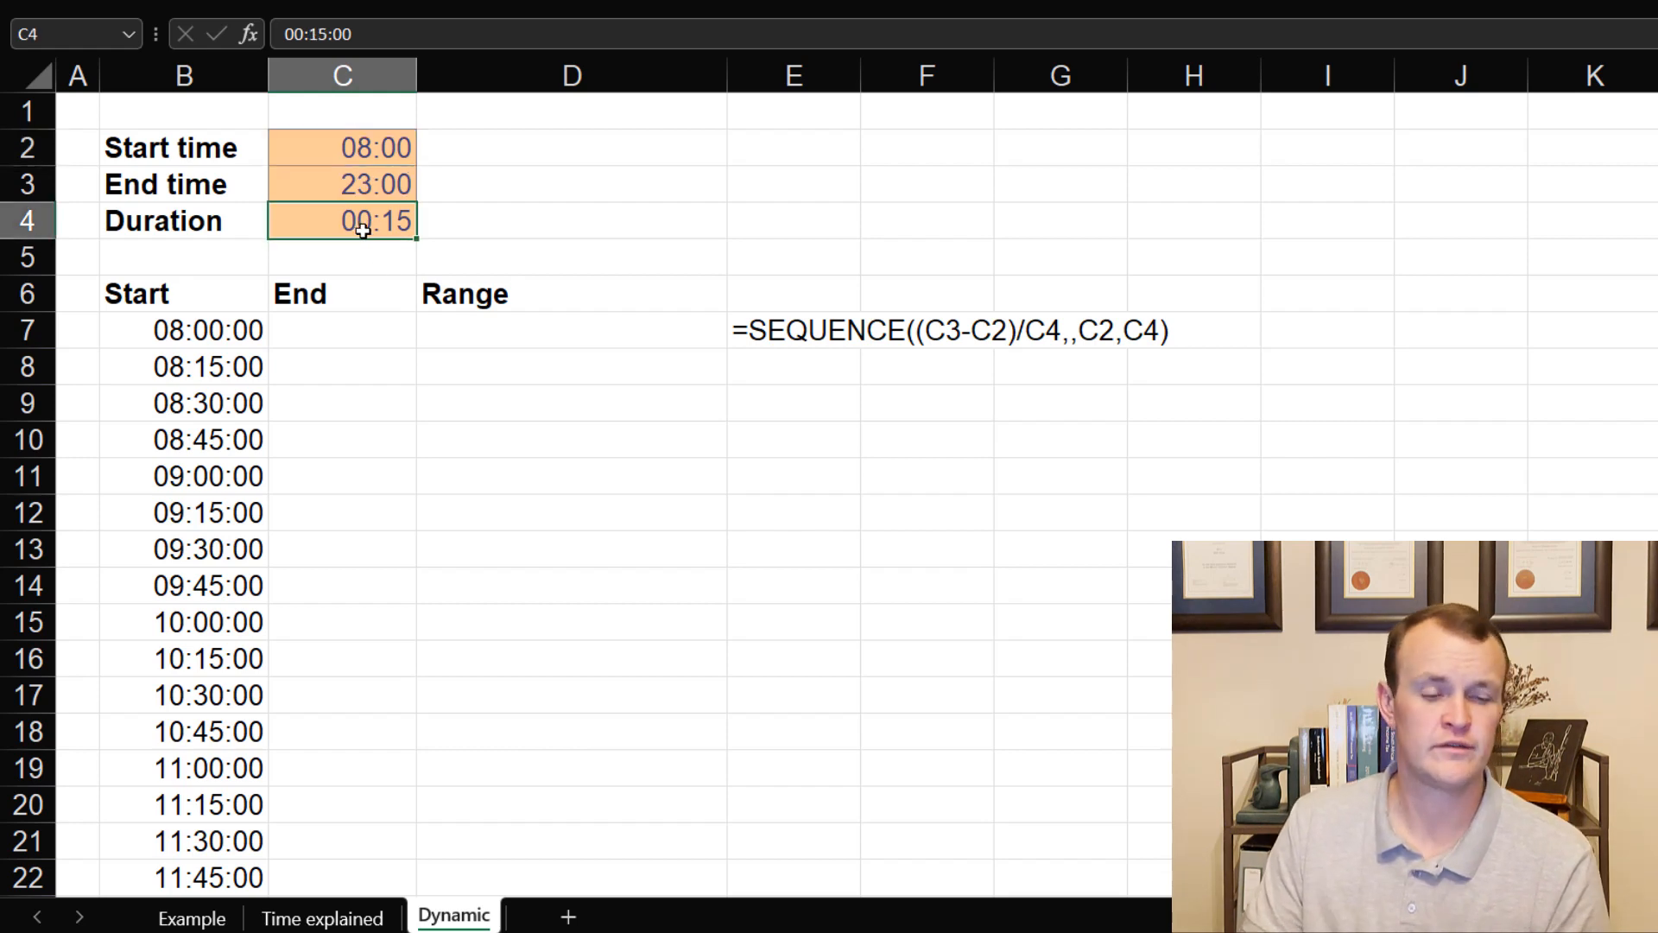
key("Ctrl+Shift+`")
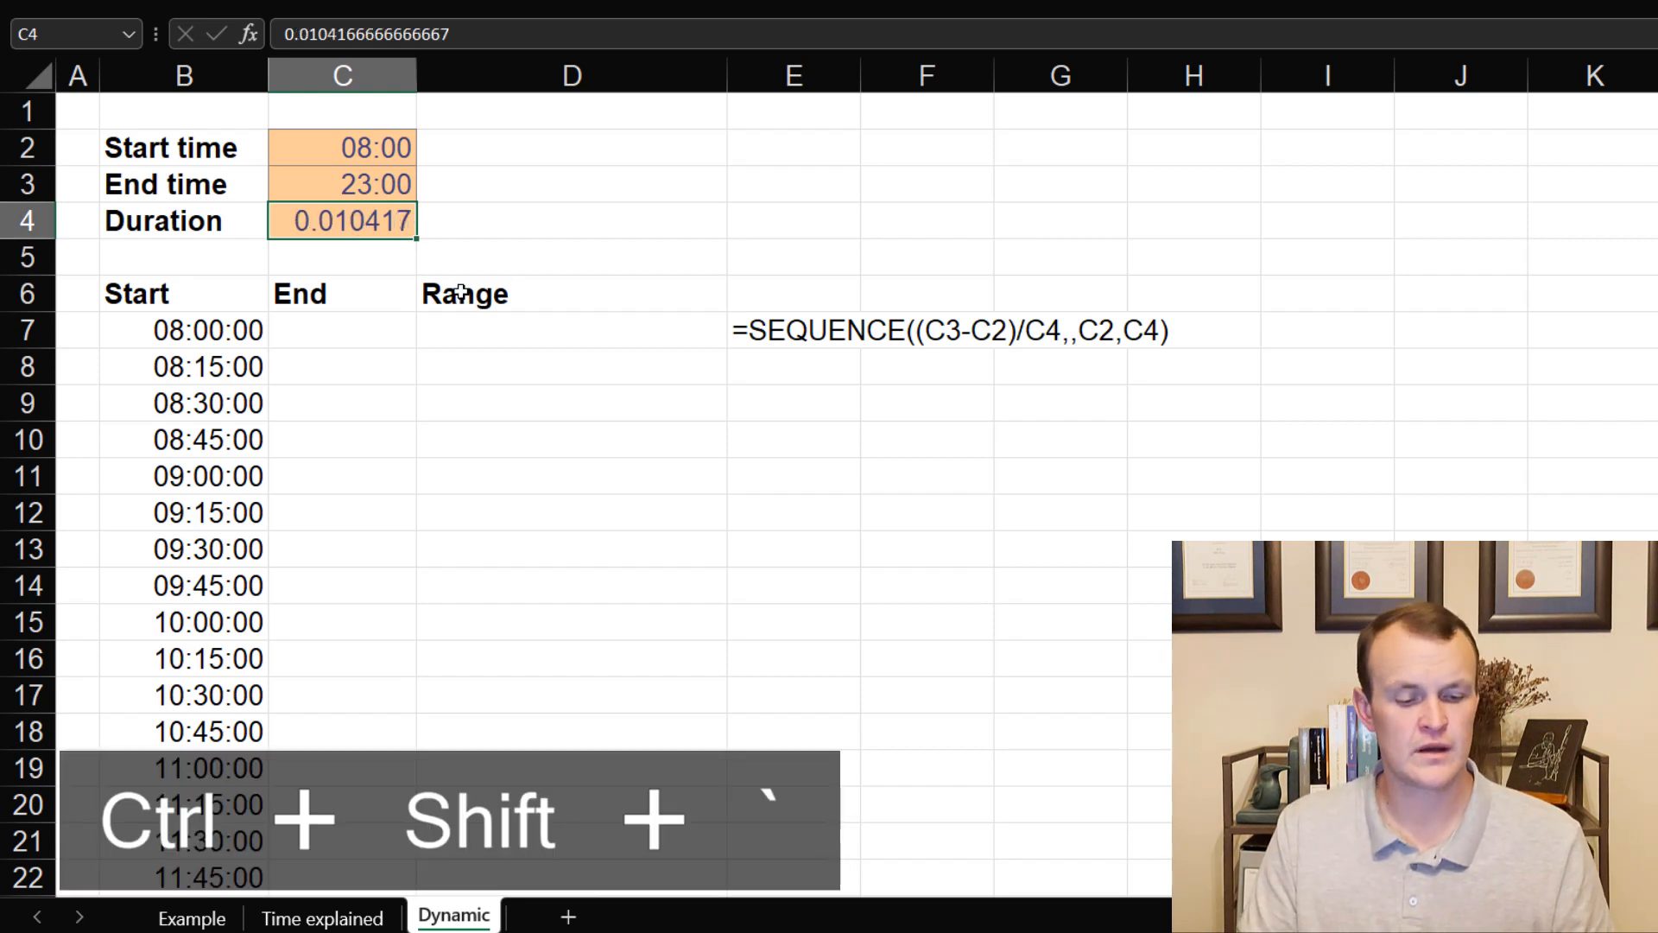
key("Ctrl+Z")
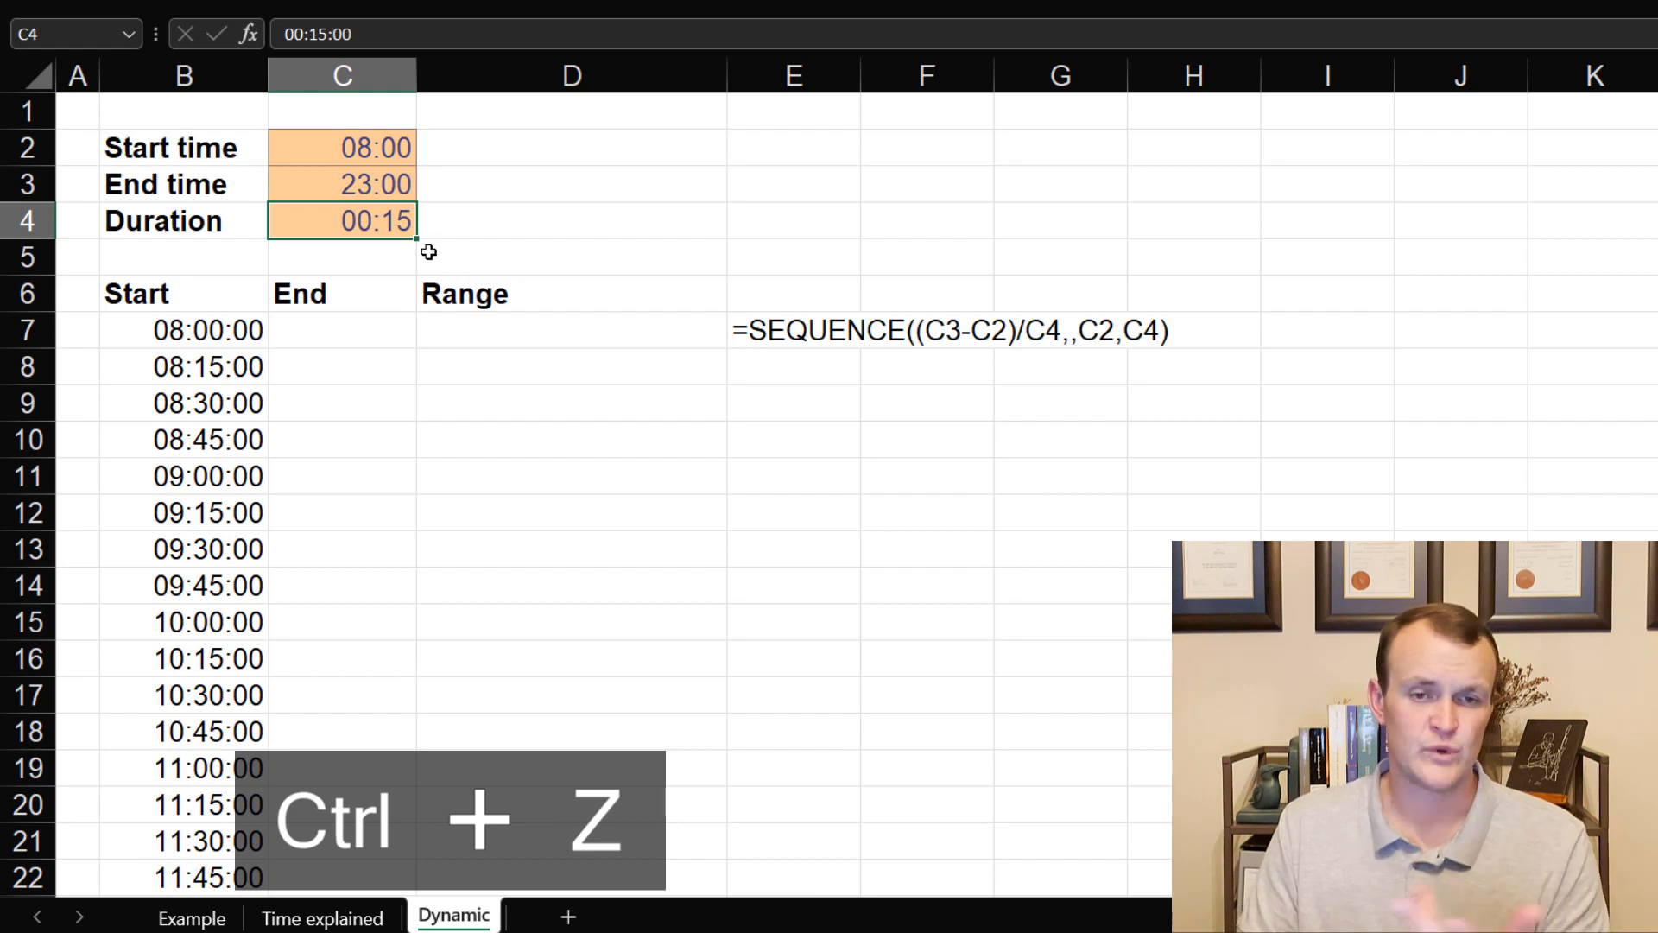
key("Ctrl+z")
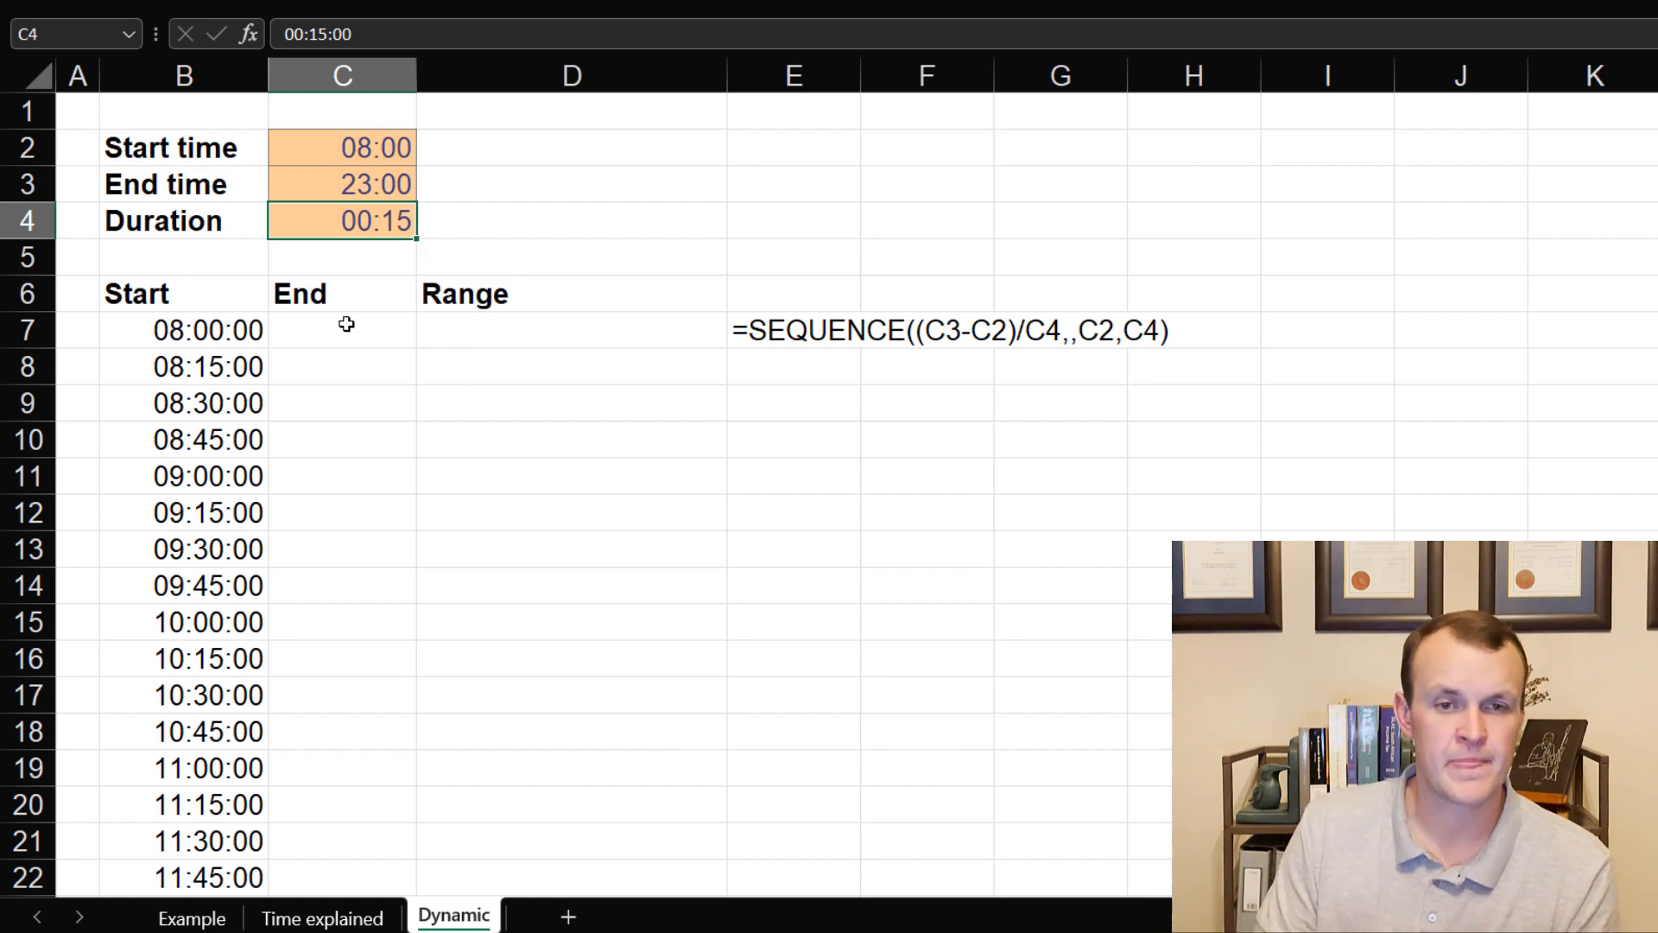
Step: Fill the End column with =B7#+C4, spilling end times from 08:15:00
left_click(343, 328)
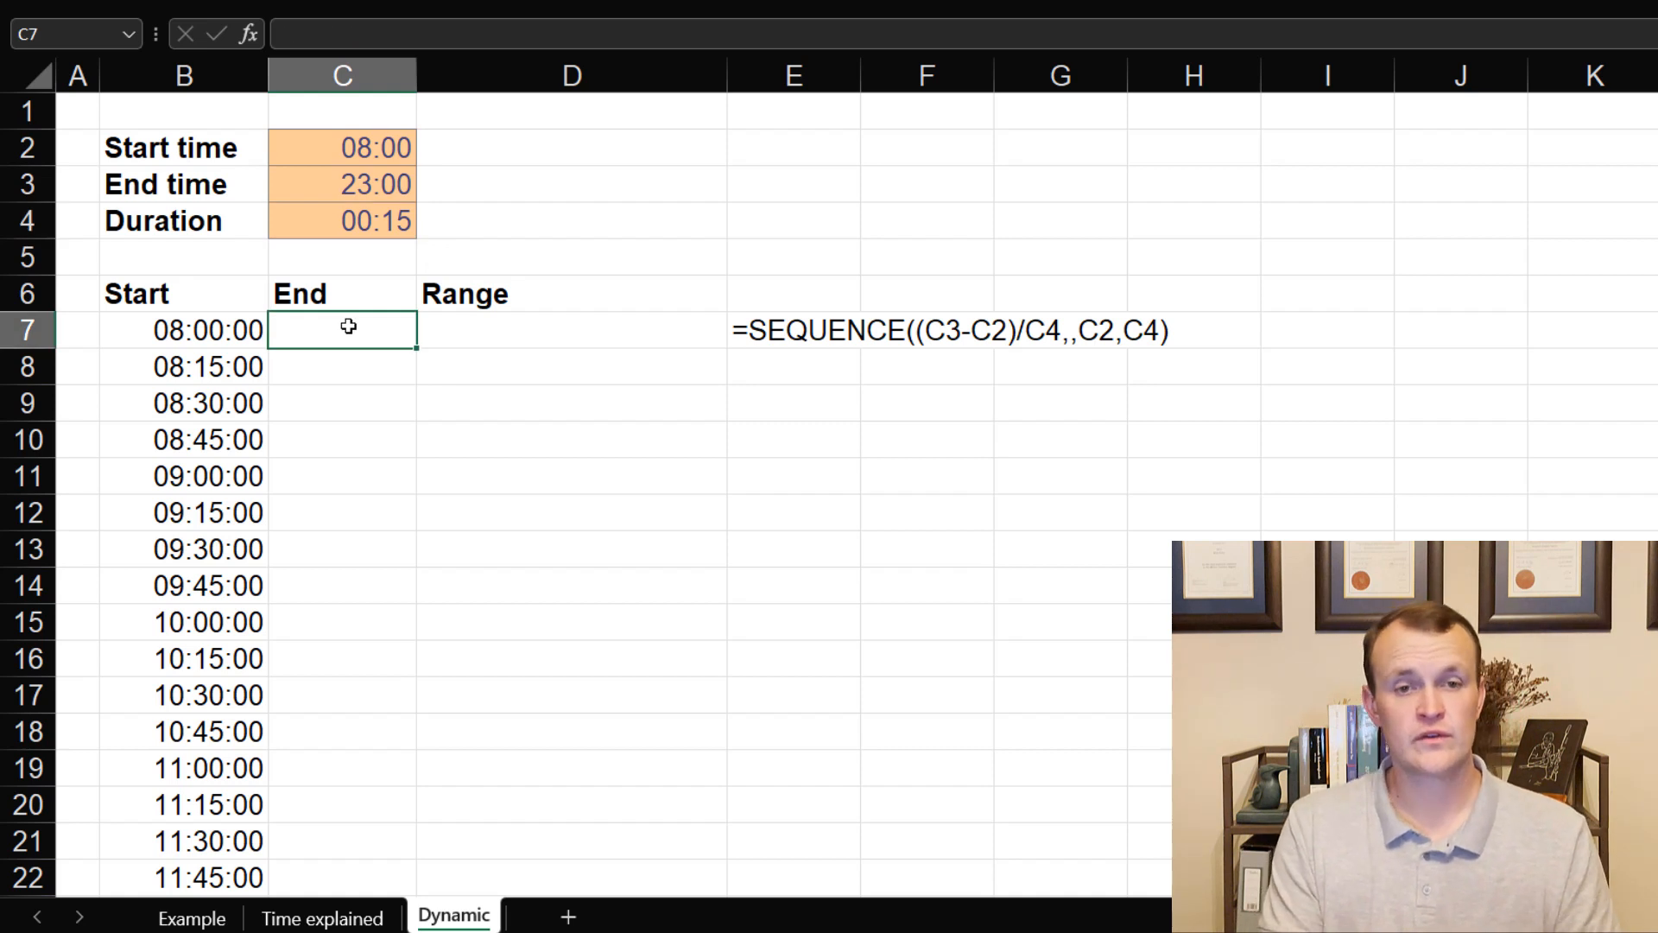
left_click(342, 366)
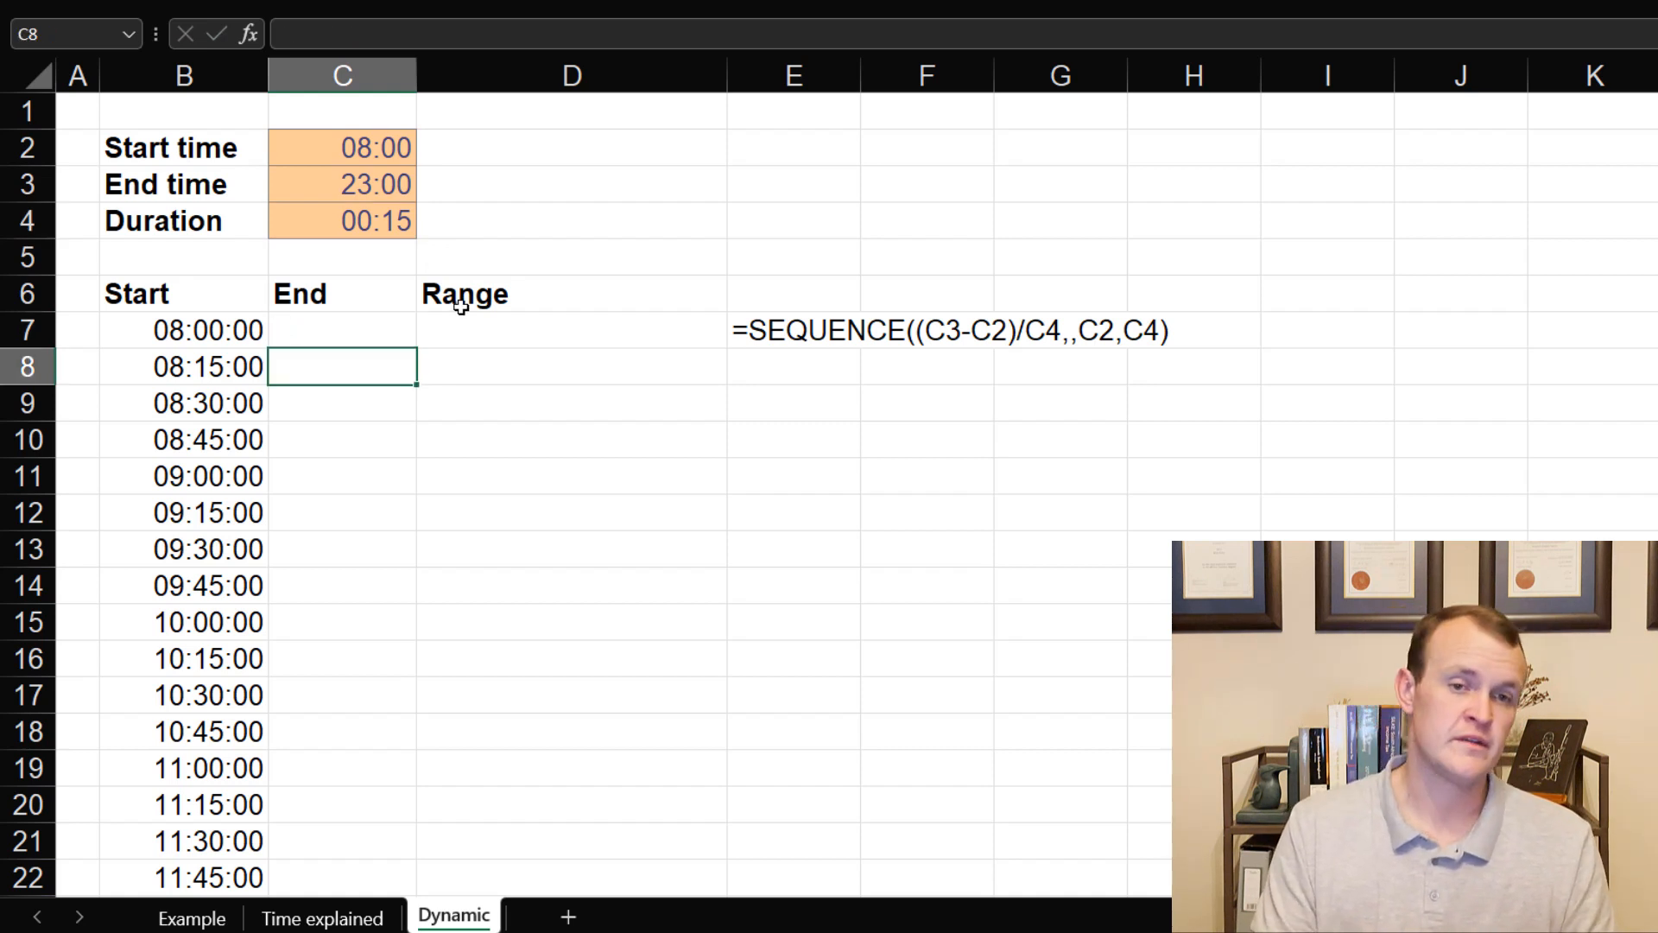
left_click(181, 330)
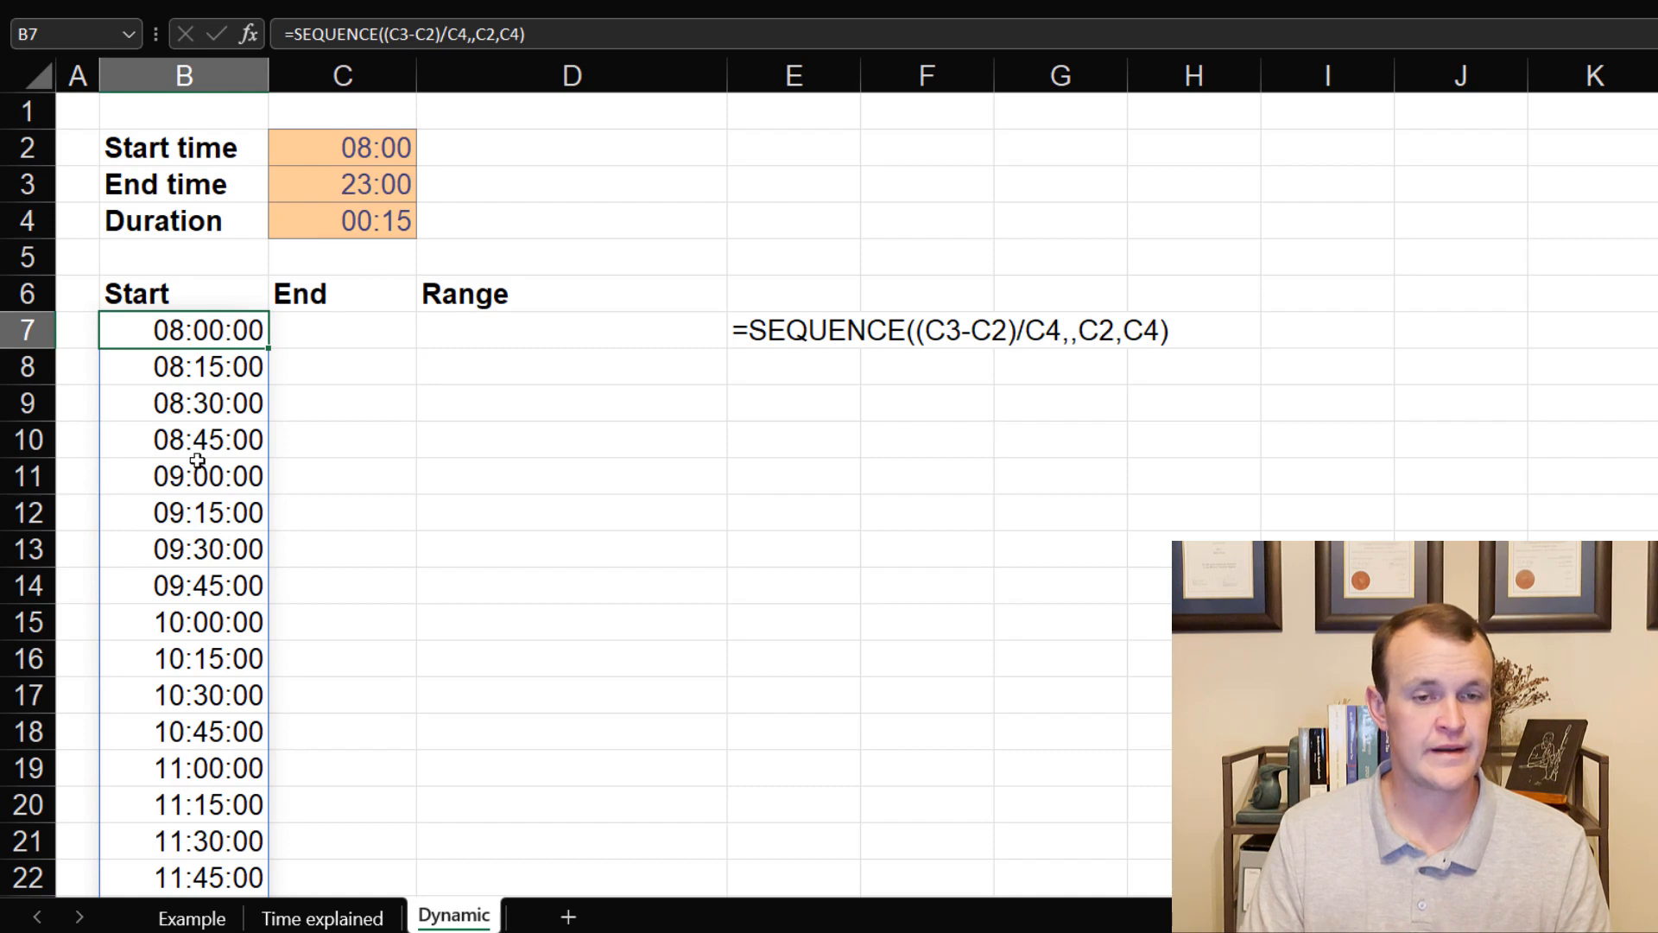
left_click(342, 330)
type("=B7#")
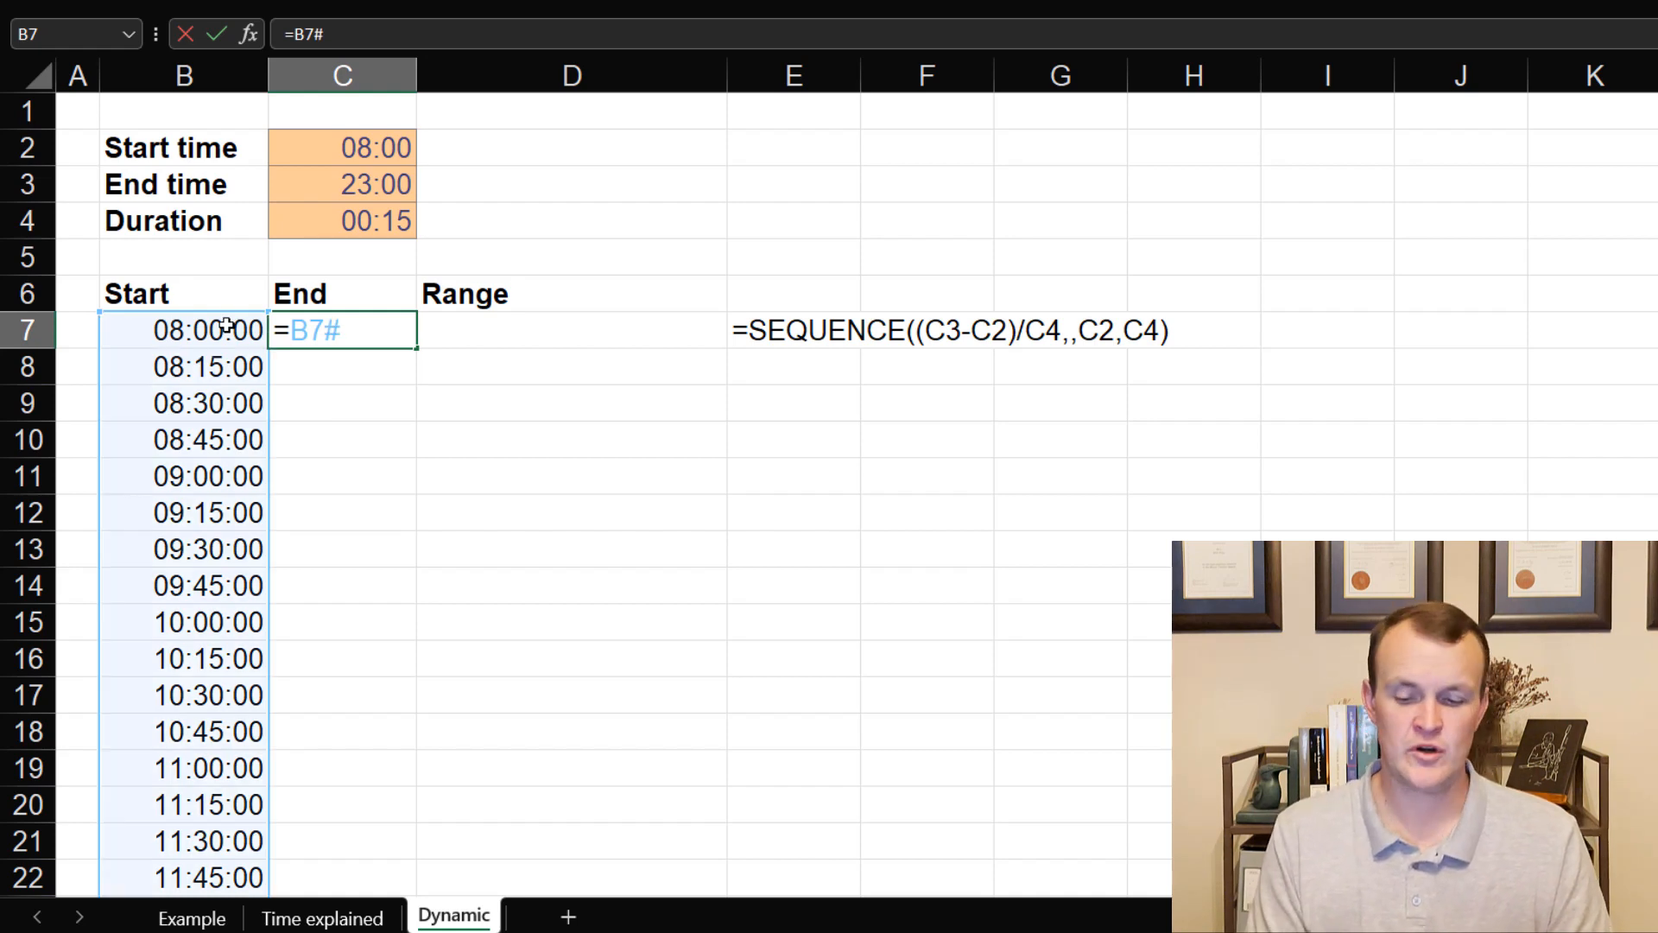
left_click(342, 221)
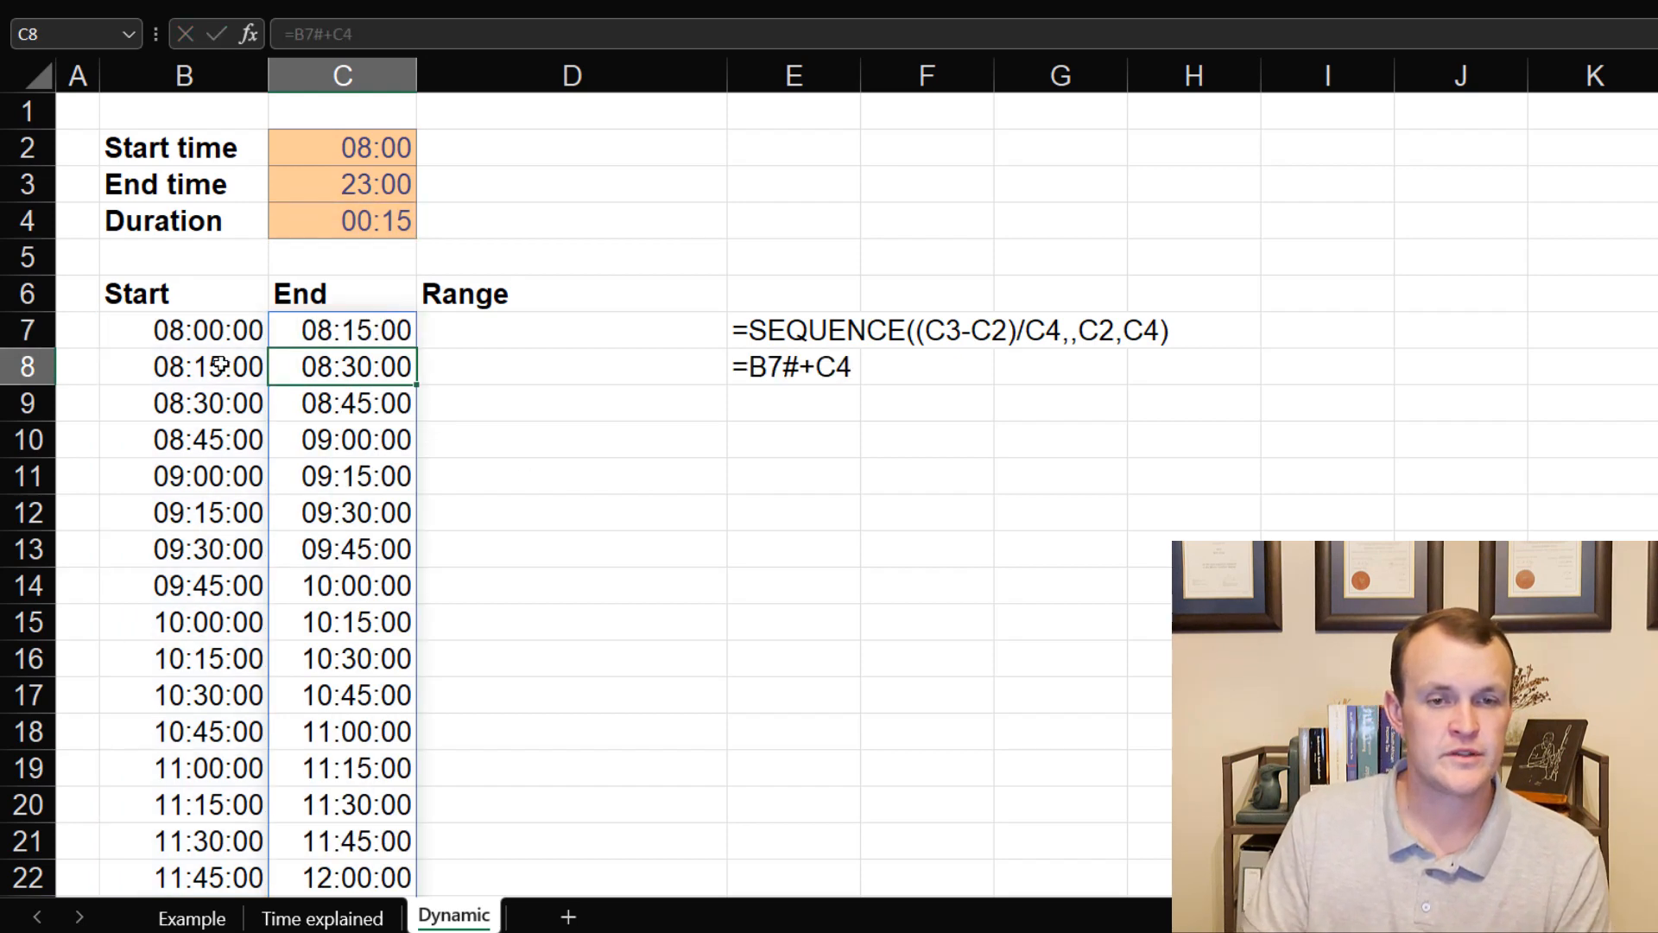
scroll("down", 3)
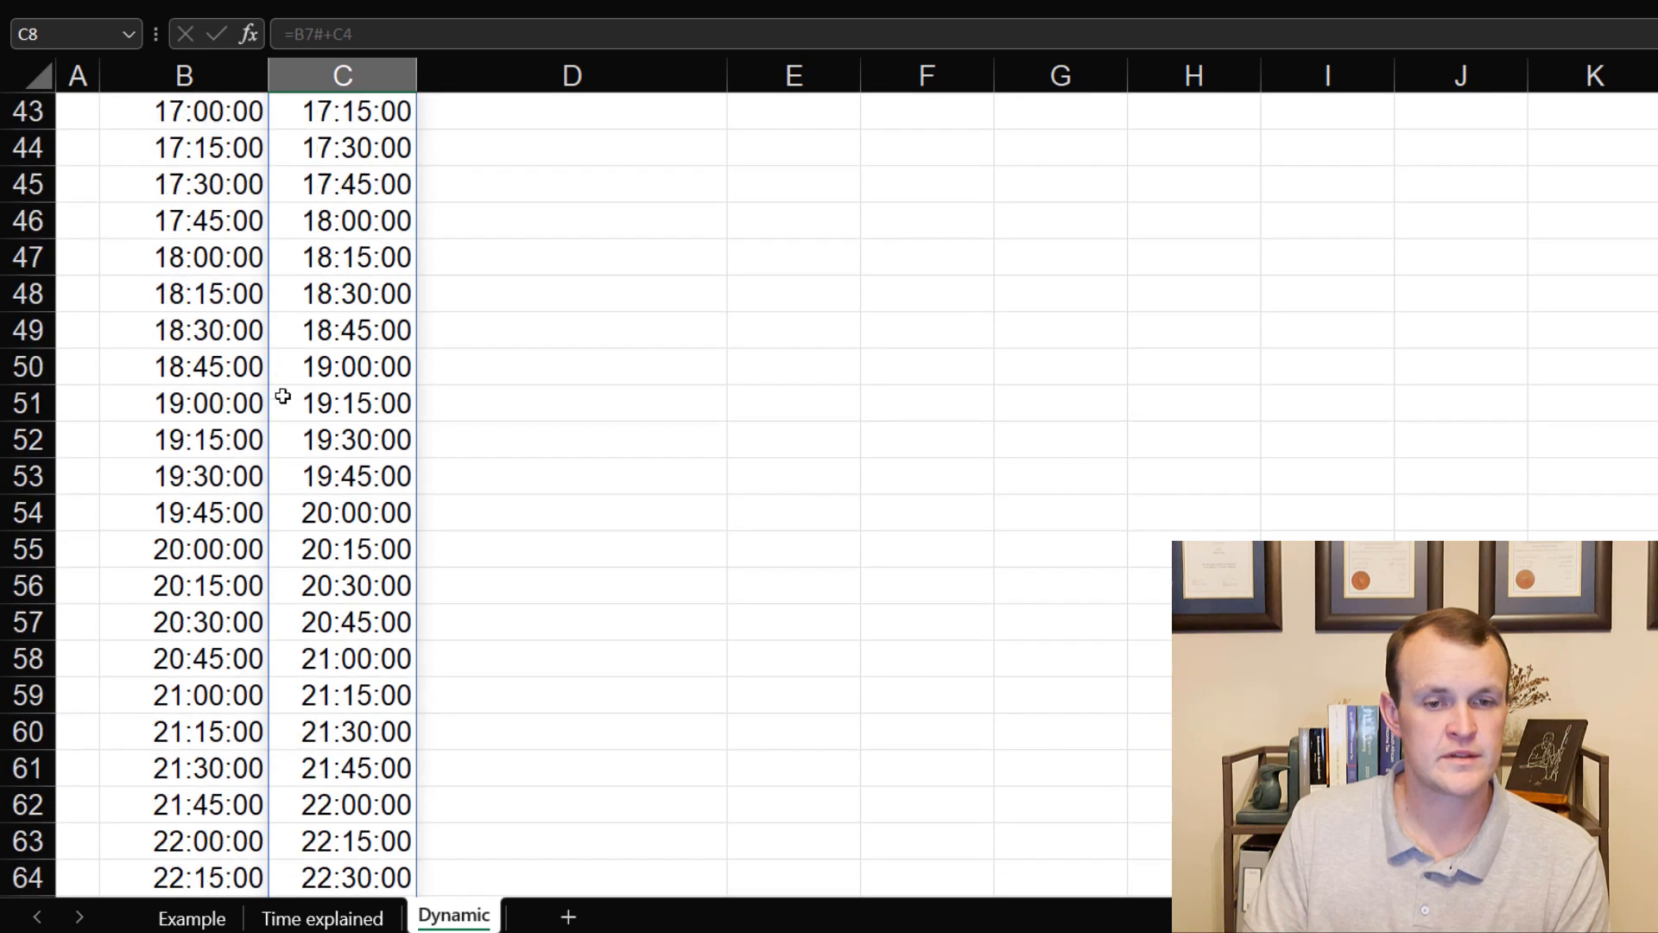
scroll("down", 3)
type("=")
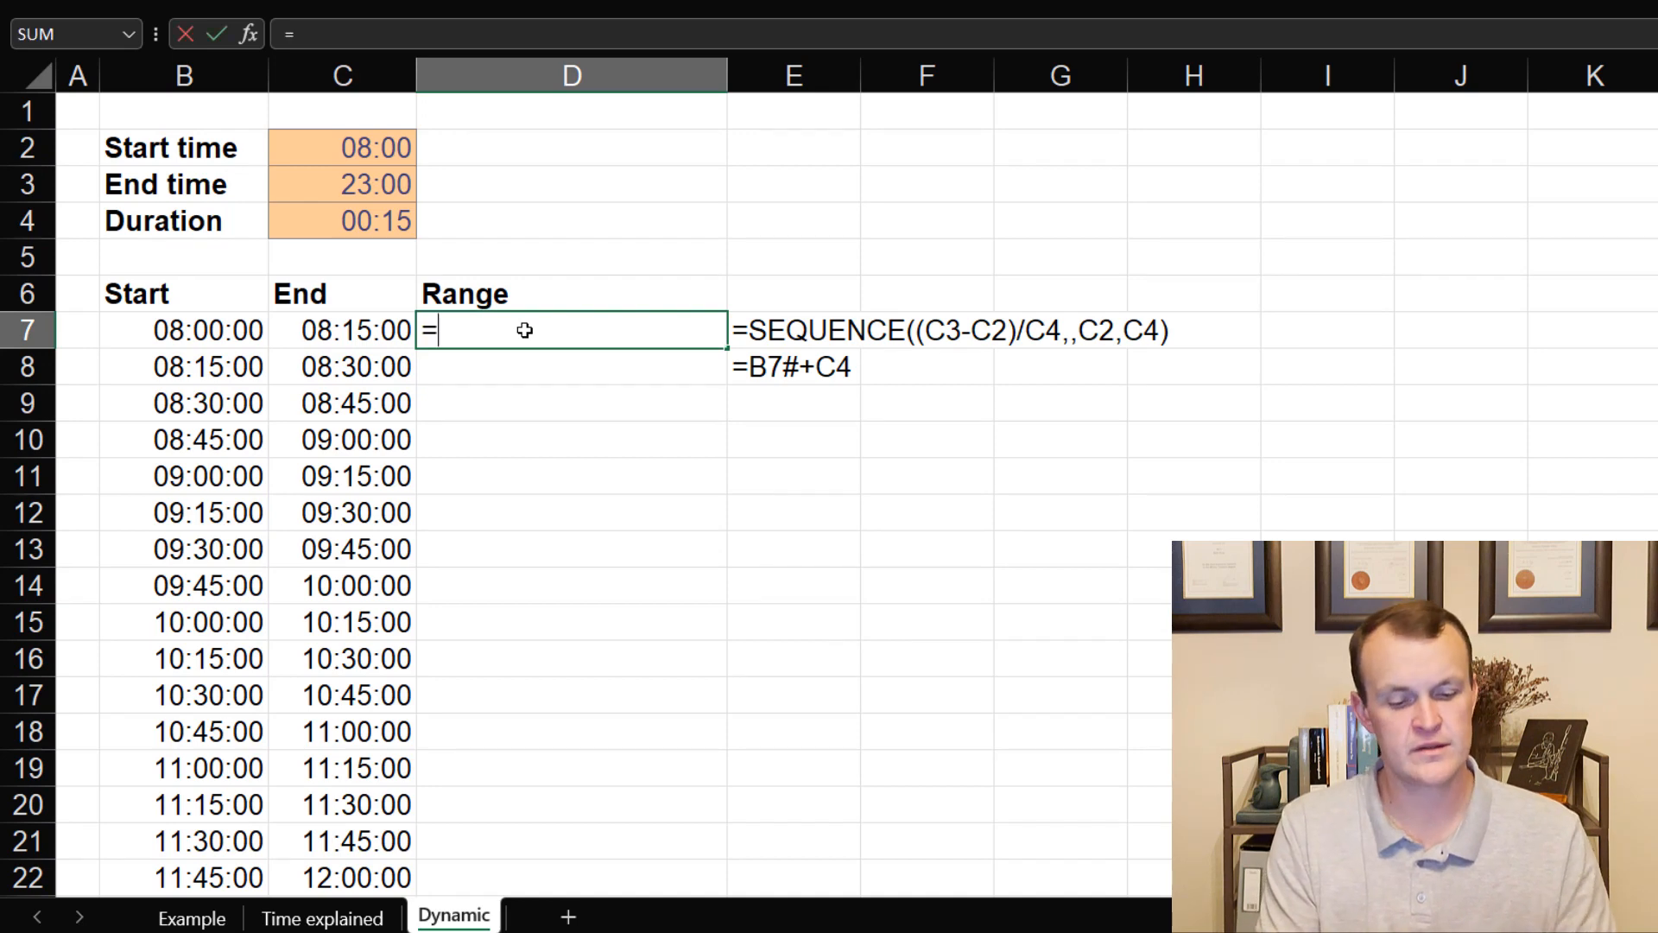
Step: Begin the D7 range formula with TEXT(B7#,"HH:MM") joined to a " - " separator
type("TEXT(")
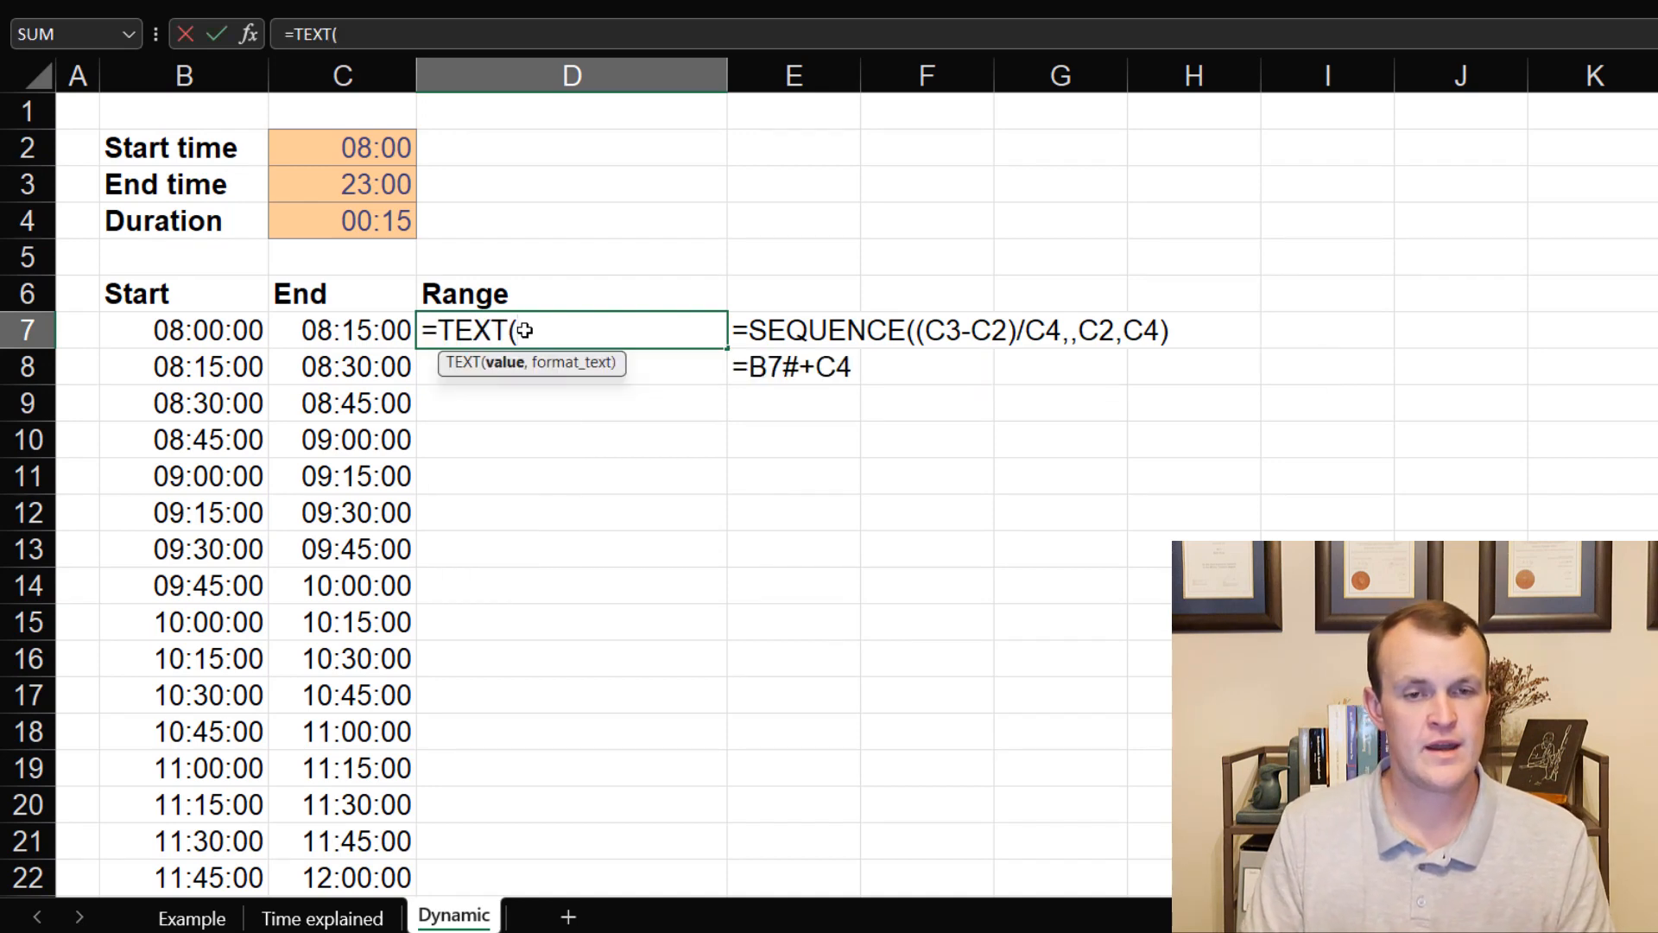
left_click(172, 330)
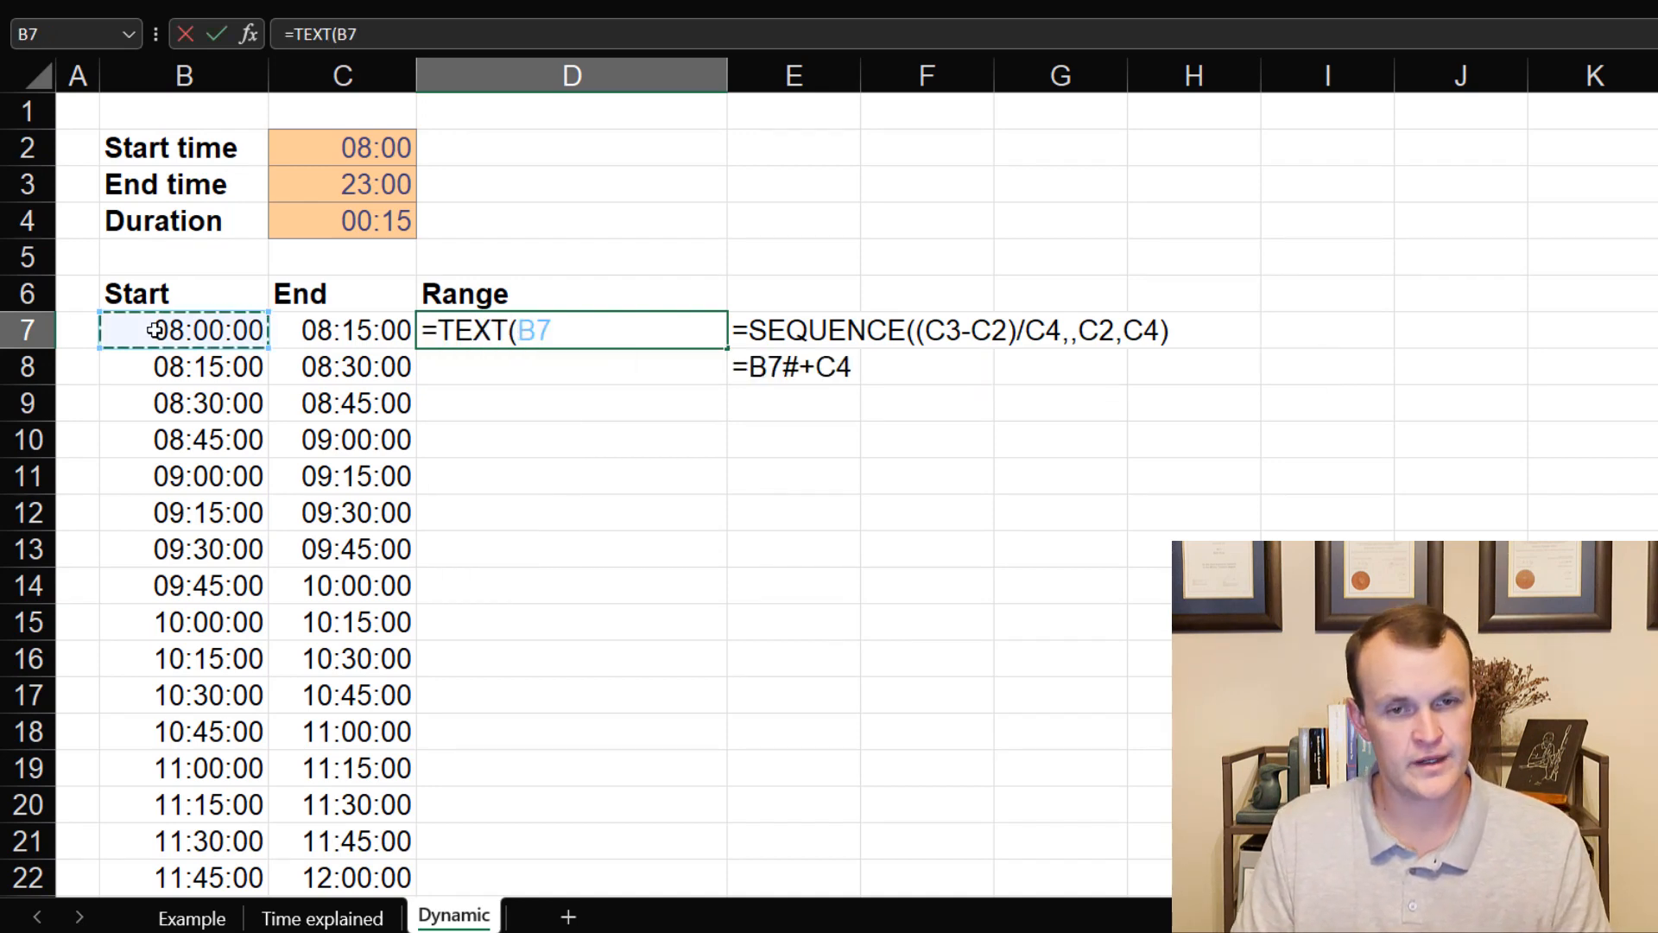
type(",\"")
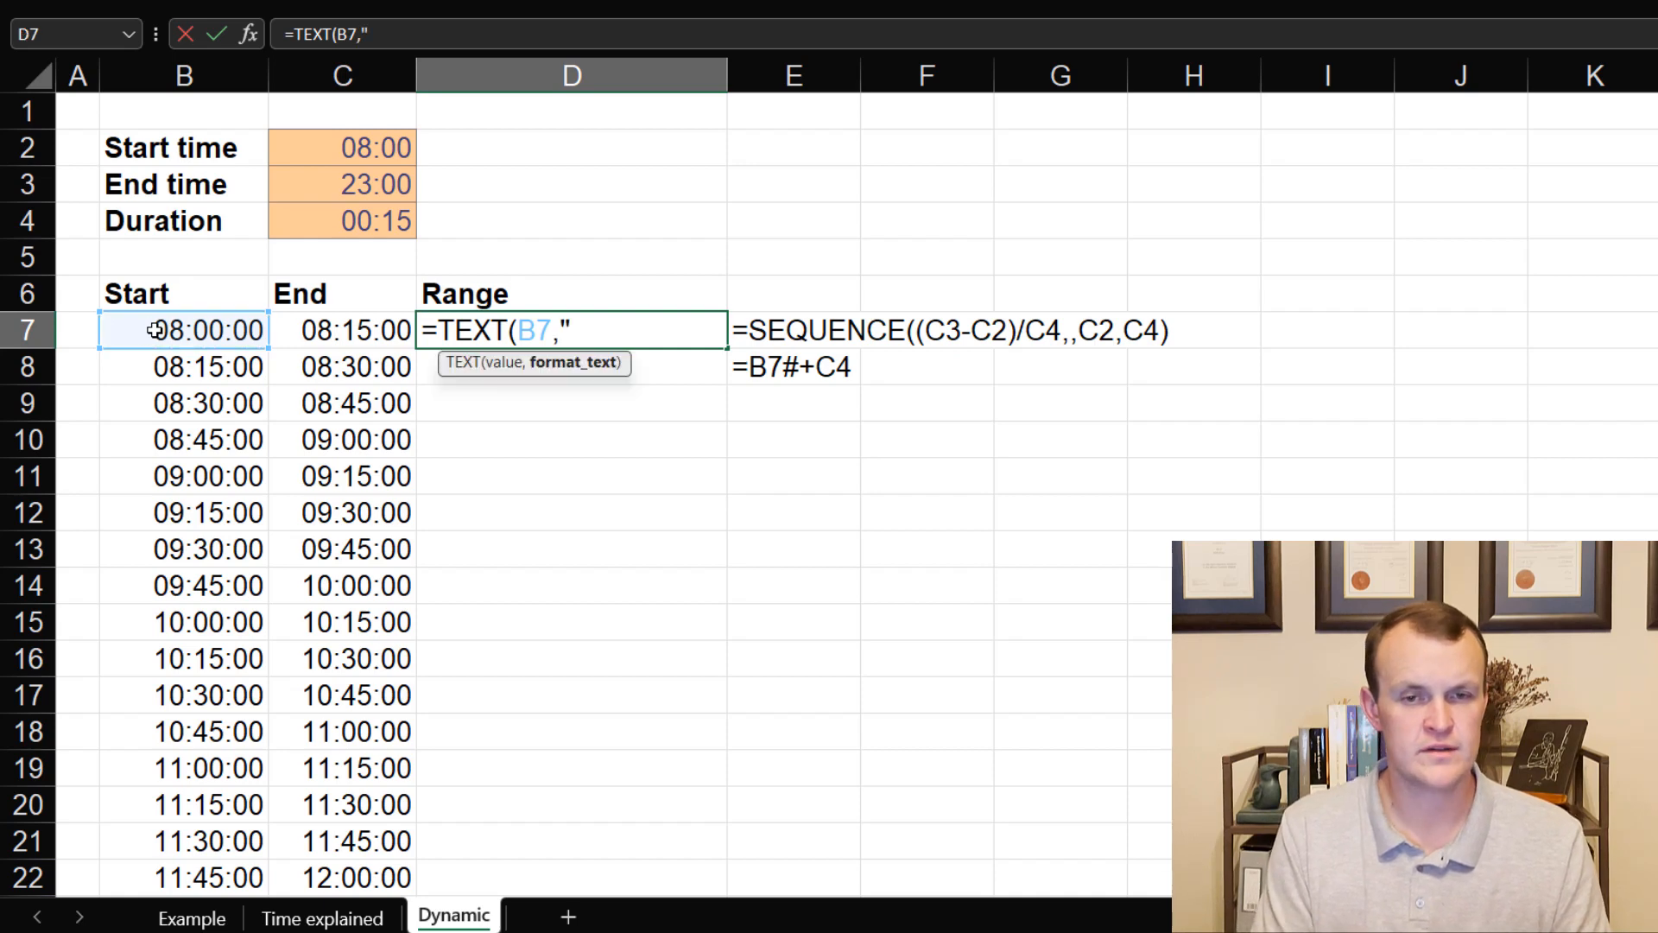
type("HH:")
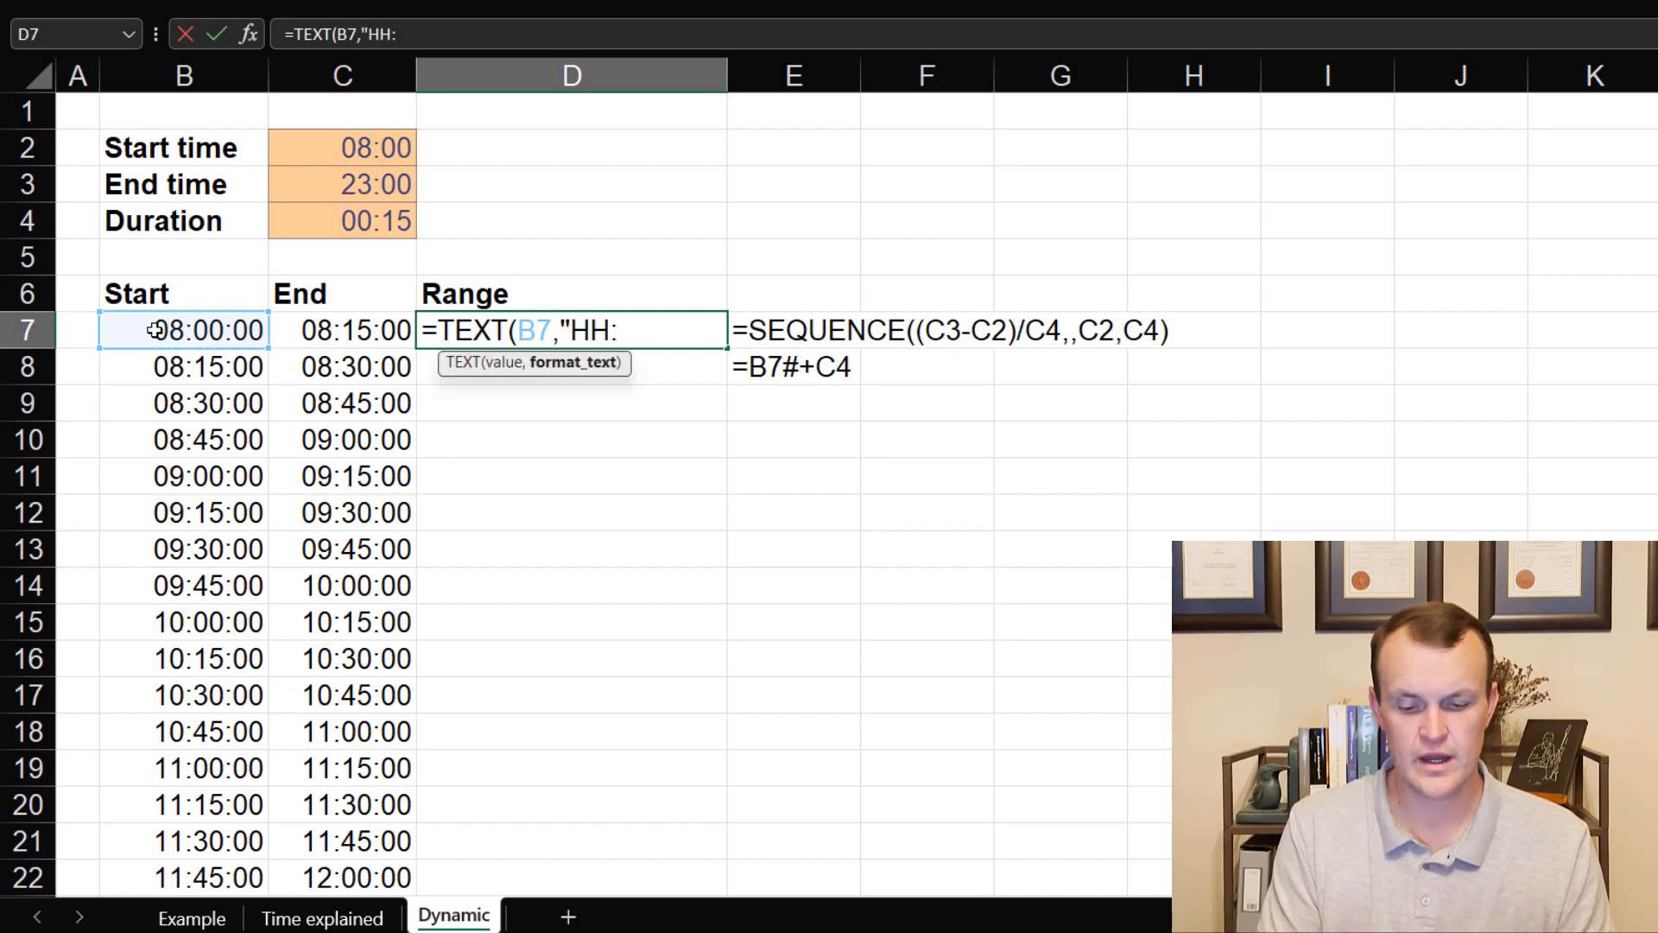
type("MM\")")
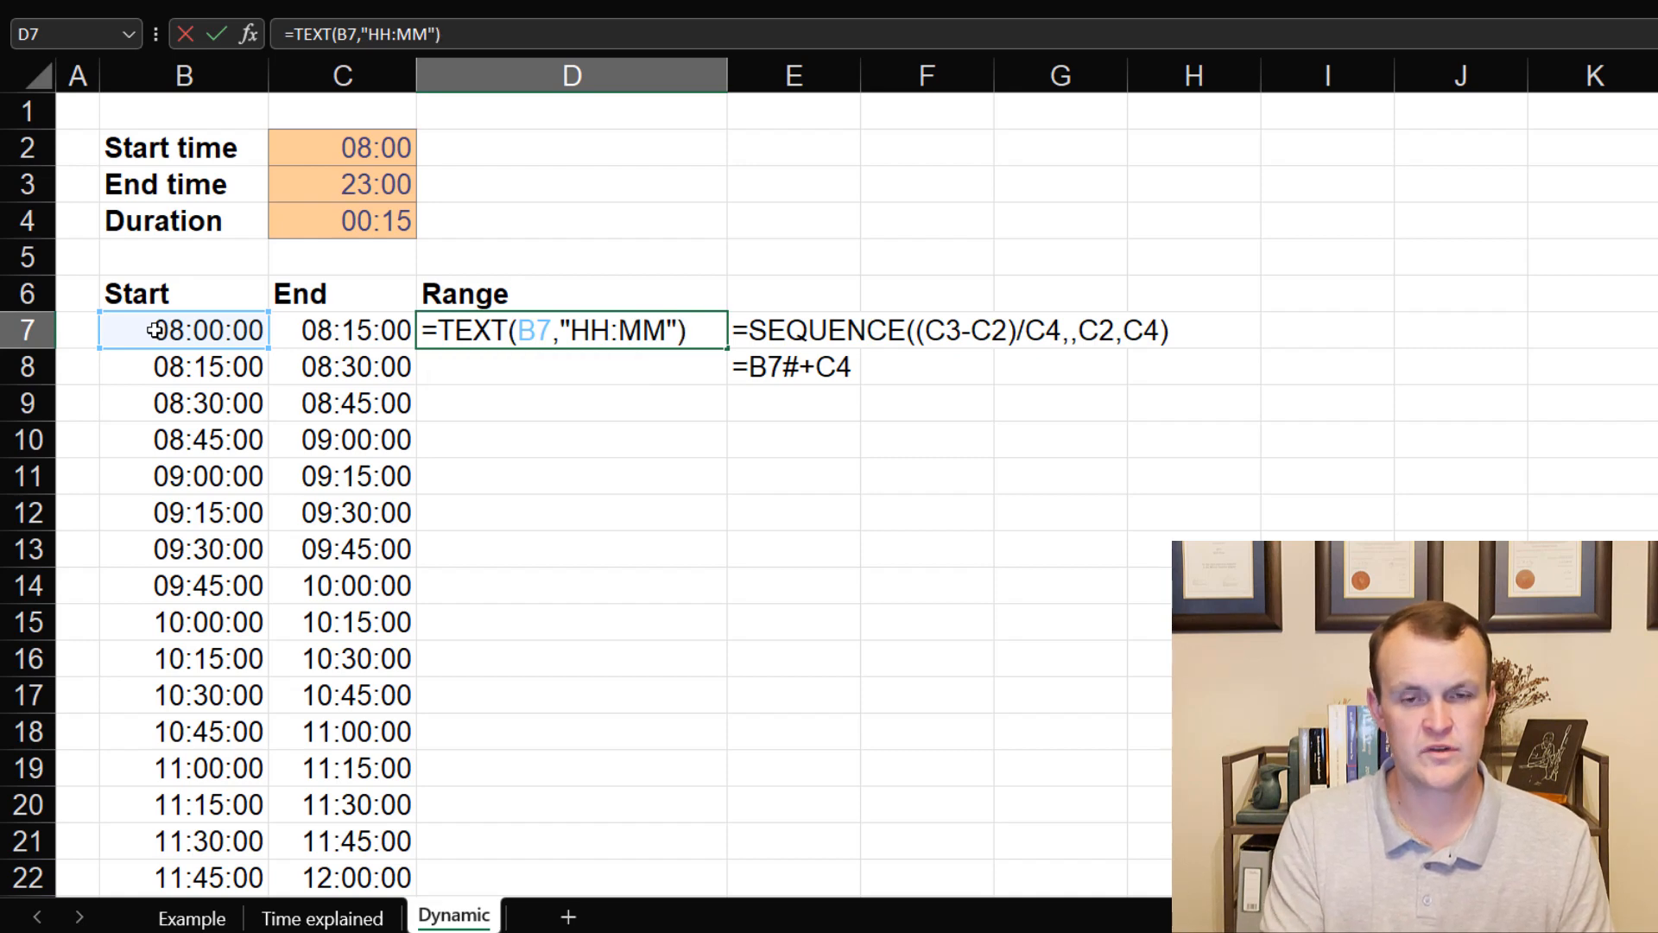
type("&")
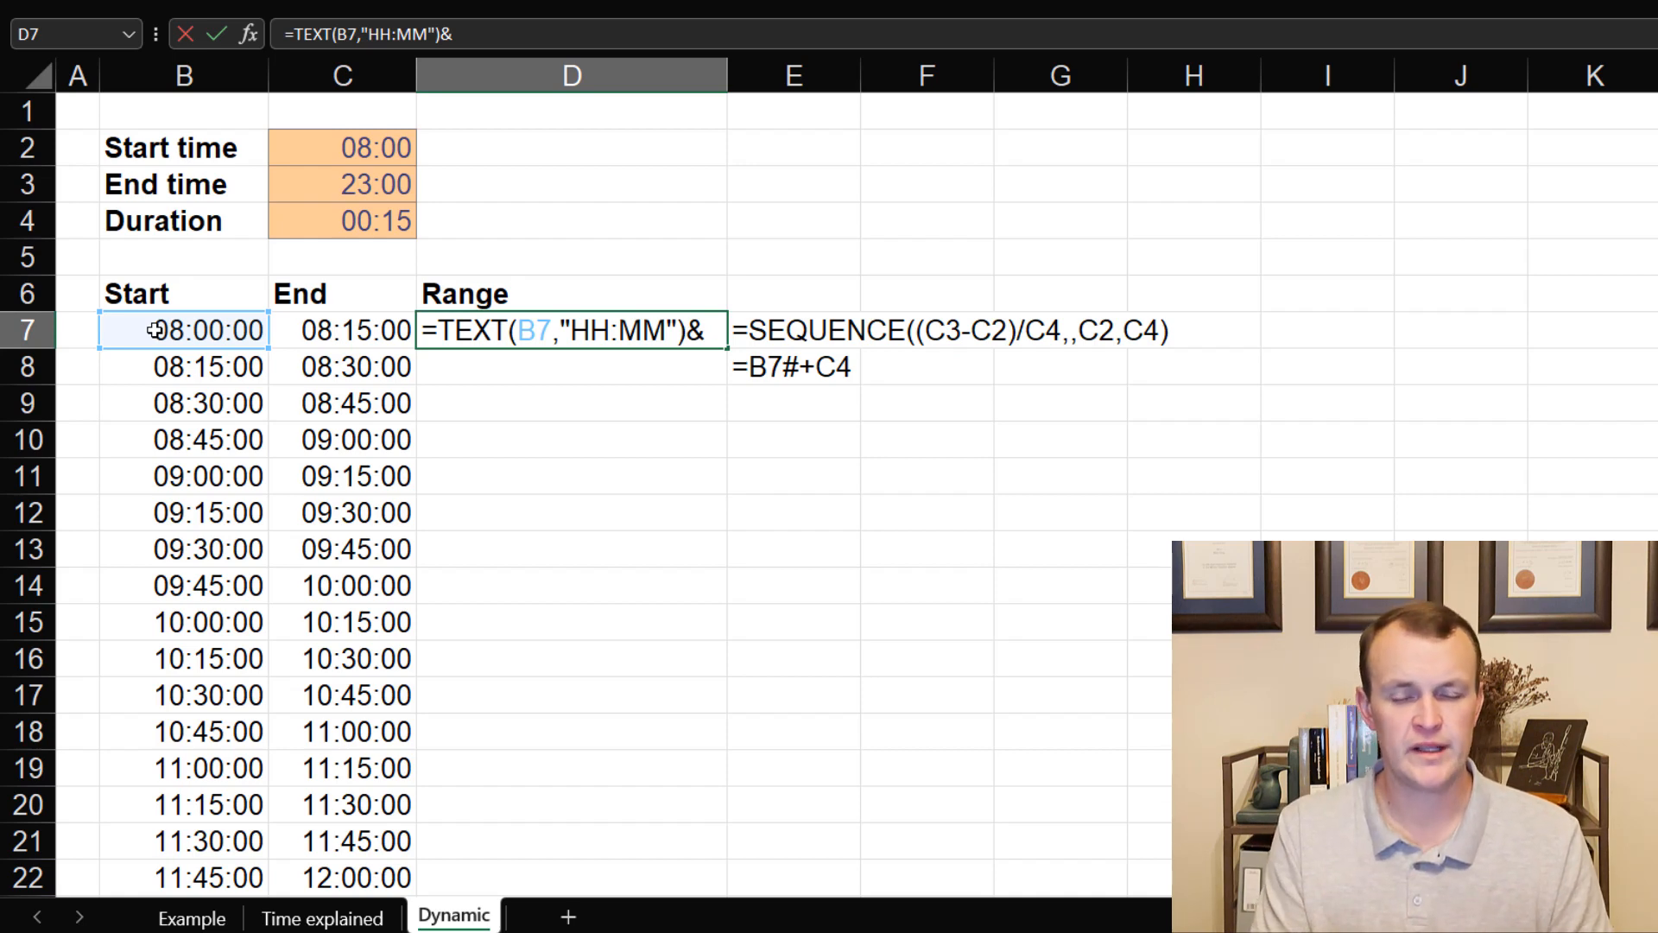
type("\" -")
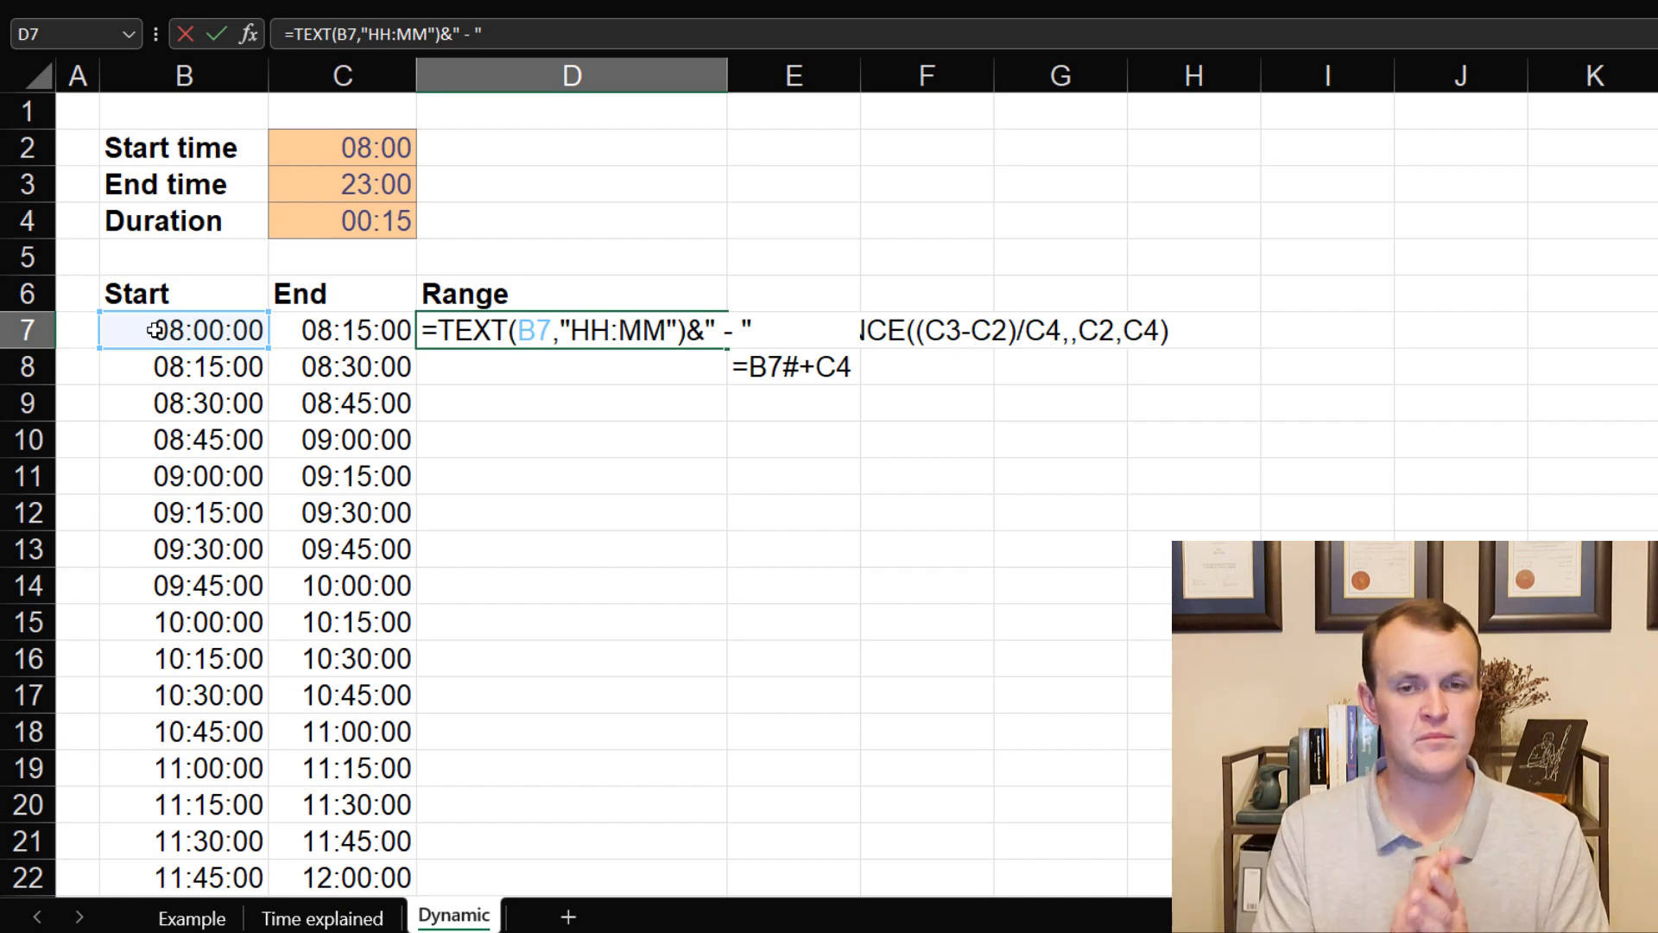
Step: Append TEXT(C7#,"HH:MM") and commit so labels like 08:00 - 08:15 spill
type("&")
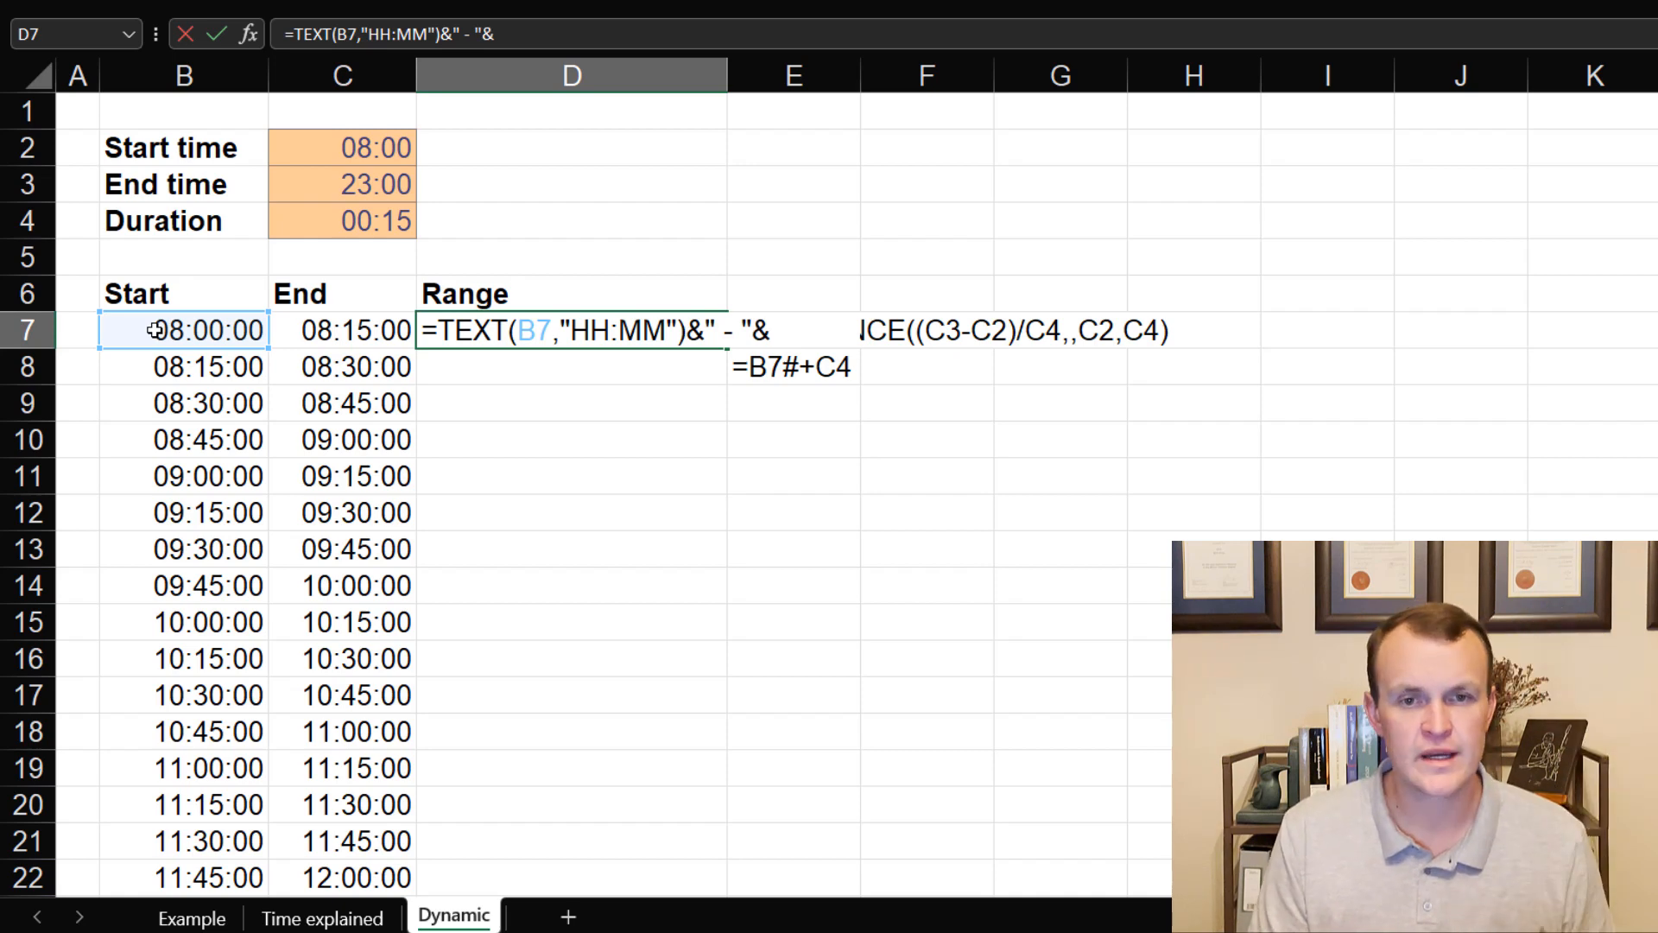
type("text(")
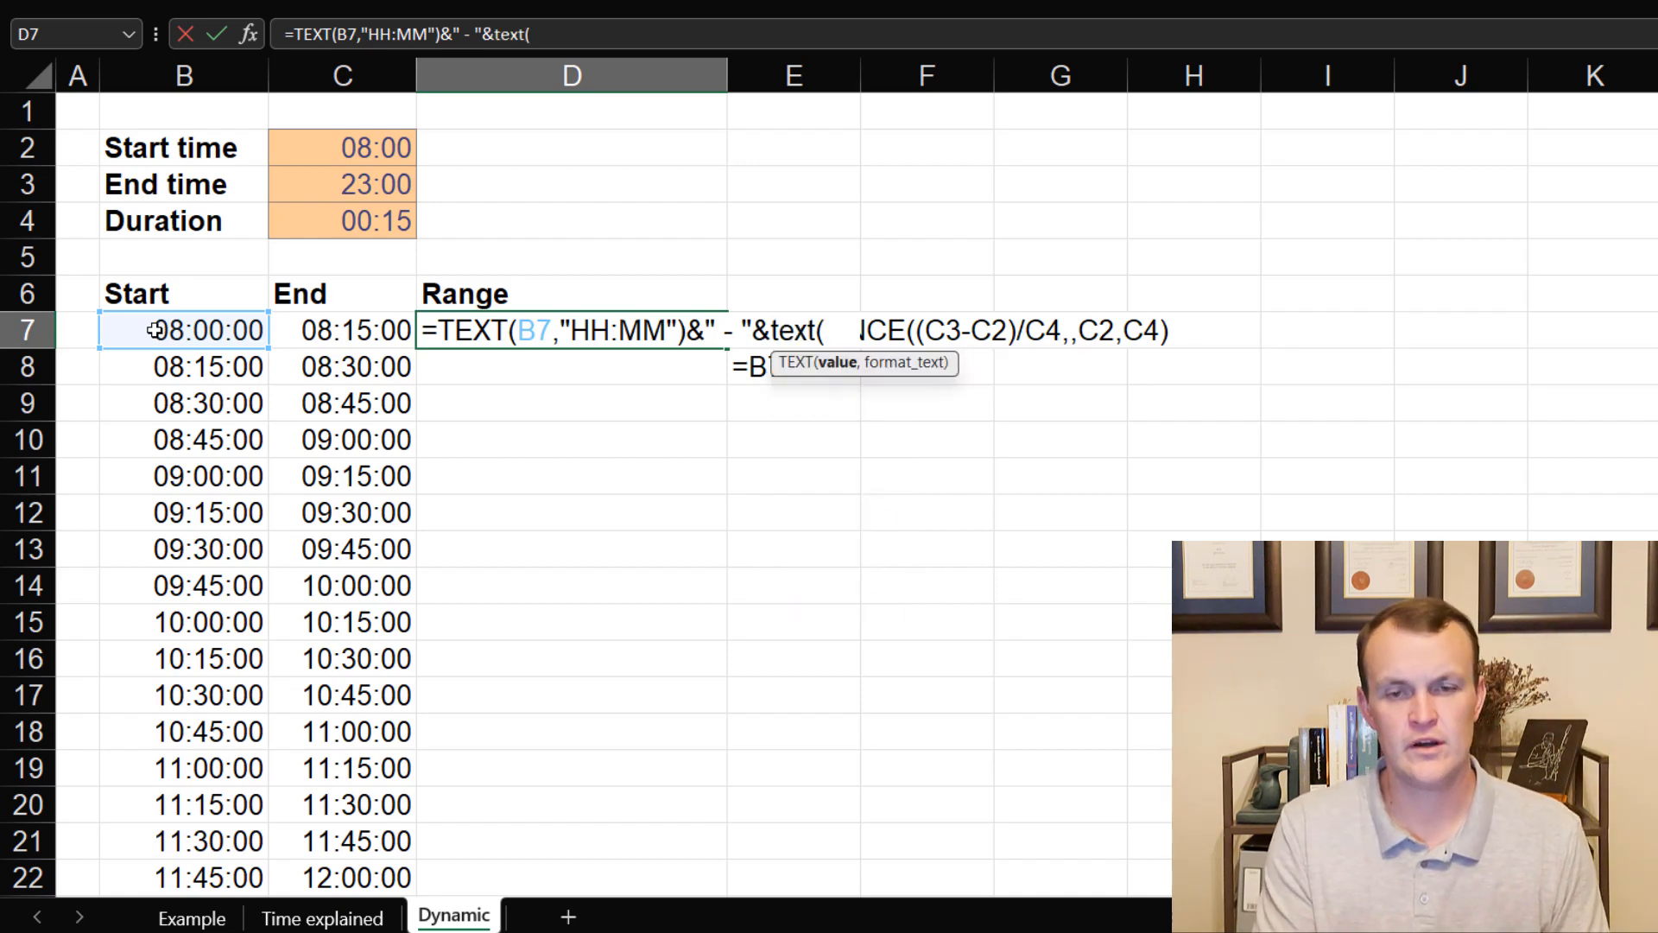
left_click(341, 330)
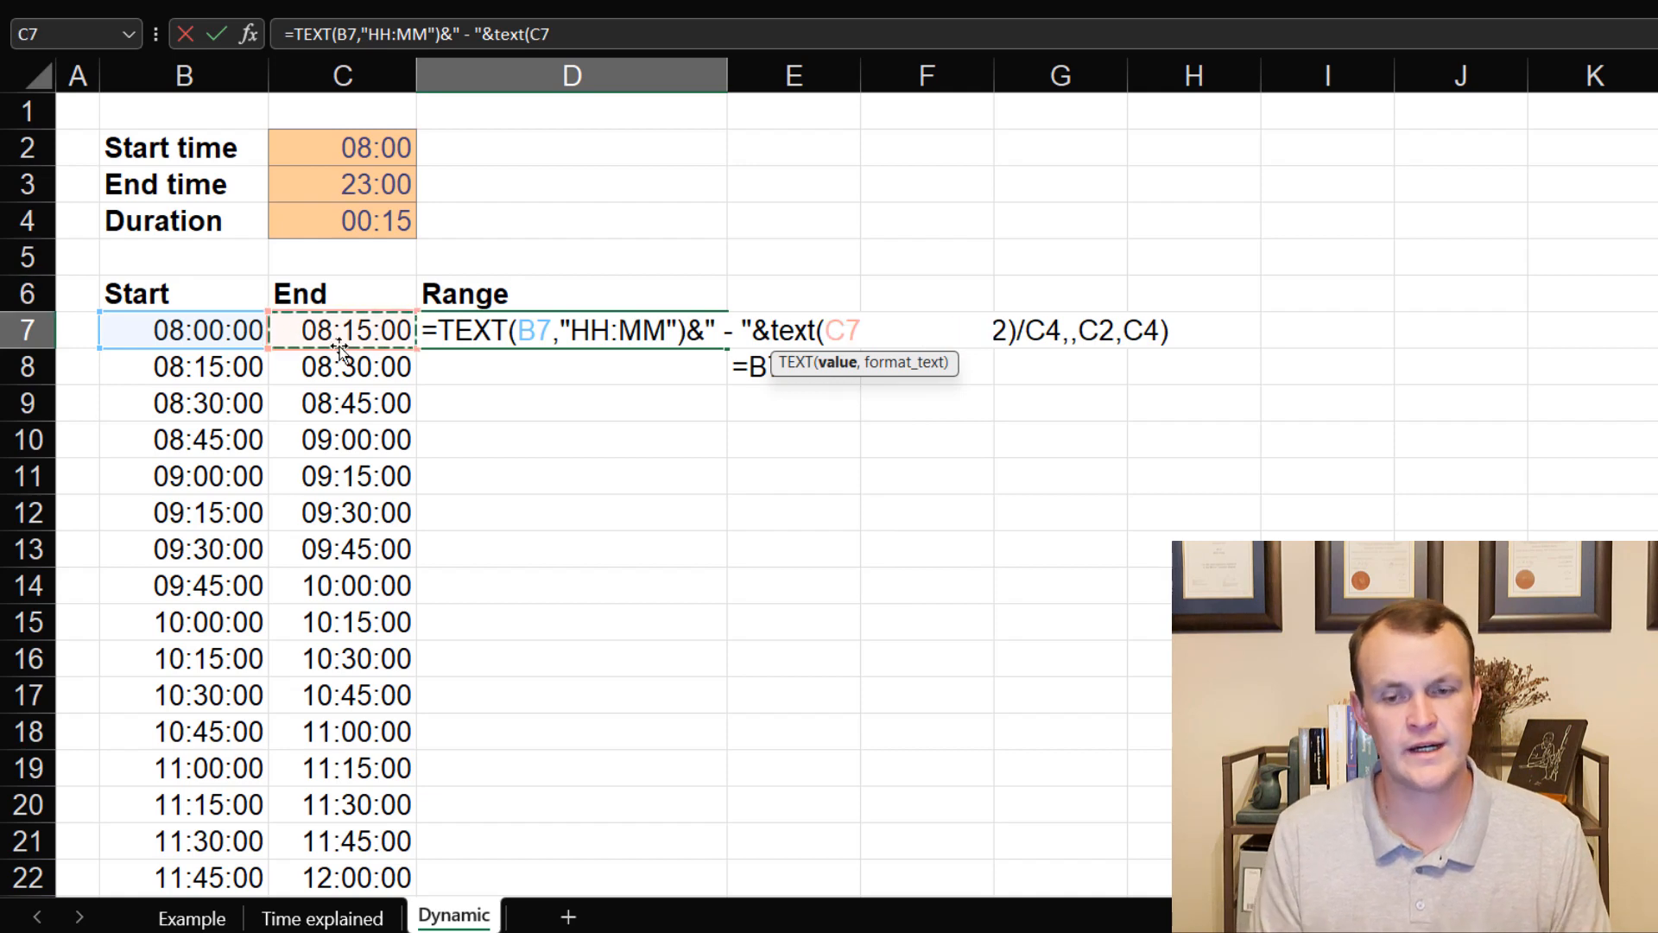
type(",\"HH")
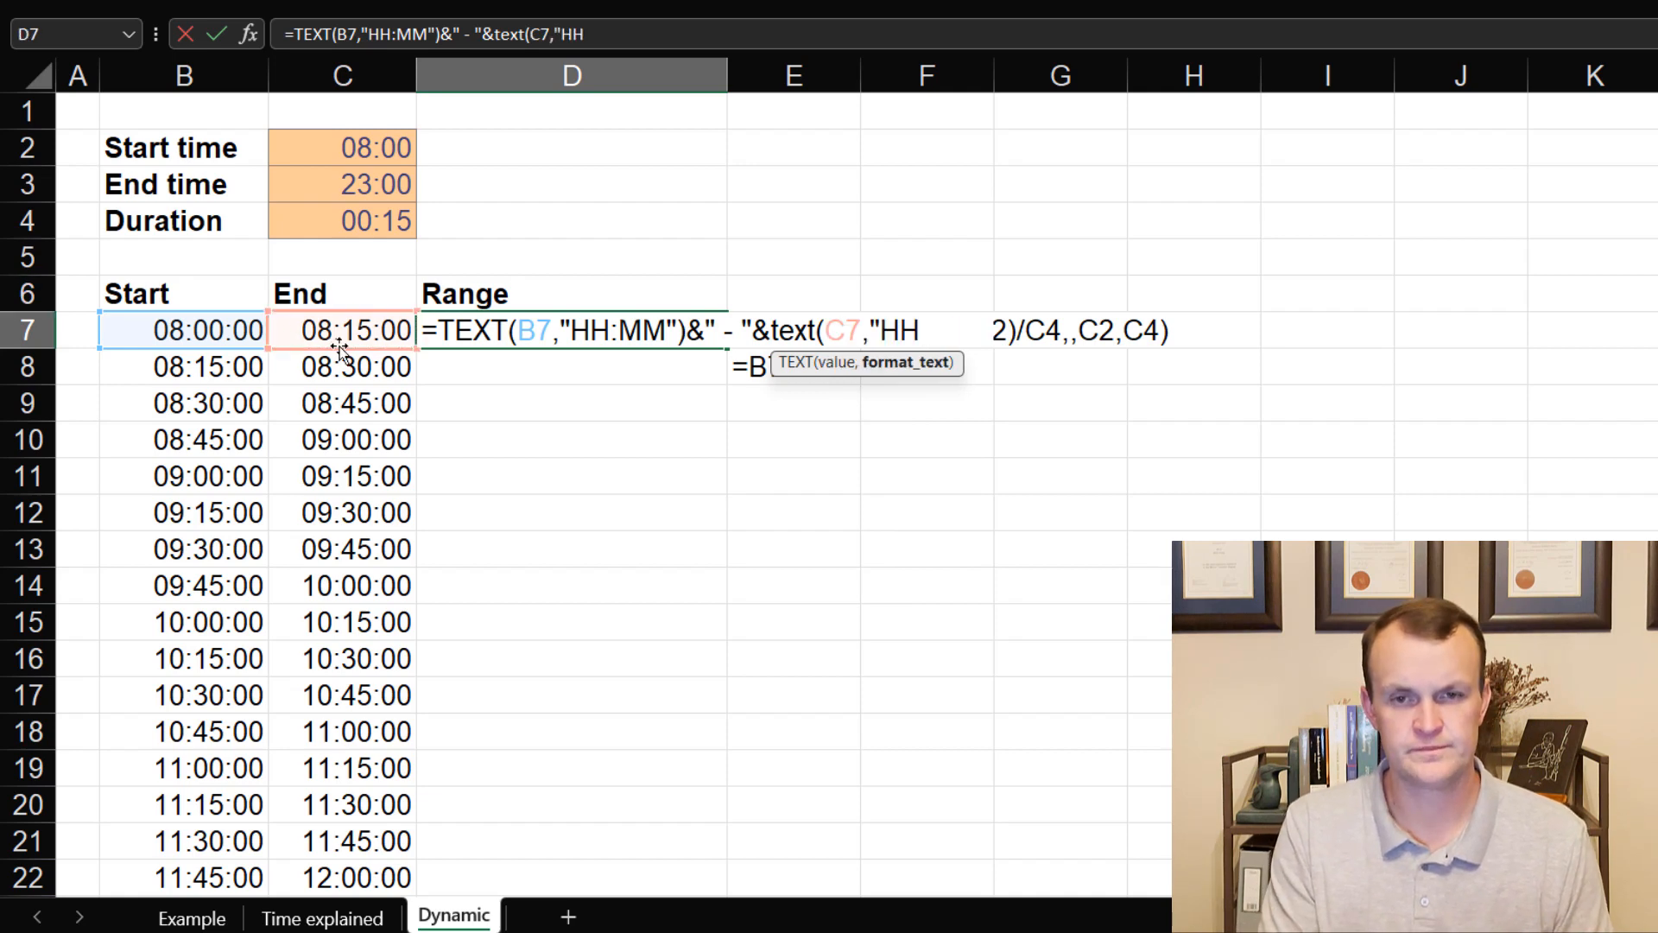
type(":<")
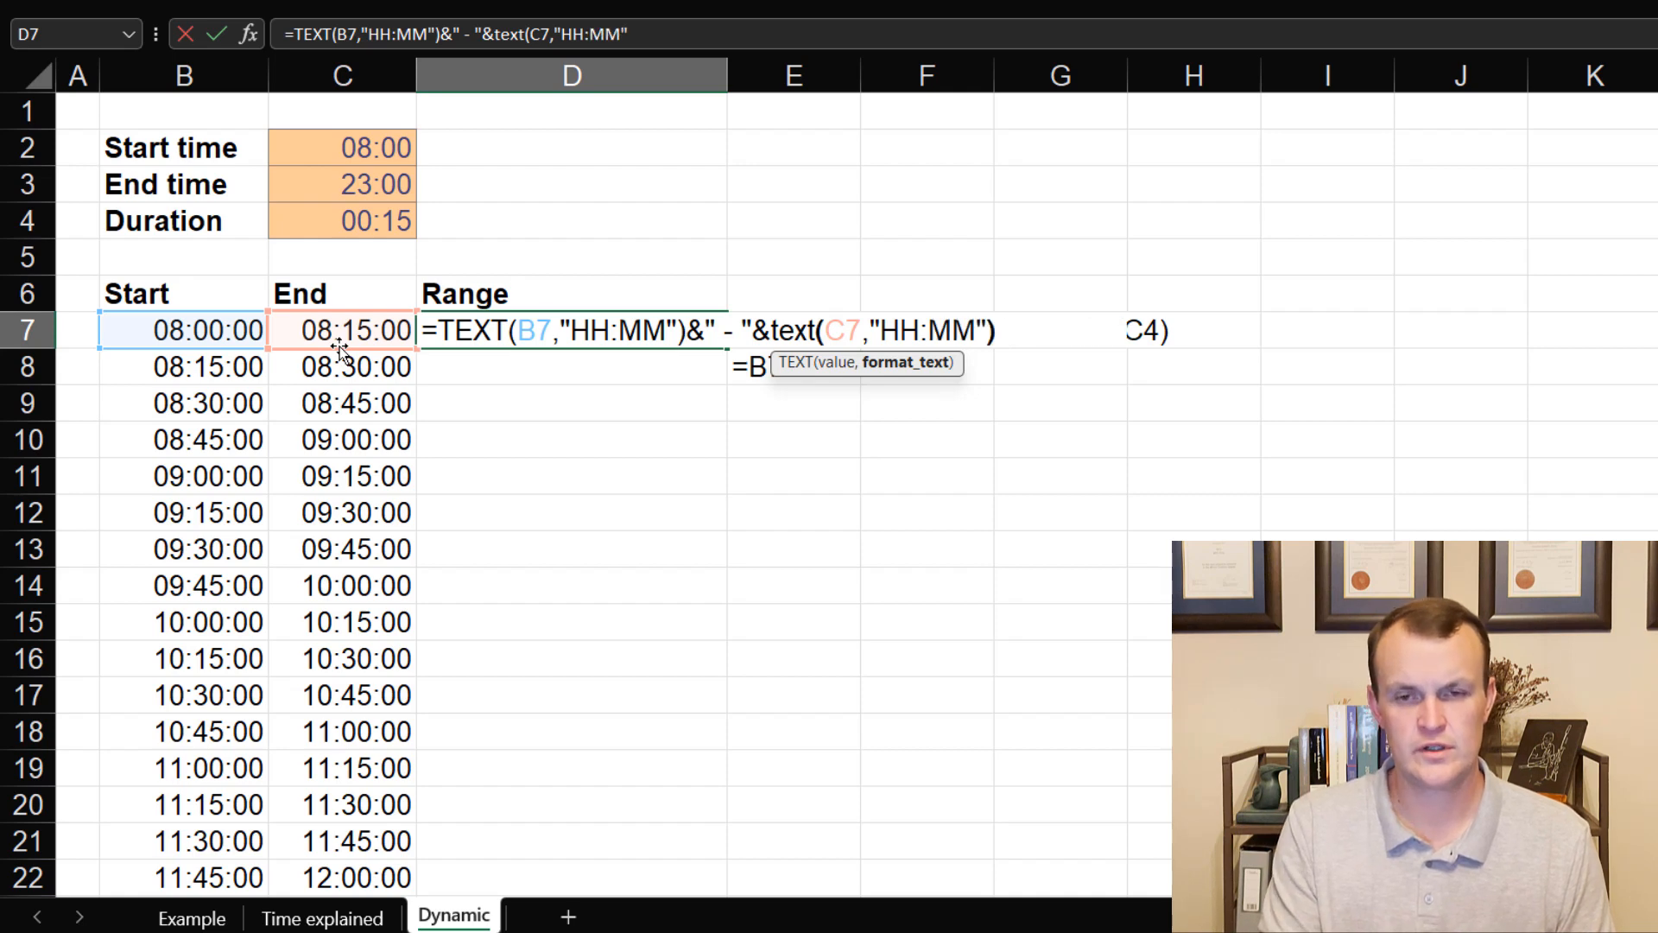
key("Enter")
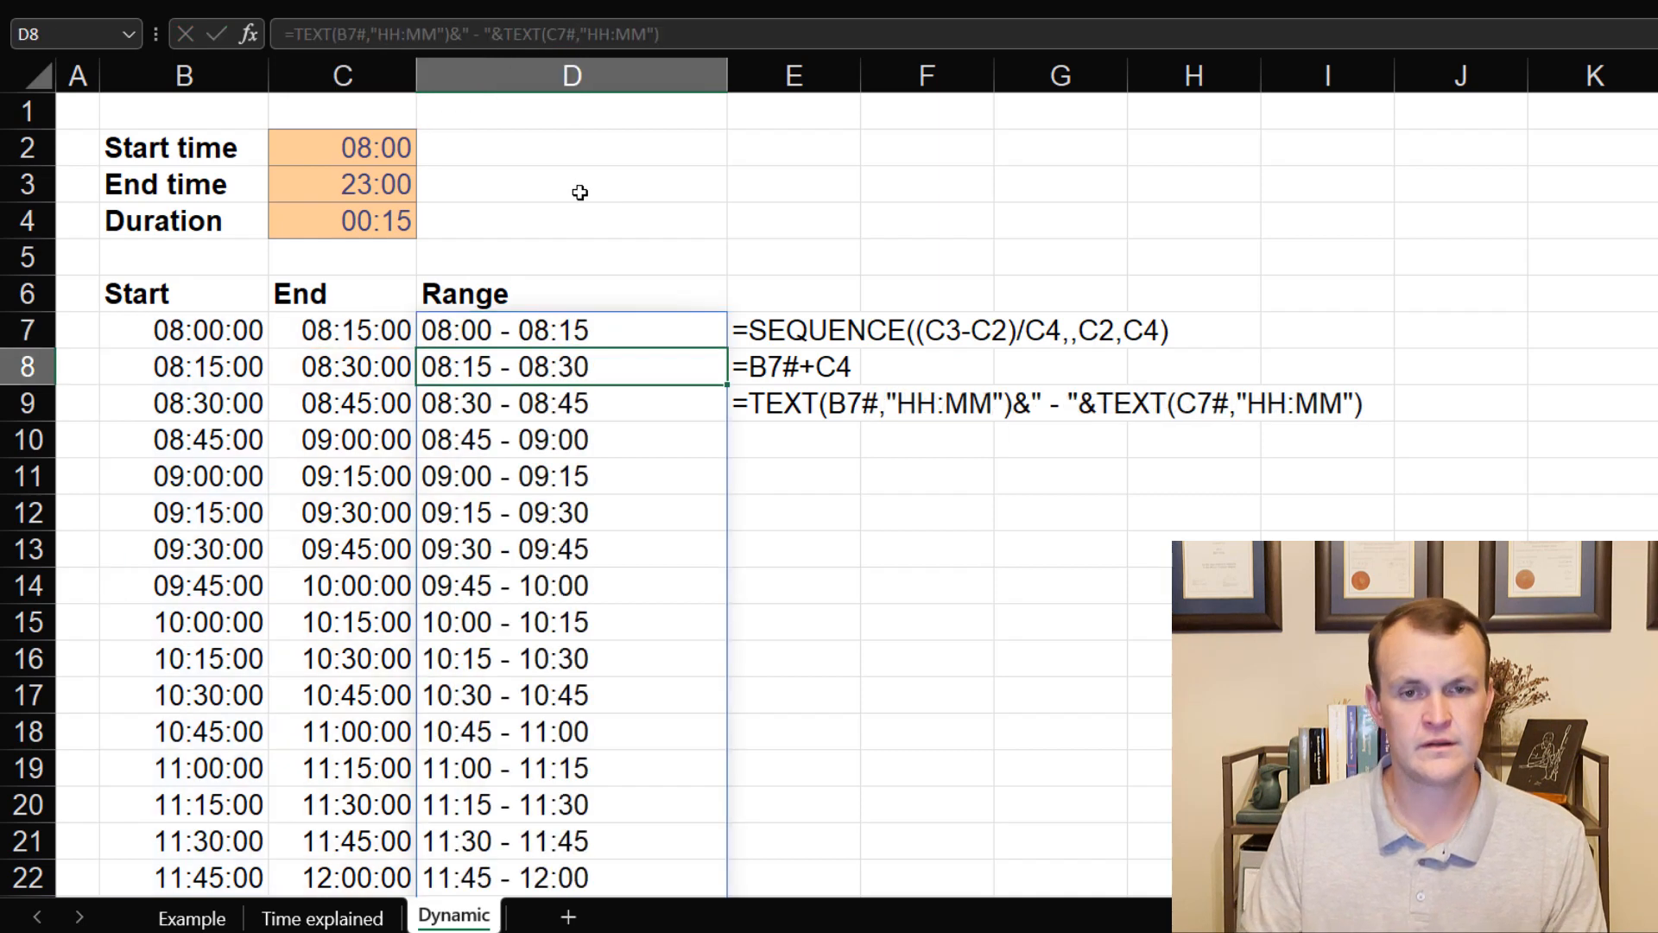
scroll("down", 3)
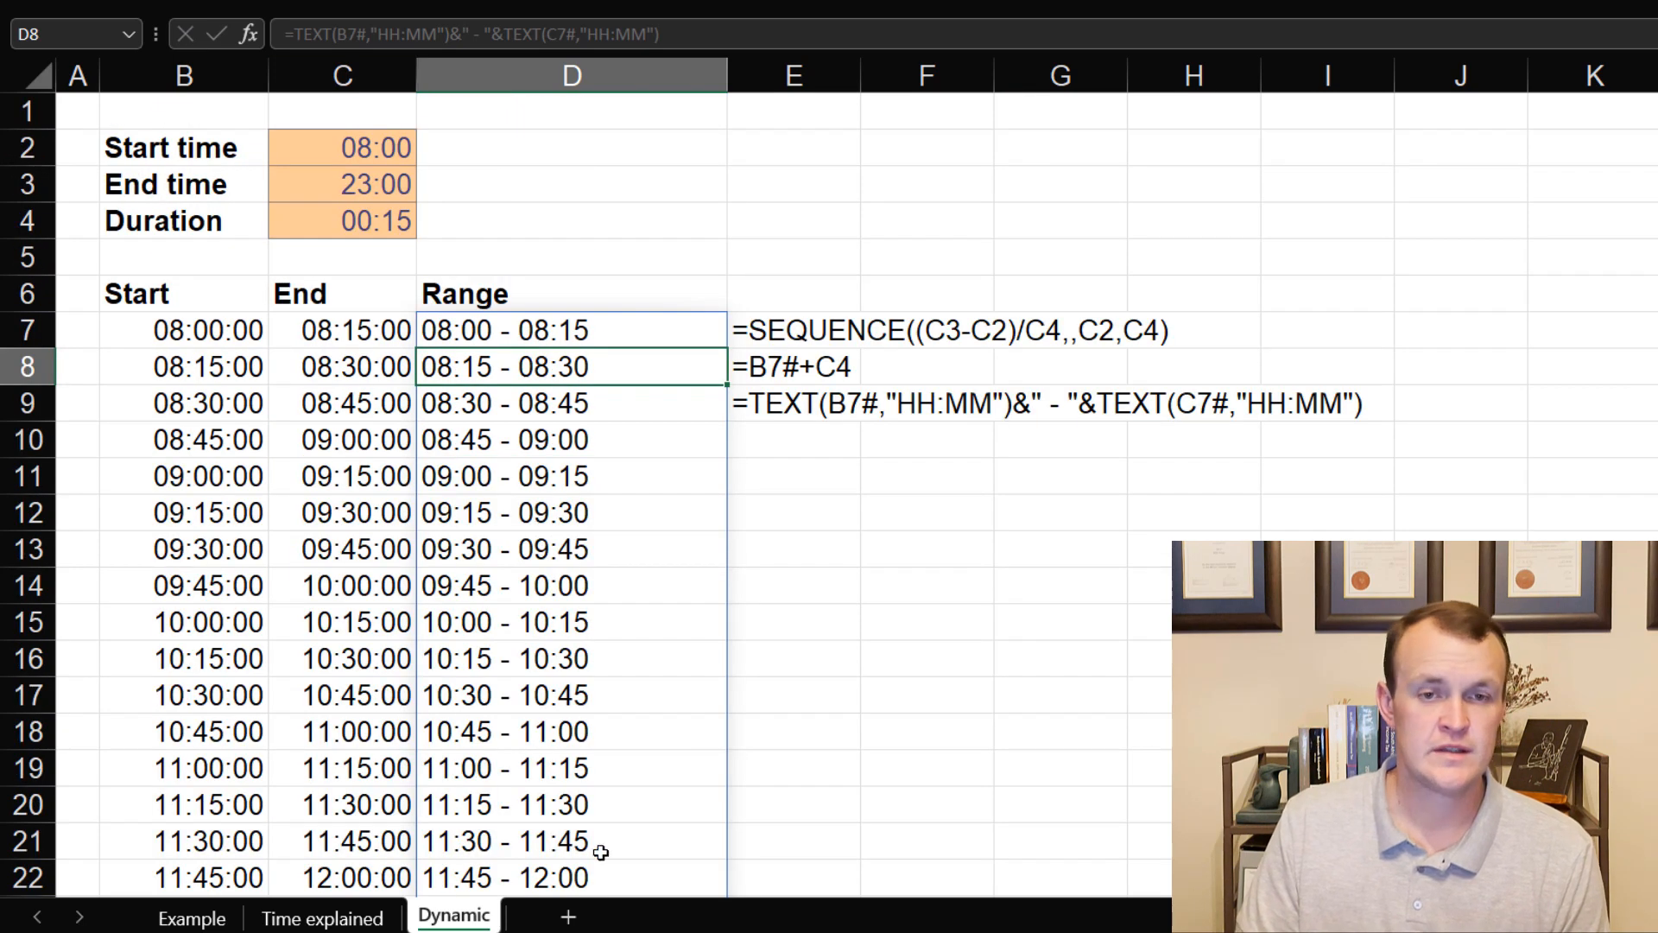
Step: Set start time to 10:00, end time to 12:00 and duration to 00:45
left_click(343, 147)
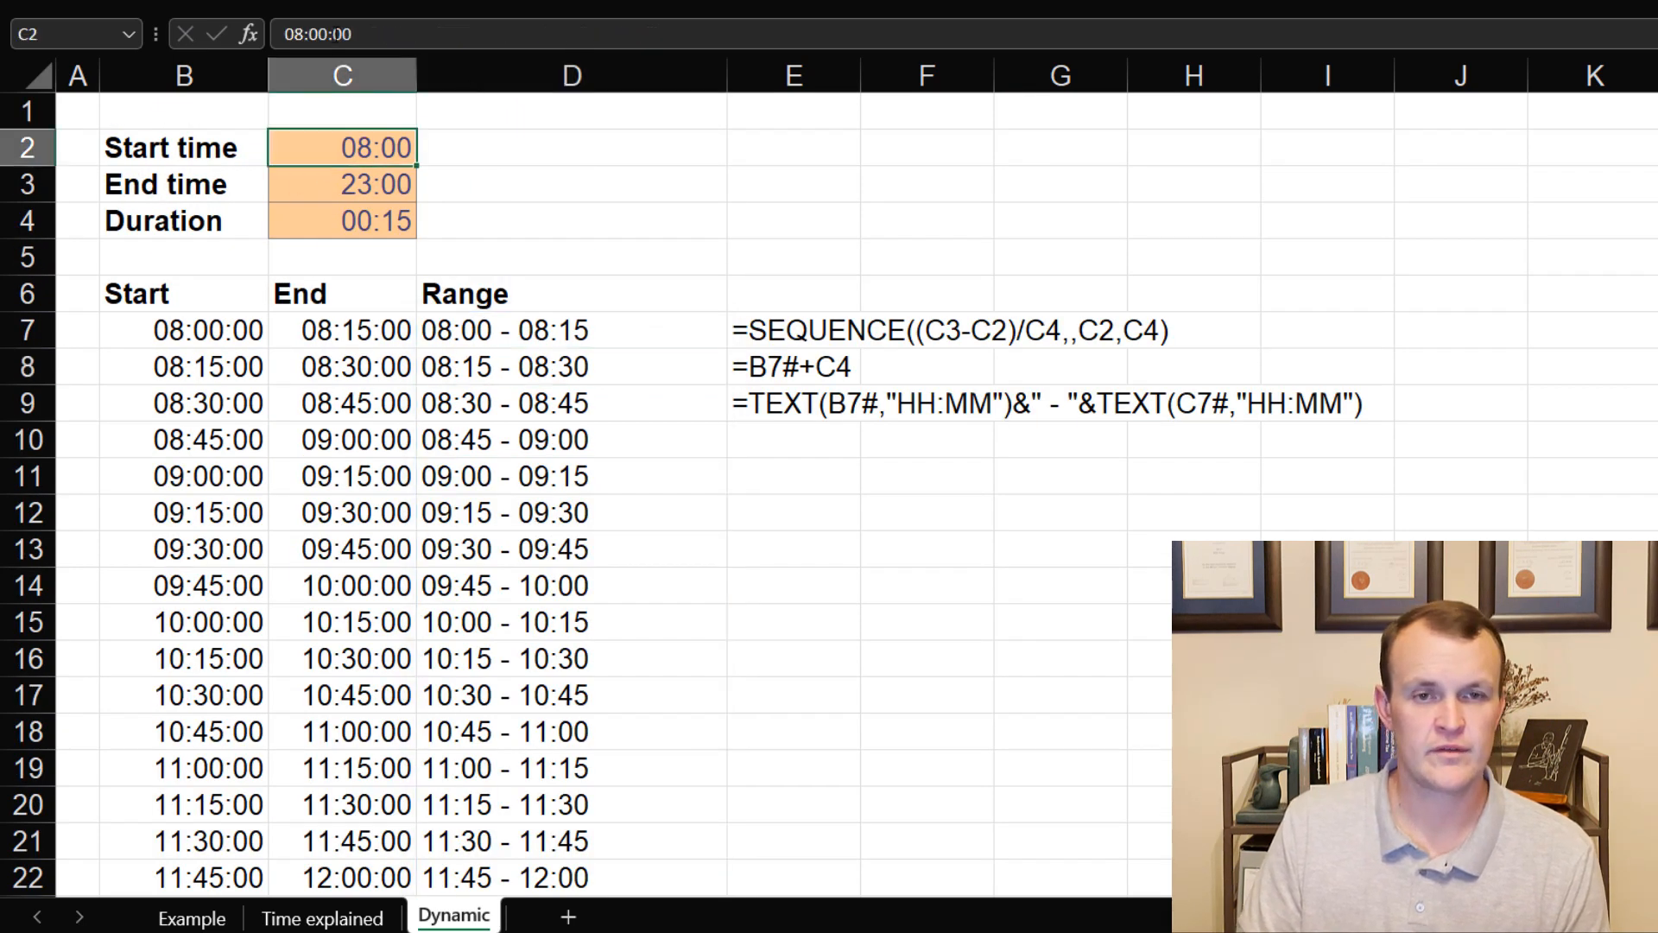
type("0:00:00")
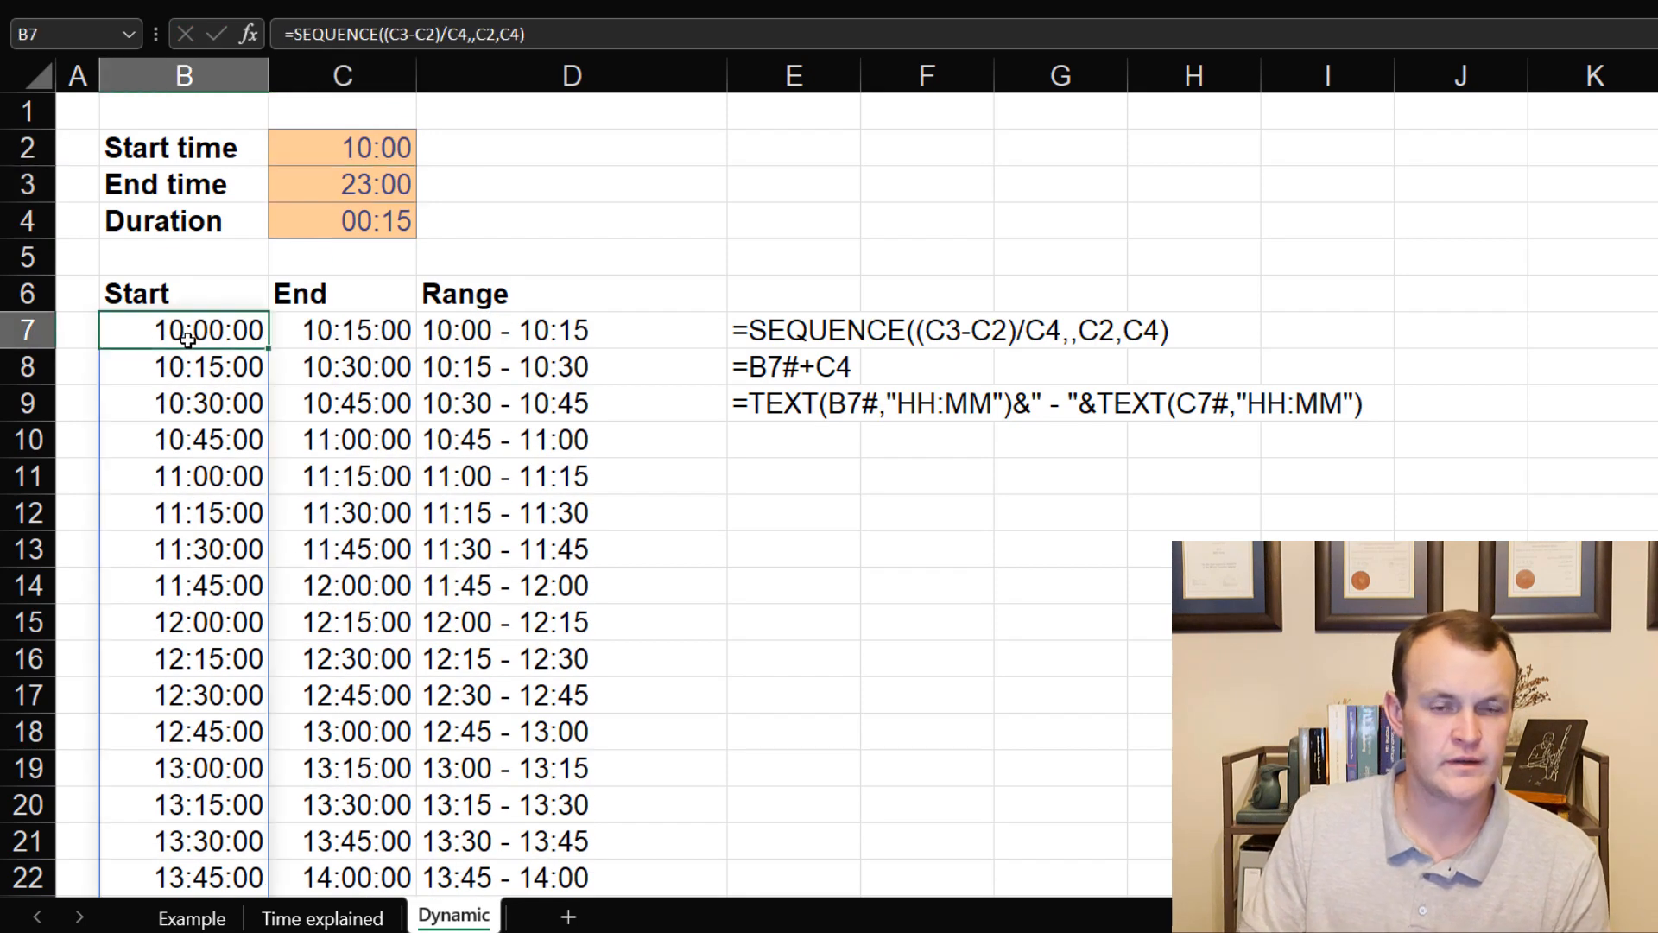
left_click(343, 184)
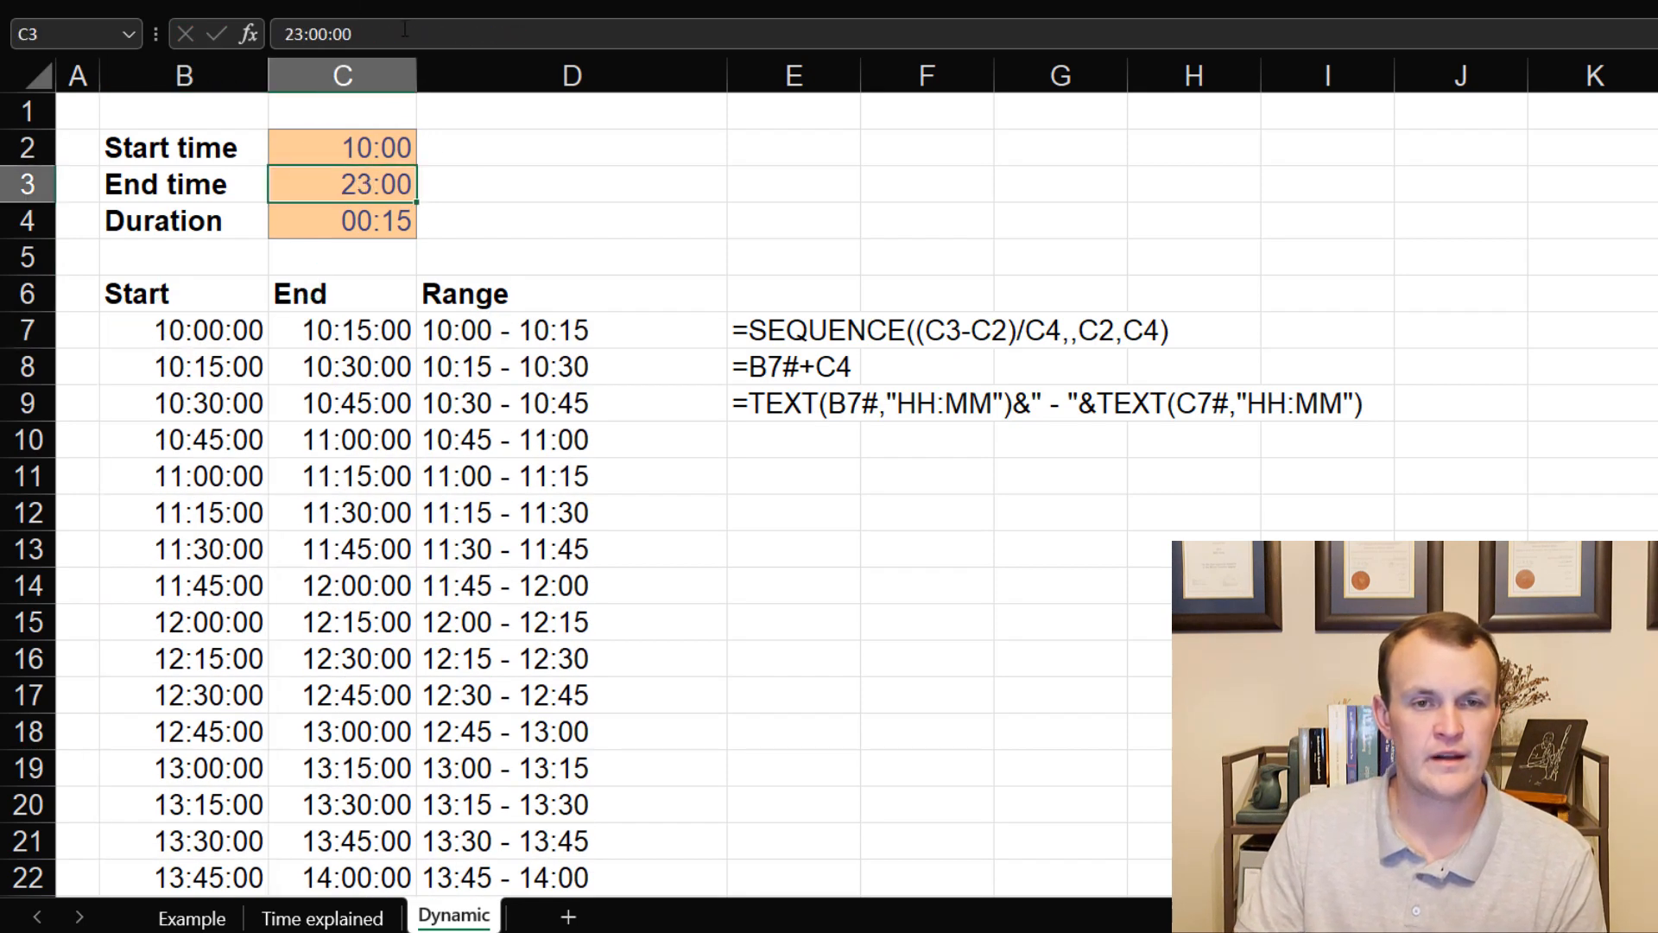
type("1")
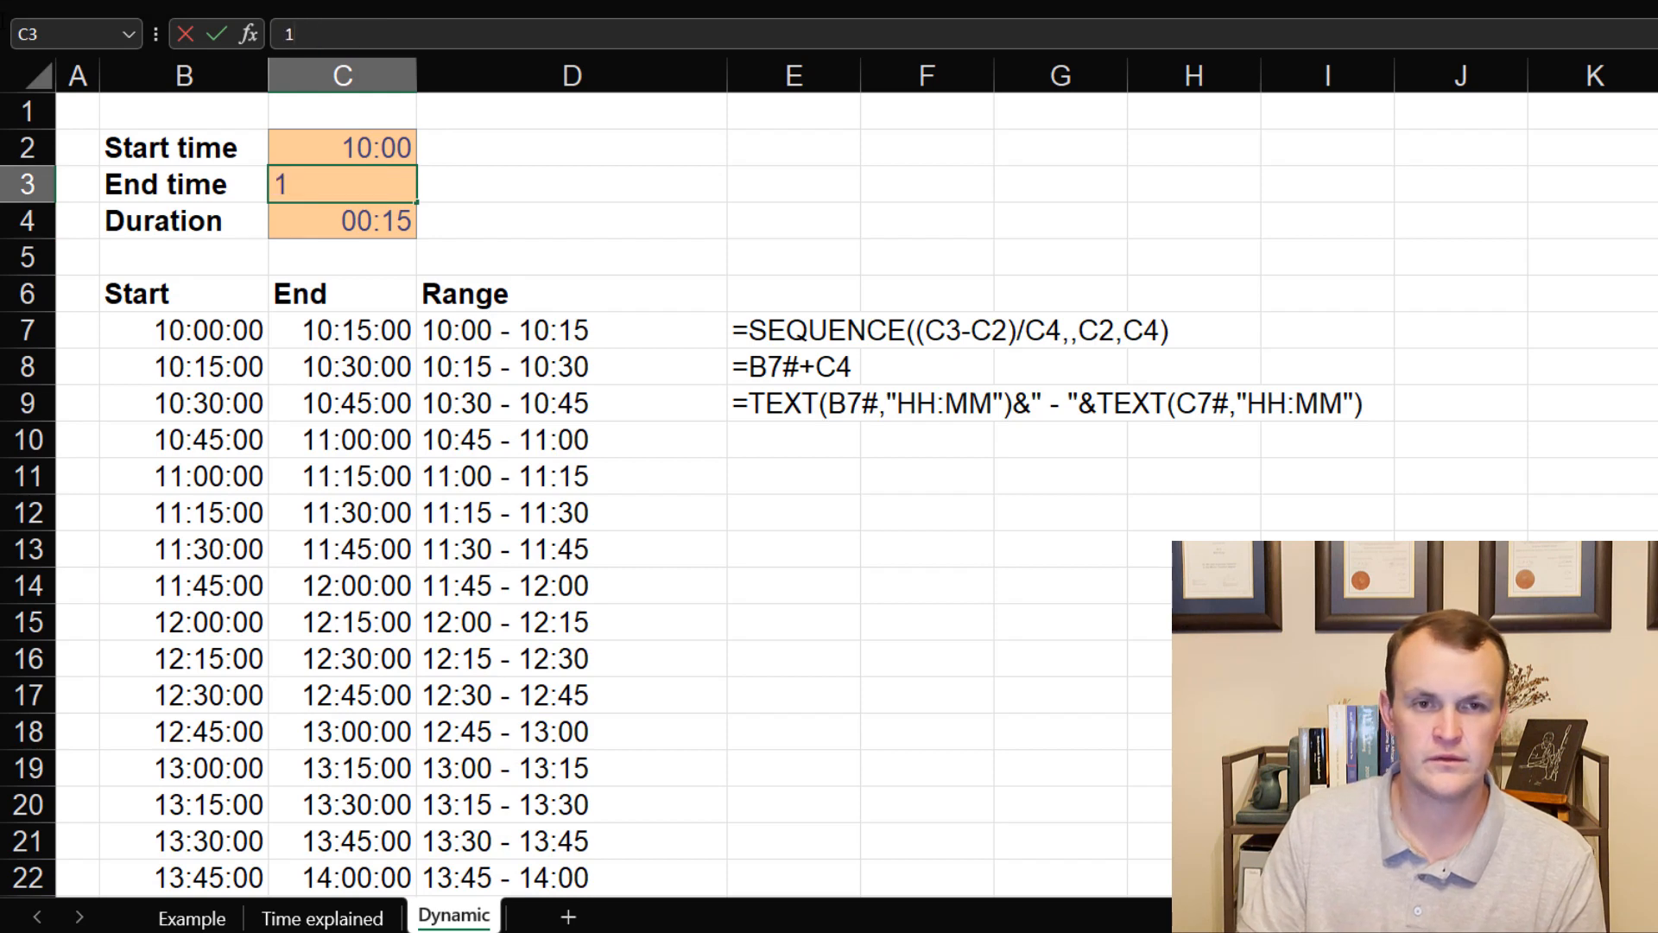
type("2")
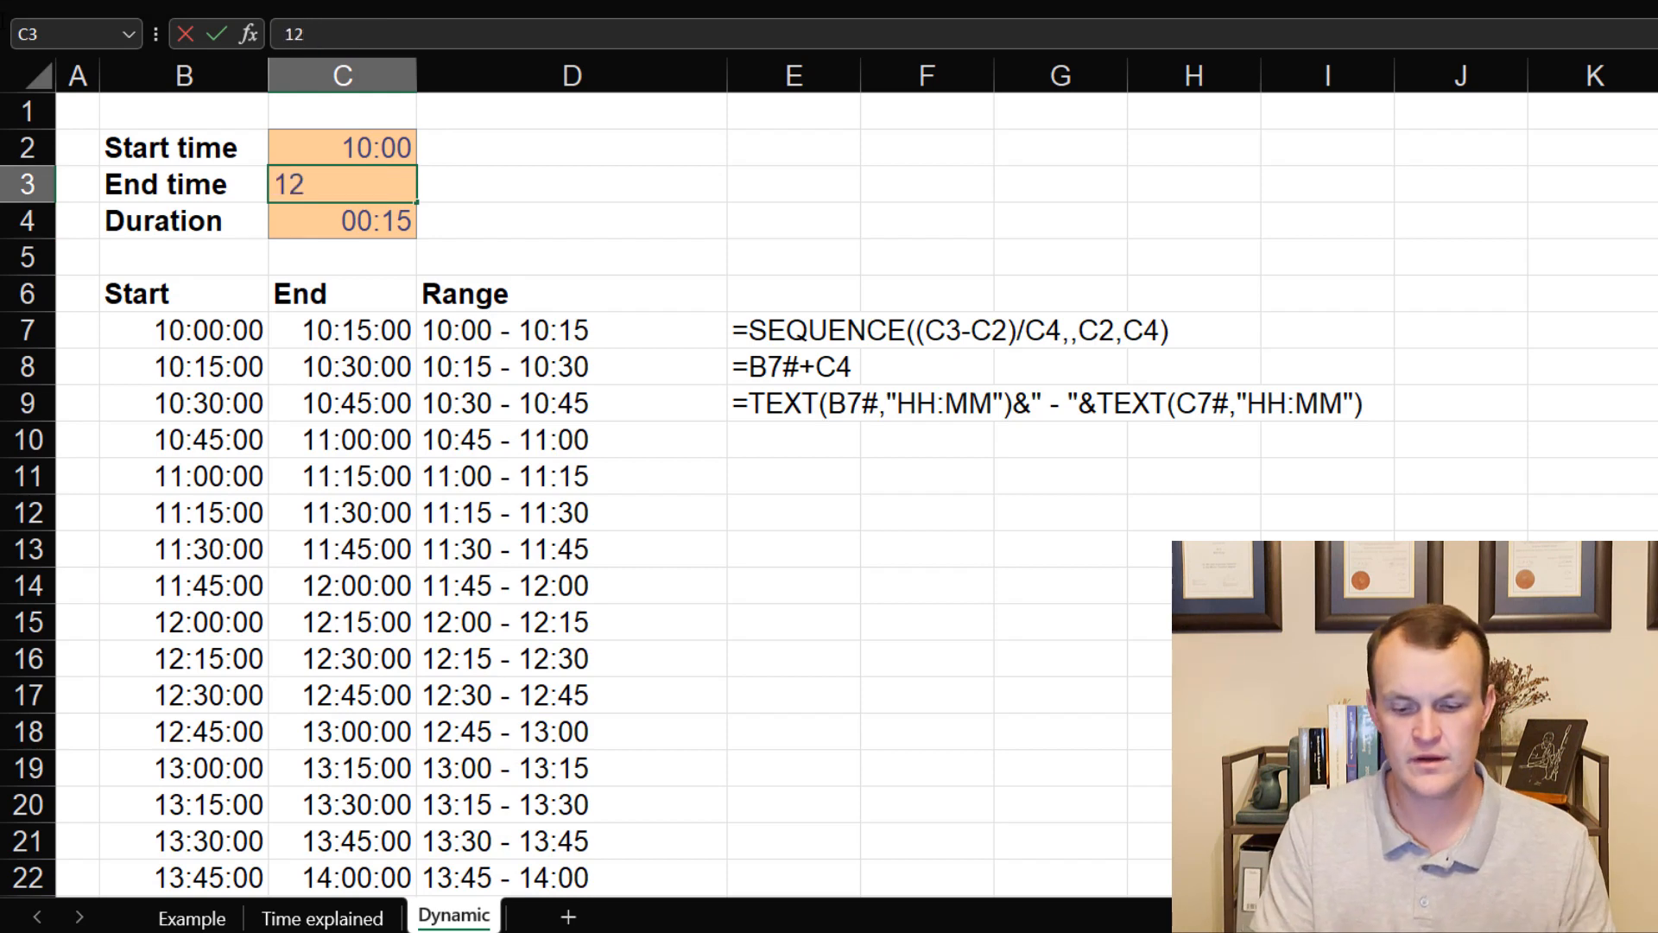
key("Enter")
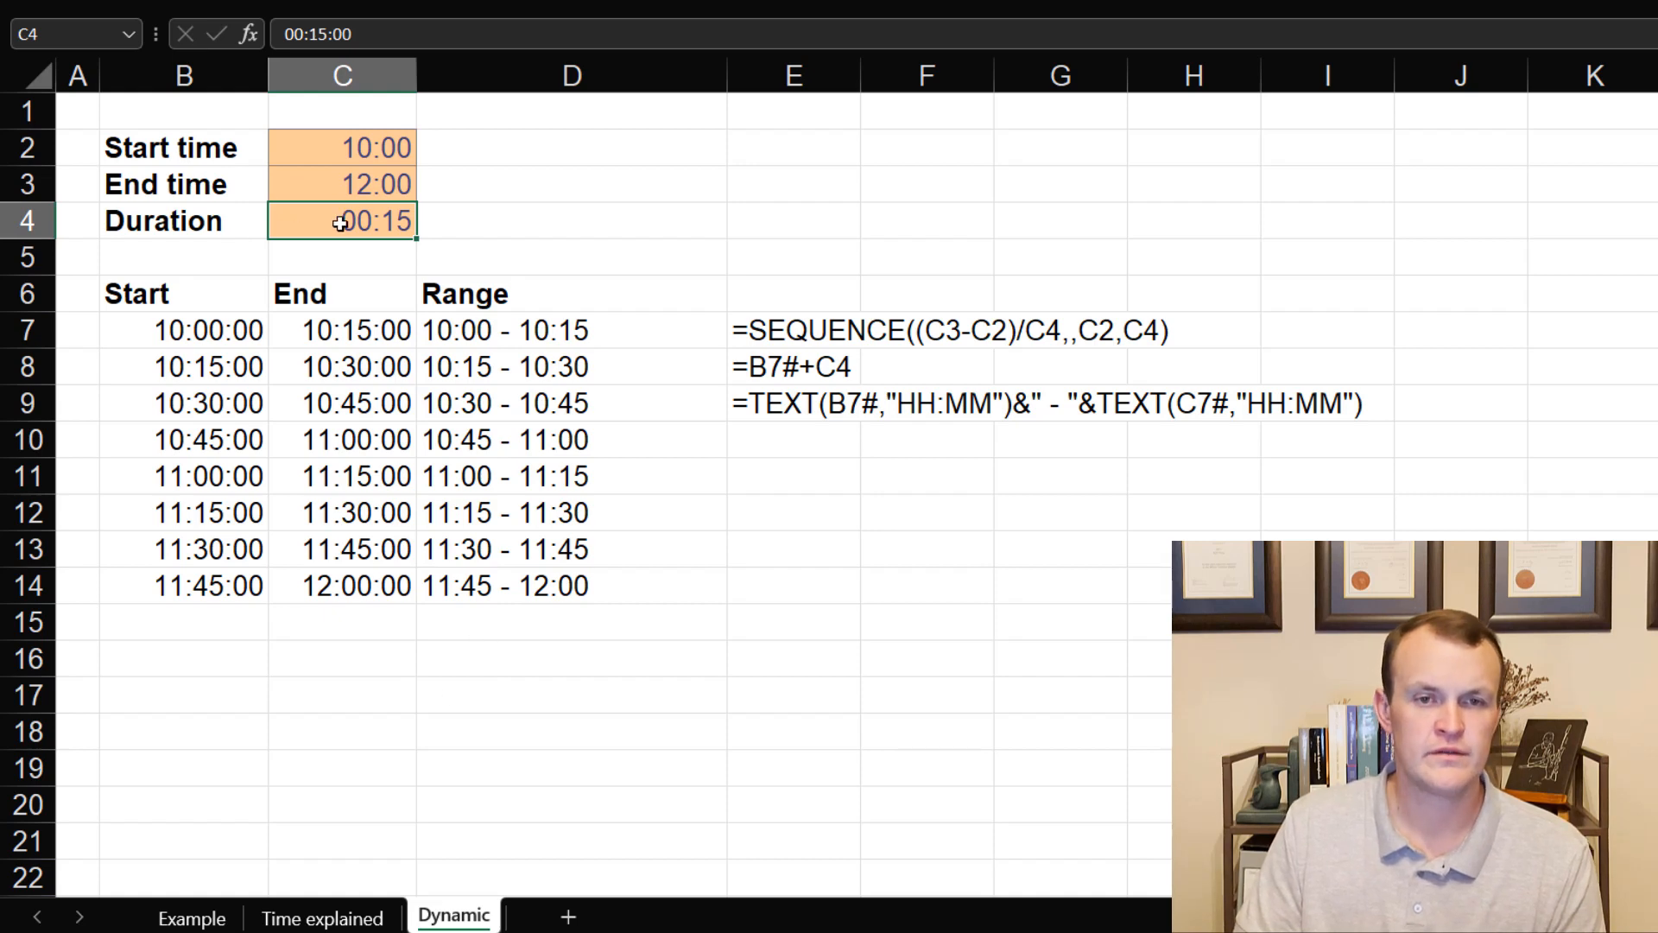
type("045")
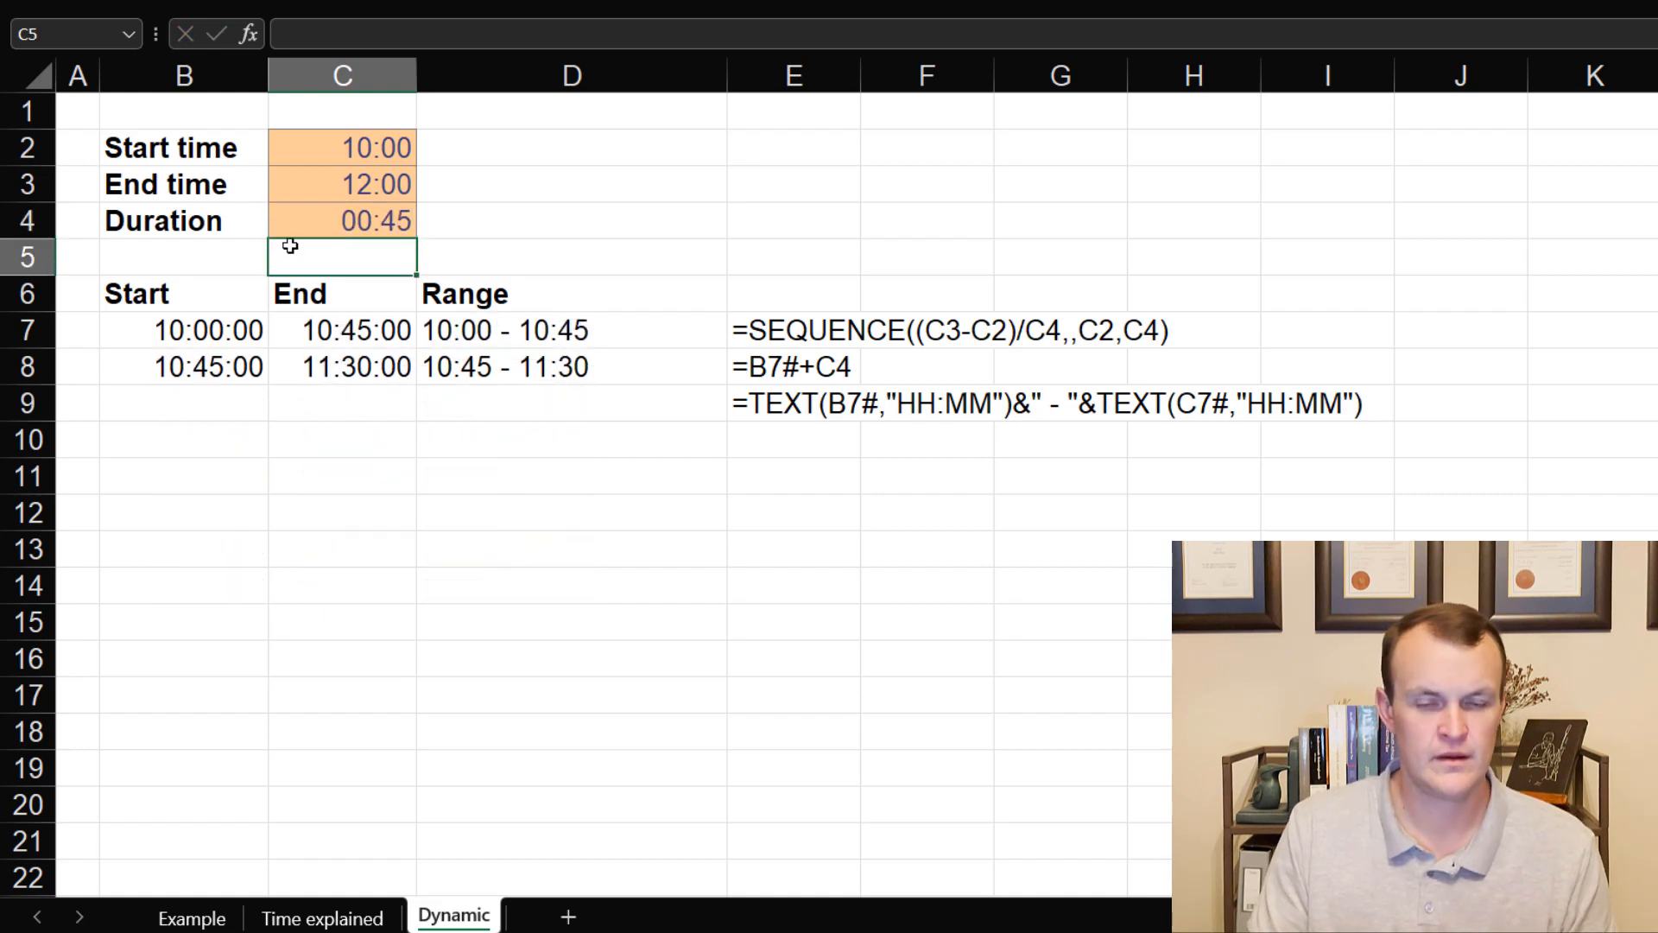
mouse_move(592, 349)
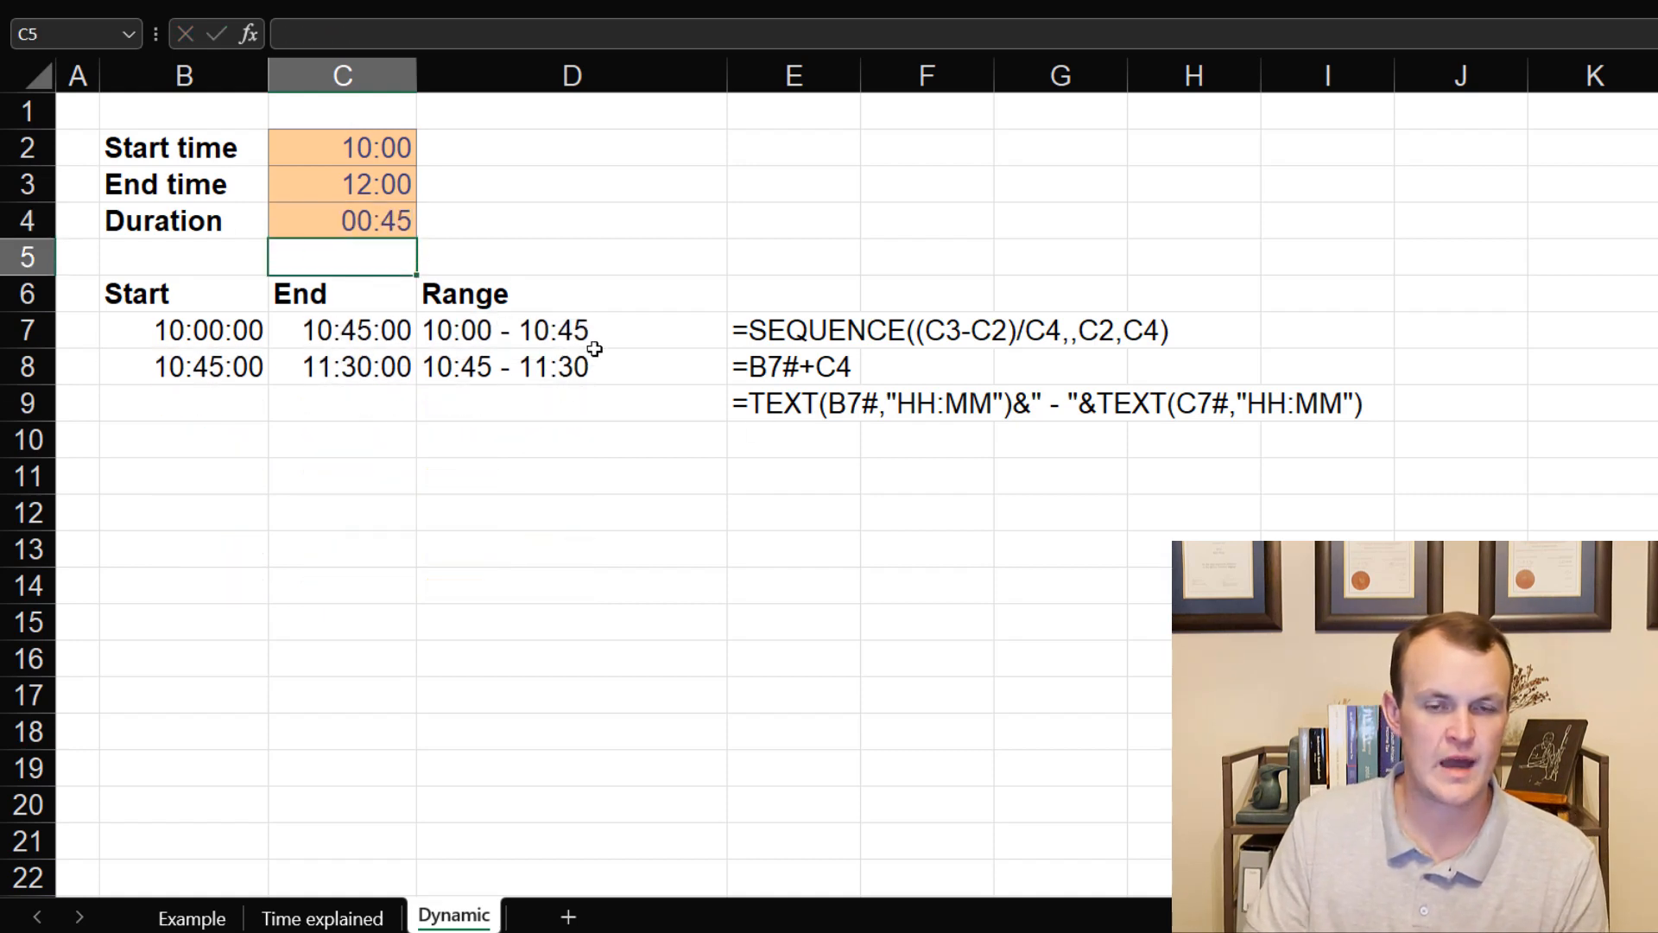
Step: Change the end time to 16:00, giving eight slots ending 15:15 - 16:00
left_click(342, 184)
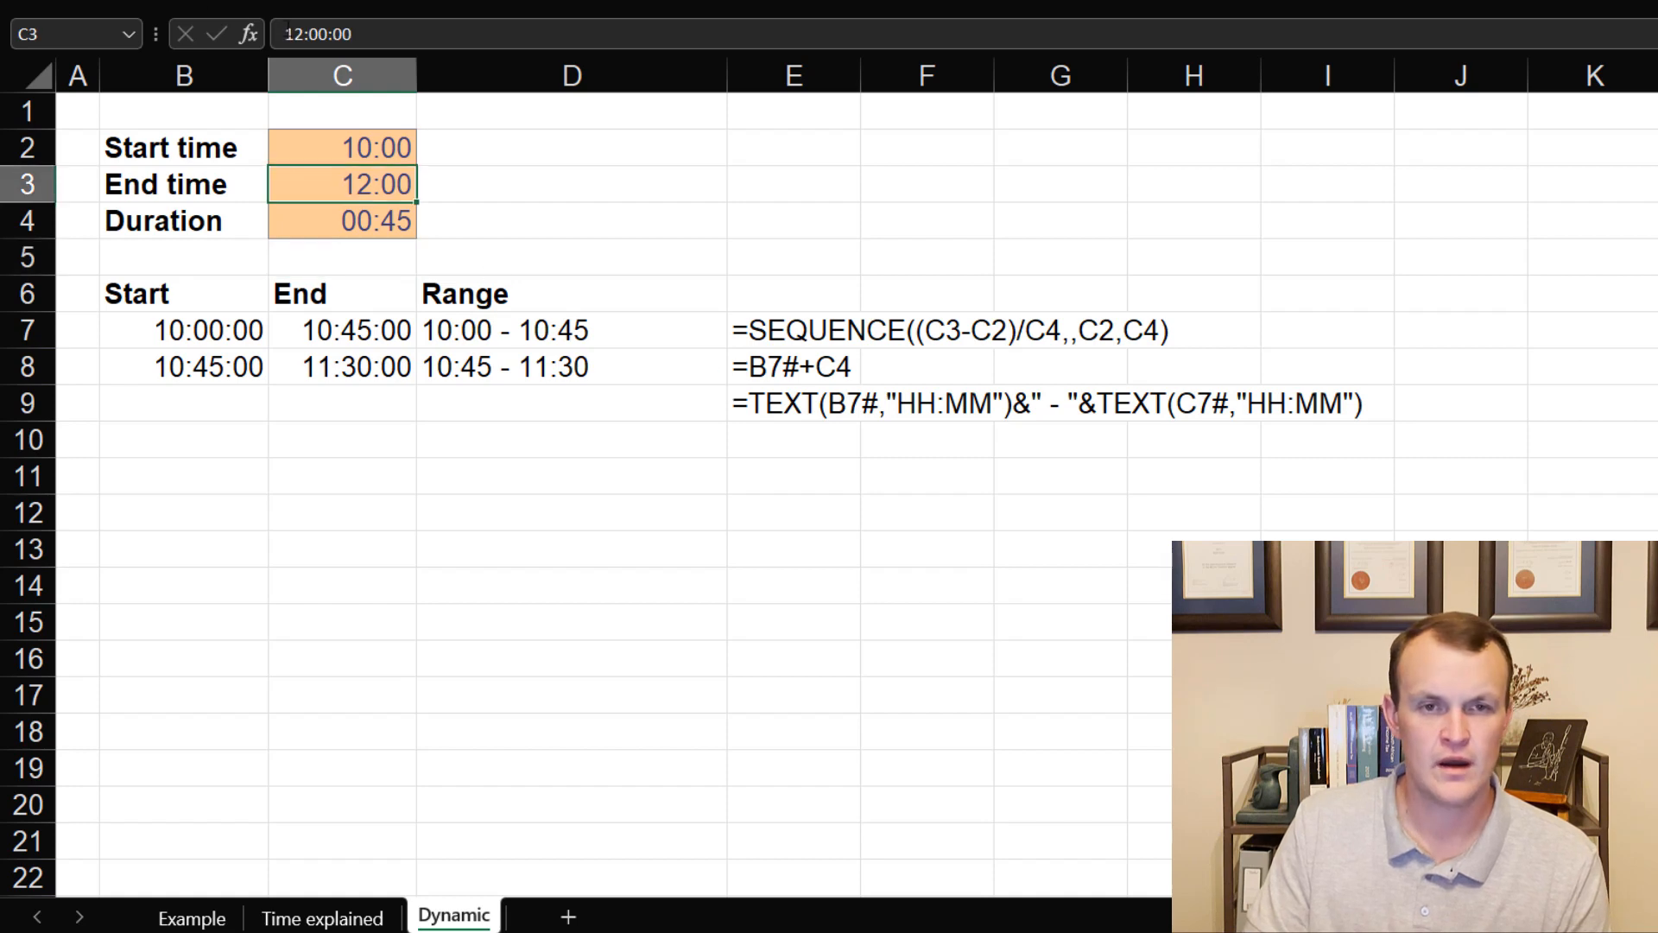
type("16:00:00")
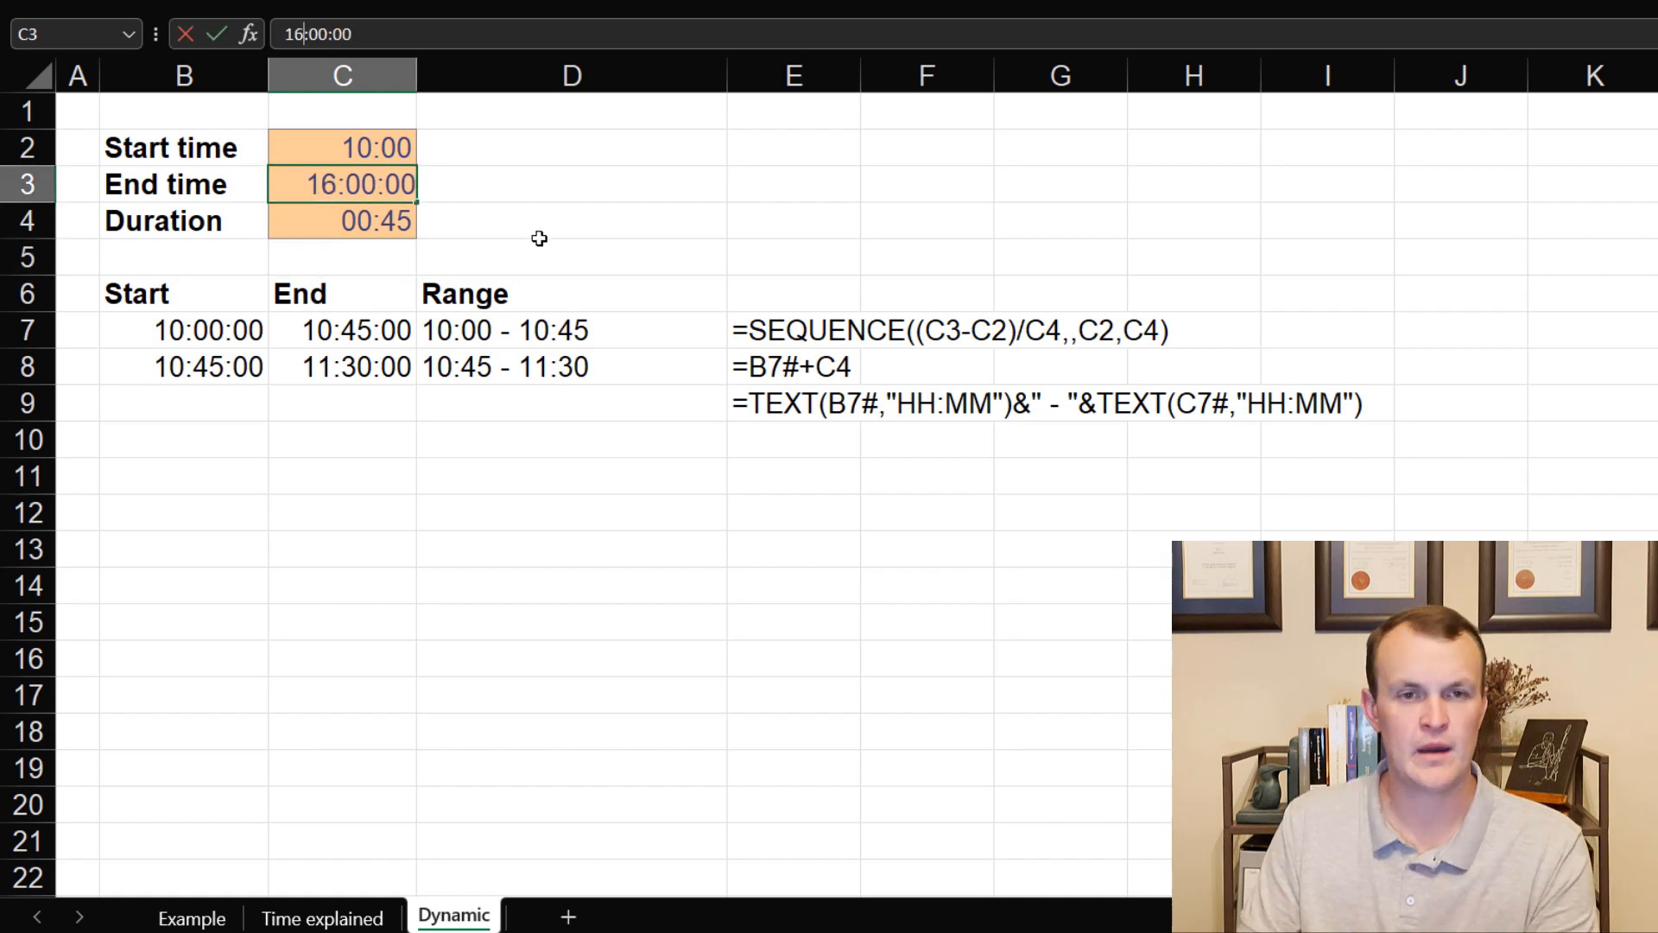
key("Enter")
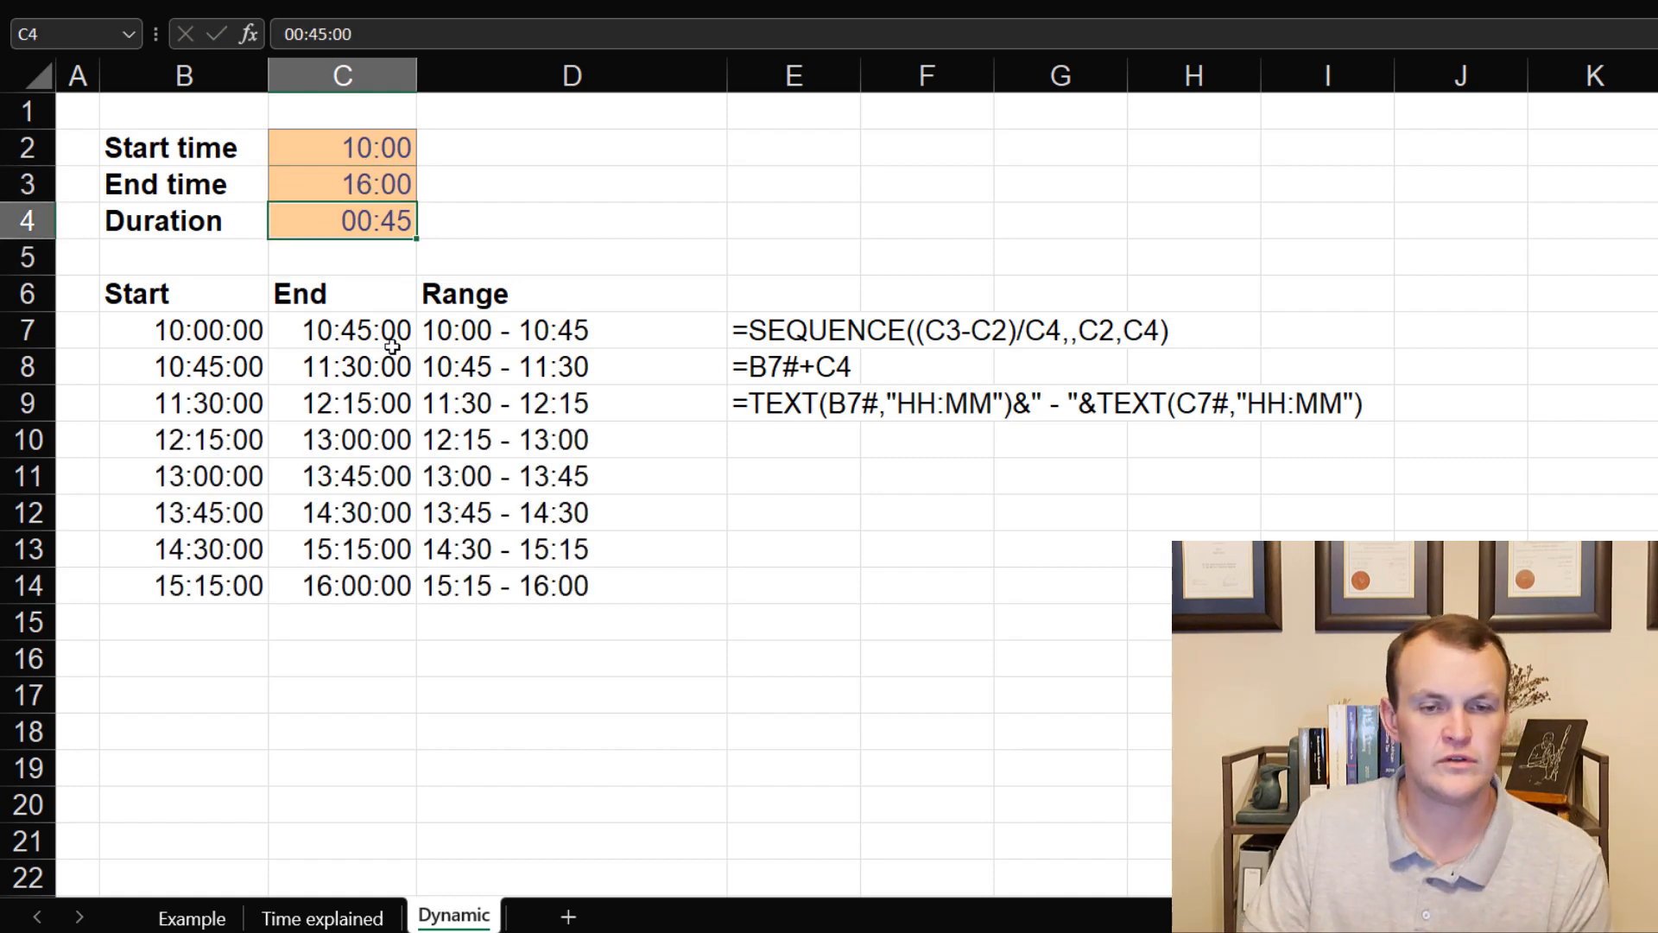
mouse_move(646, 727)
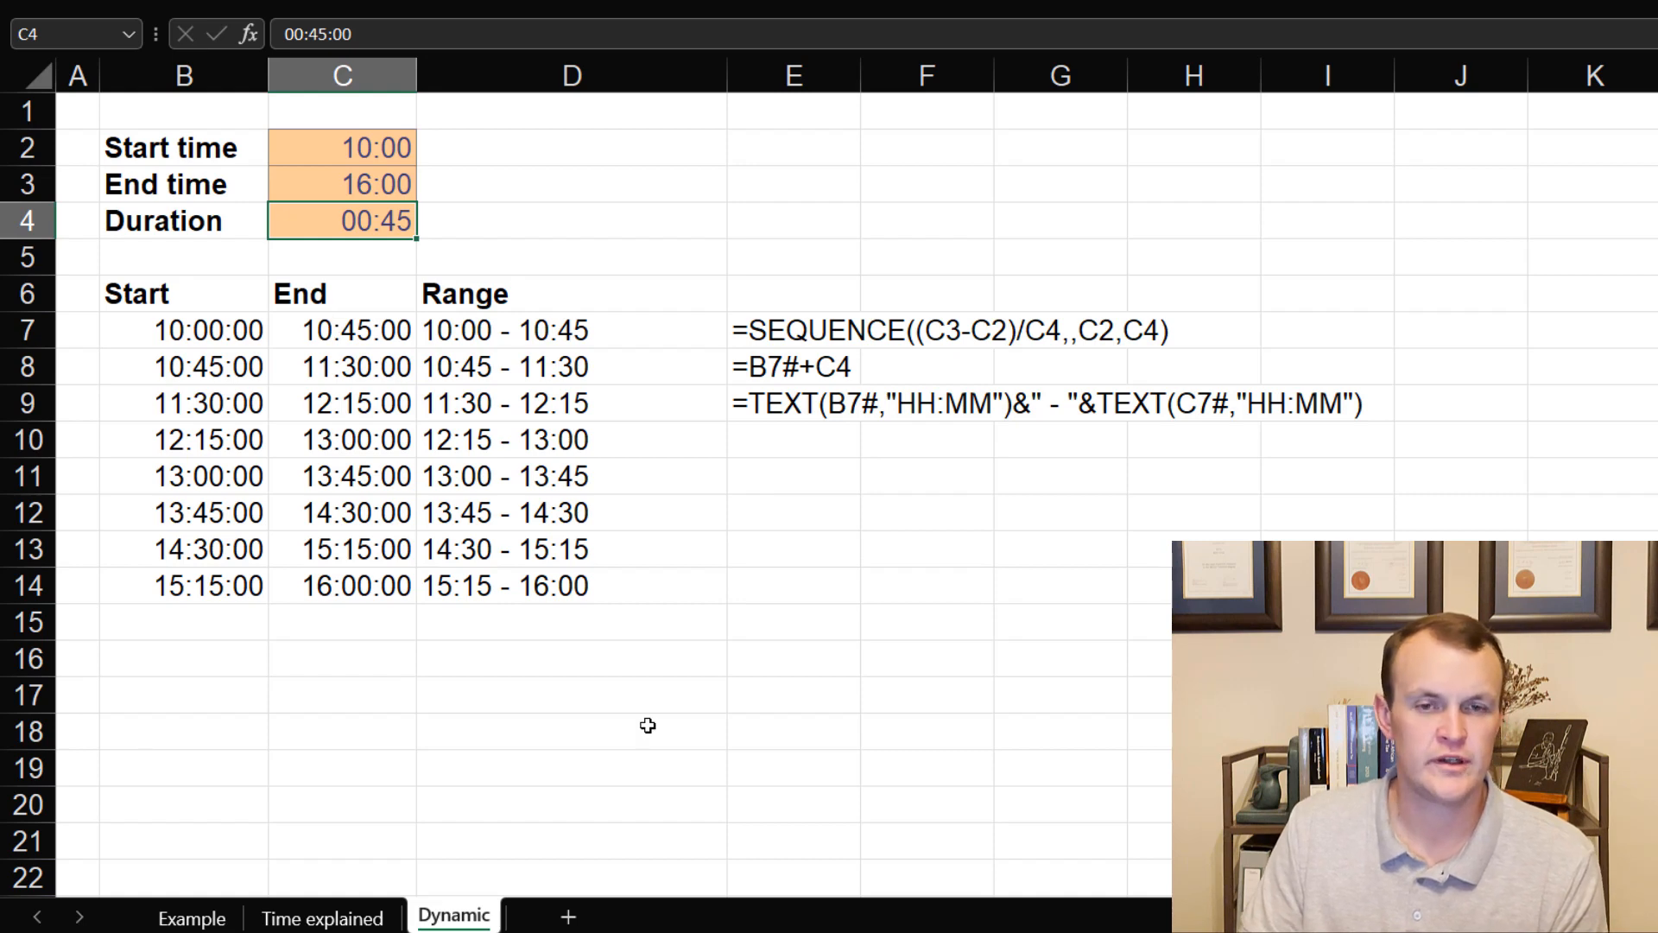
mouse_move(399, 319)
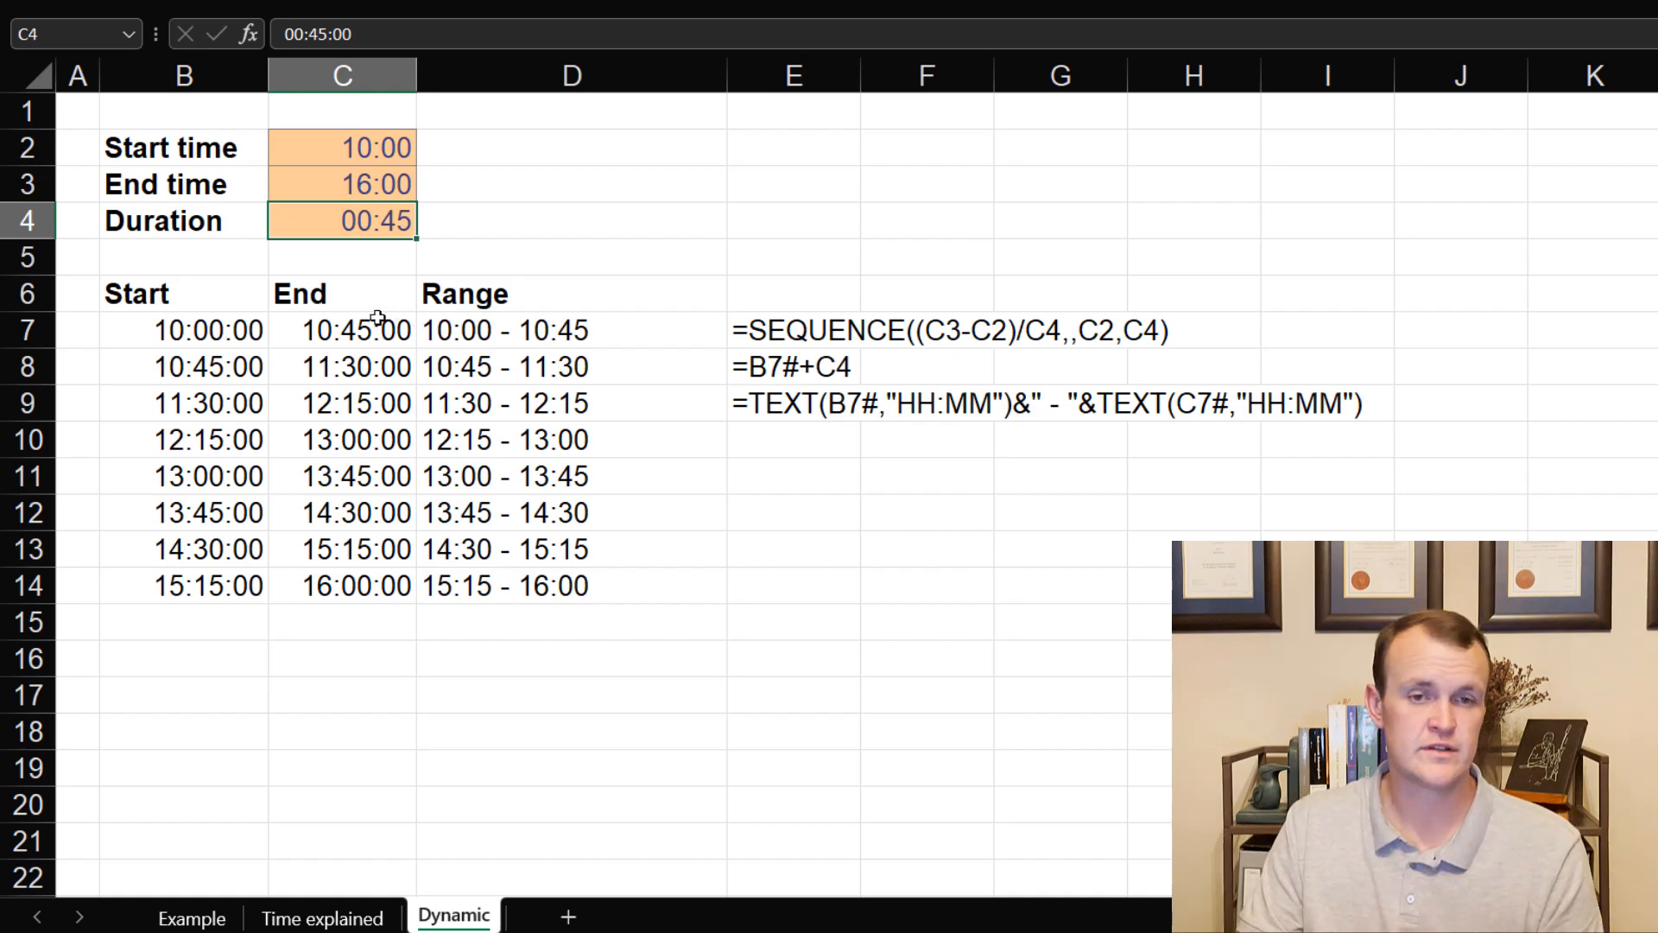
mouse_move(526, 532)
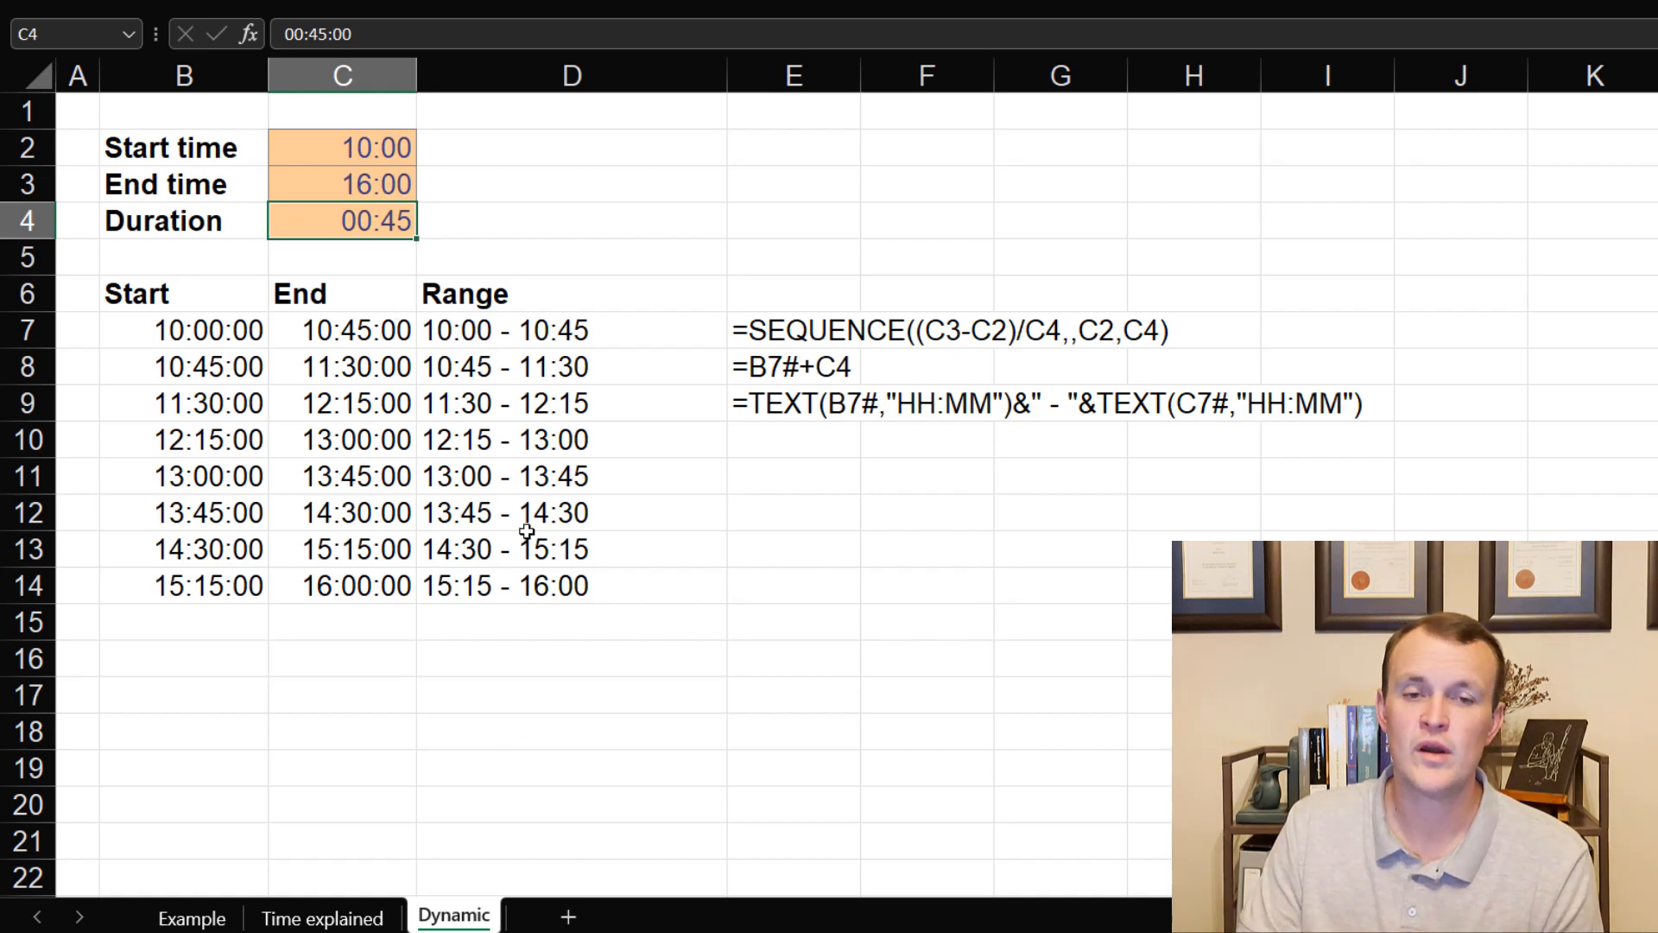
mouse_move(156, 455)
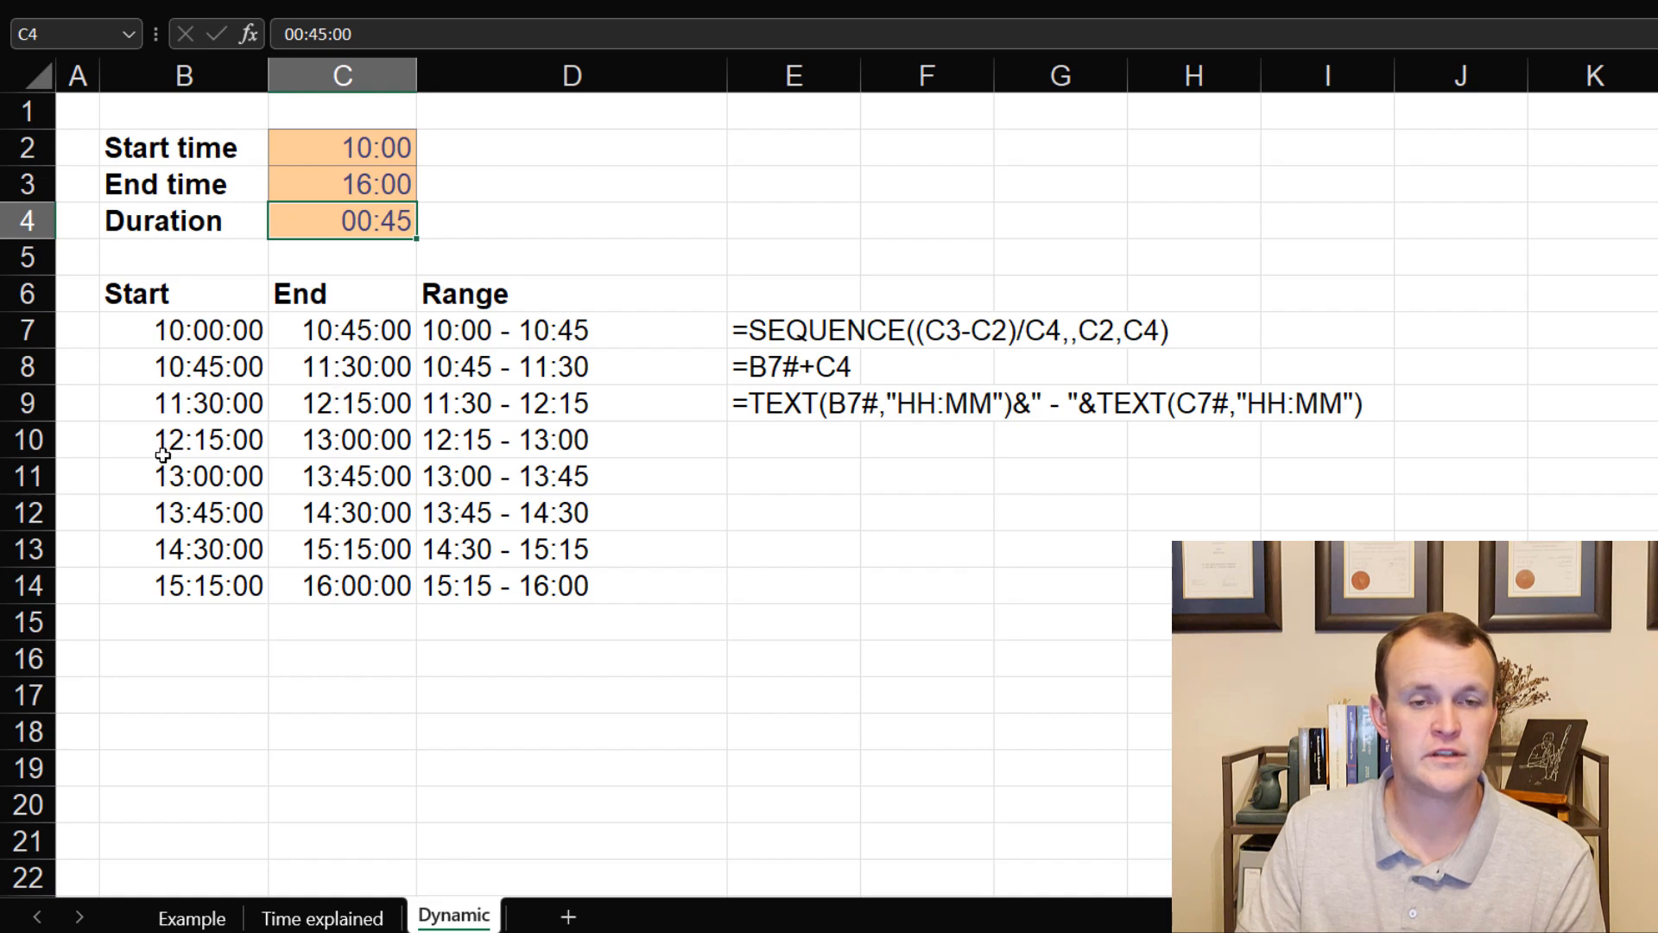